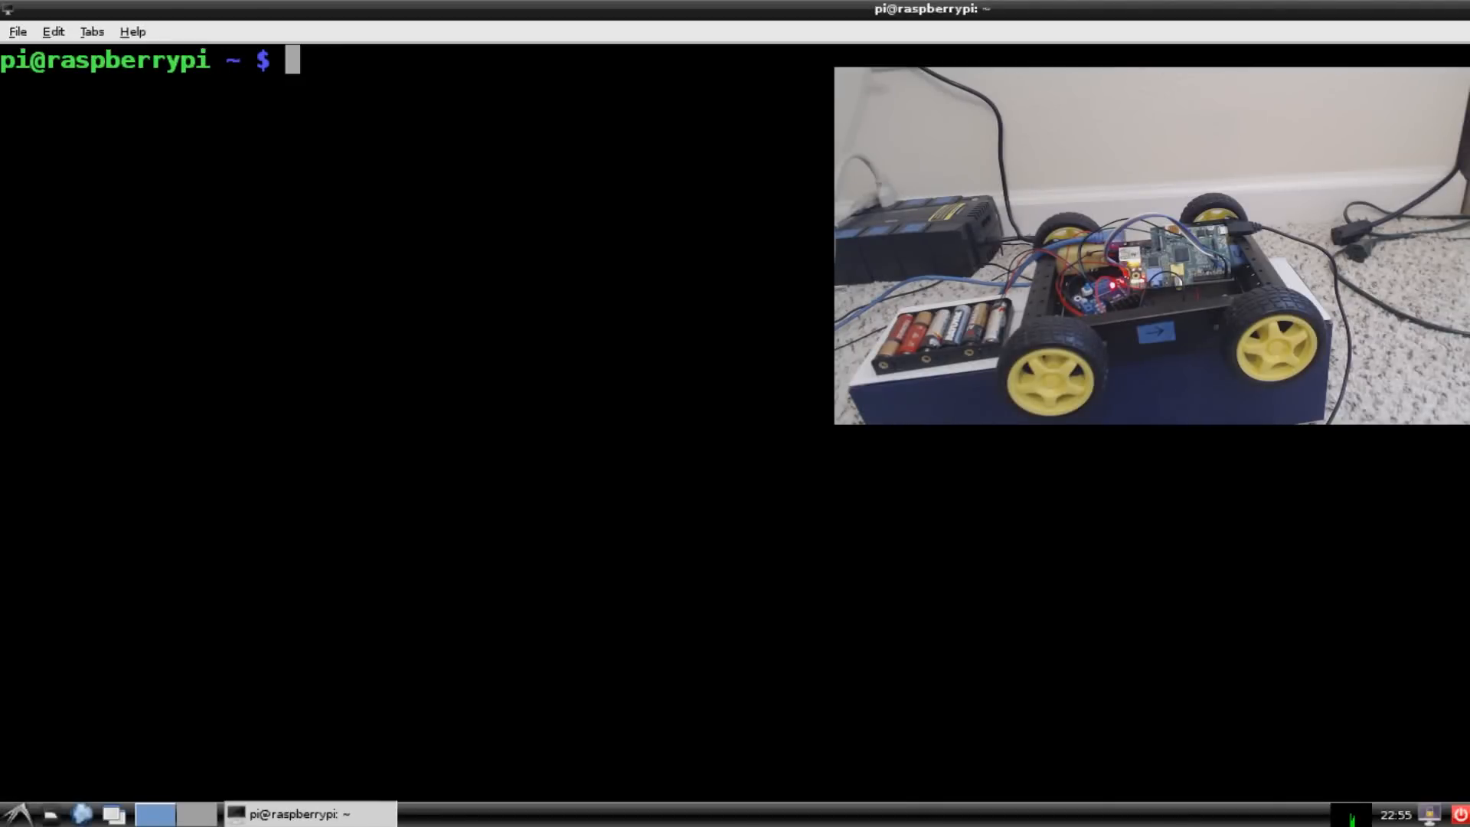
pyautogui.moveTo(532, 455)
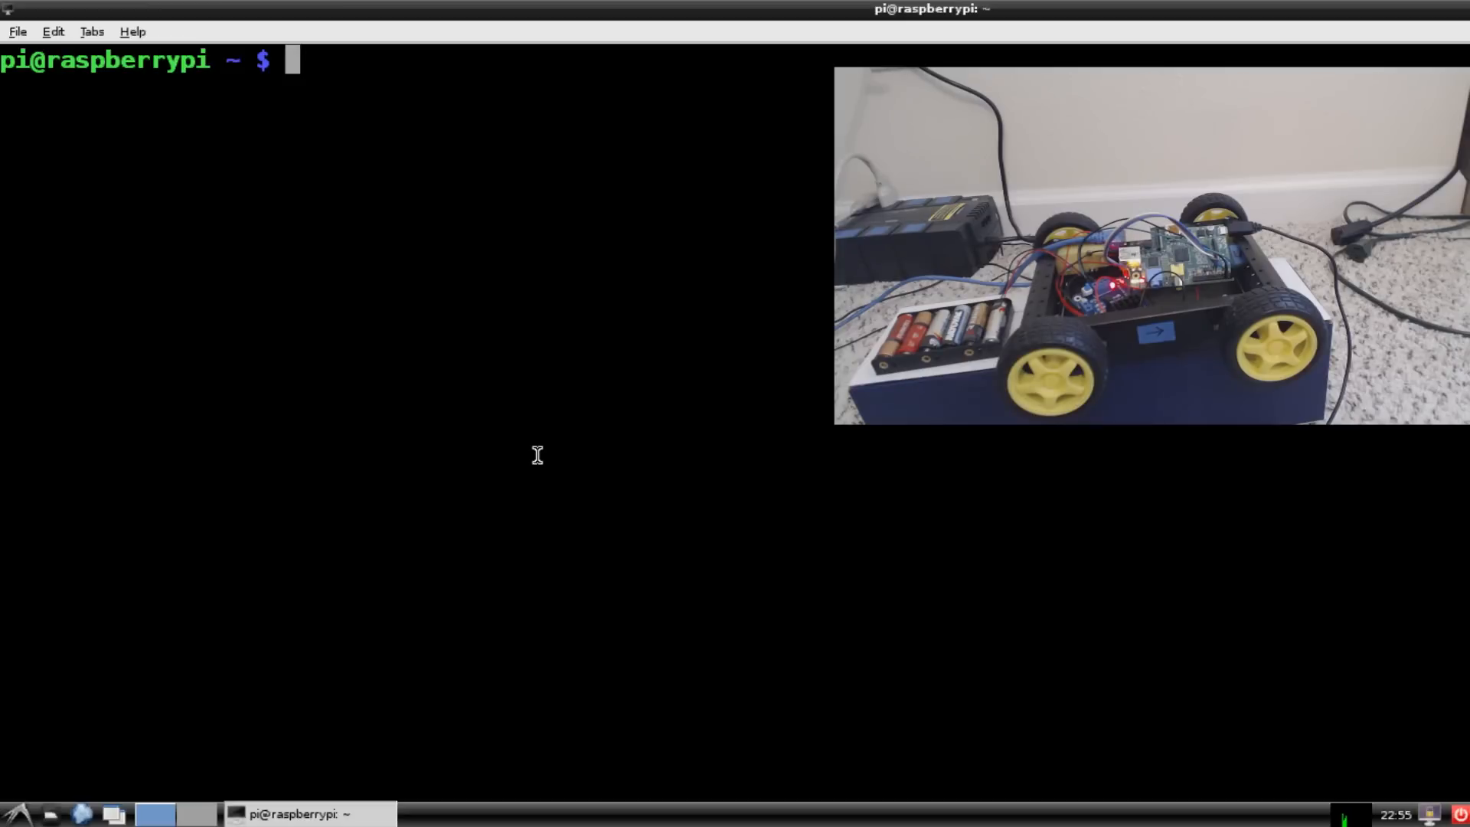
pyautogui.moveTo(537, 290)
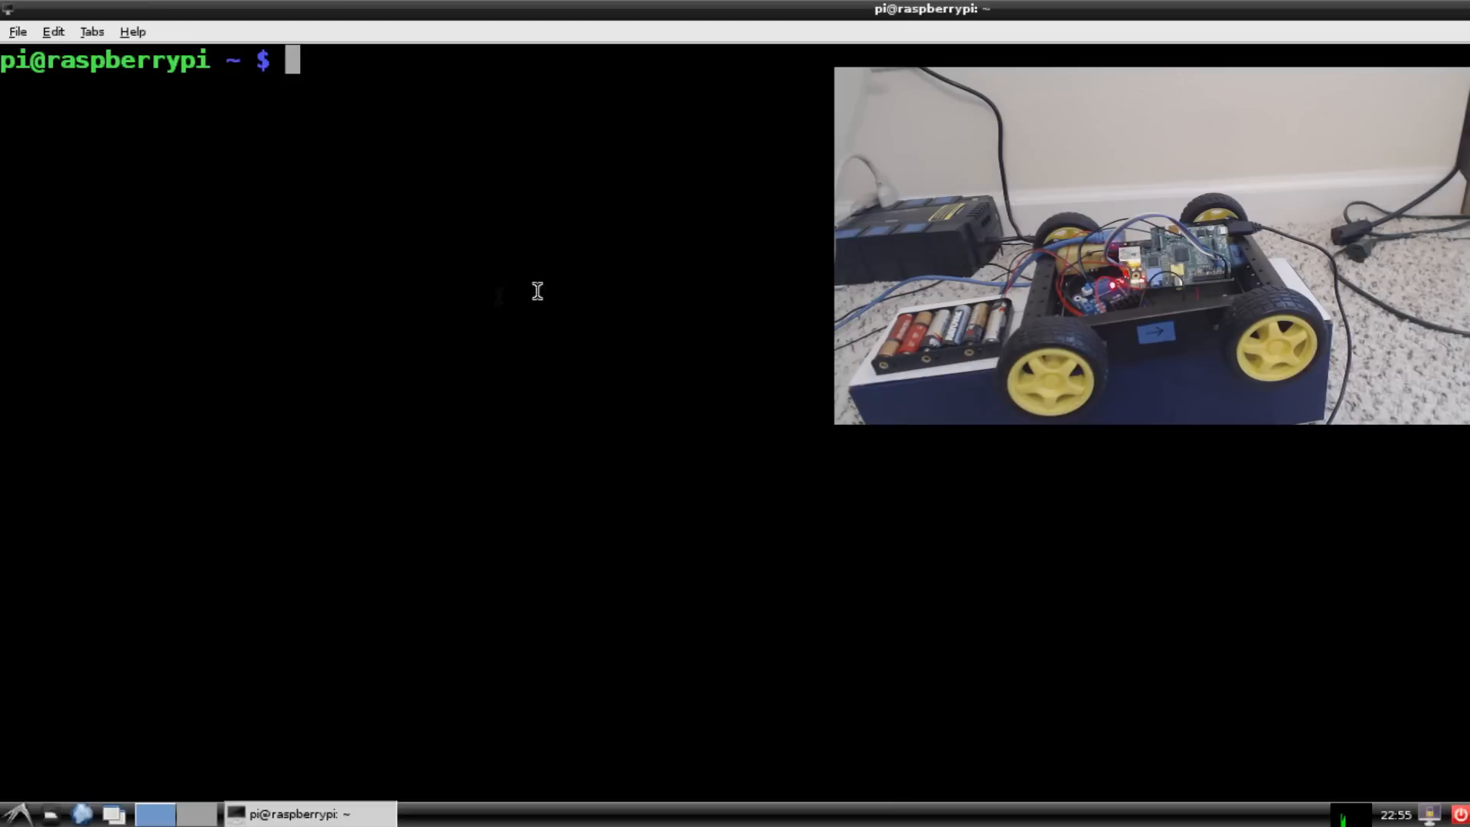
pyautogui.moveTo(488, 364)
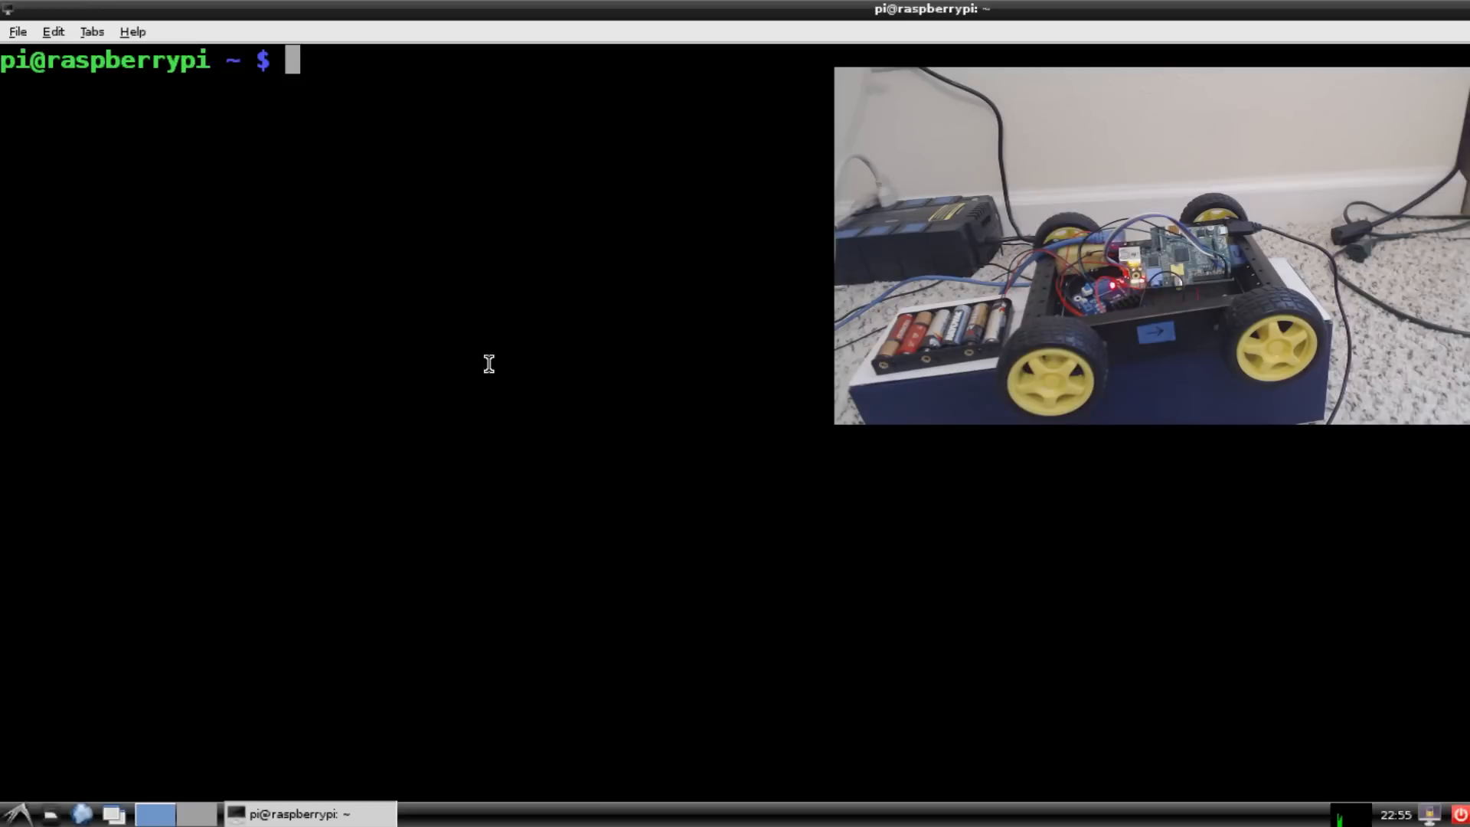
pyautogui.moveTo(748, 268)
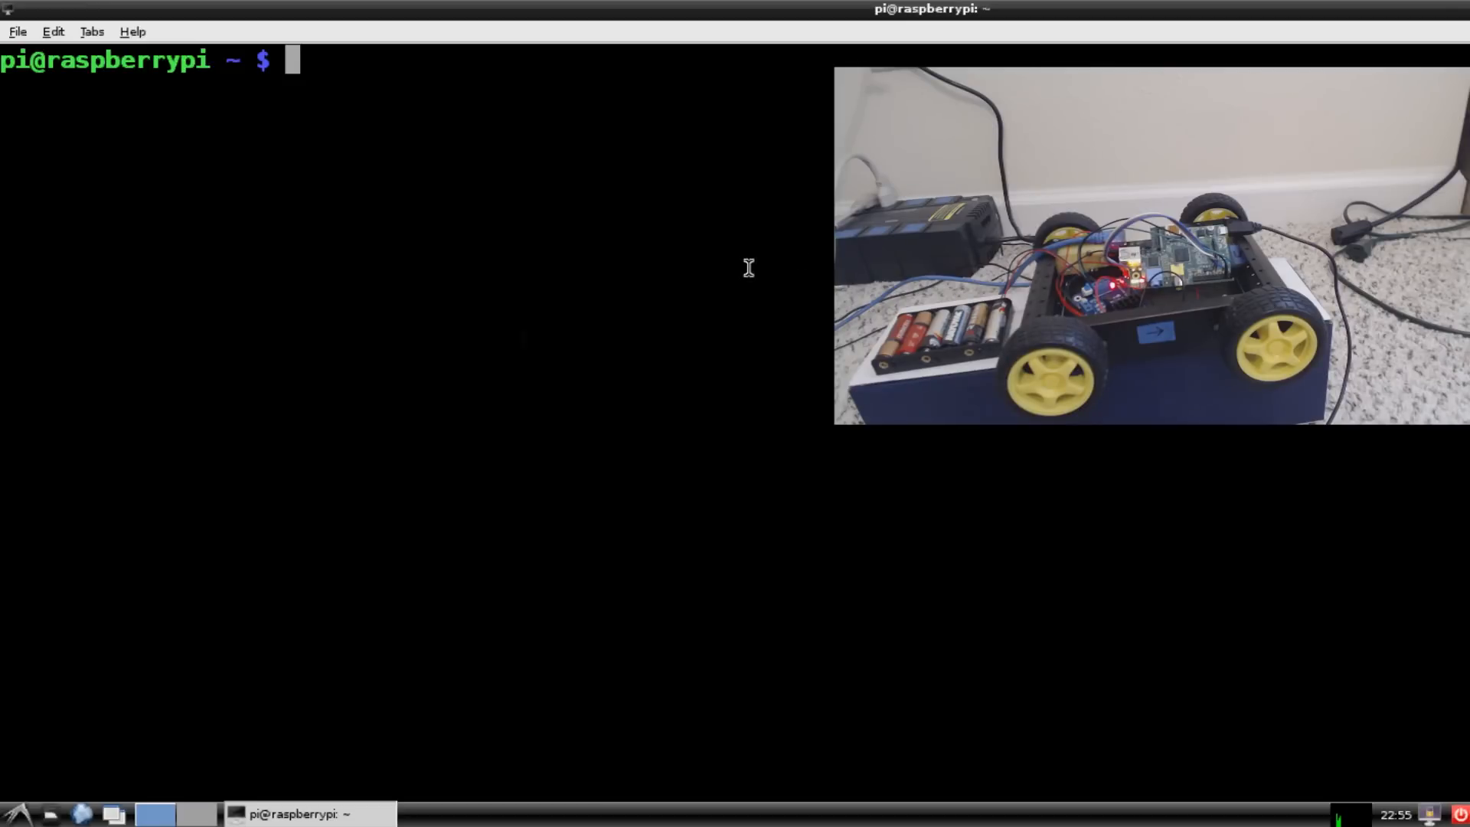
pyautogui.moveTo(803, 257)
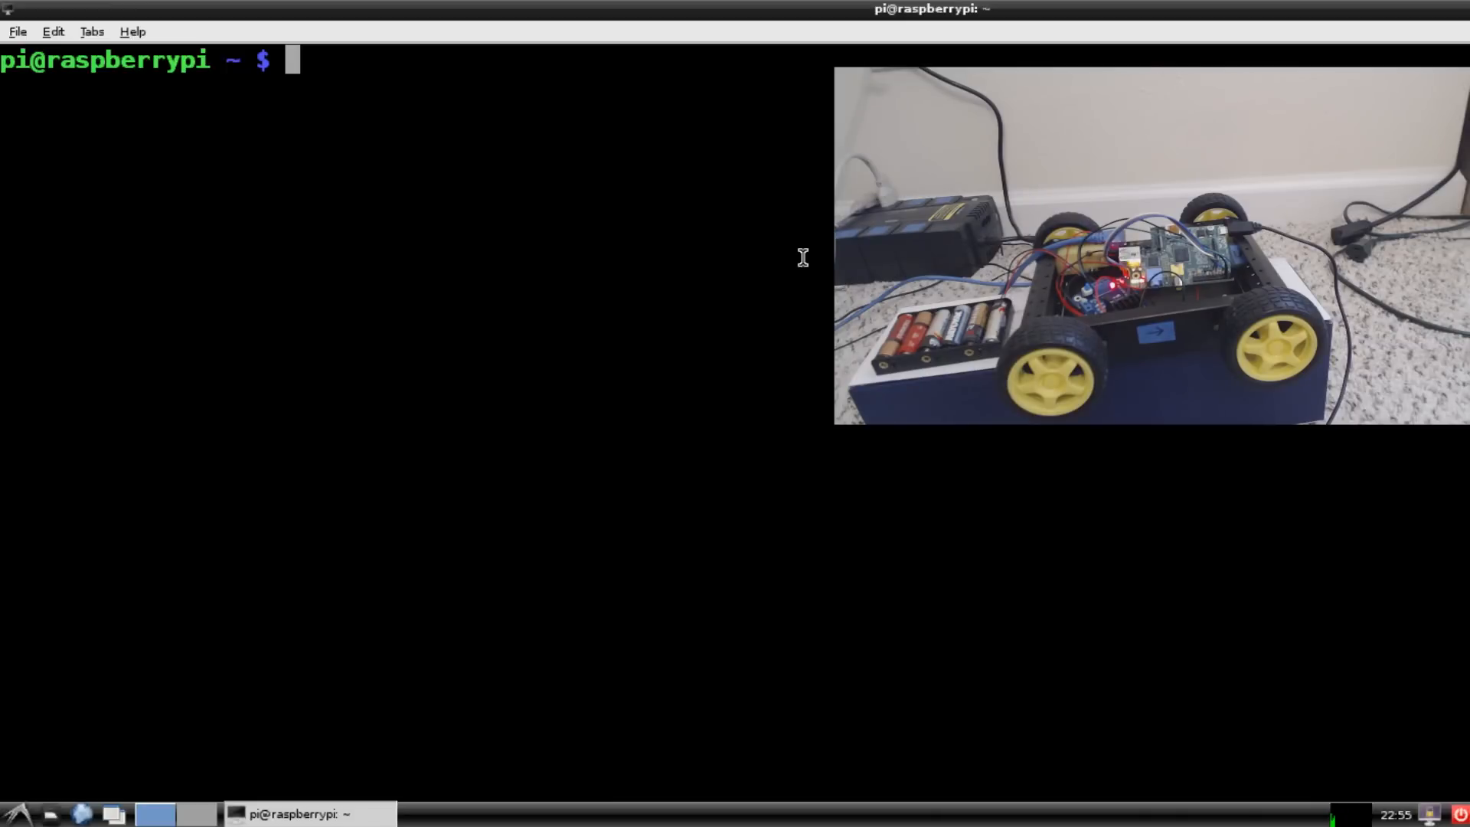
pyautogui.moveTo(986, 37)
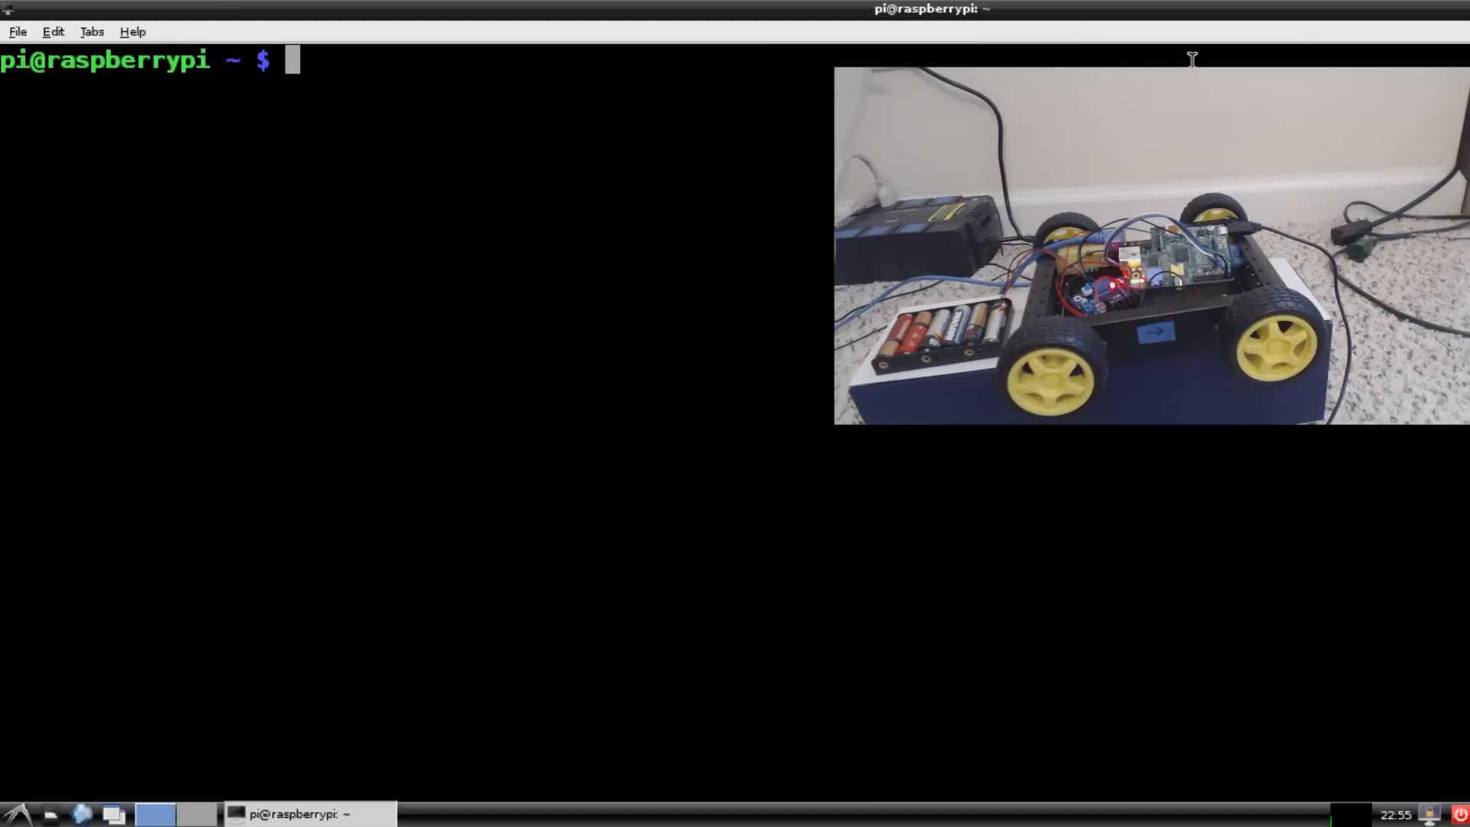
pyautogui.moveTo(483, 202)
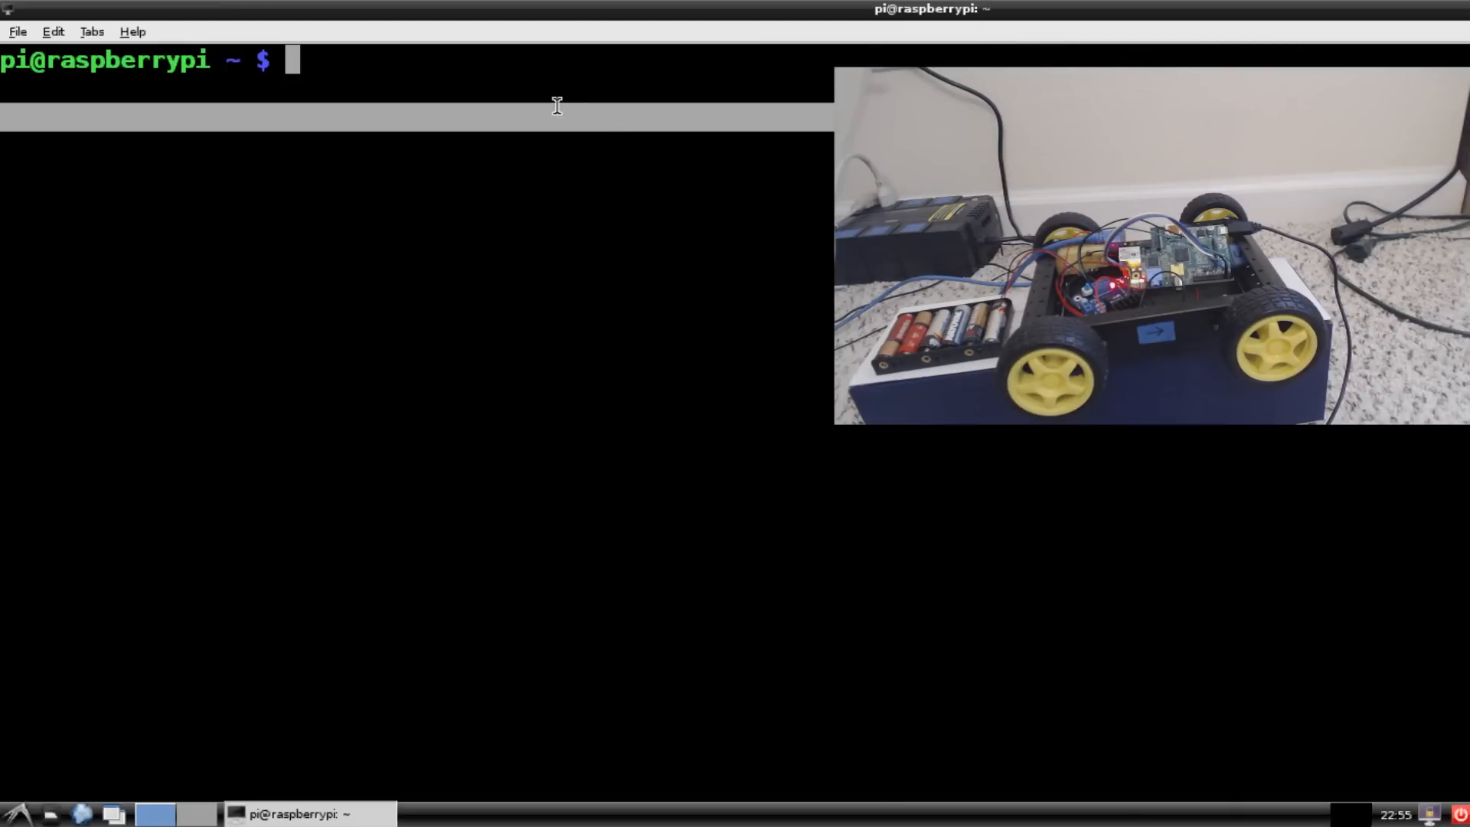
pyautogui.moveTo(361, 63)
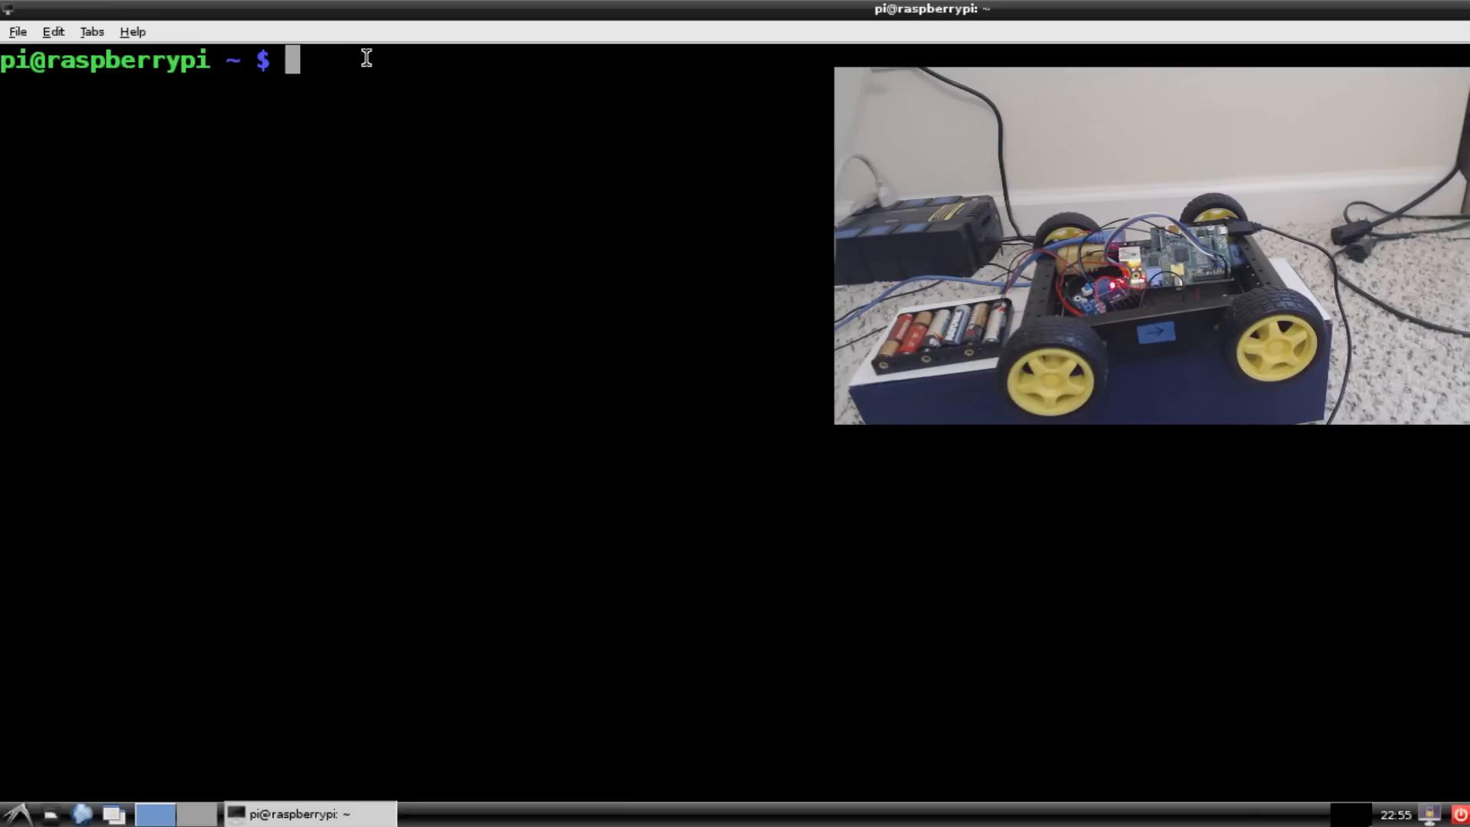
pyautogui.moveTo(390, 67)
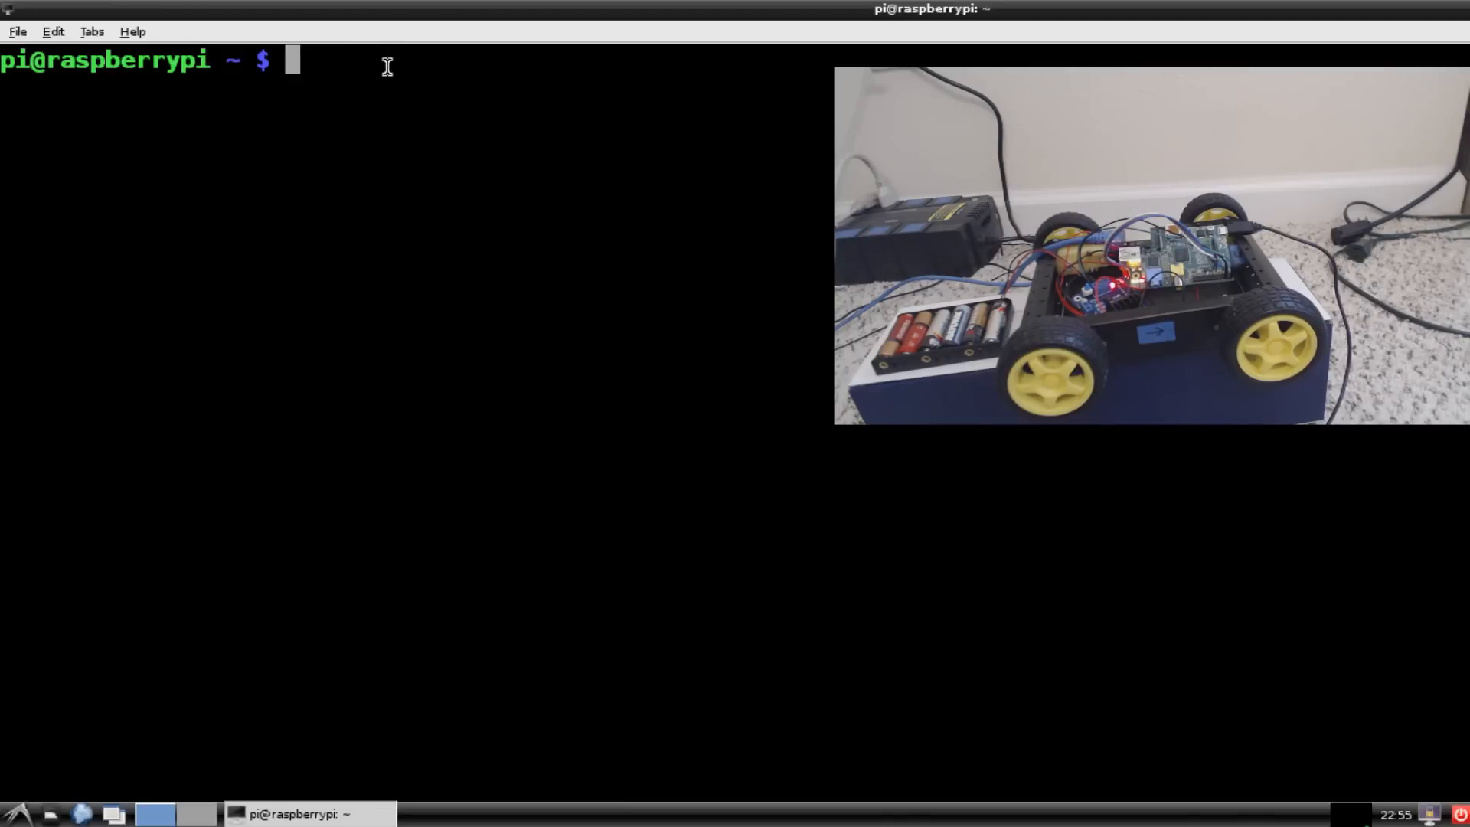
# List the home folder with ls, then begin 'sudo apt-get install xrd' for the package.
pyautogui.write('ls')
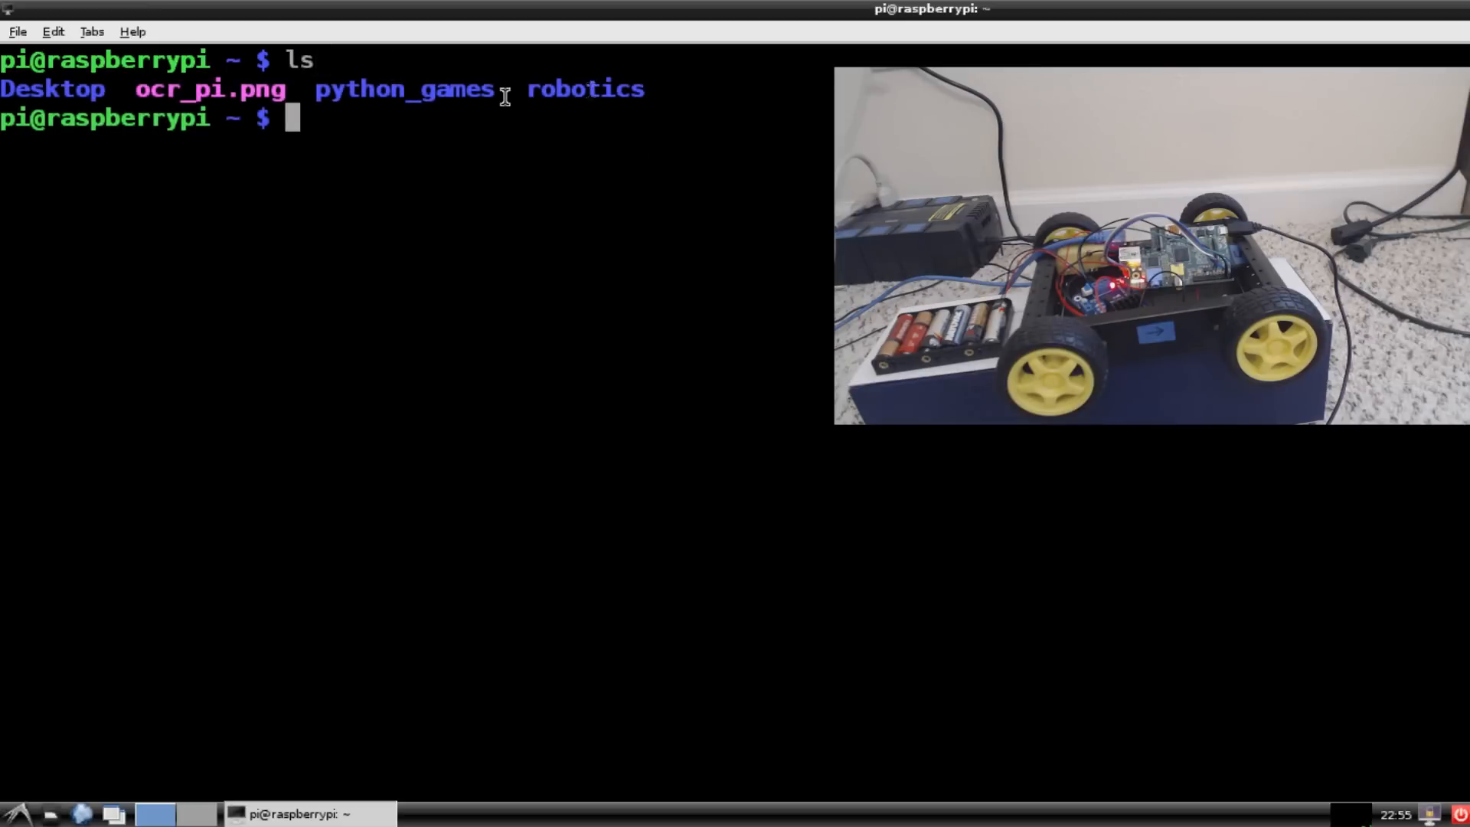
pyautogui.moveTo(465, 130)
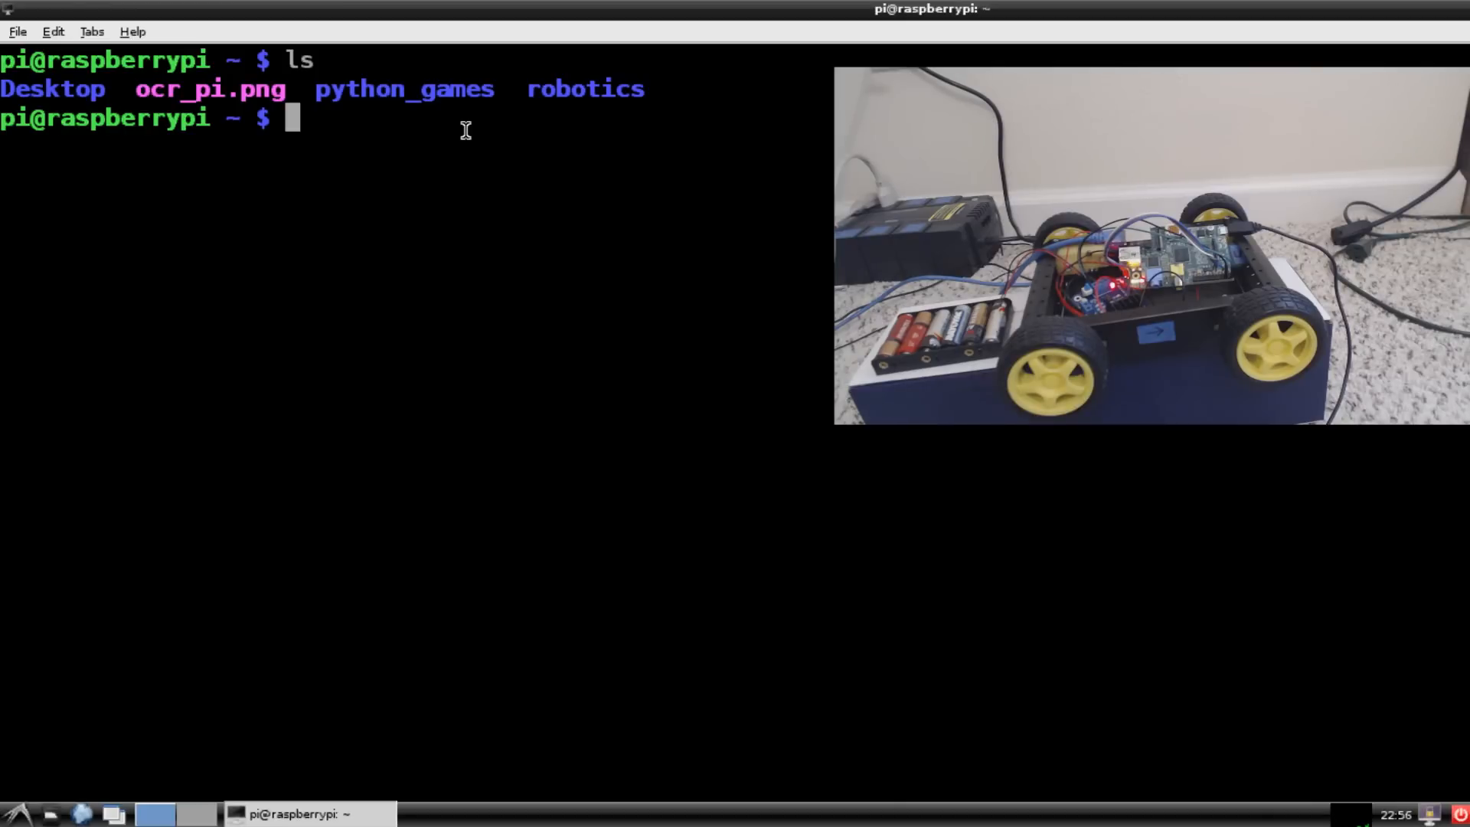
pyautogui.write('sudo apt')
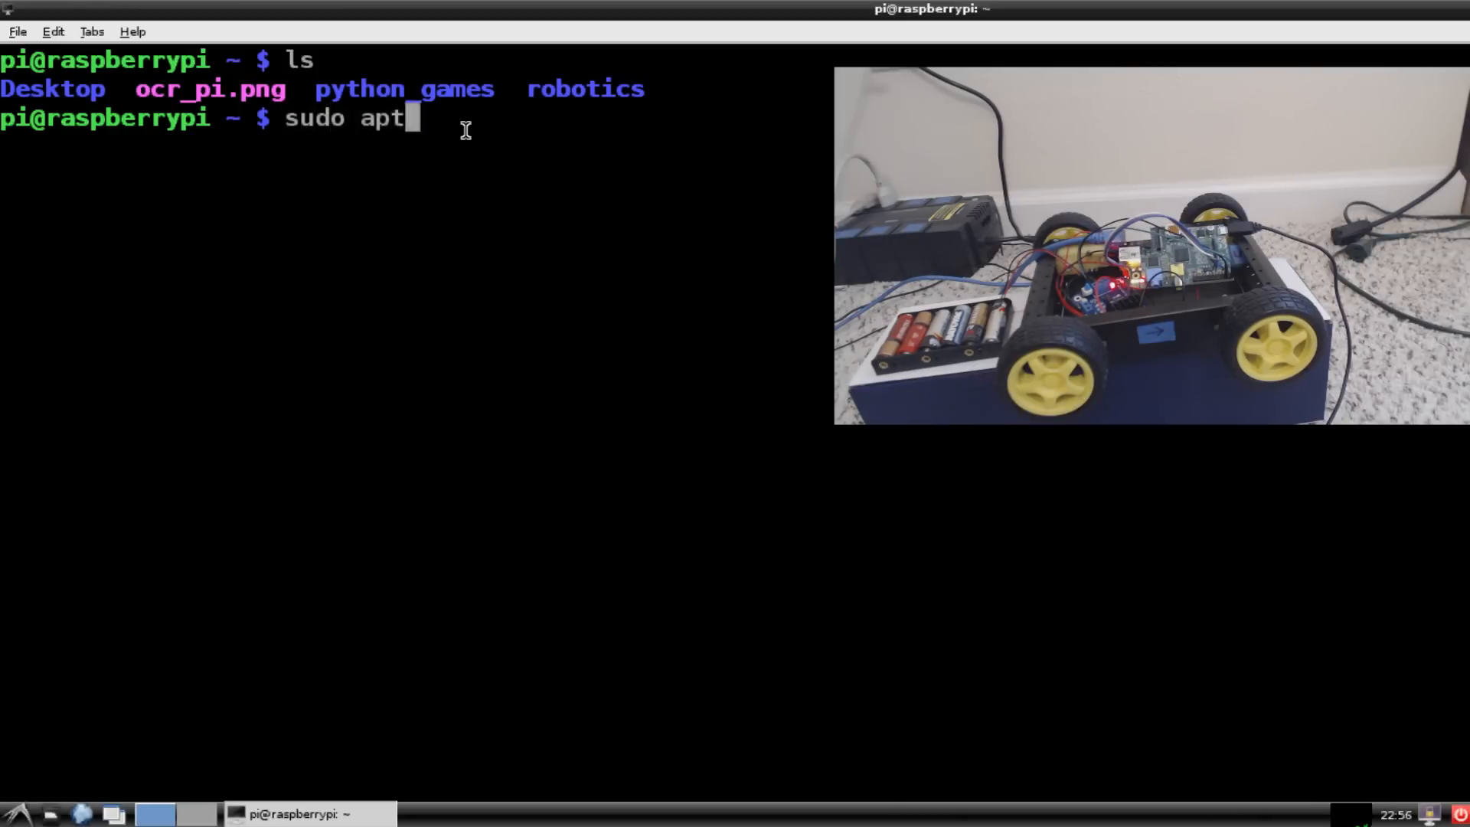
pyautogui.write('-get install xr')
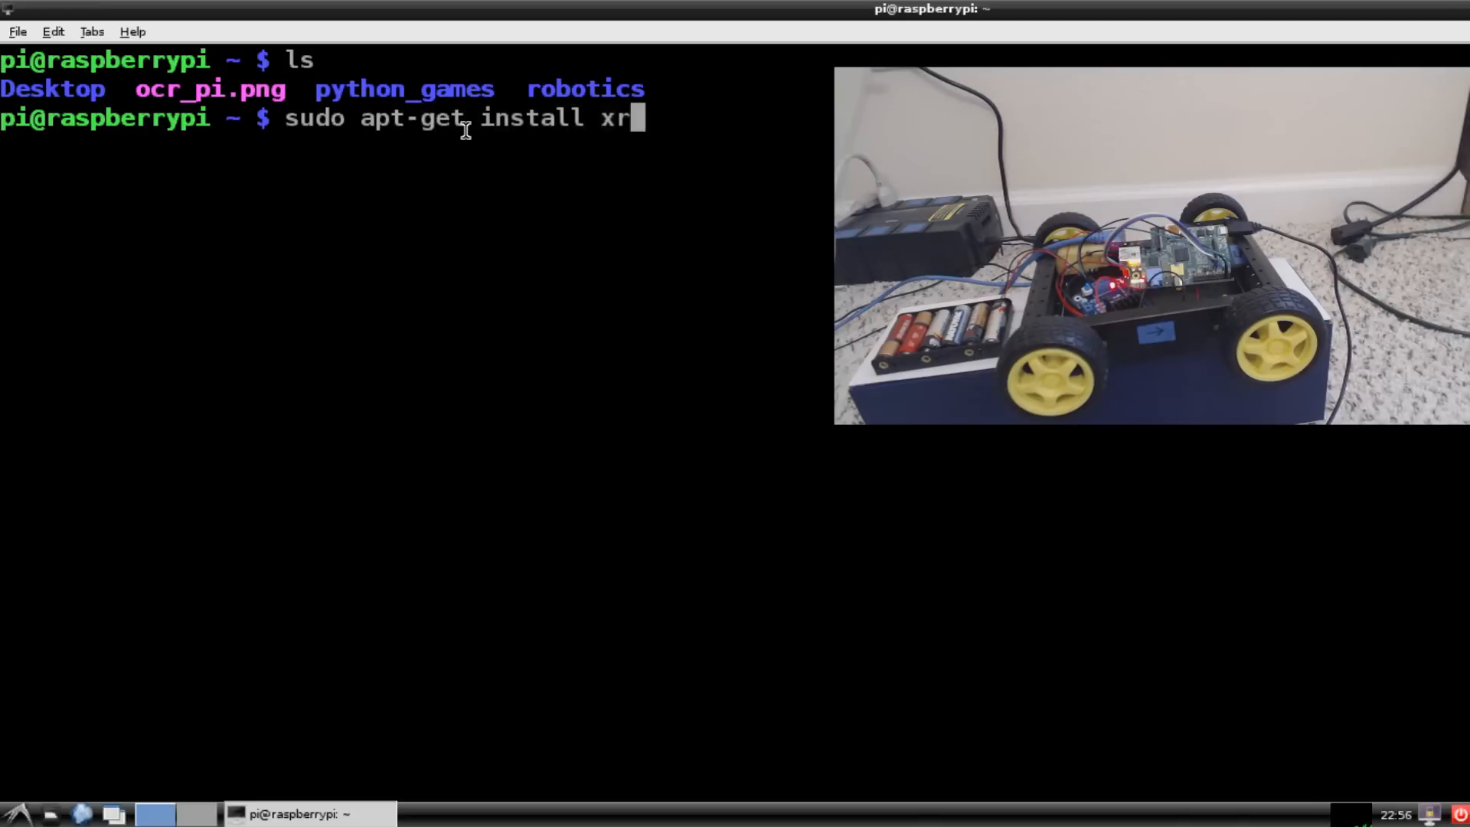
pyautogui.write('d')
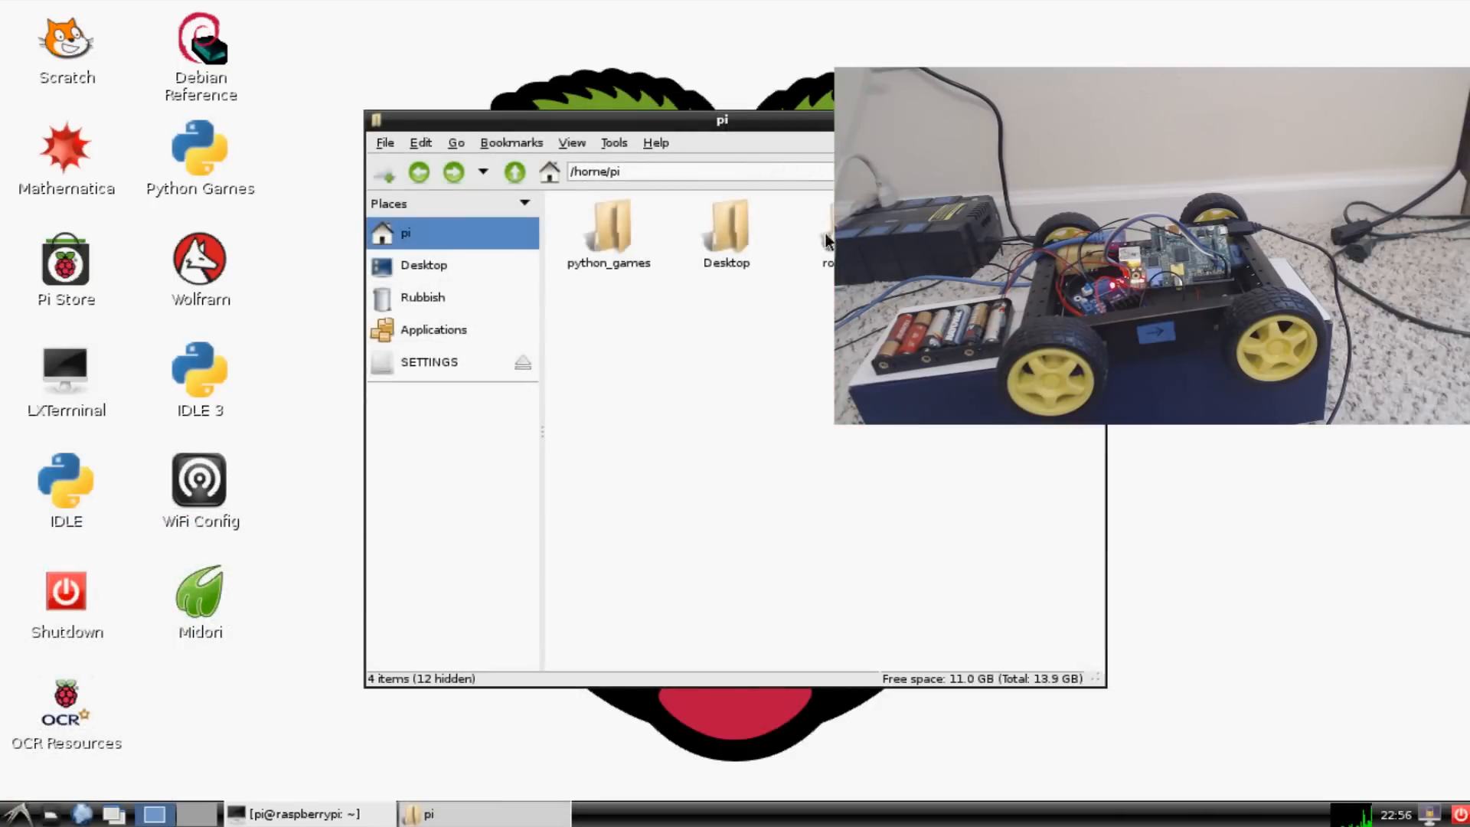
# Inside robotics, copy robot2.py and paste it back under the new name robot3.py.
pyautogui.doubleClick(832, 222)
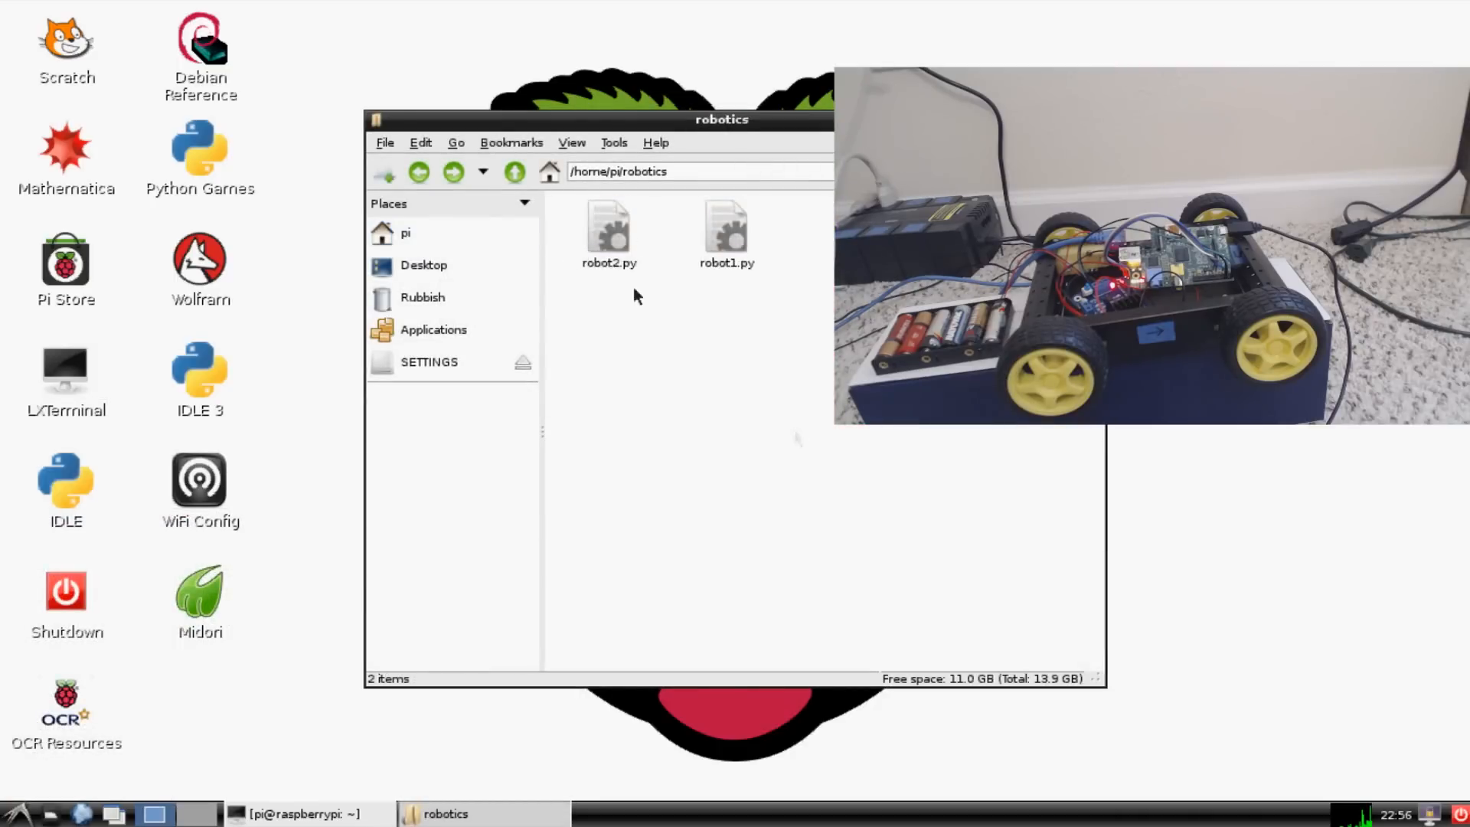
pyautogui.click(609, 226)
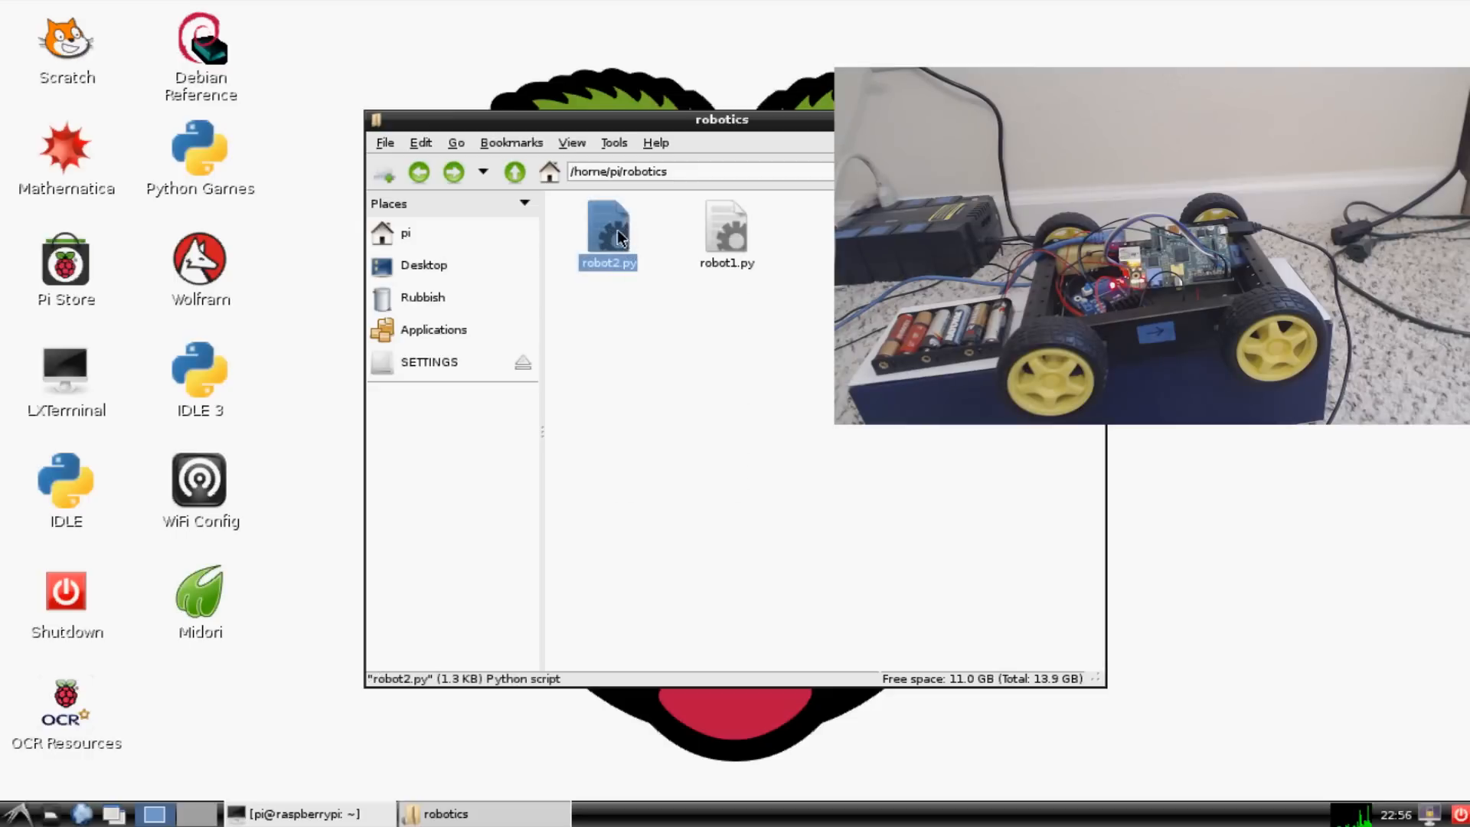
pyautogui.rightClick(606, 230)
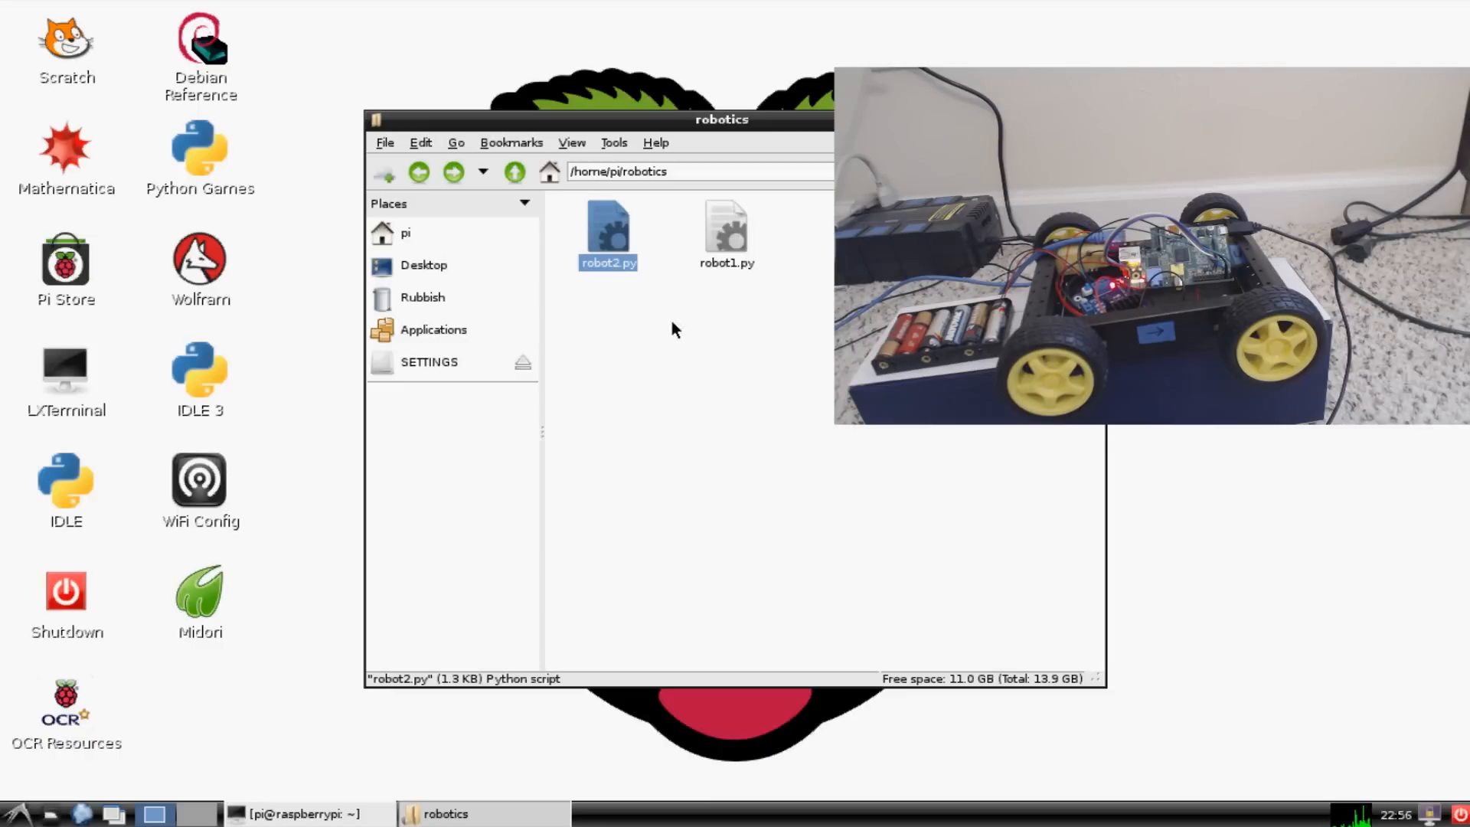
pyautogui.rightClick(606, 226)
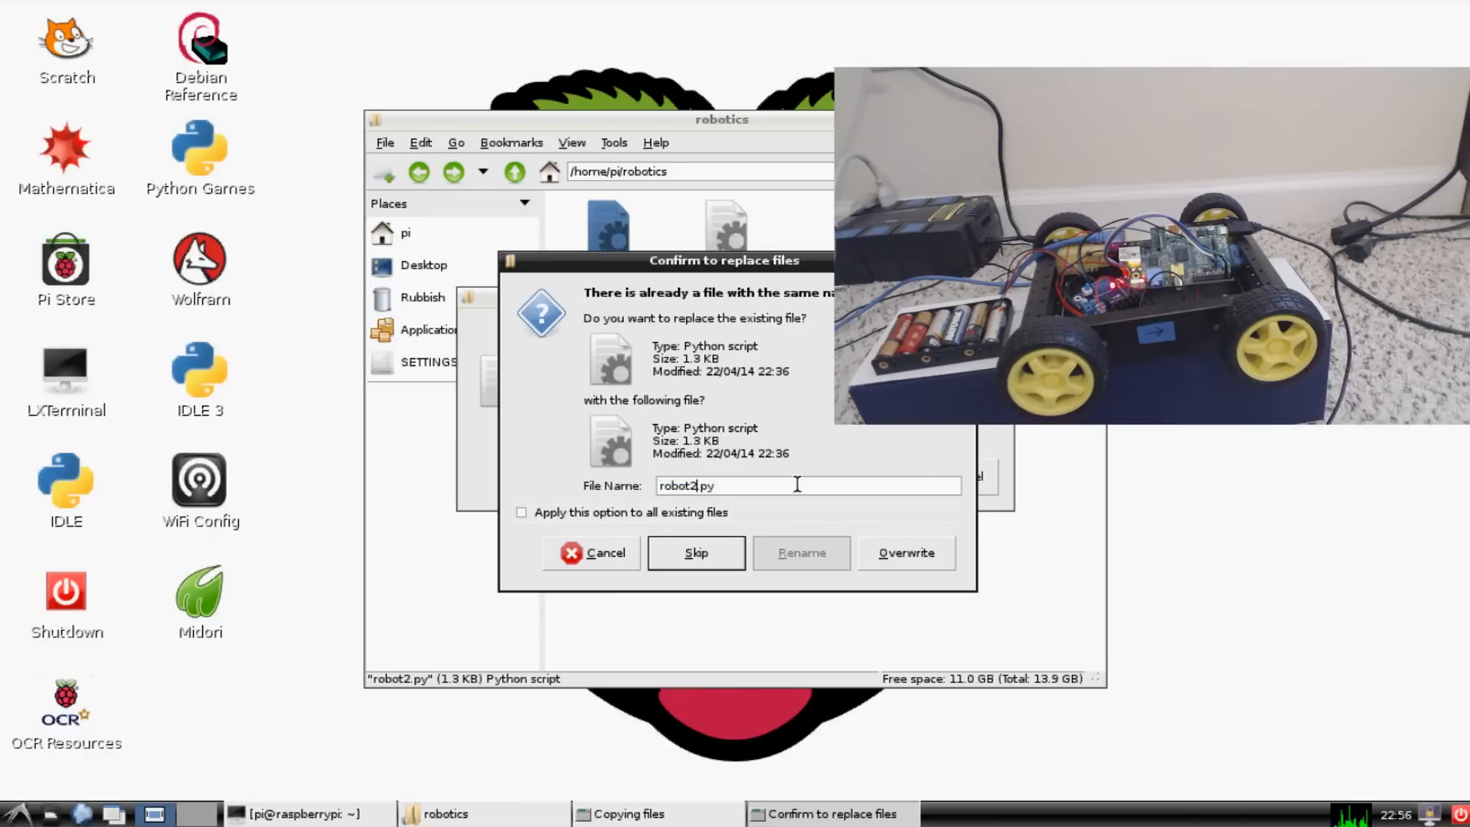
pyautogui.click(801, 553)
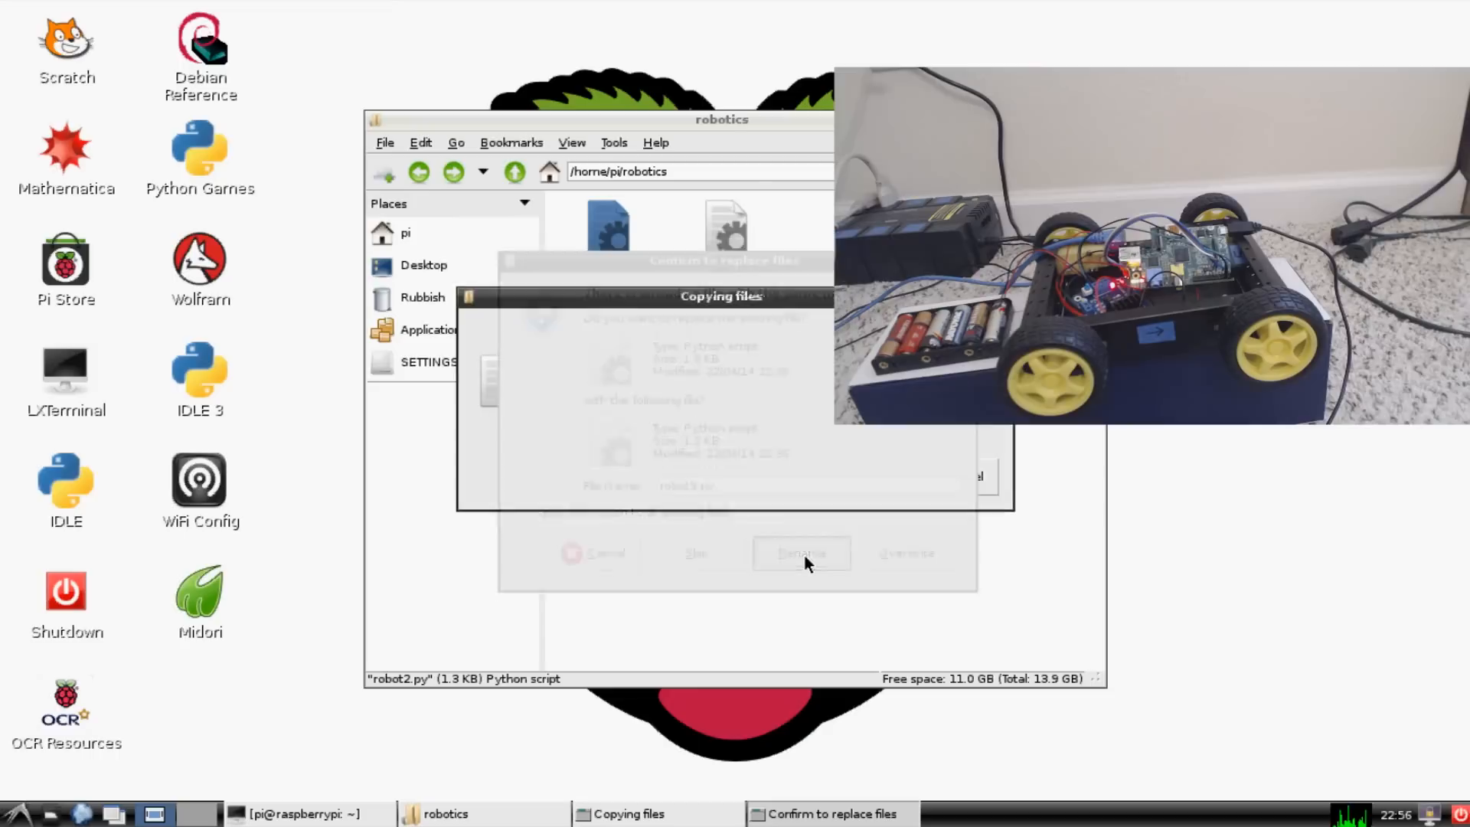
pyautogui.click(802, 552)
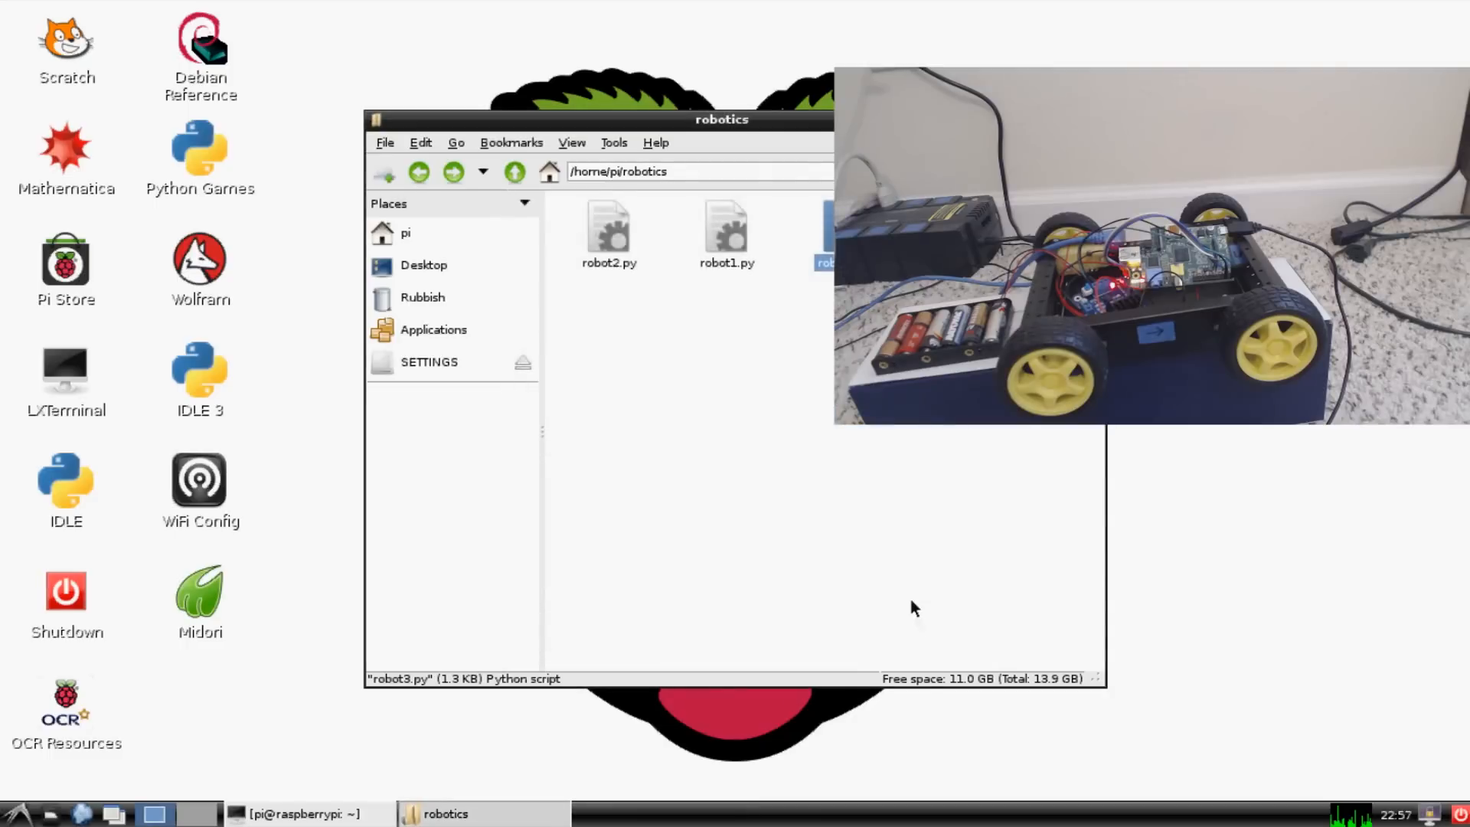
pyautogui.moveTo(872, 563)
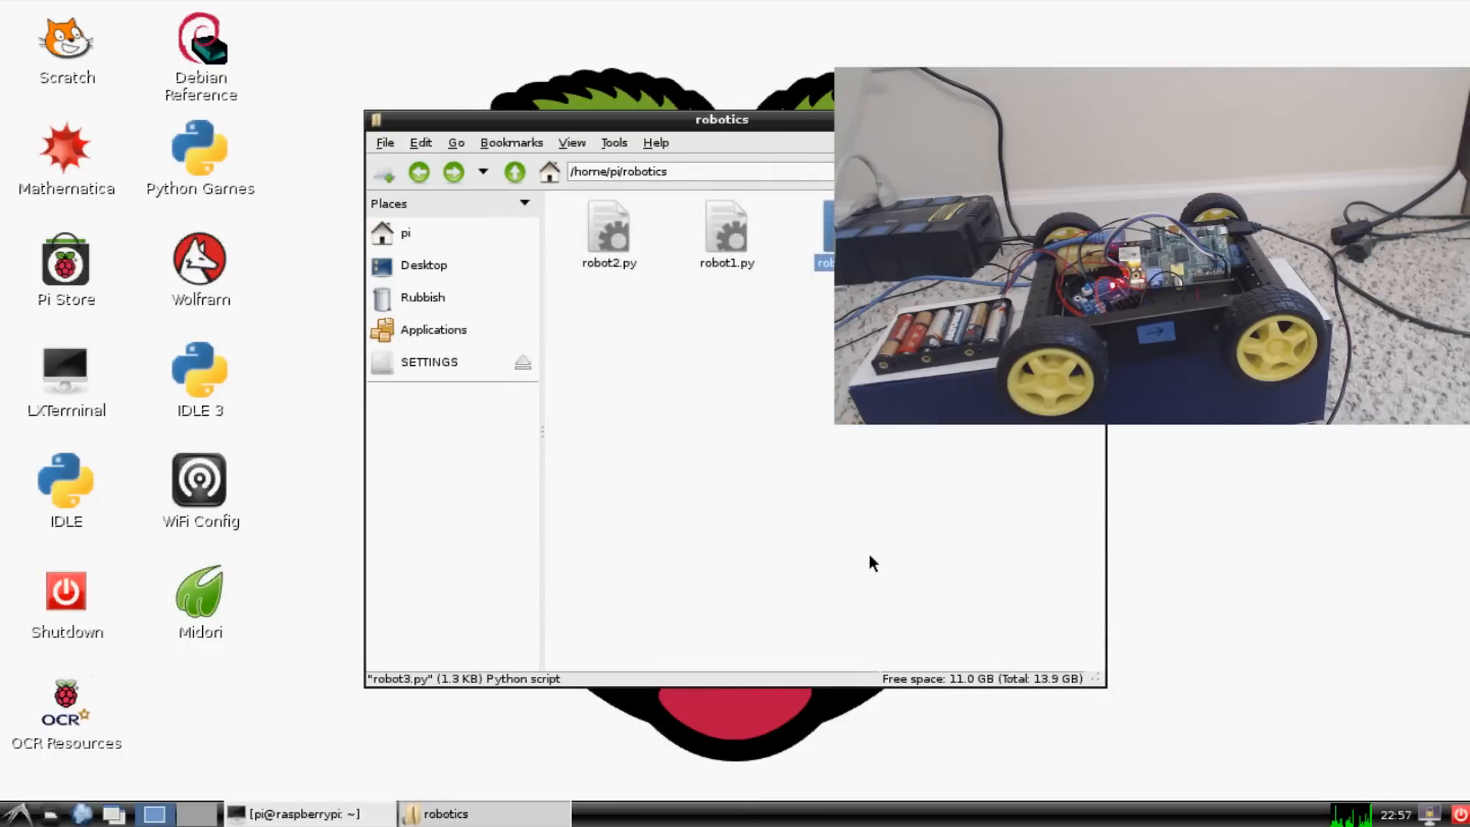
pyautogui.moveTo(868, 539)
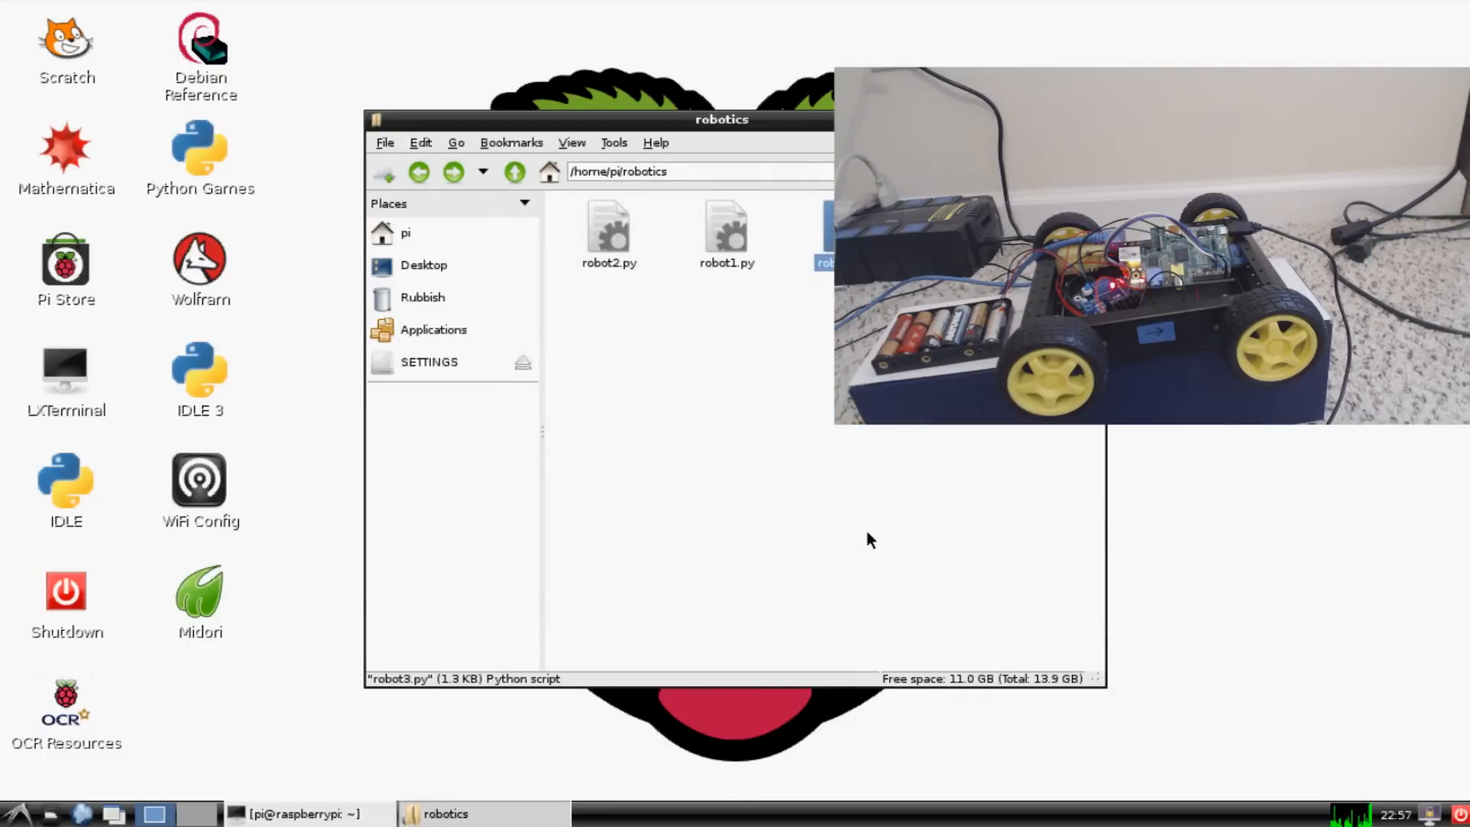
# Open robot3.py in IDLE and set the editor font to size 20, bold, via Configure IDLE.
pyautogui.doubleClick(825, 222)
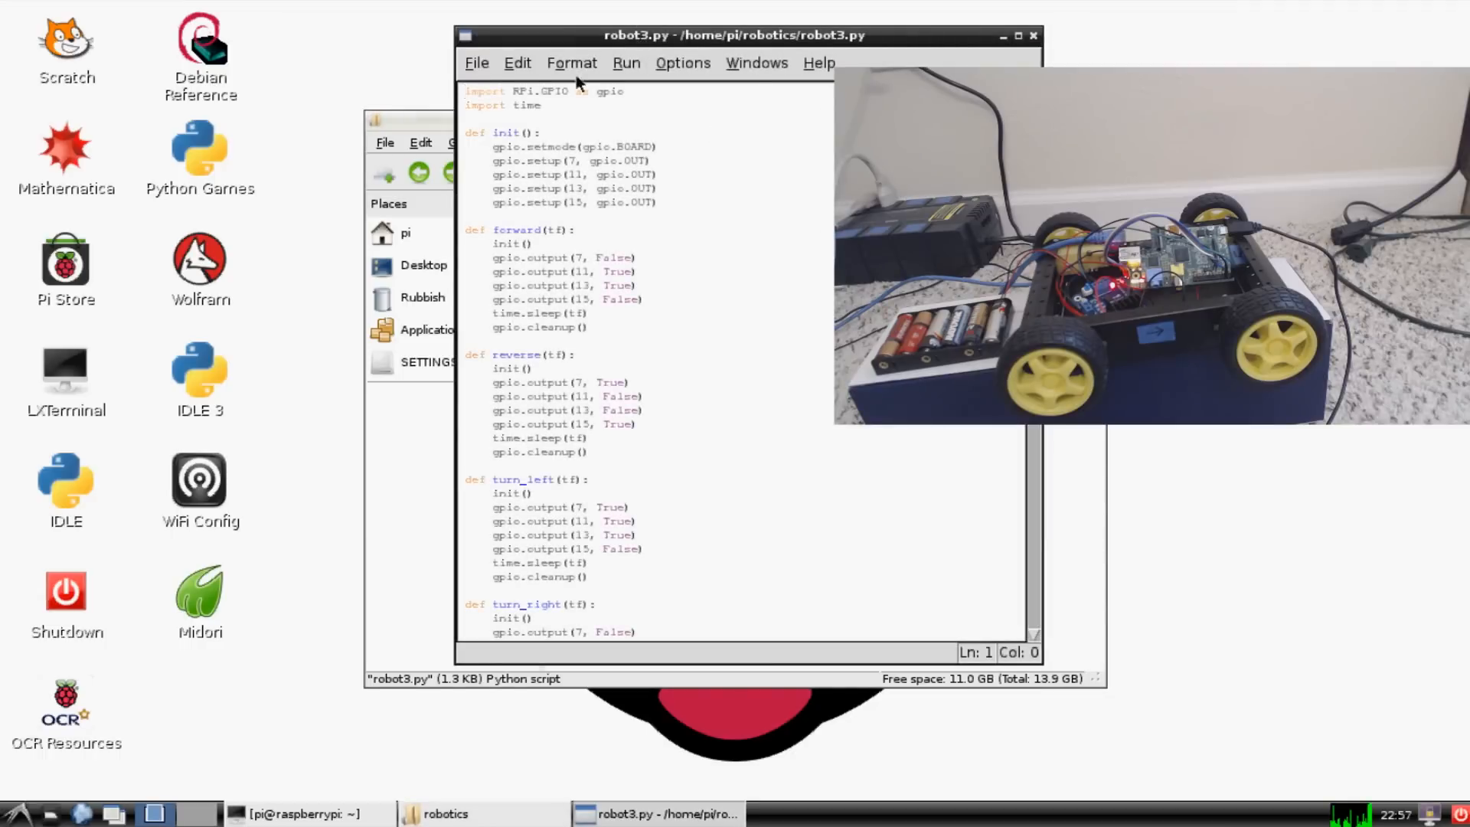
pyautogui.moveTo(691, 73)
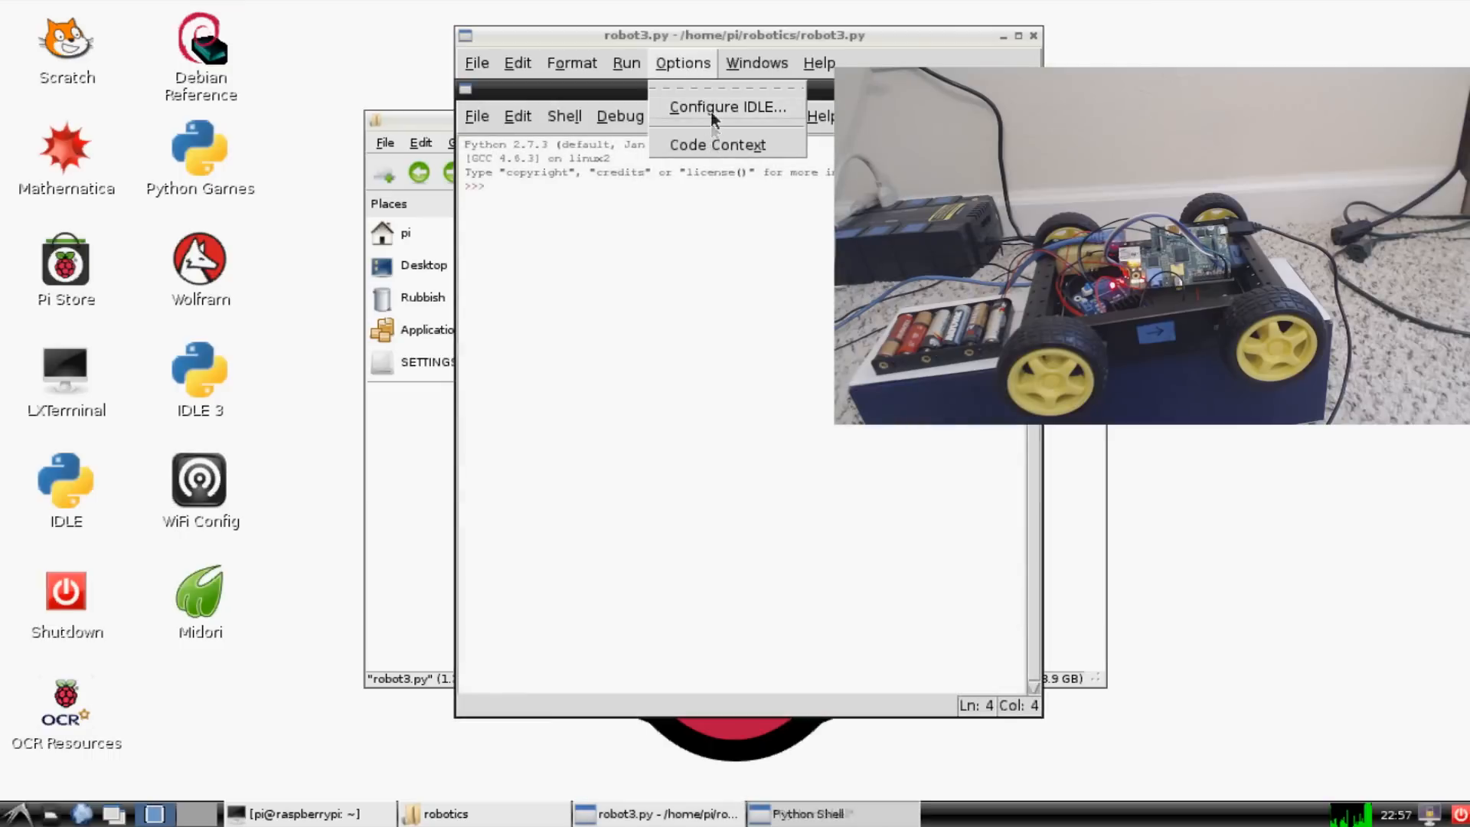
pyautogui.click(725, 107)
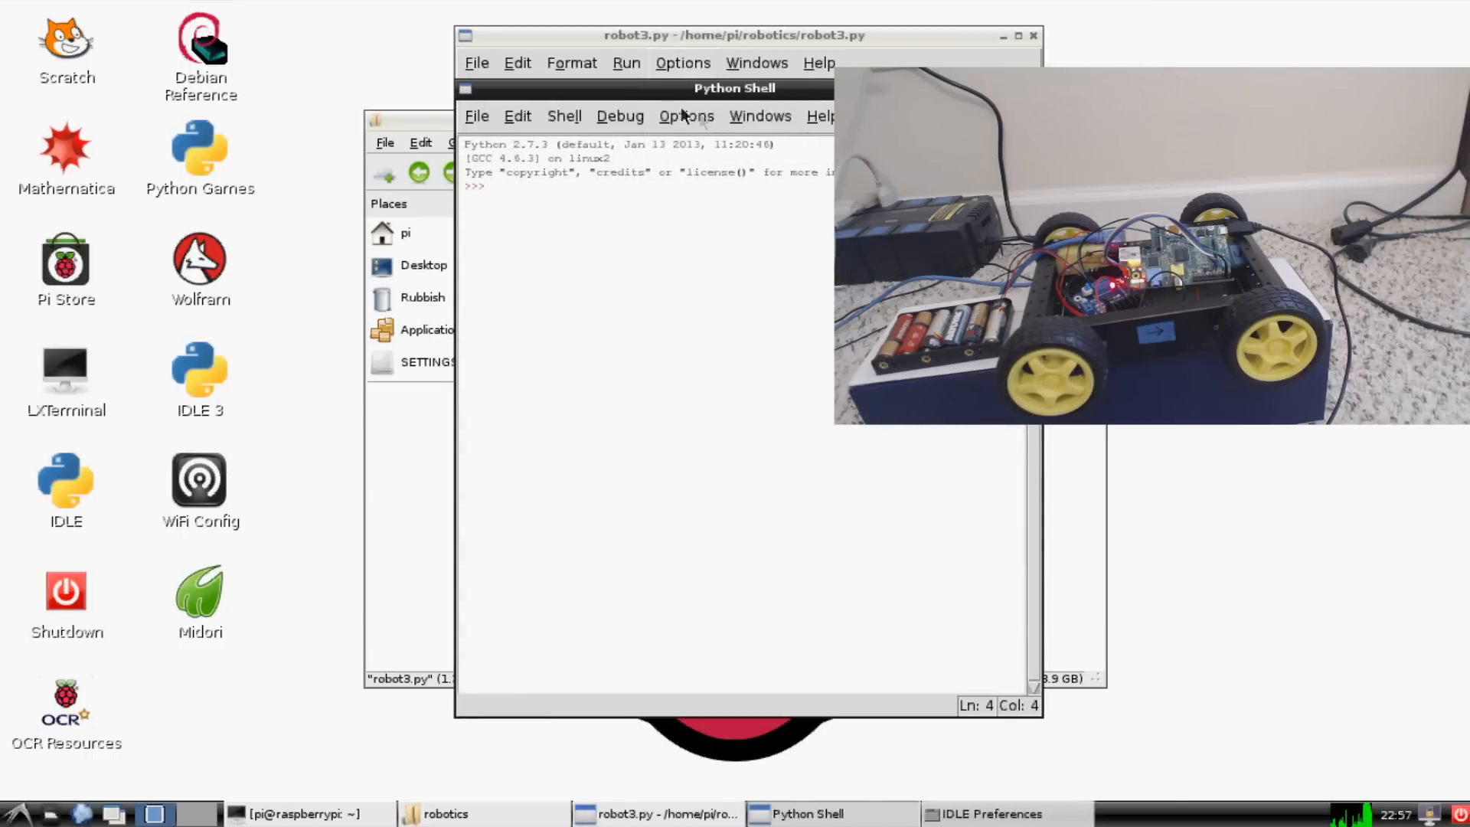
pyautogui.moveTo(720, 61)
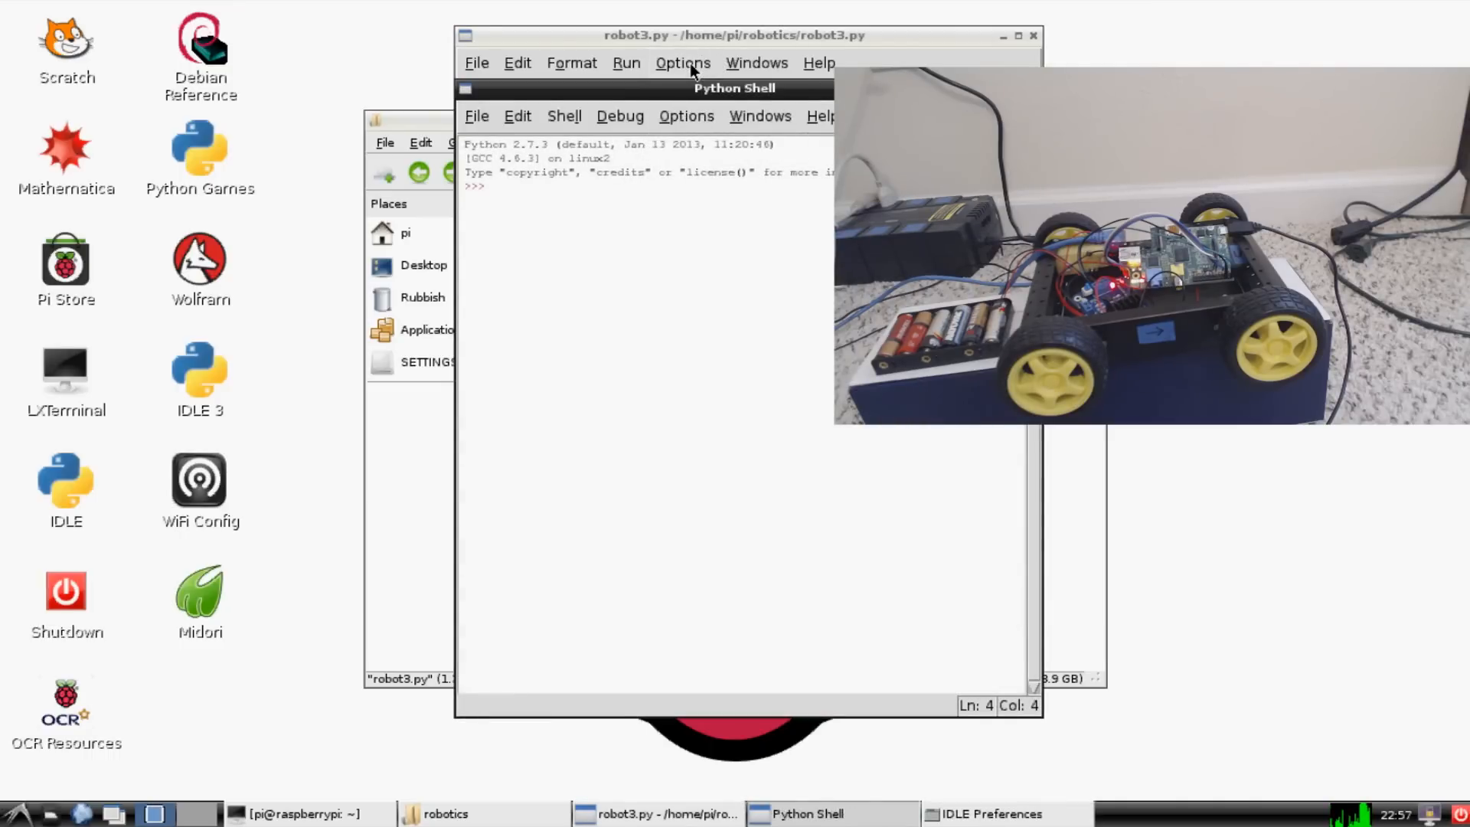
pyautogui.click(595, 339)
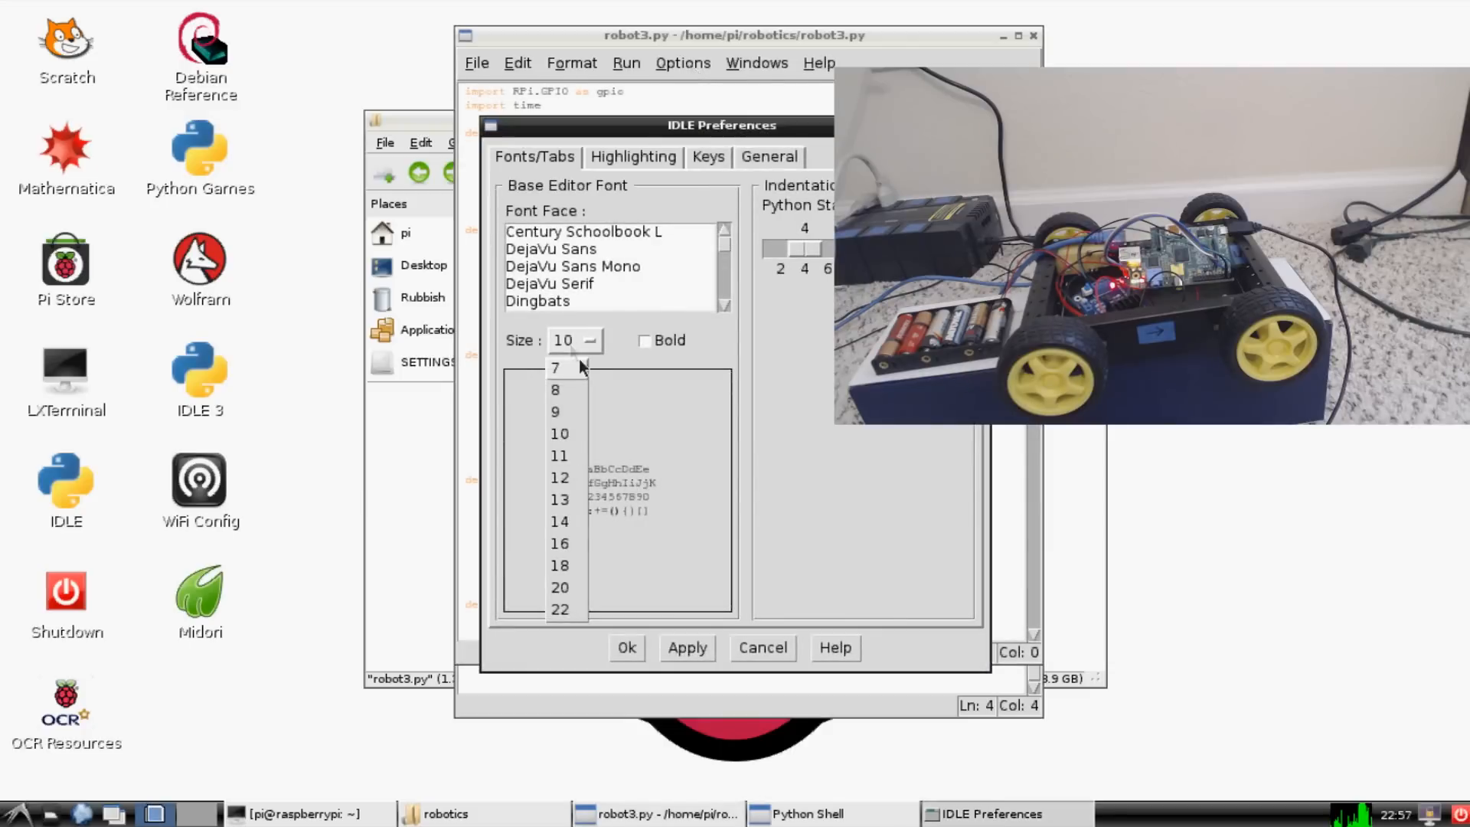
pyautogui.click(554, 588)
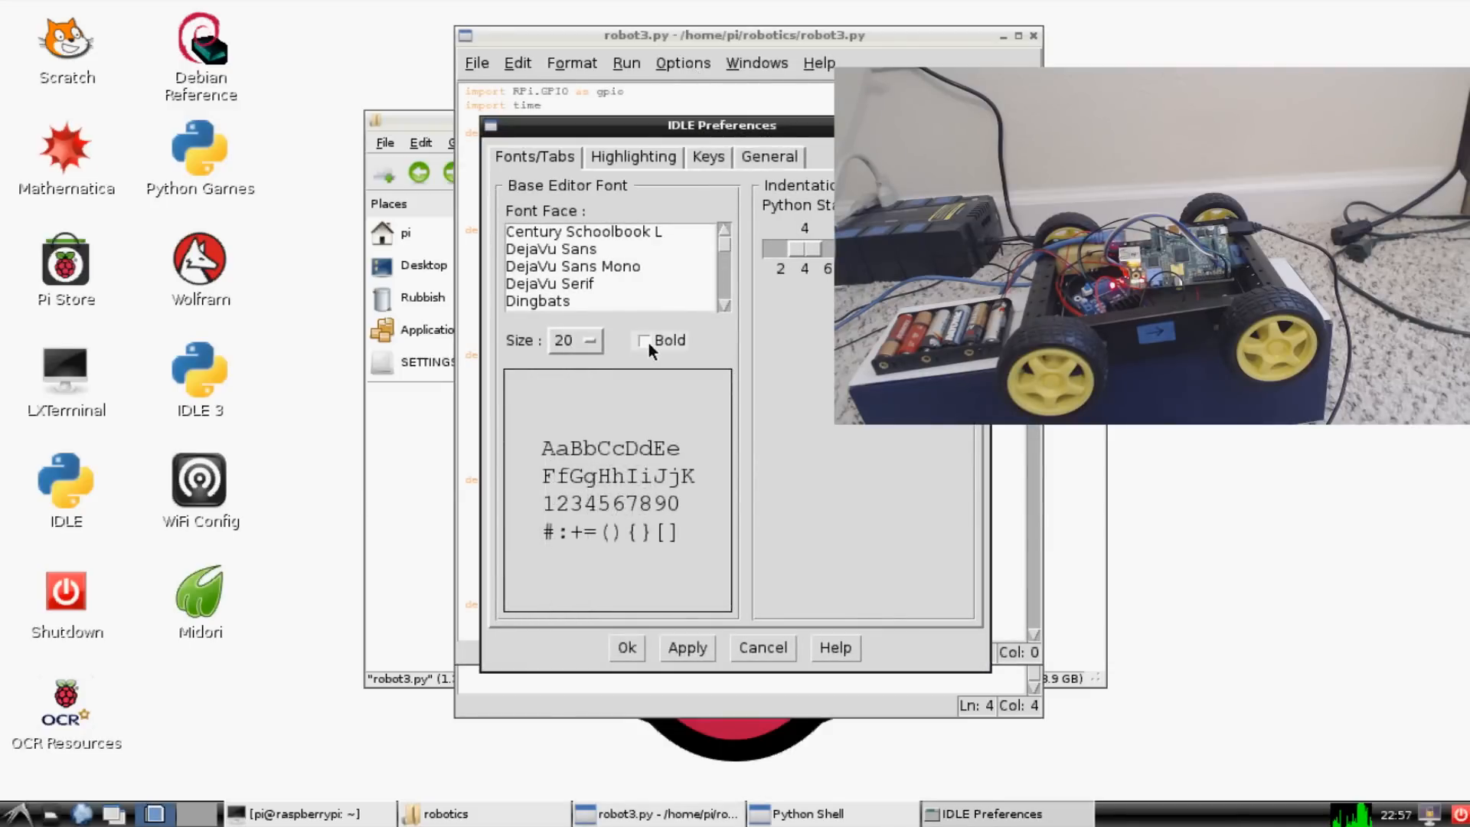
pyautogui.click(643, 340)
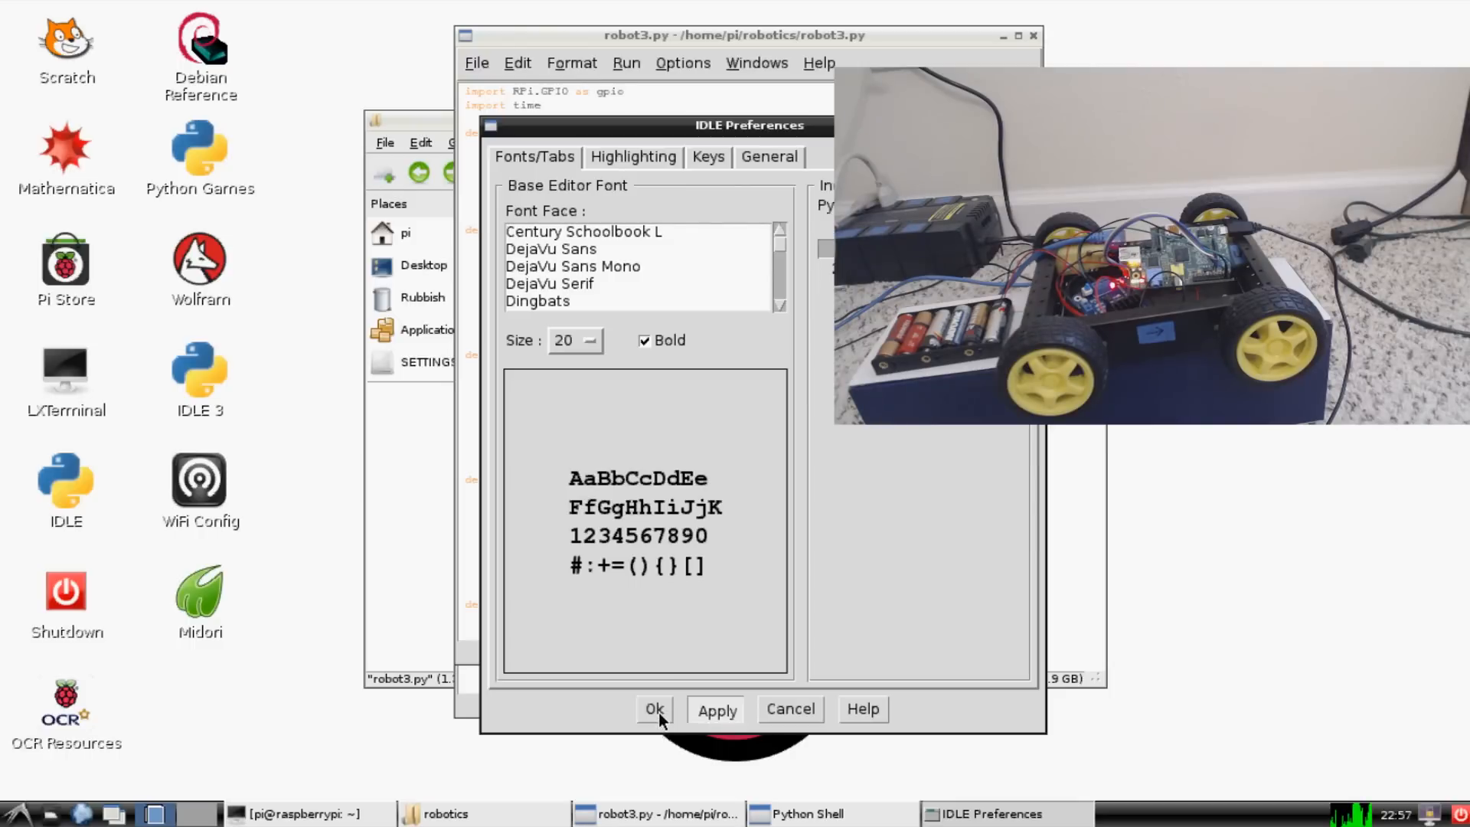
pyautogui.click(655, 709)
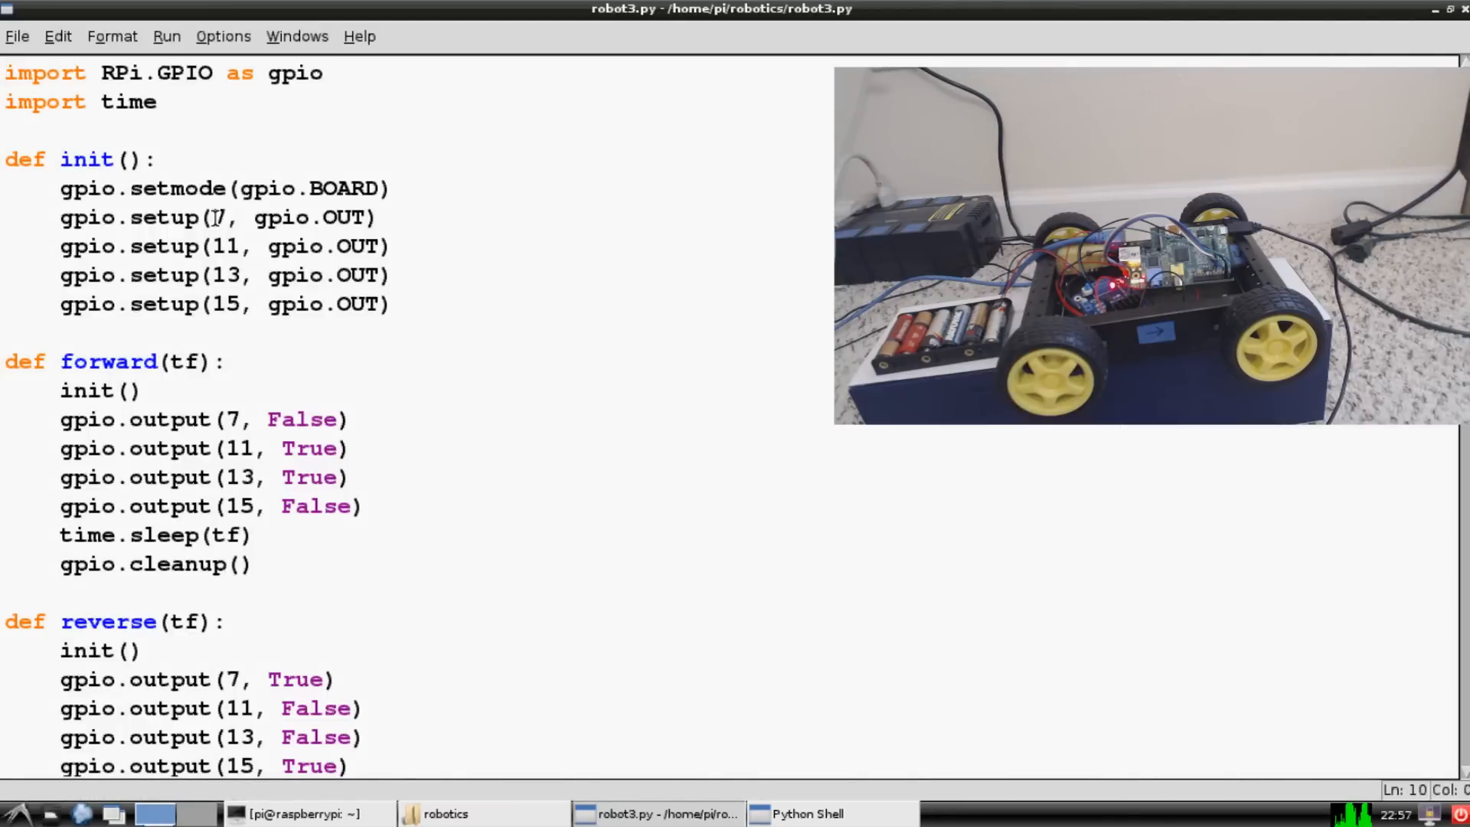
pyautogui.scroll(-3)
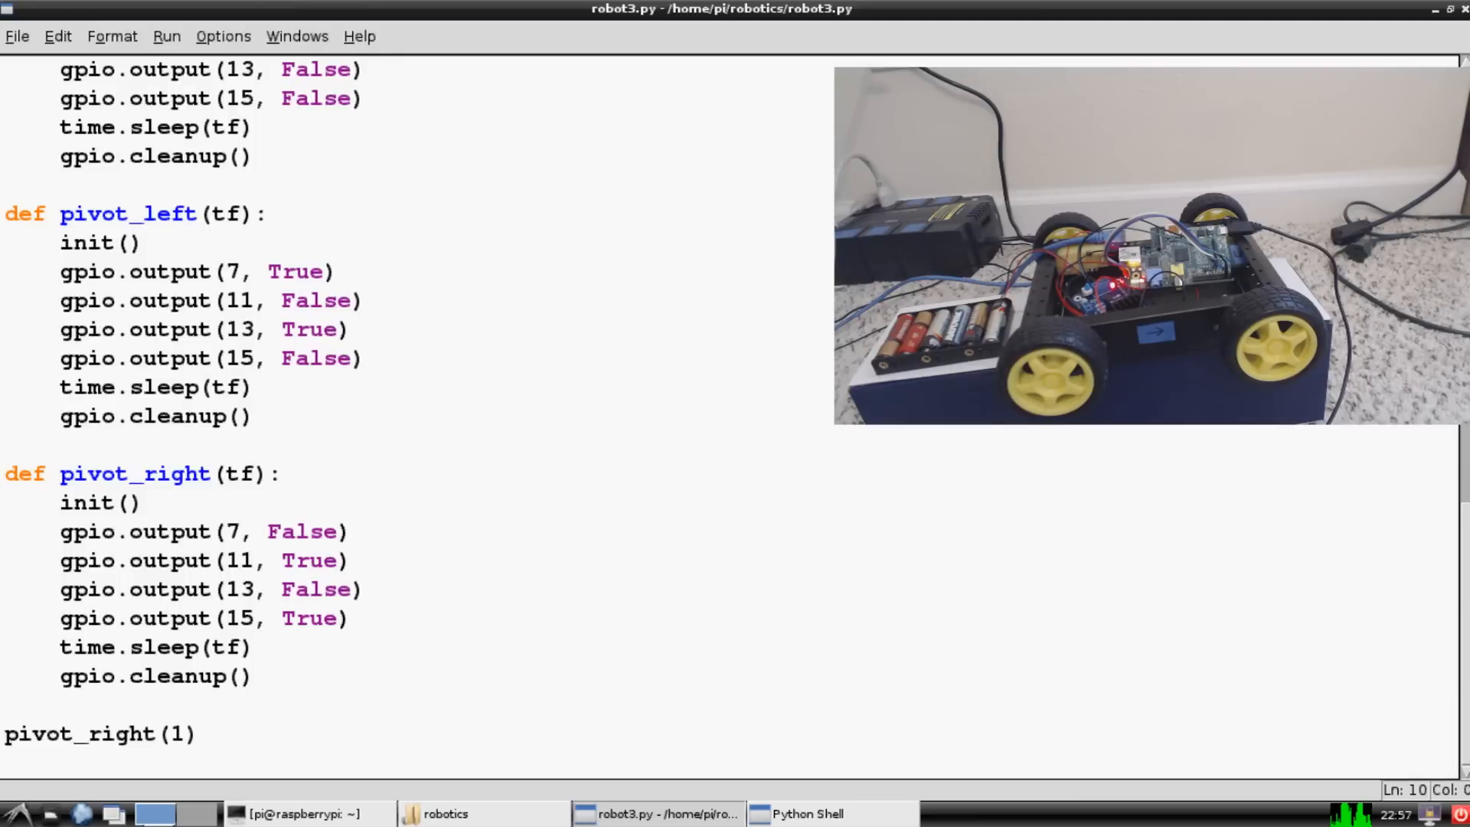
pyautogui.moveTo(539, 524)
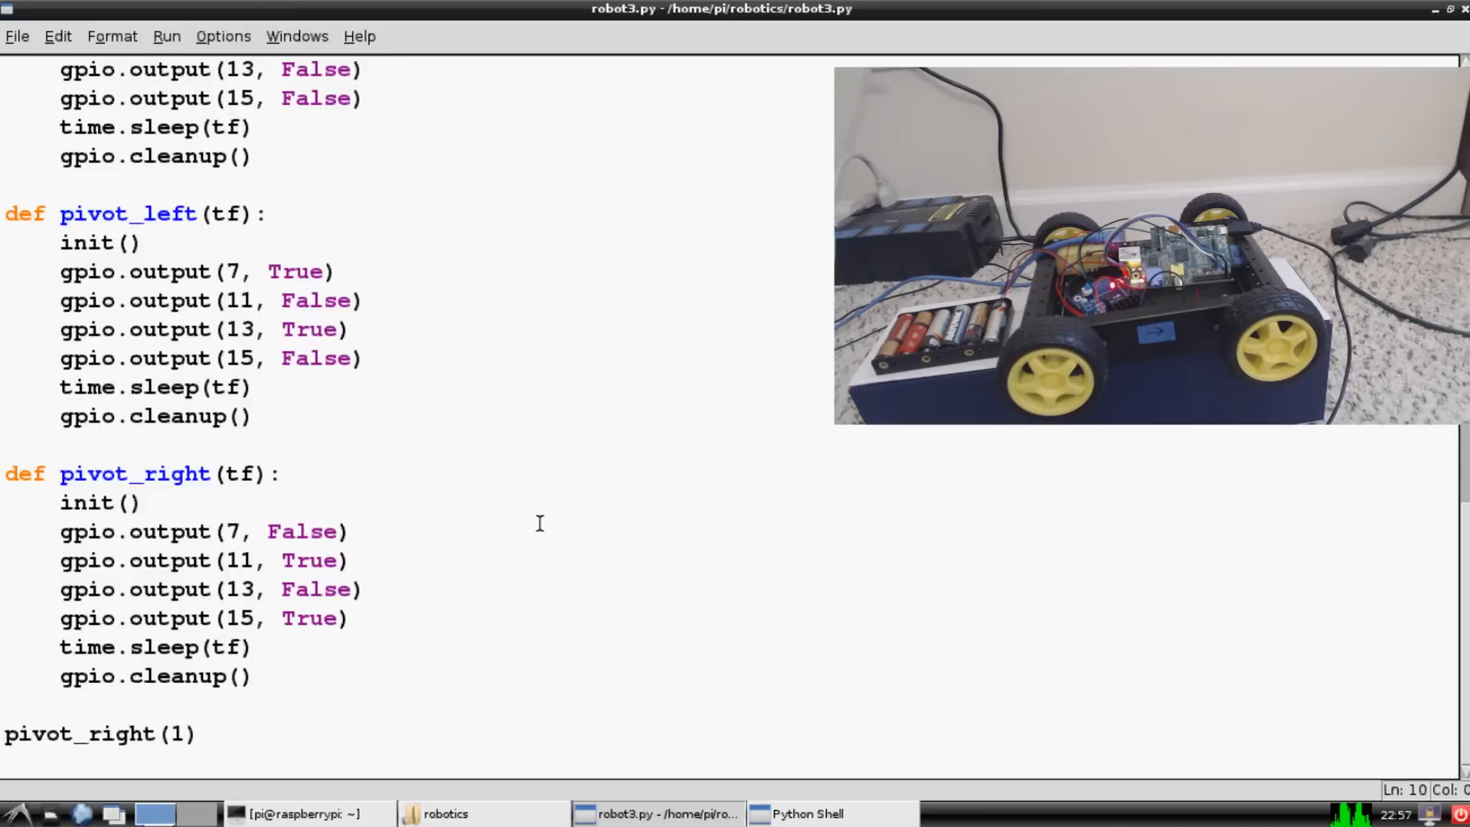
pyautogui.scroll(3)
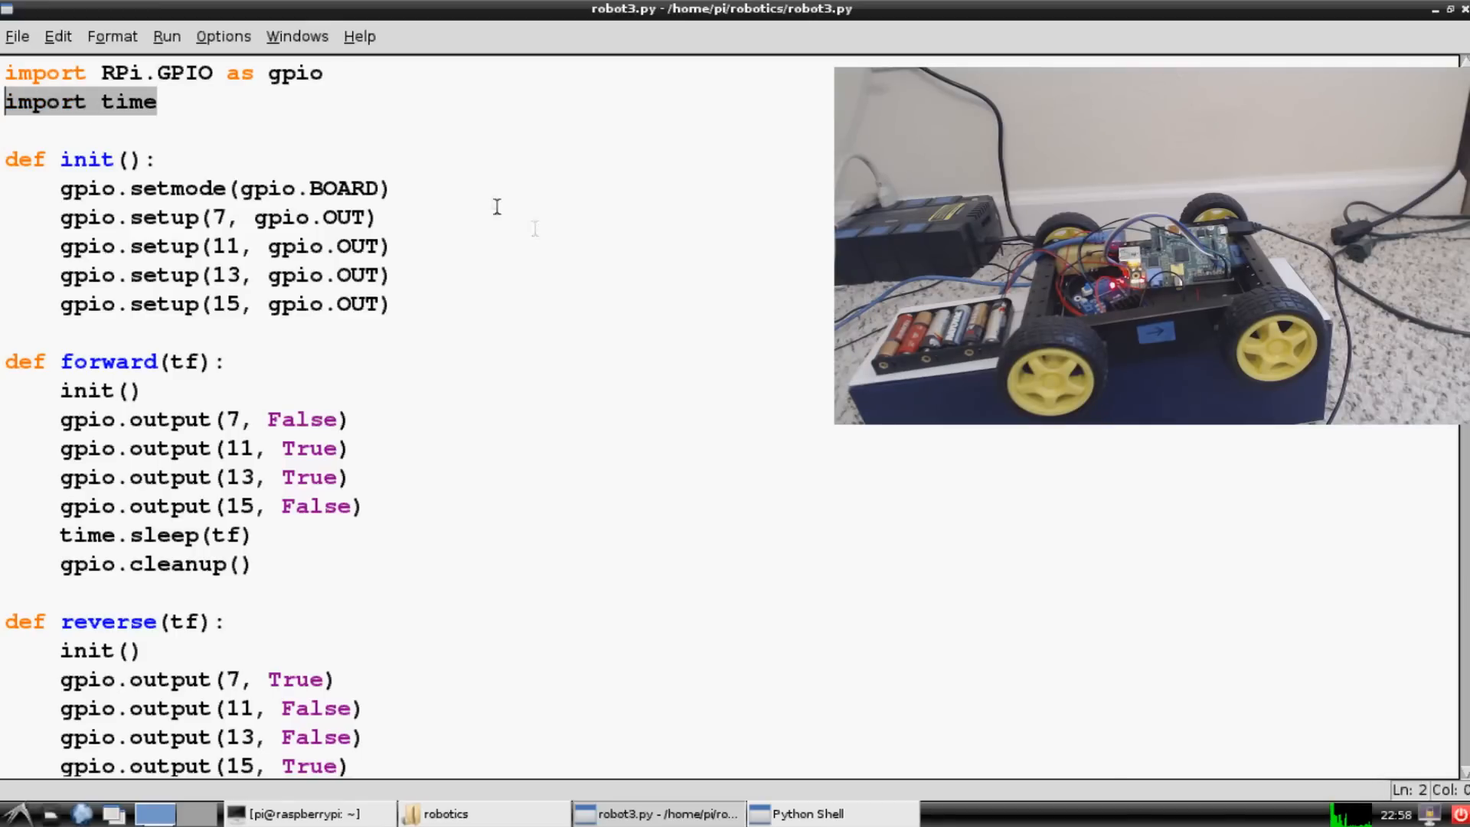
pyautogui.moveTo(344, 165)
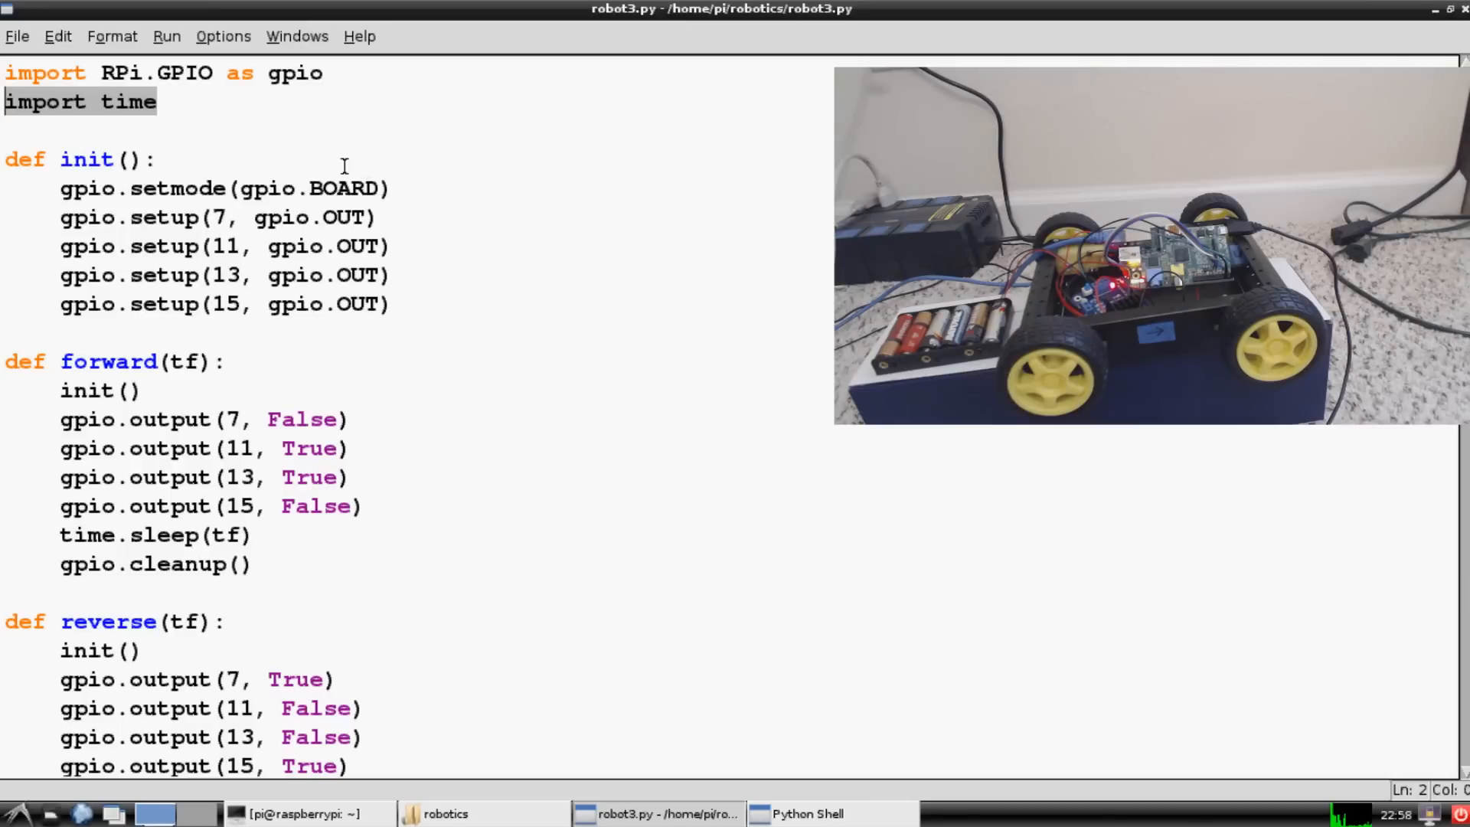
pyautogui.moveTo(322, 150)
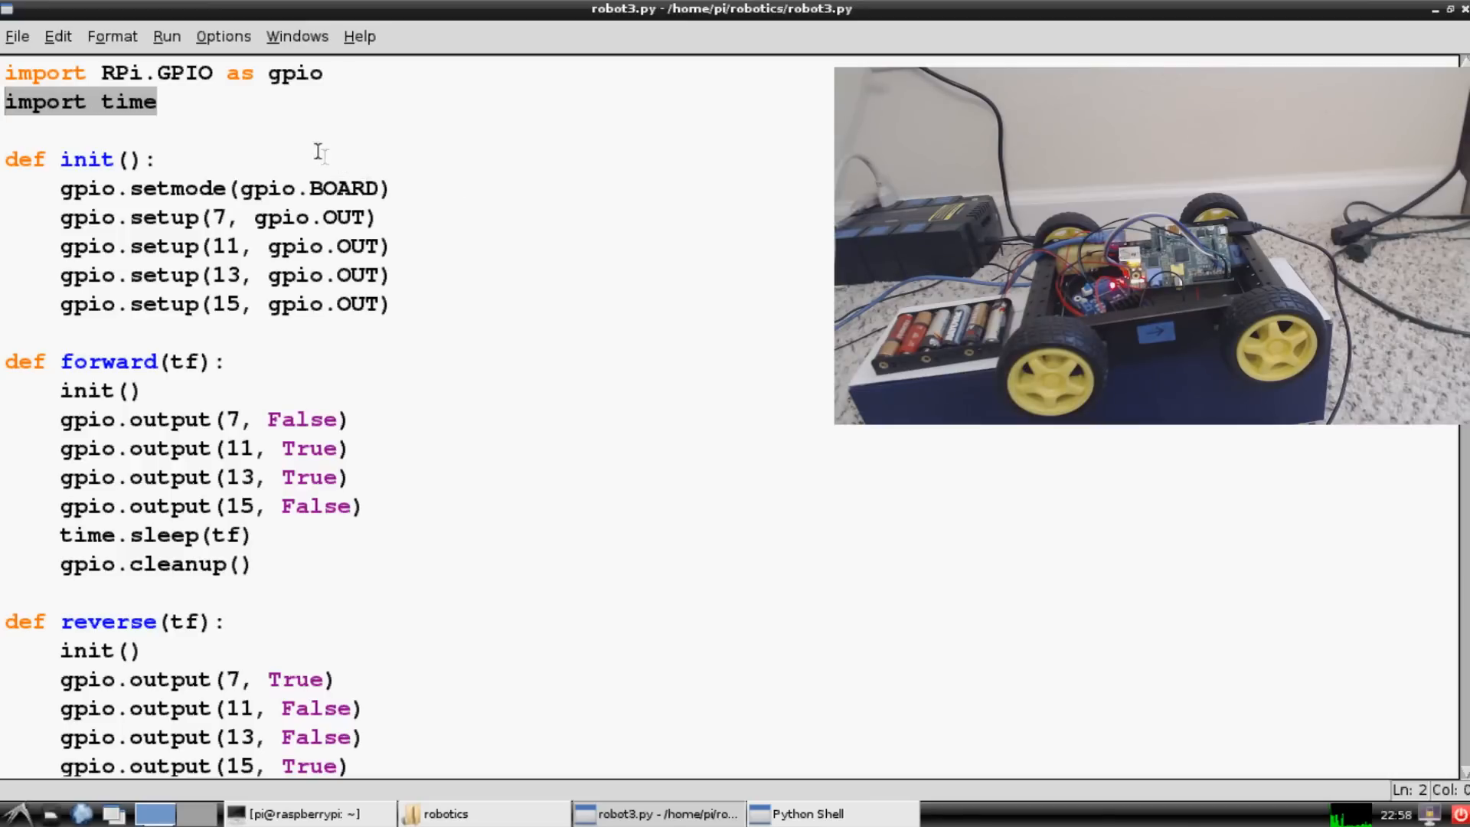
pyautogui.moveTo(247, 119)
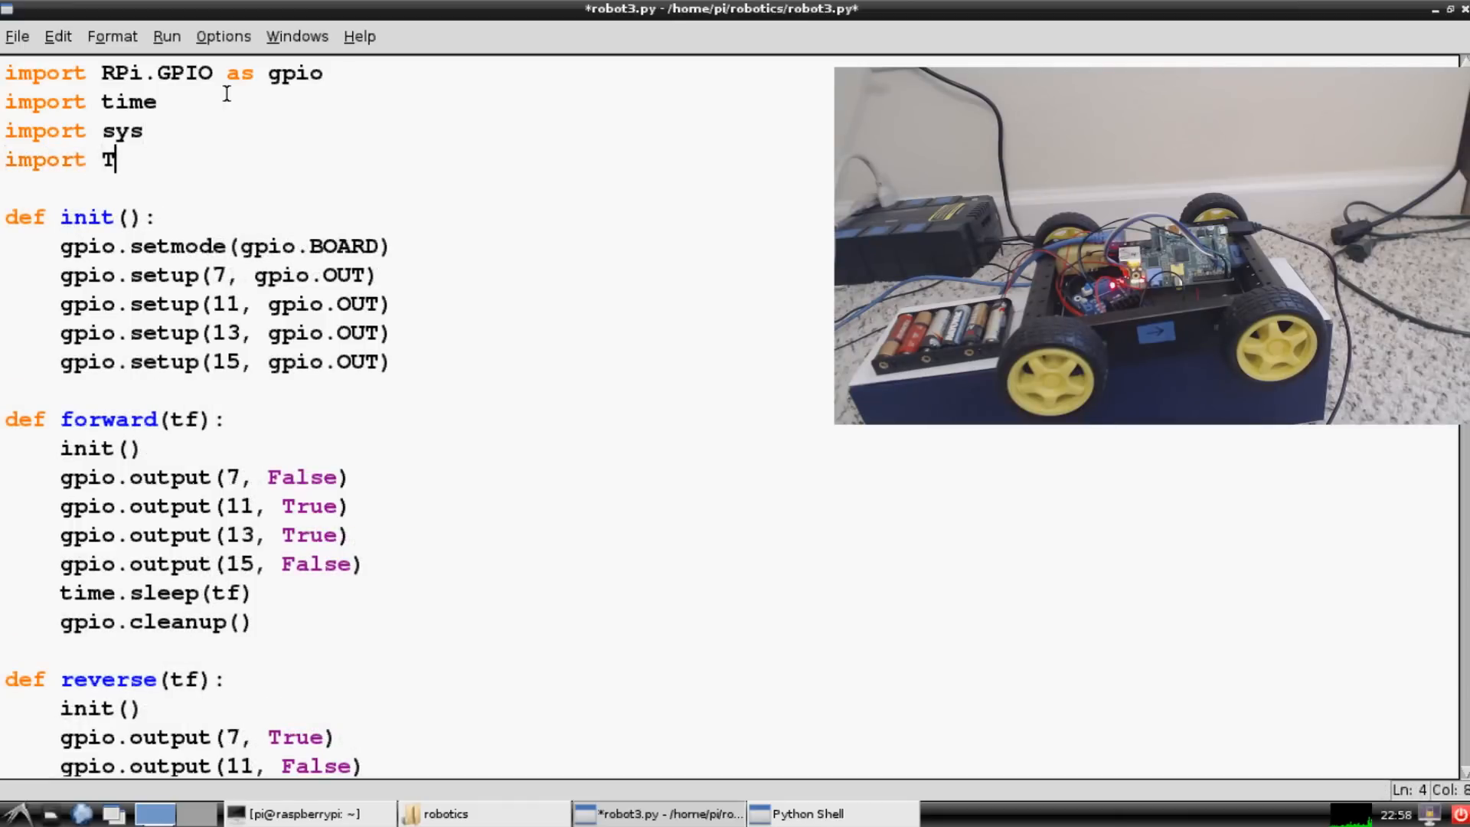
# Add the line 'import Tkinter as tk' beneath the existing imports.
pyautogui.write('kinter as')
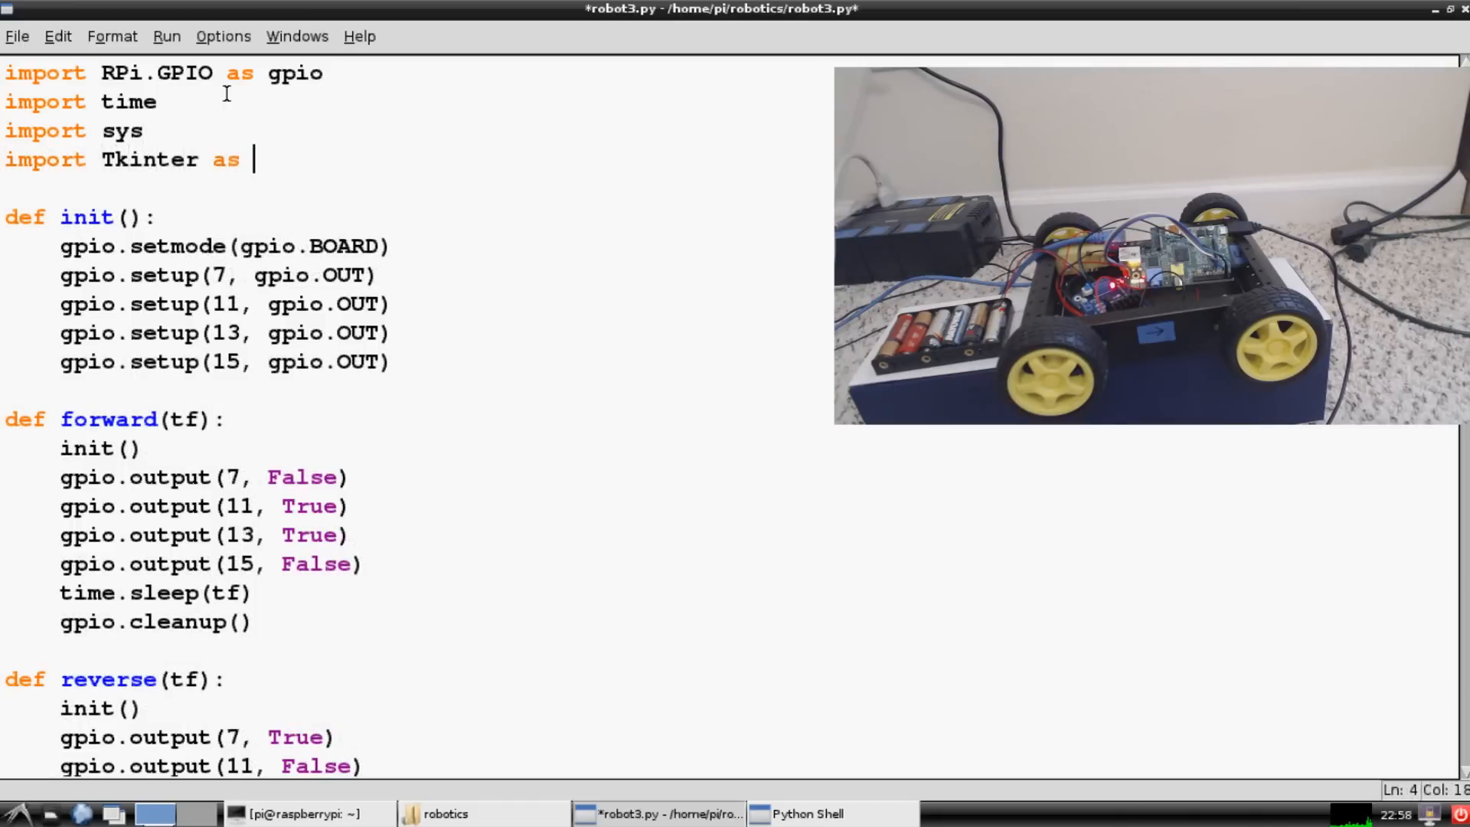
pyautogui.write('tk')
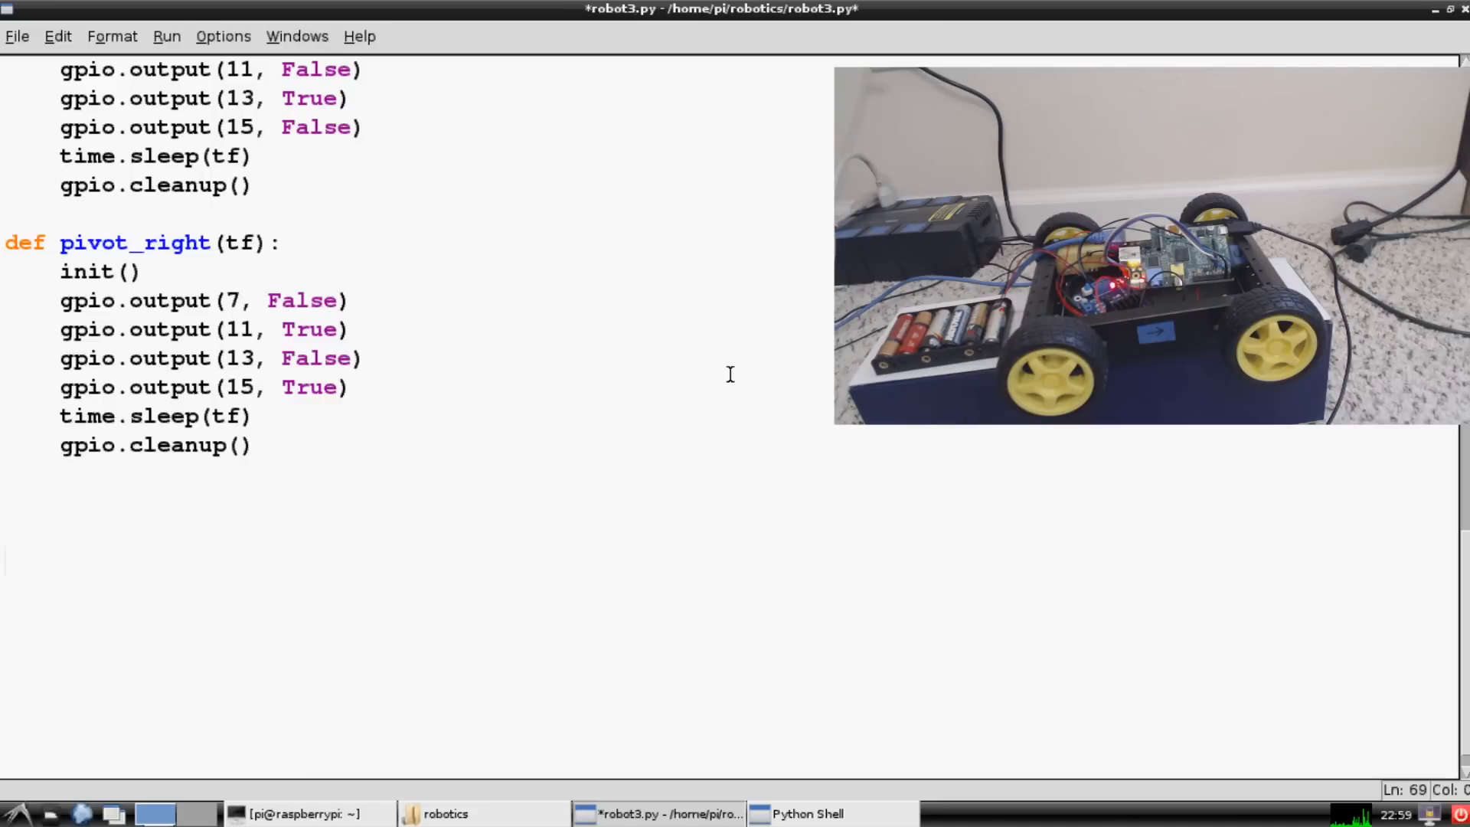
# Define 'def key_input(event):' at the end of robot3.py.
pyautogui.write('def key')
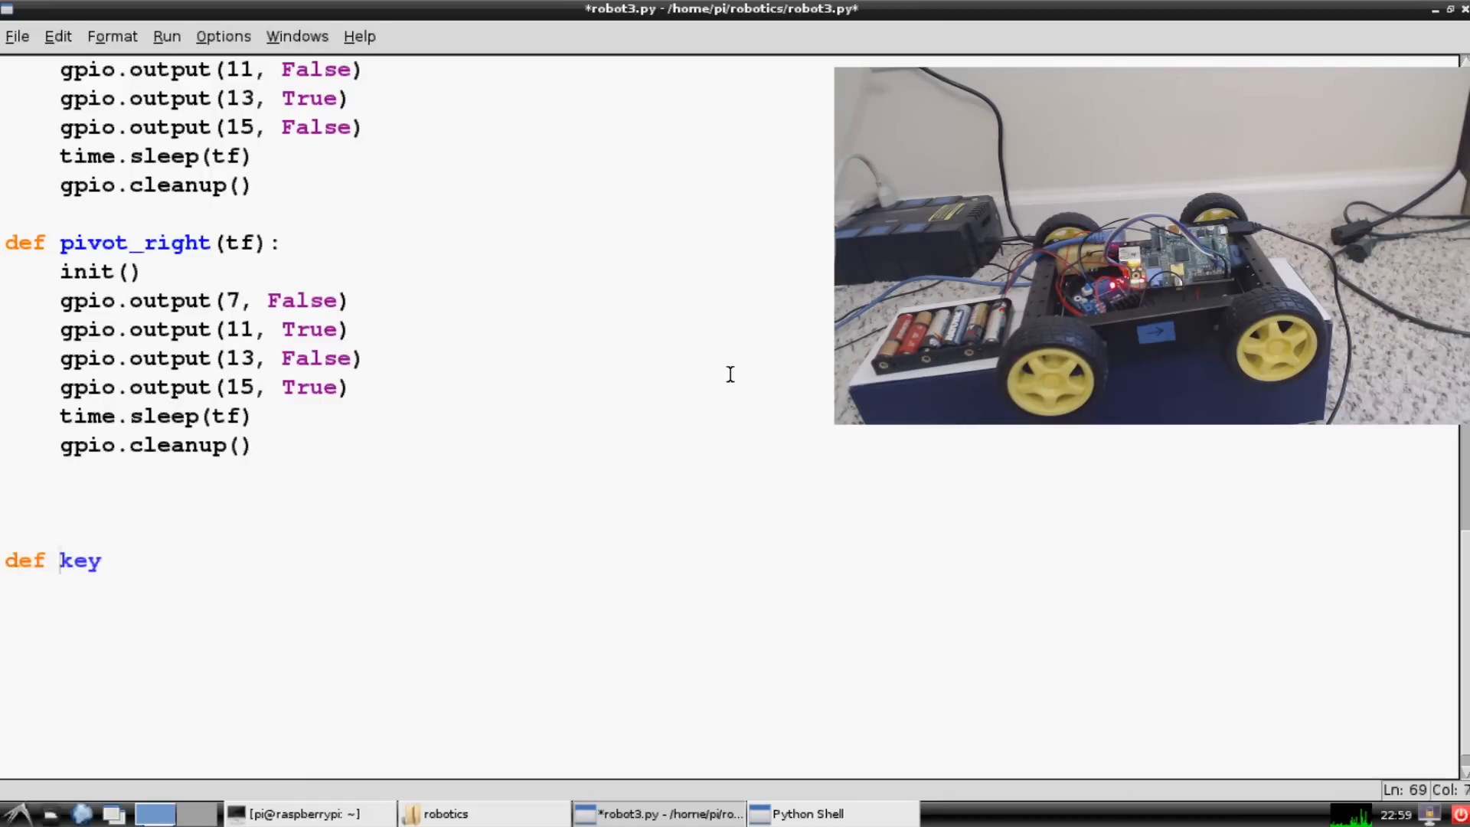
pyautogui.write('_input()')
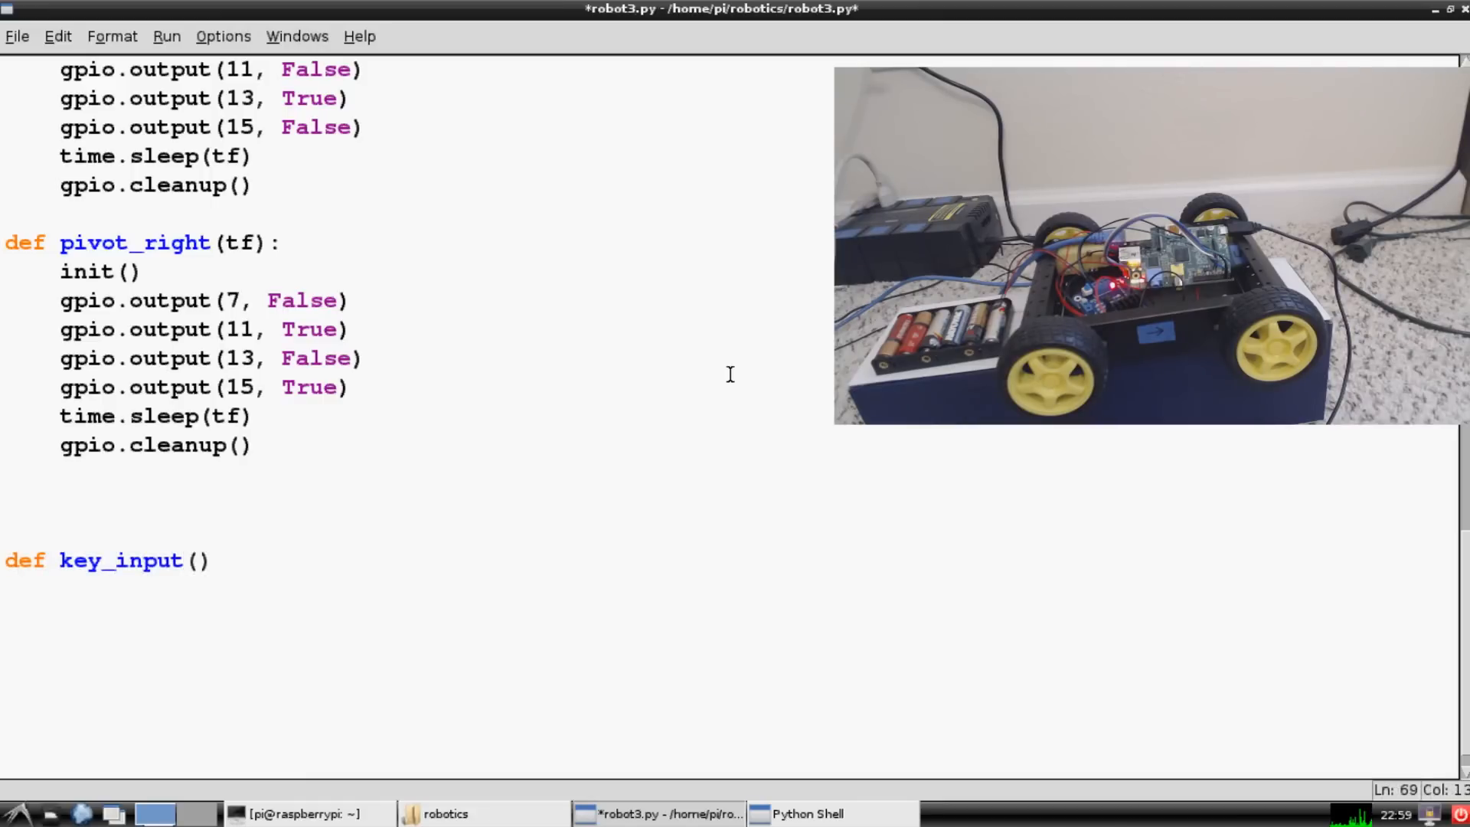
pyautogui.write('e')
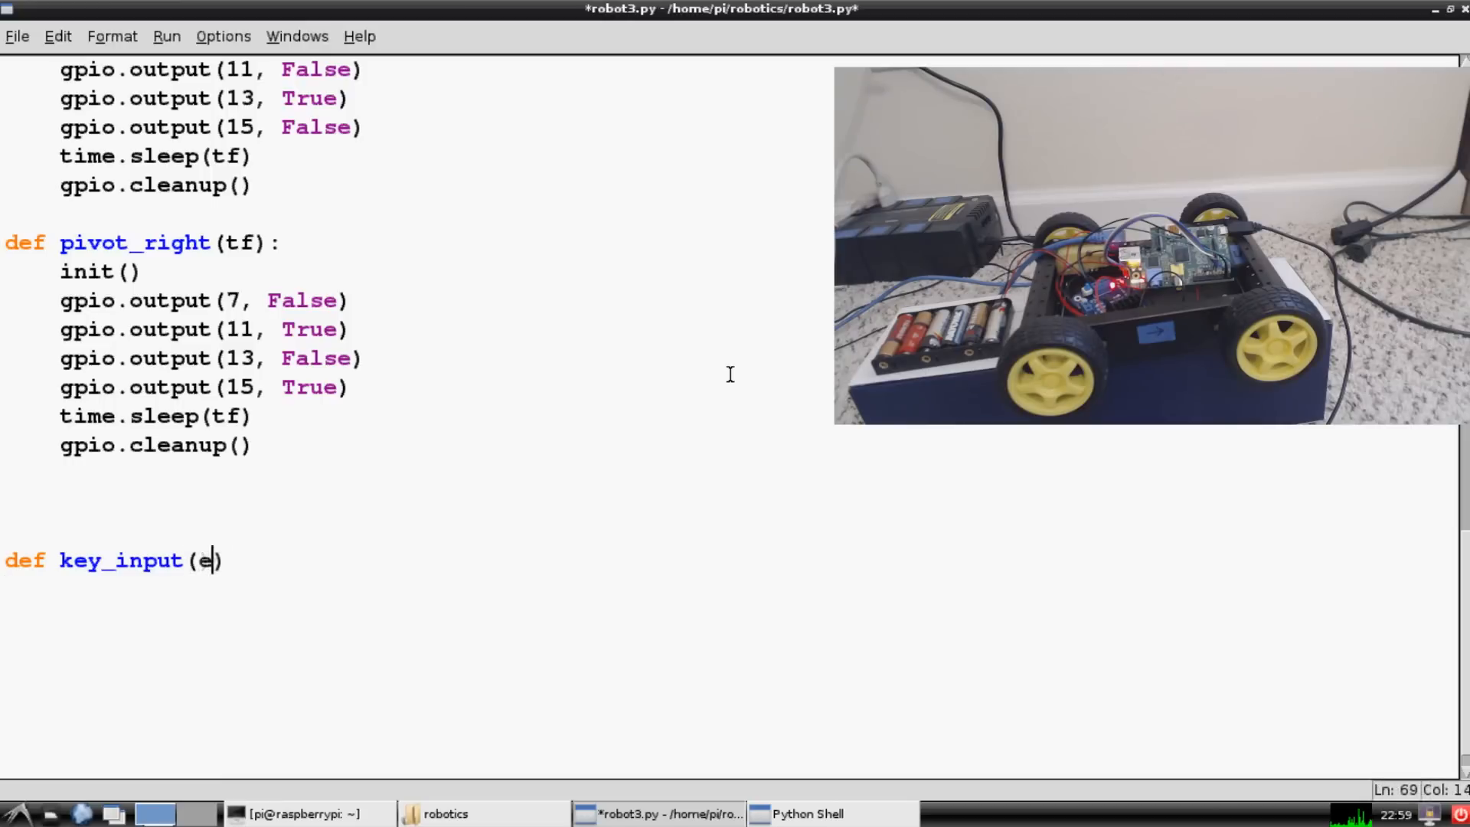
pyautogui.write('vent')
pyautogui.write('init')
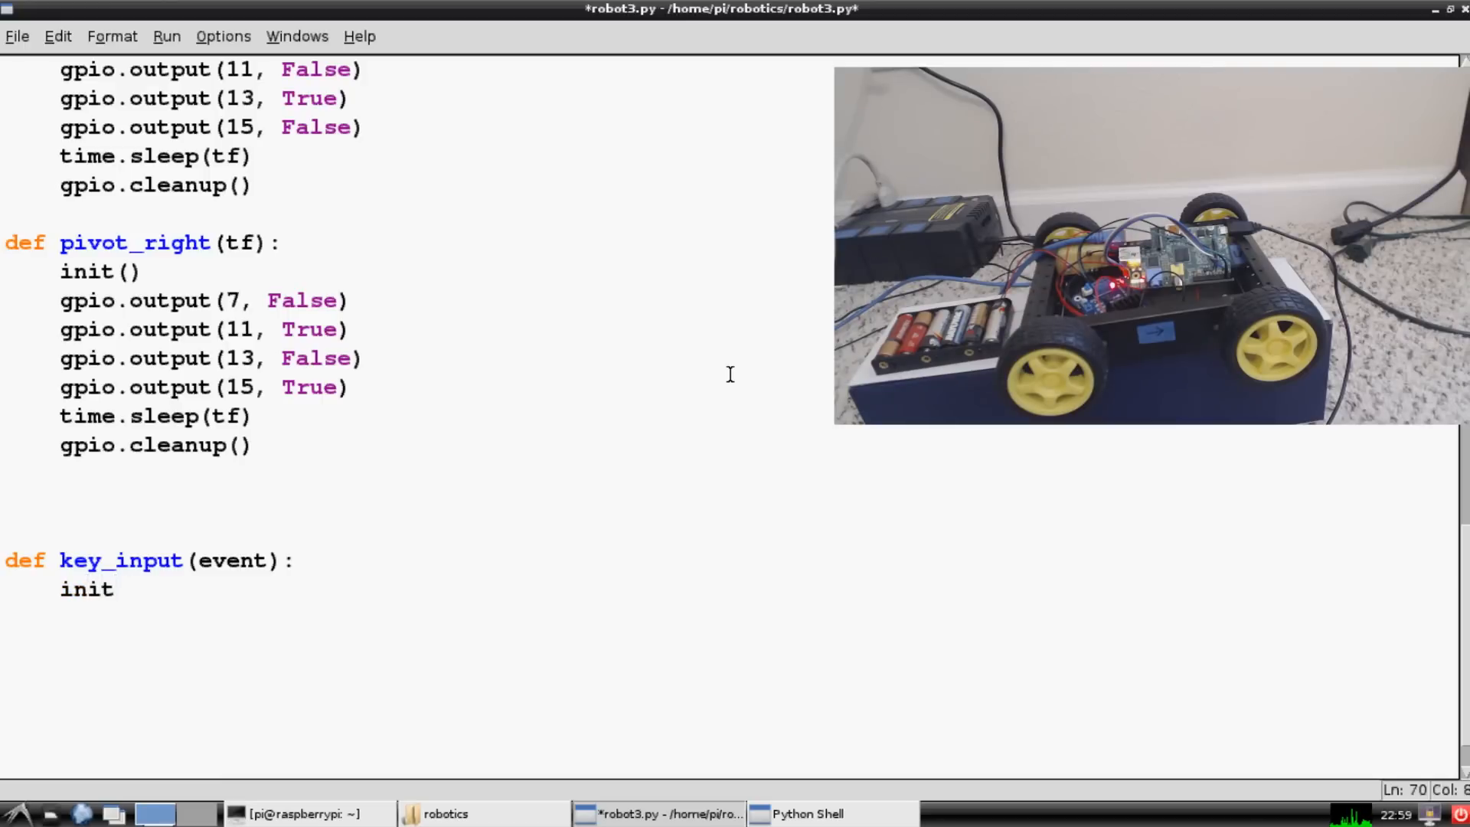
# Call init() inside key_input and strip the init() lines from the movement functions.
pyautogui.write('()')
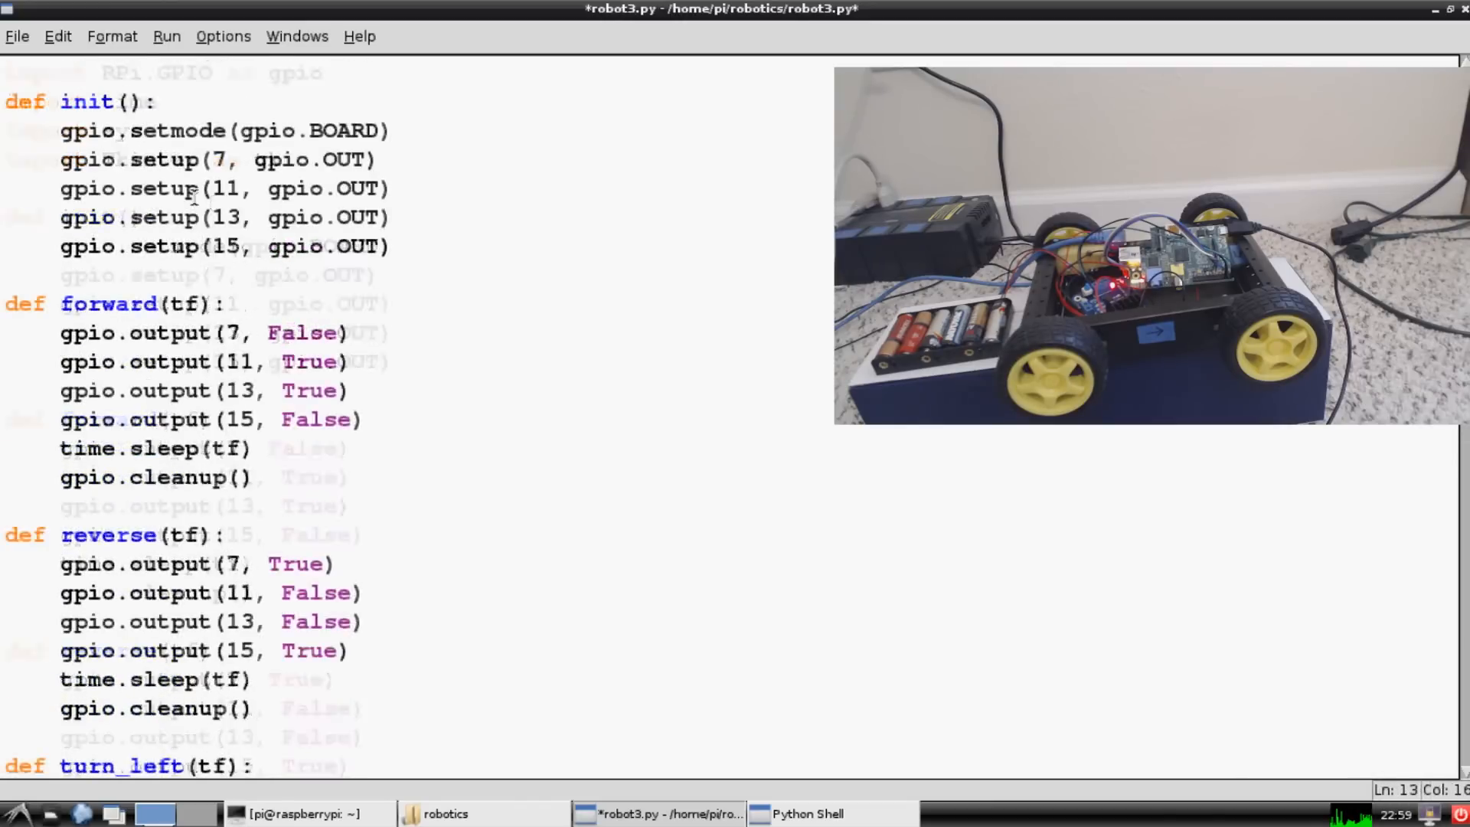
pyautogui.scroll(-3)
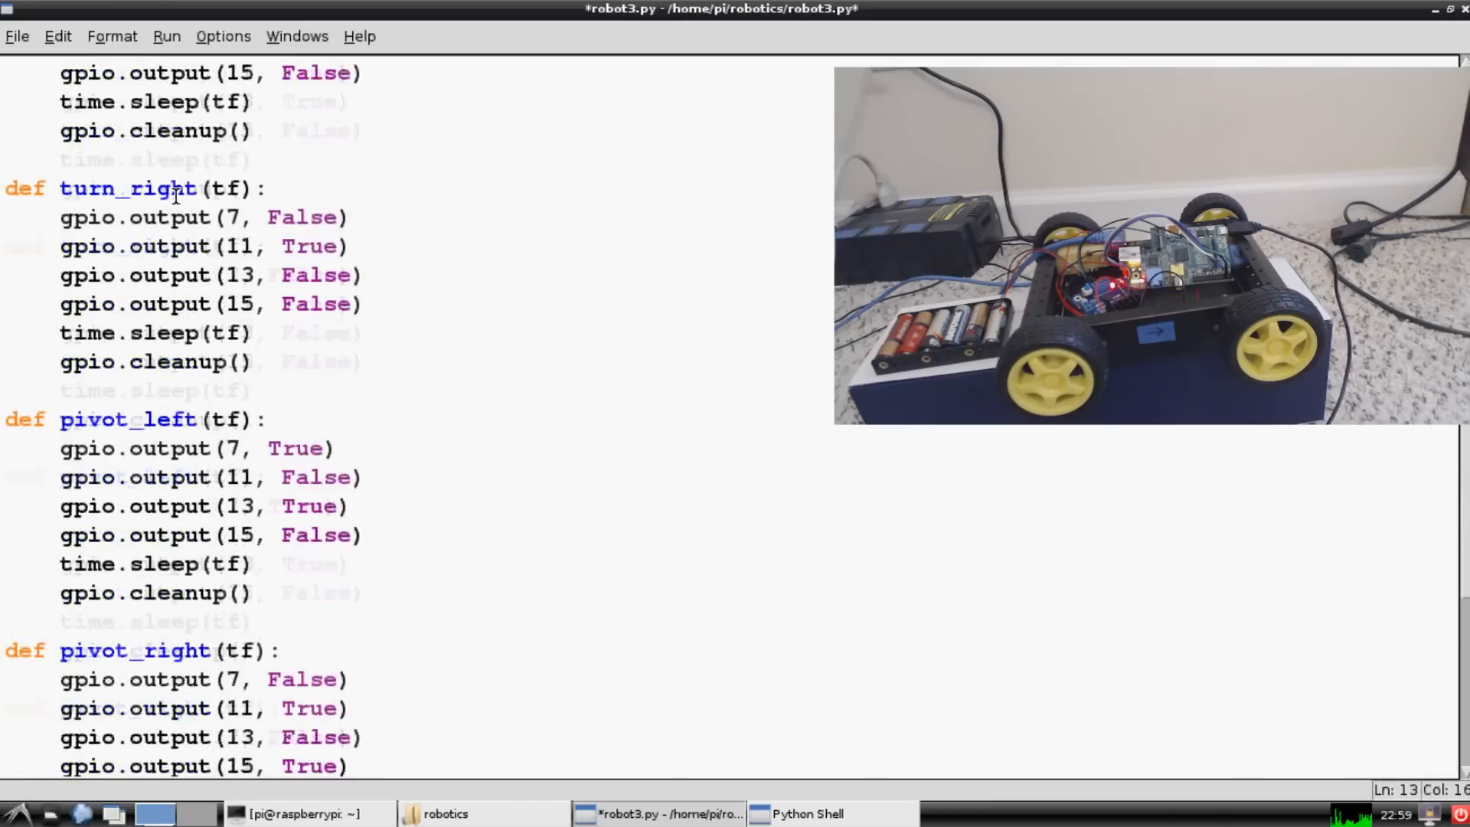
pyautogui.scroll(-3)
pyautogui.write('init()')
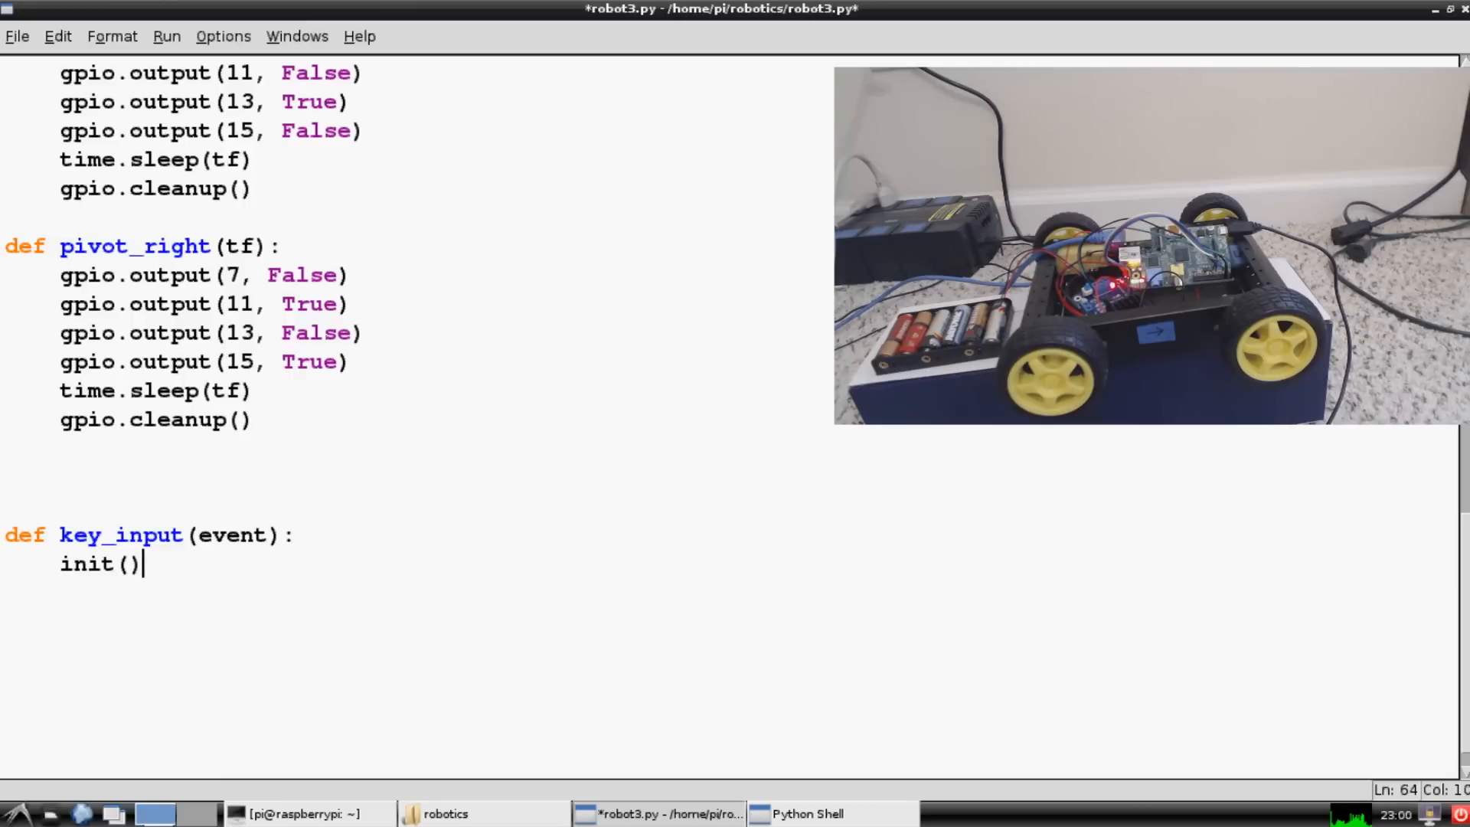
pyautogui.moveTo(172, 581)
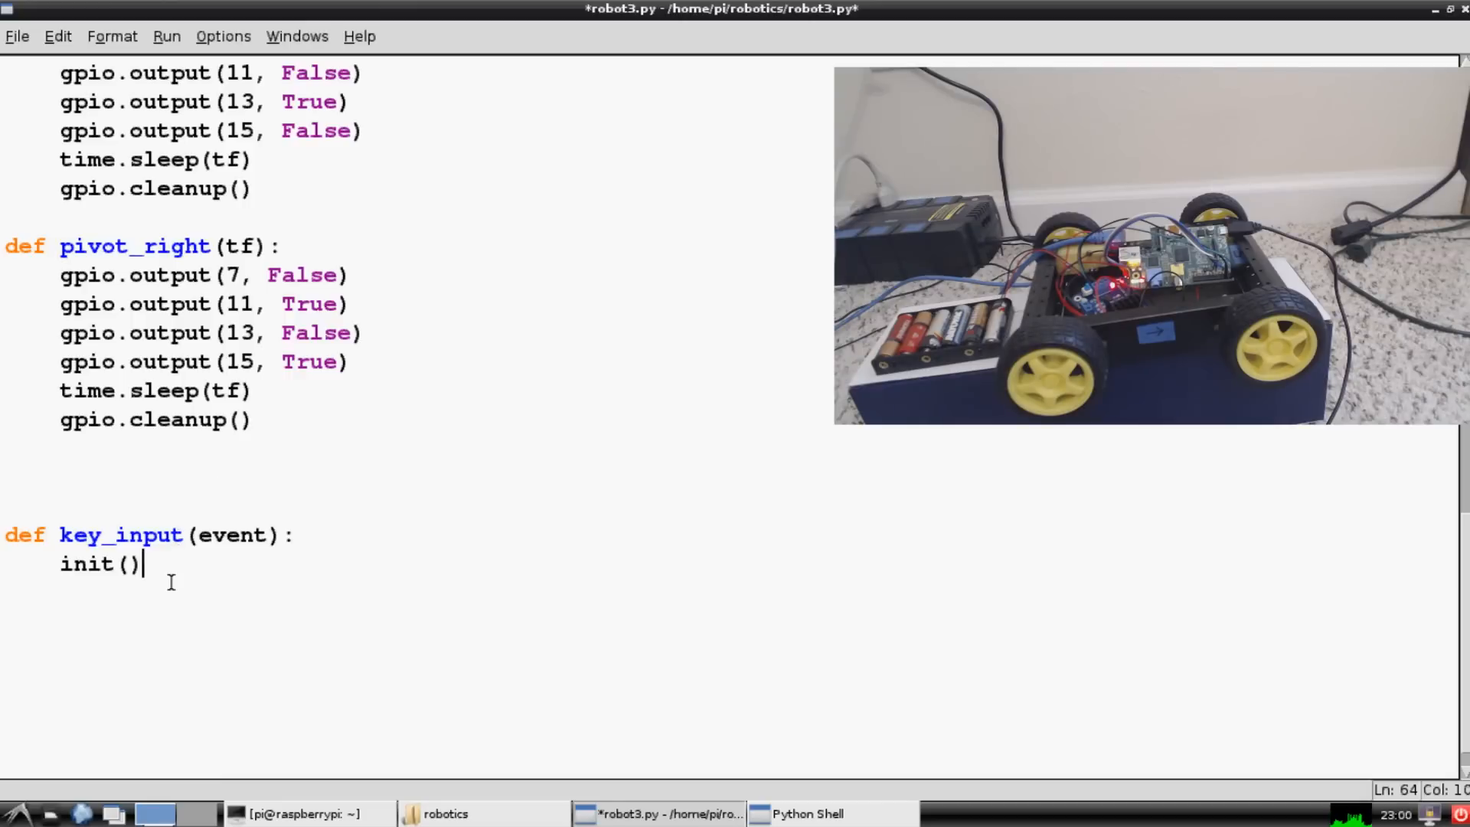
pyautogui.moveTo(367, 539)
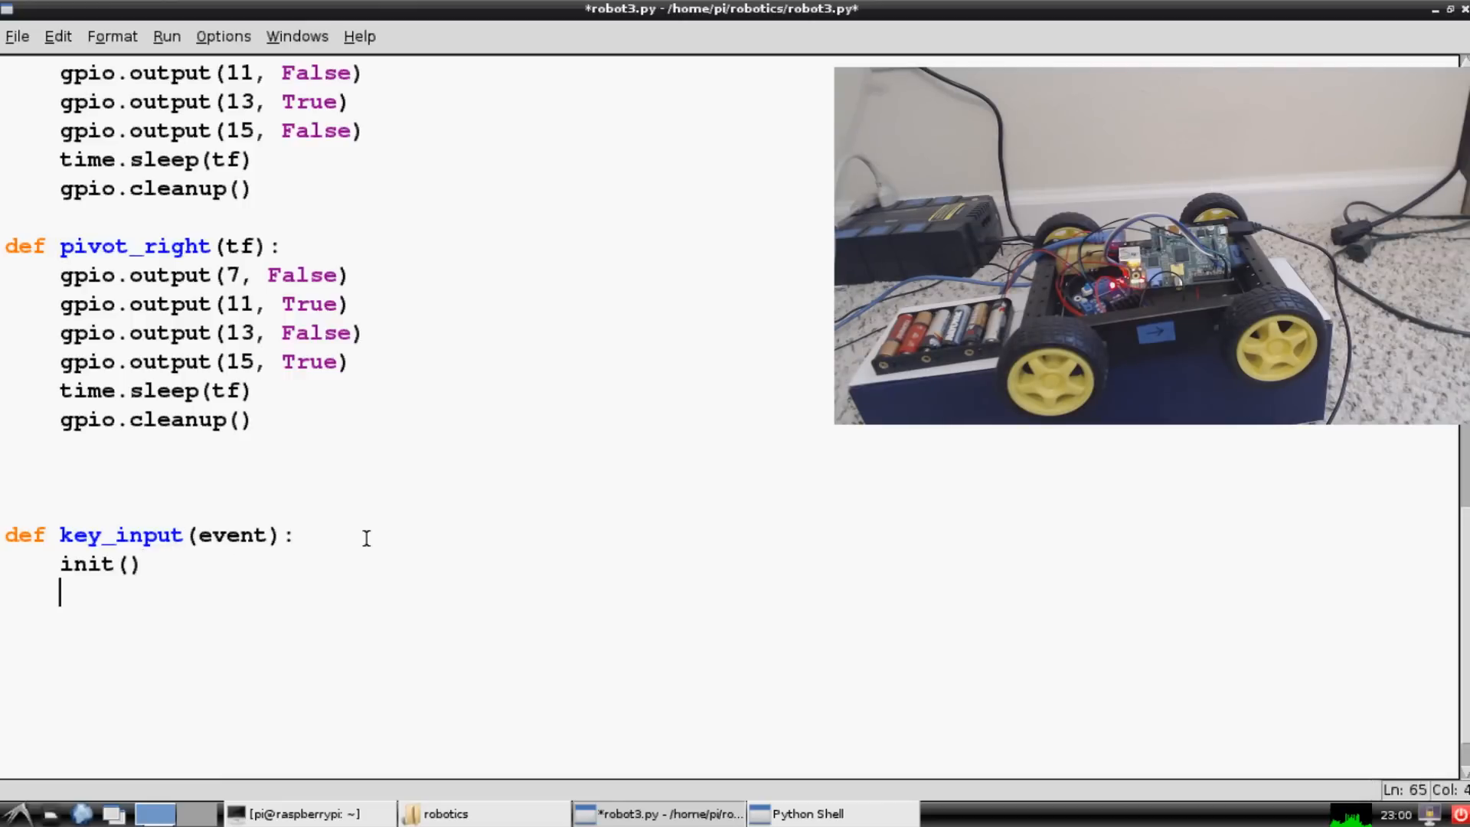
# In key_input, print 'Key:', event.char and store event.char as key_press.
pyautogui.write('print')
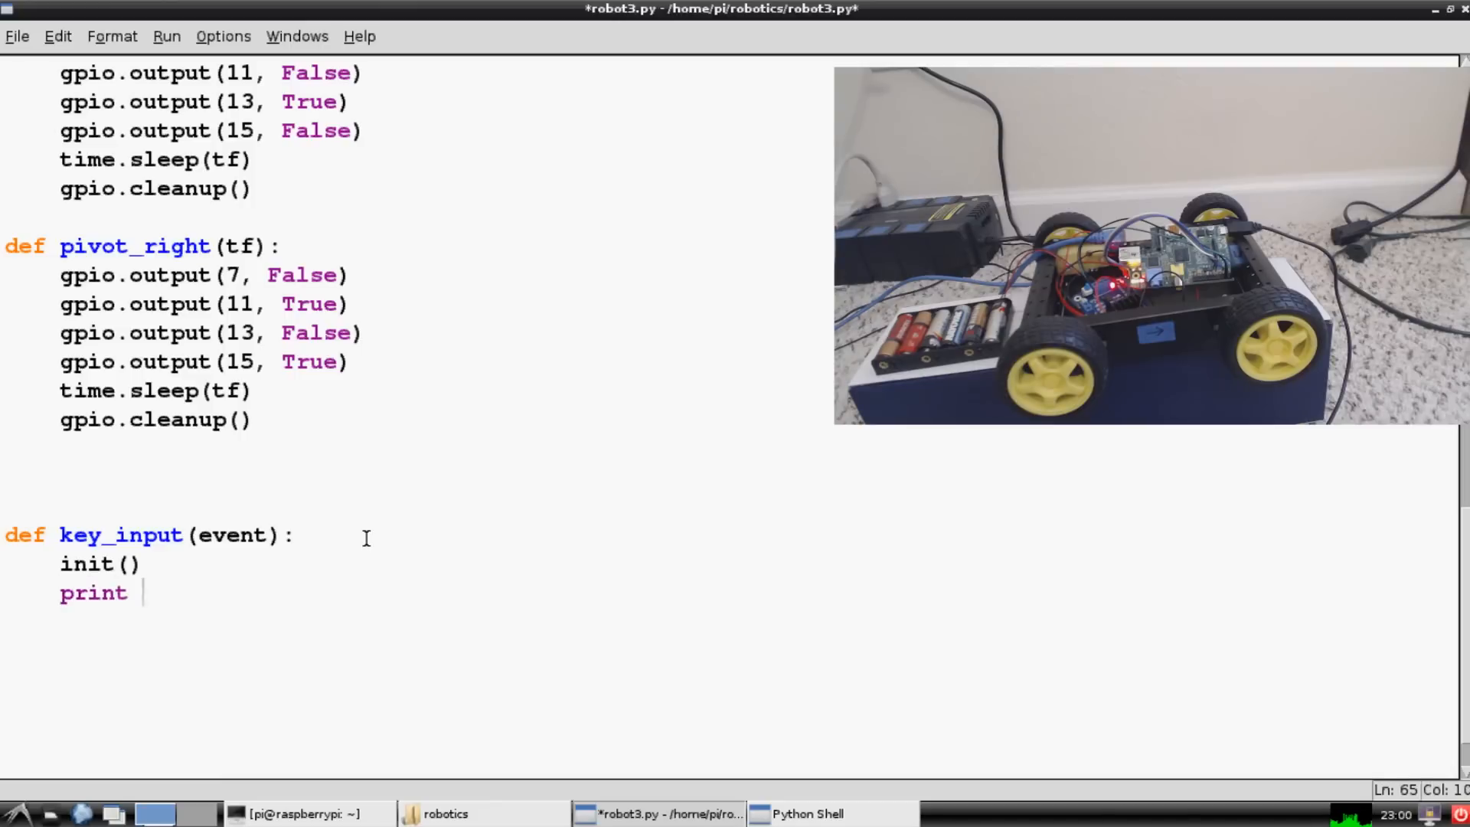
pyautogui.write("'Key:'")
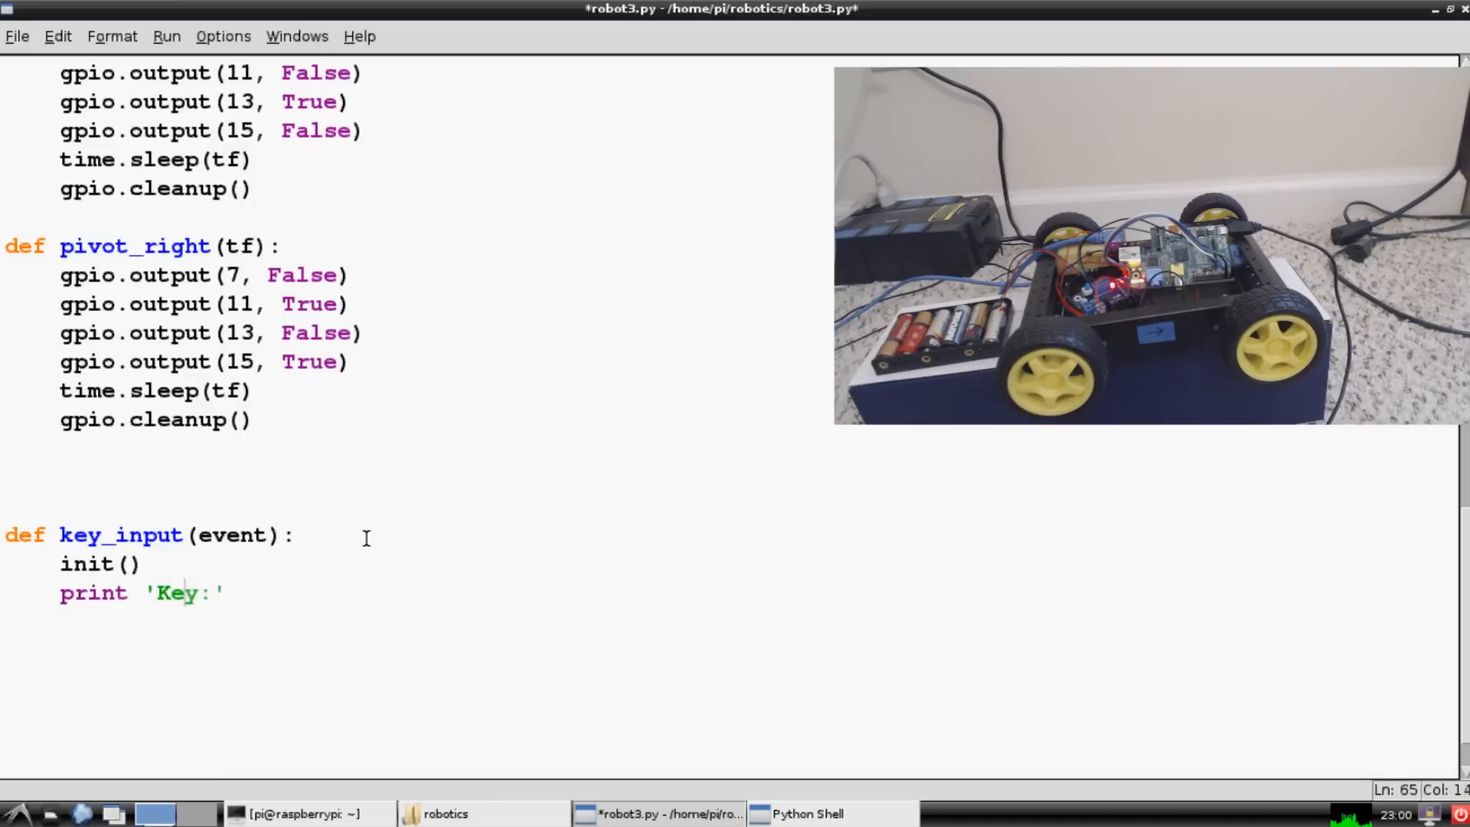
pyautogui.write(', e')
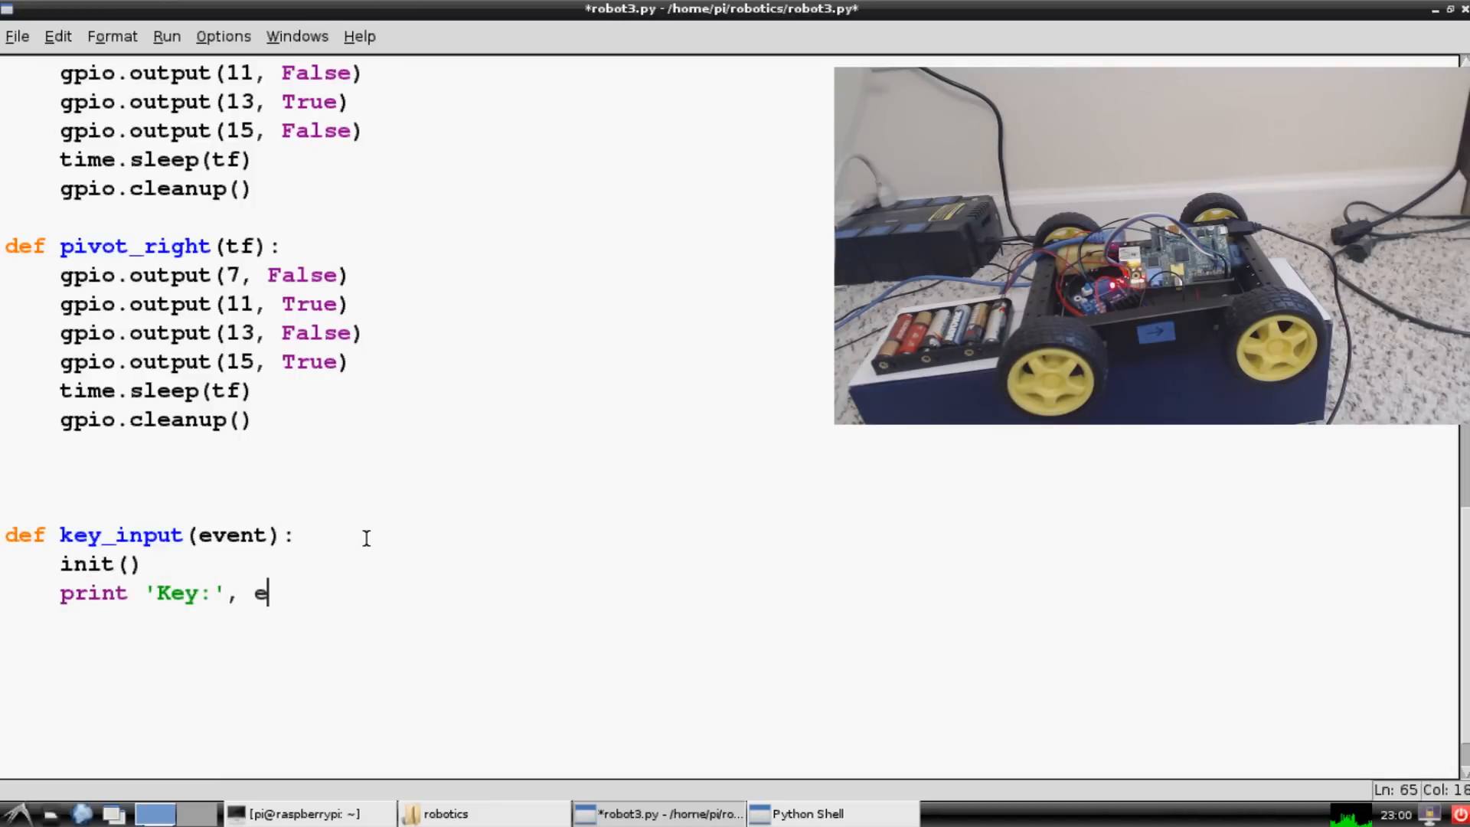
pyautogui.write('vent.char')
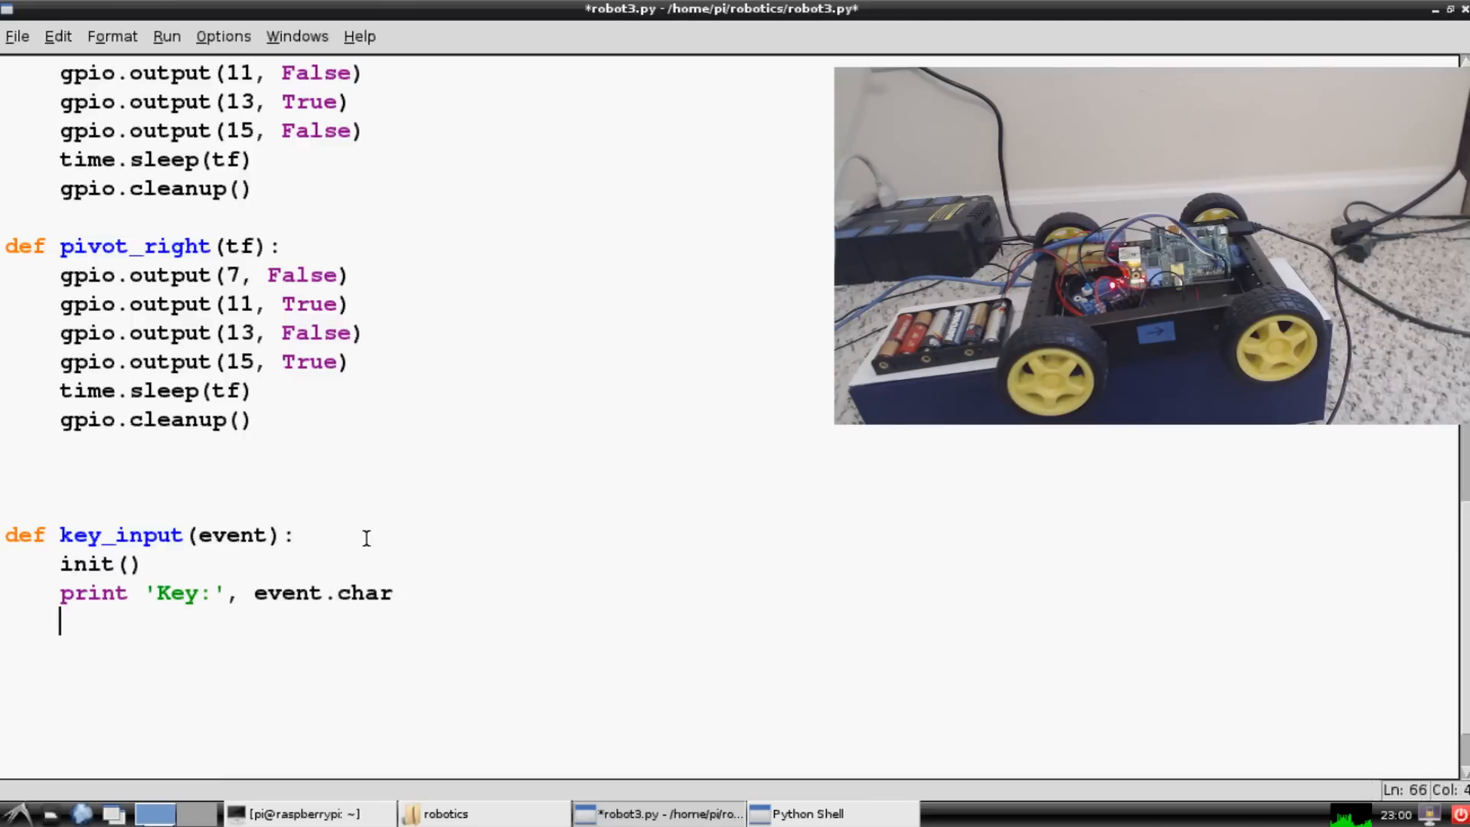
pyautogui.write('key_')
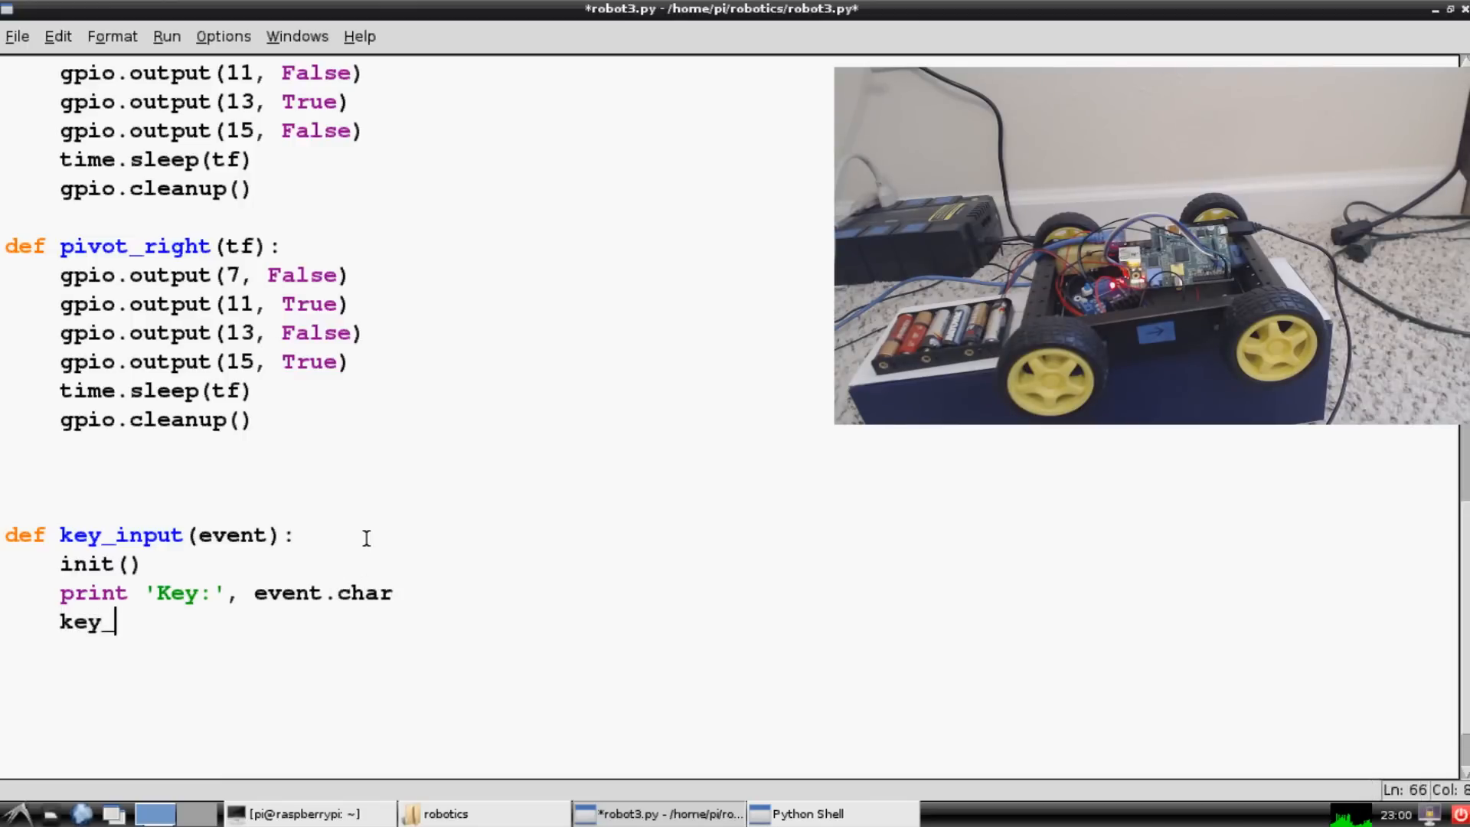
pyautogui.write('press = e')
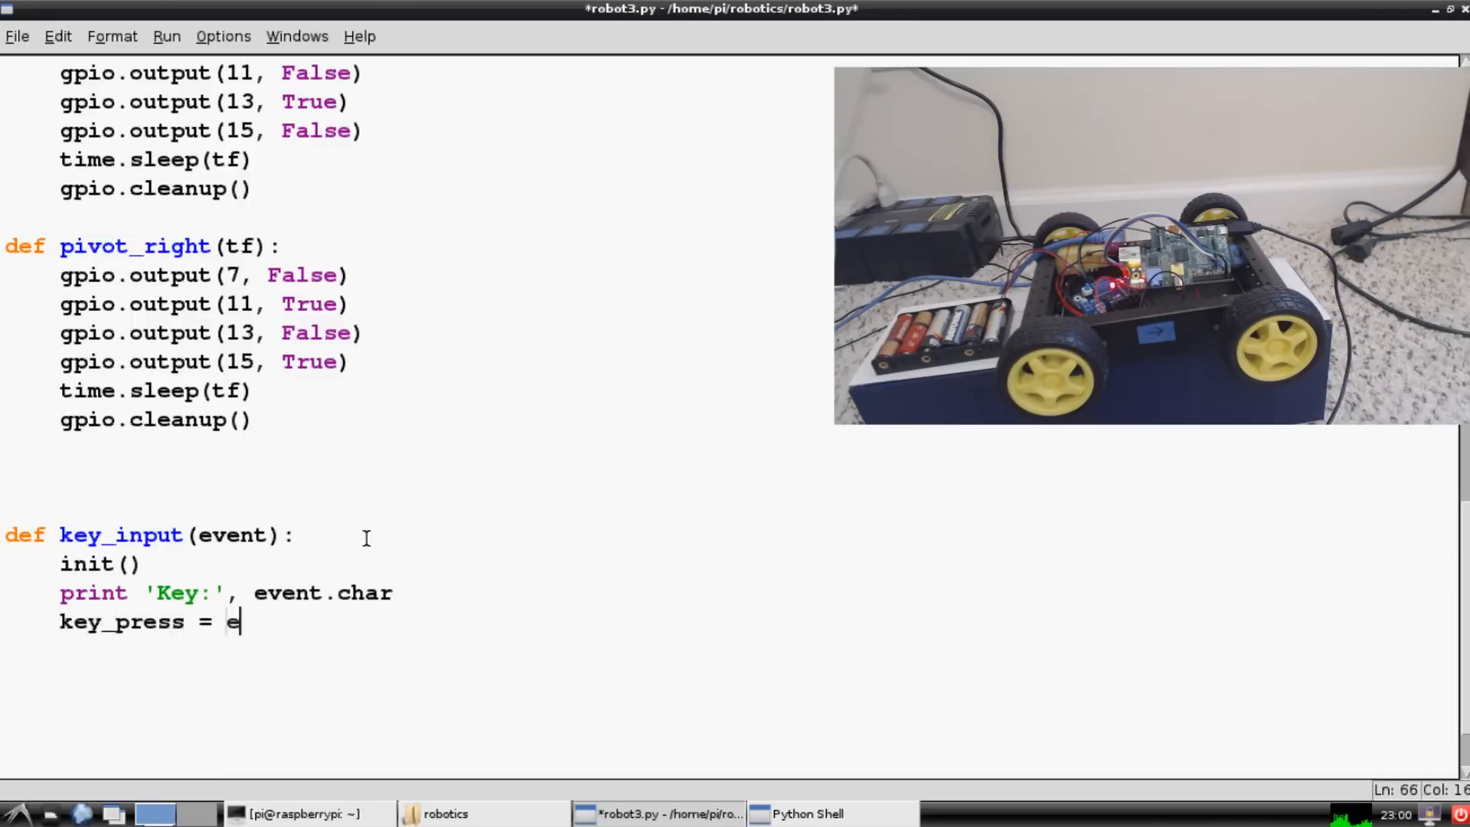
pyautogui.write('vent.char')
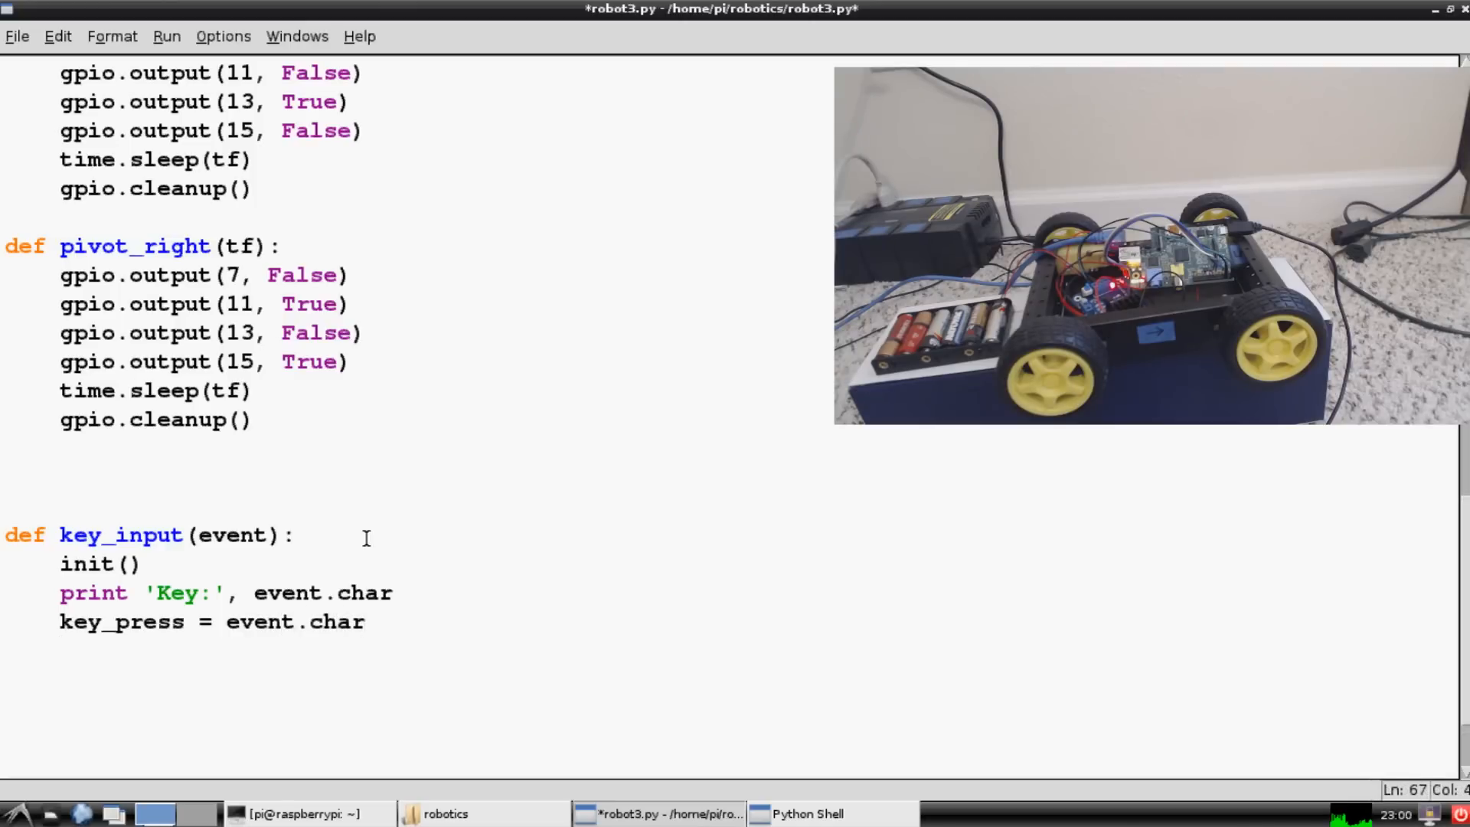
# Set sleep_time = 0.030 inside key_input.
pyautogui.write('sleep_')
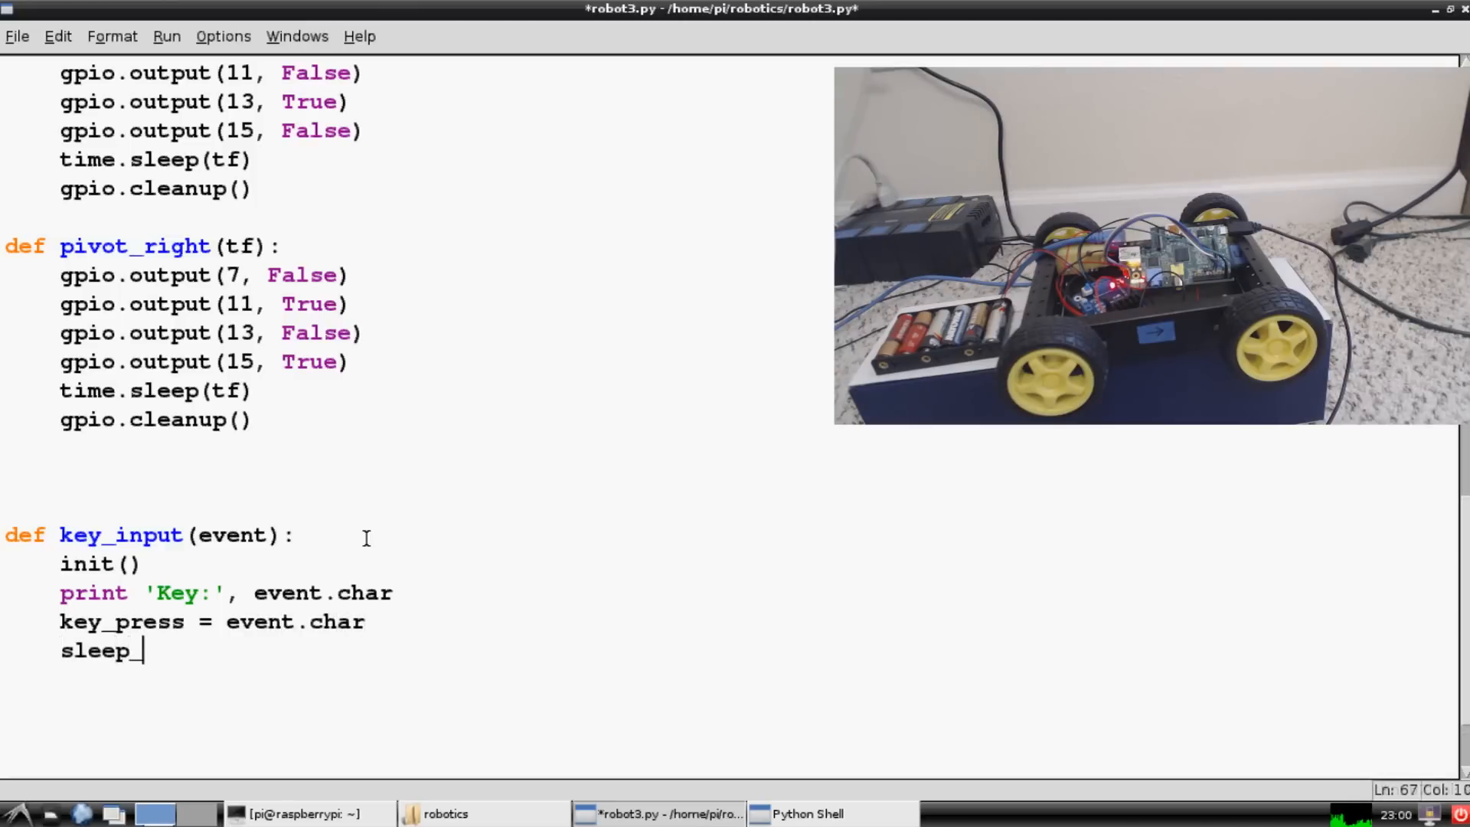
pyautogui.write('time =')
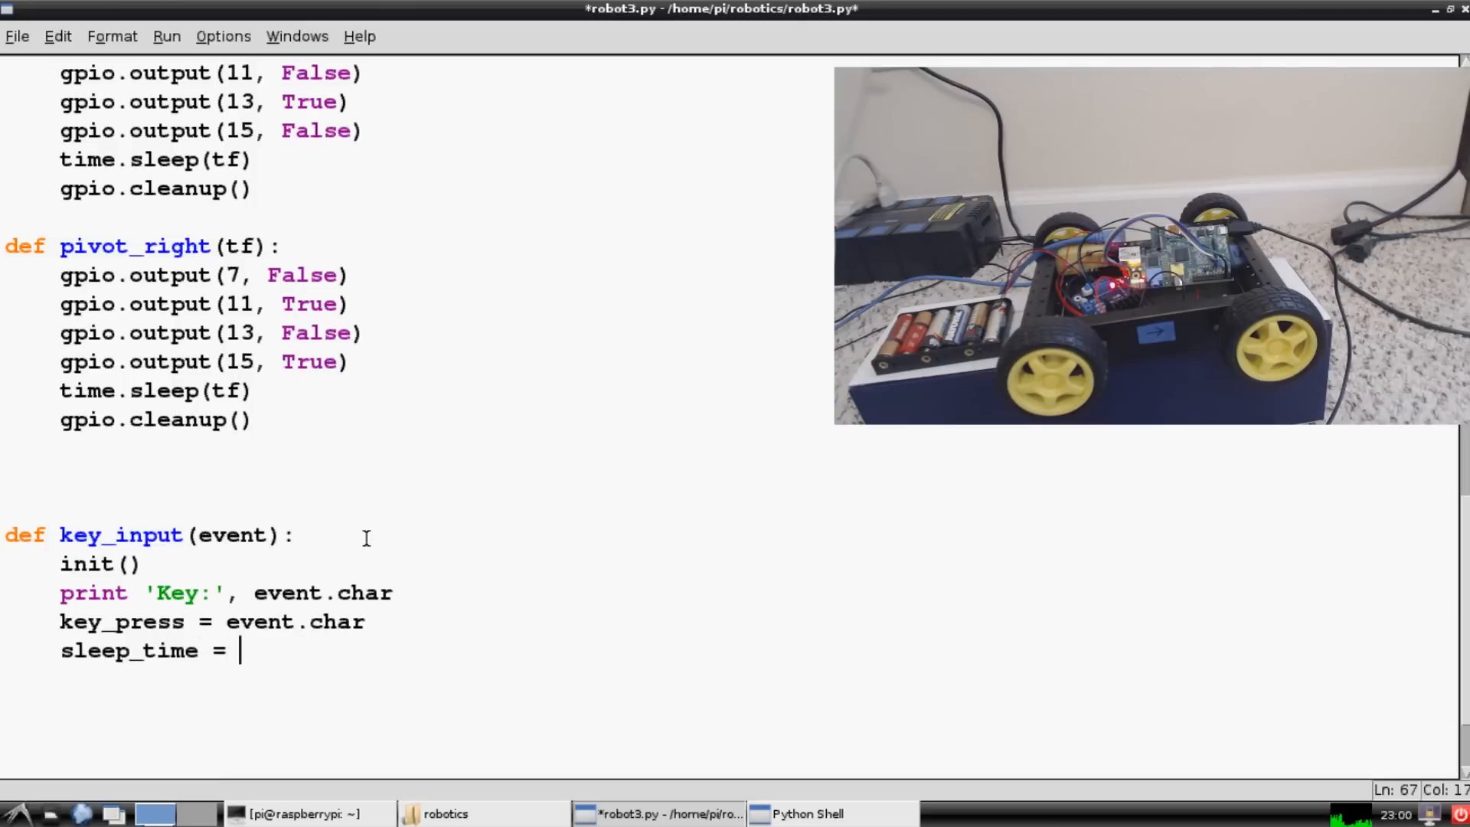
pyautogui.write('0.0')
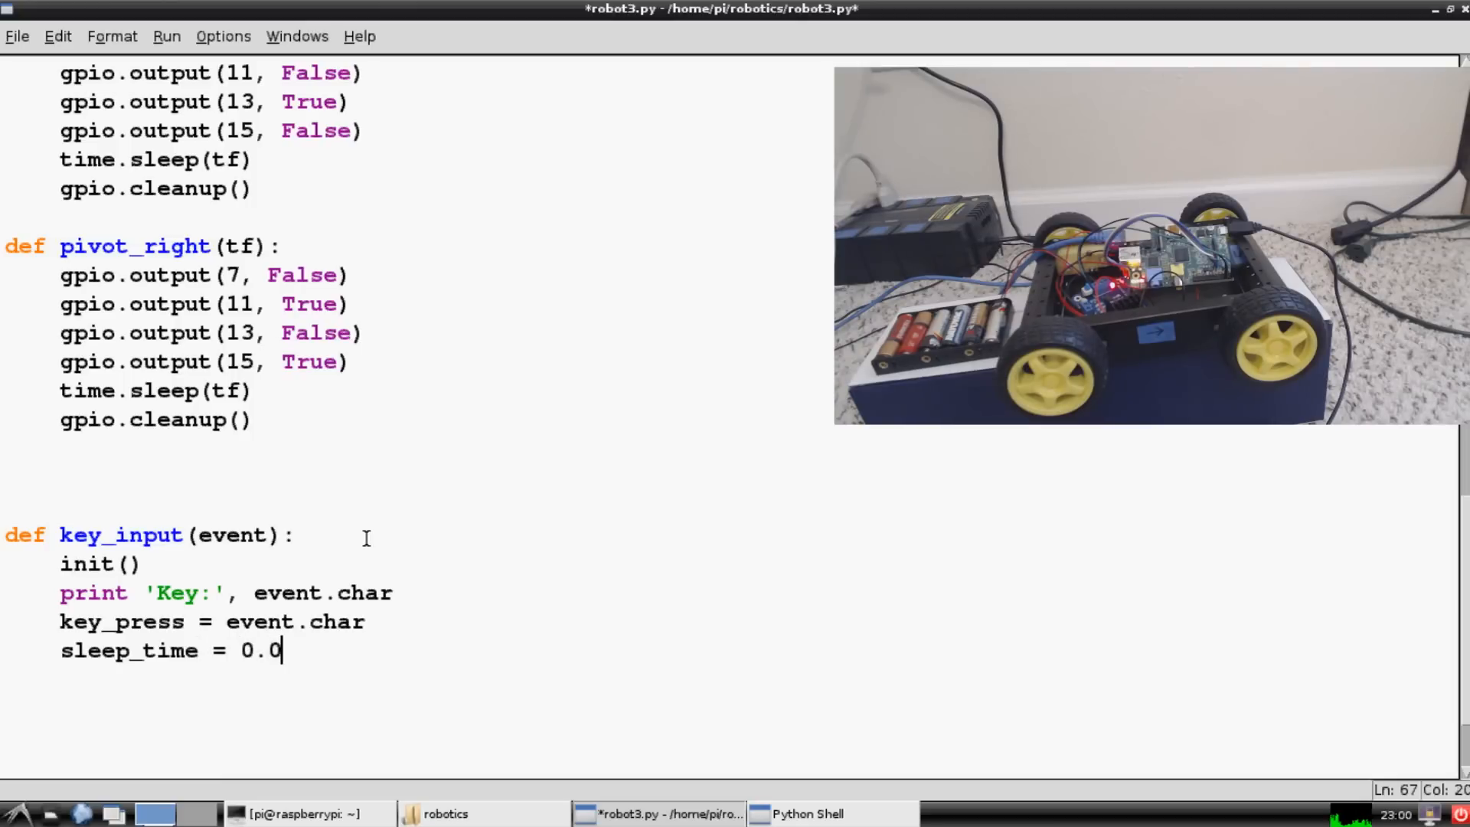
pyautogui.write('30')
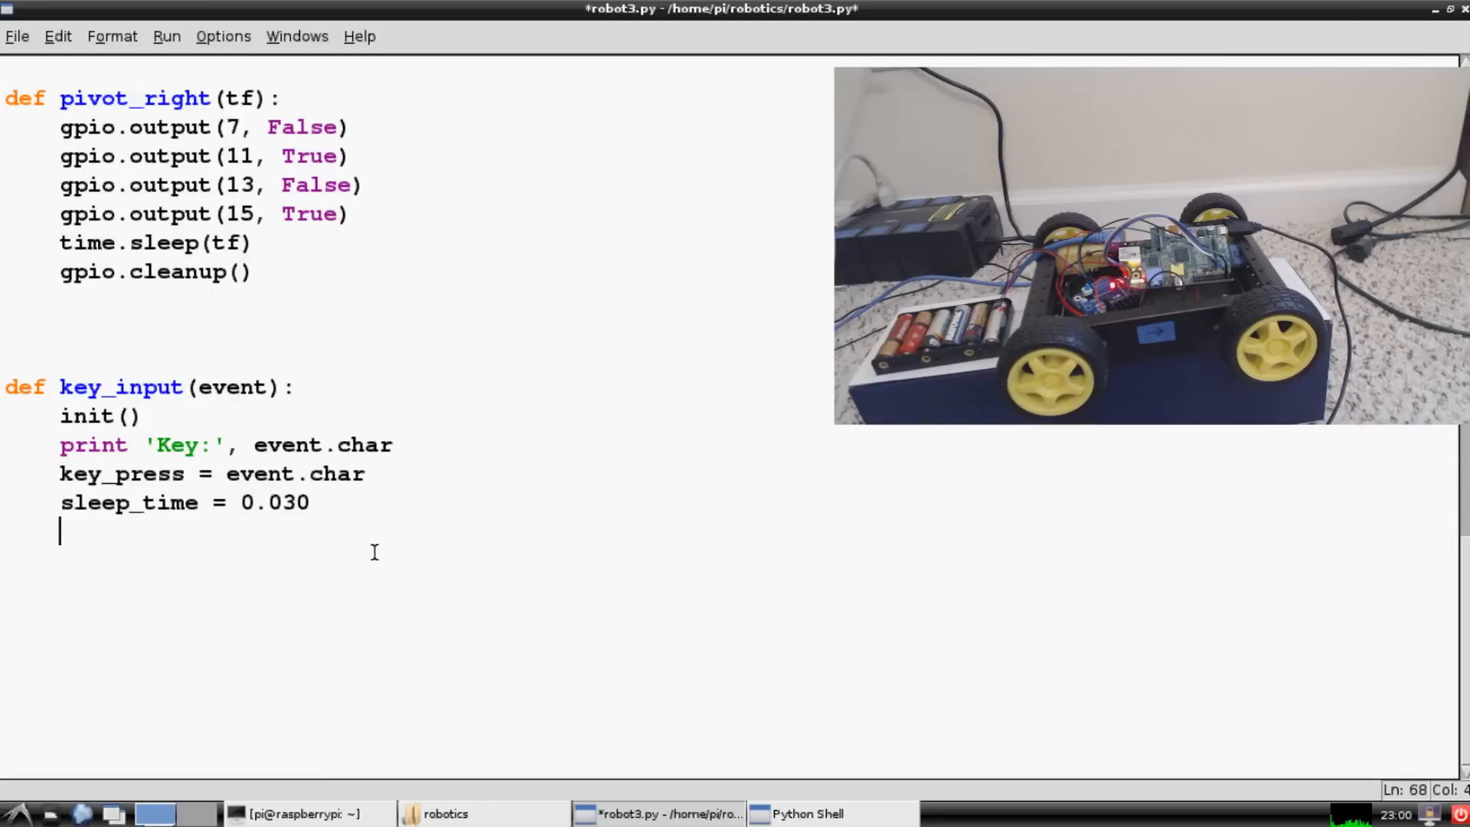
pyautogui.moveTo(354, 545)
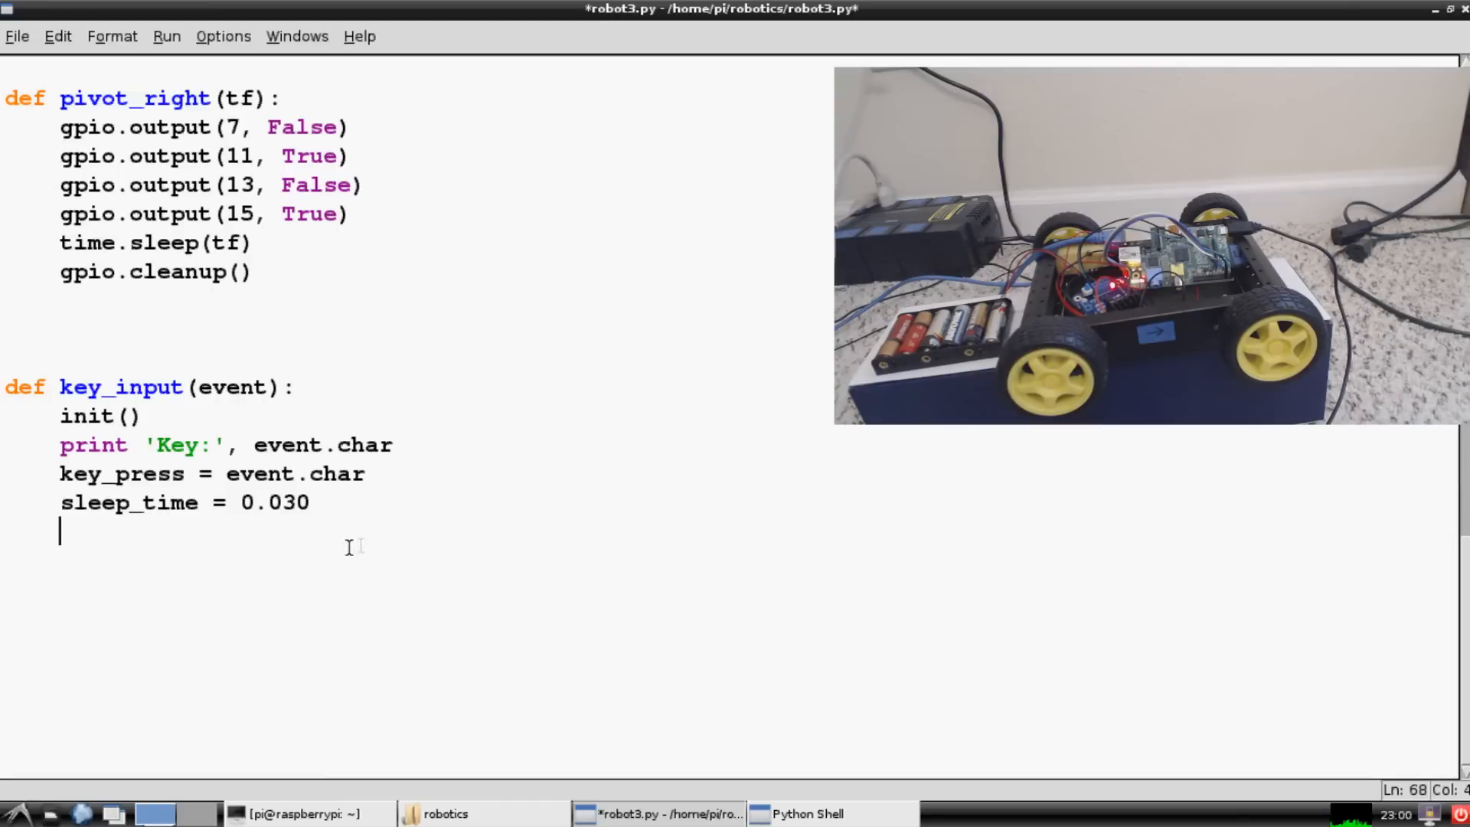
pyautogui.moveTo(331, 718)
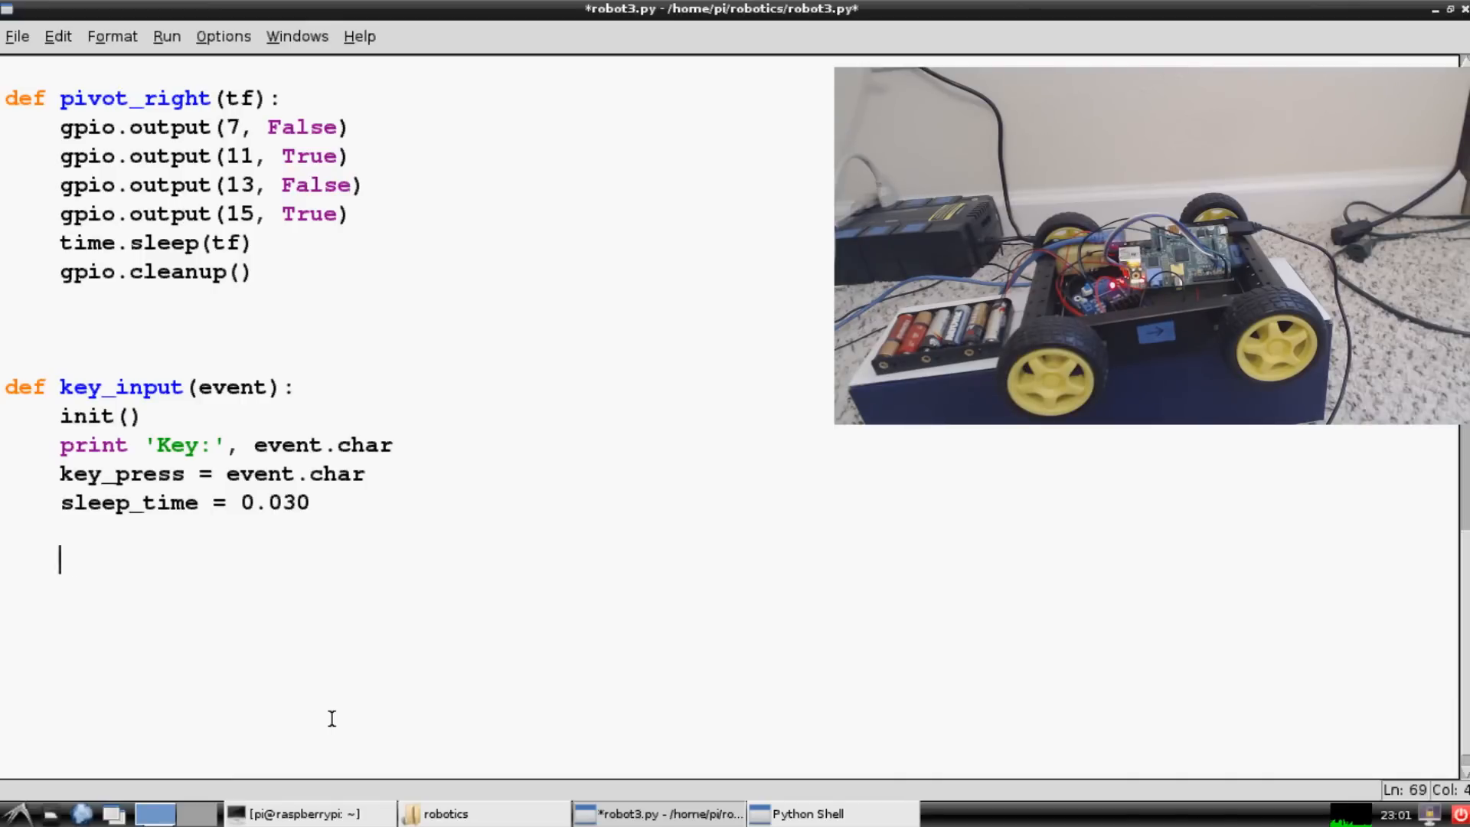
# Branch on key_press.lower(): 'w' calls forward(sleep_time), 's' calls reverse(sleep_time).
pyautogui.write('if key_press')
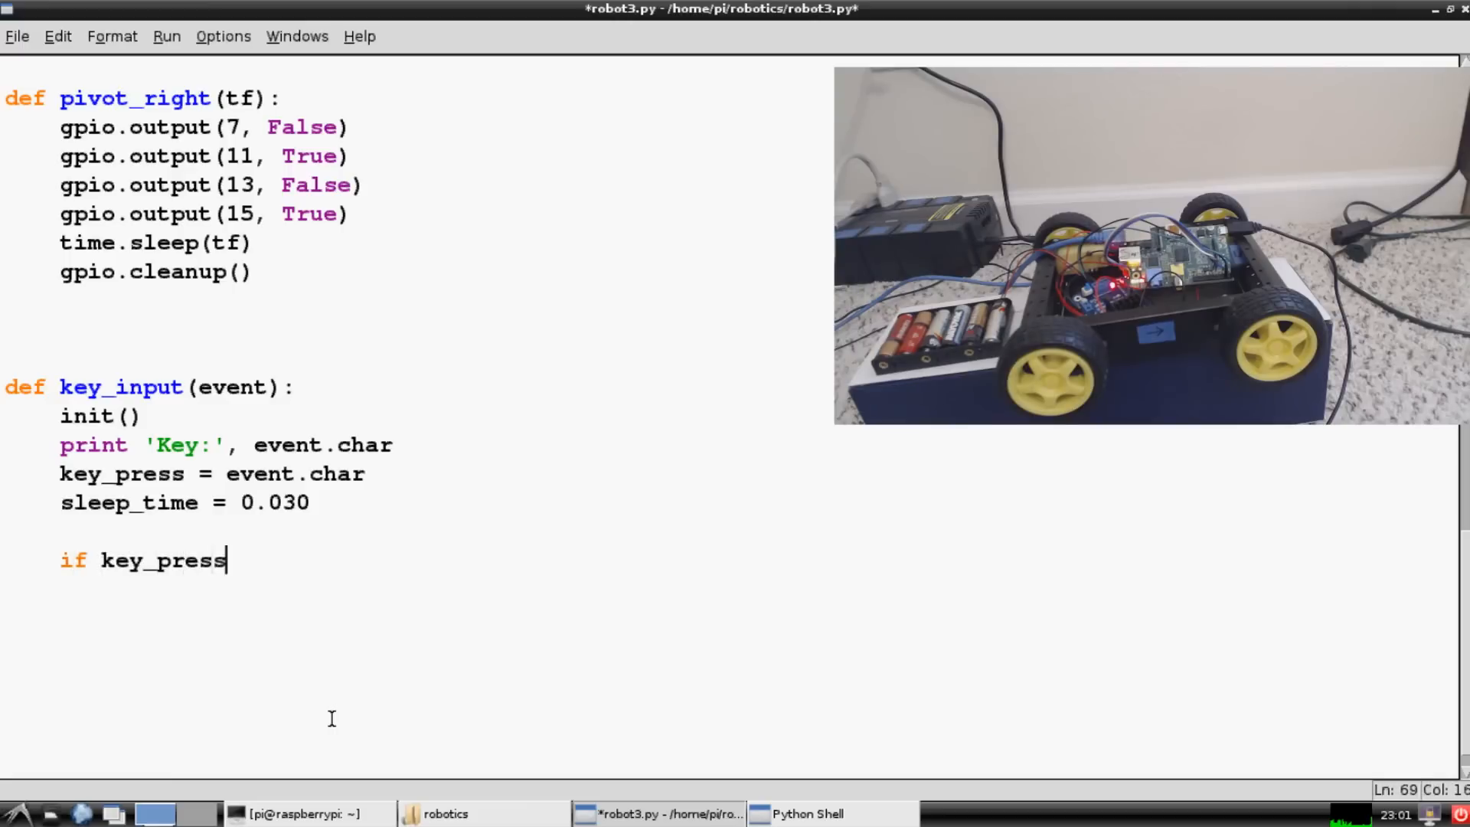
pyautogui.write('.lower() ==')
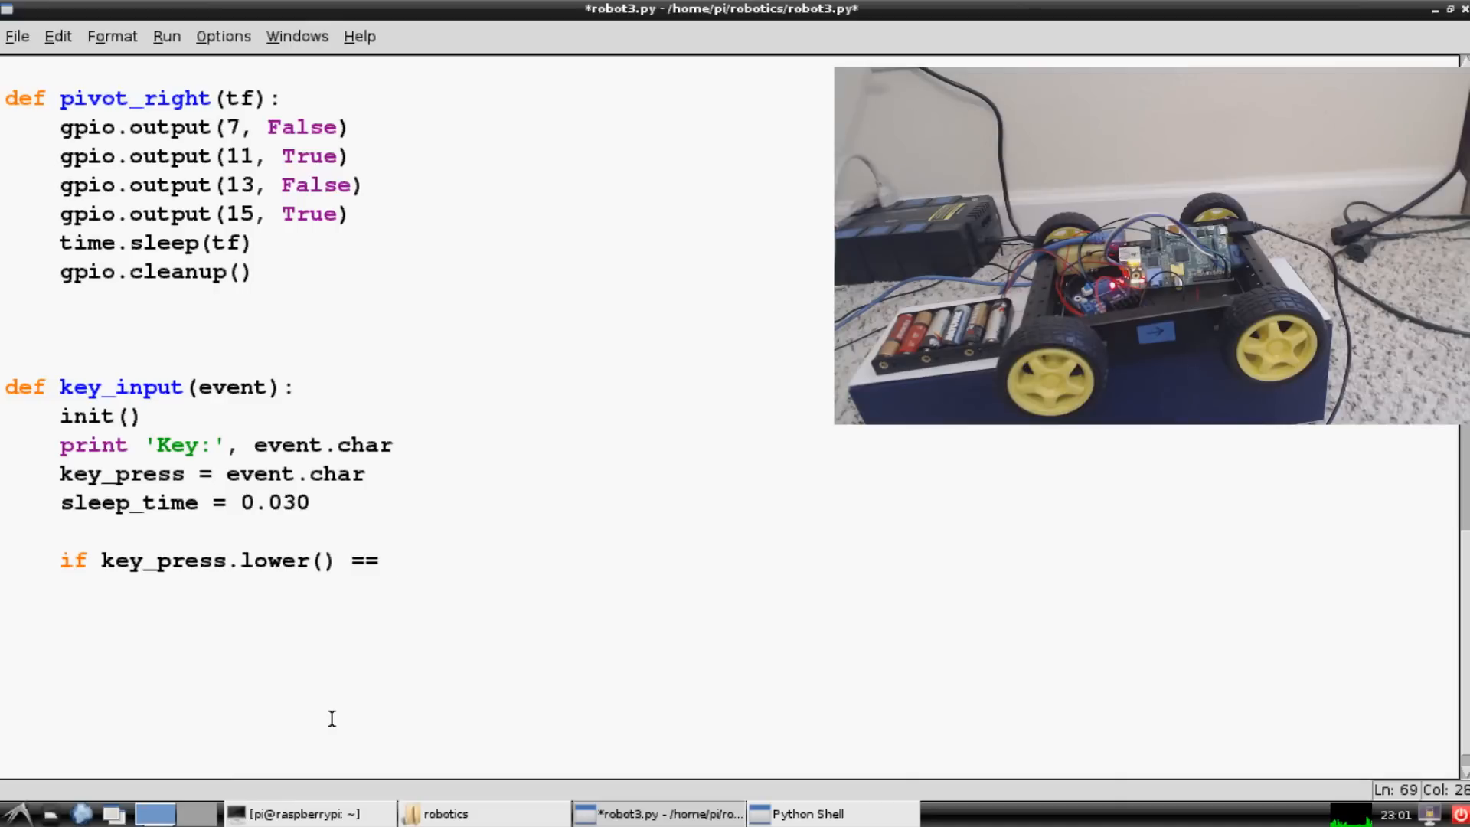
pyautogui.write("'w':")
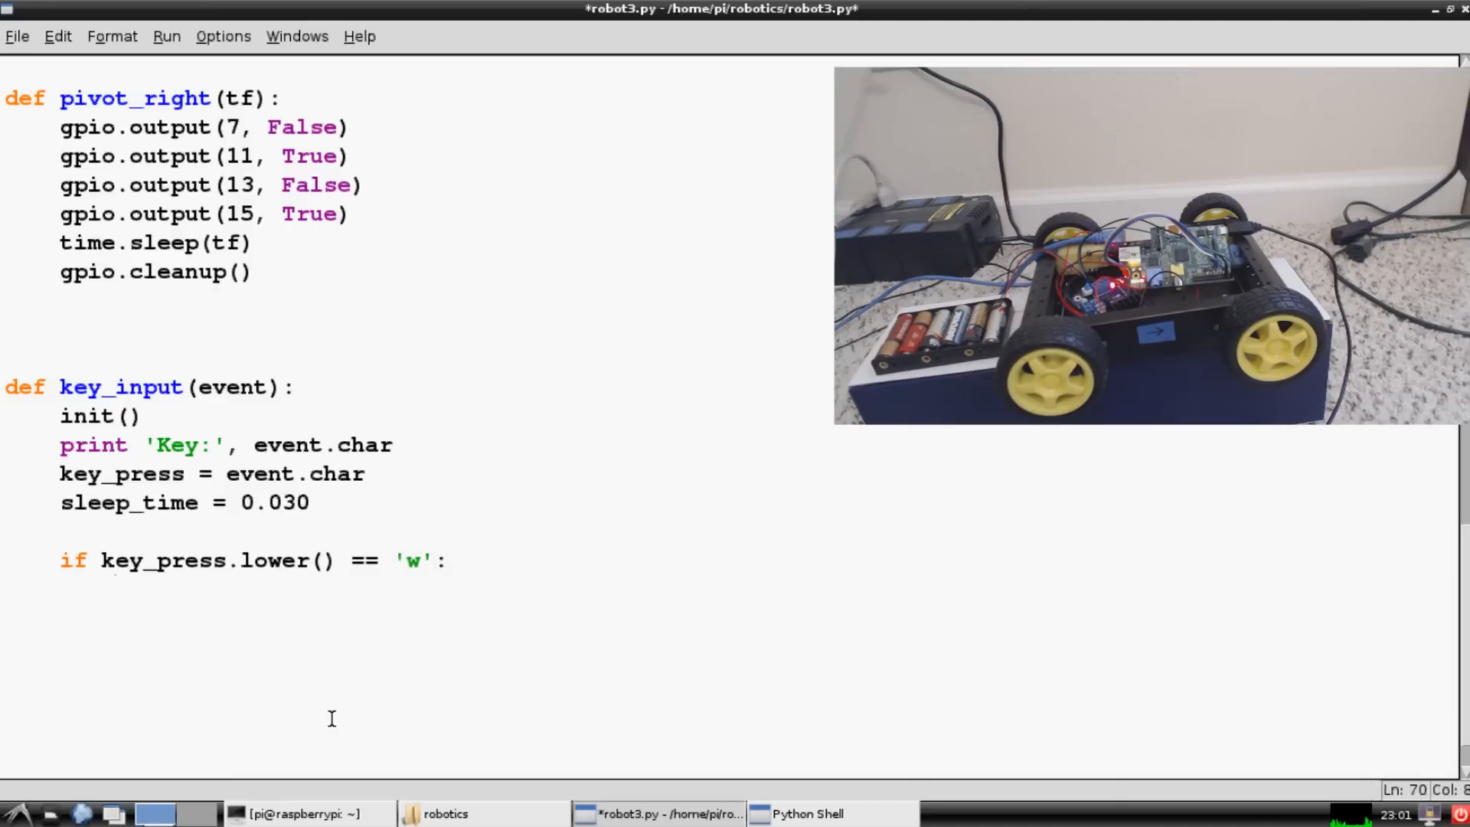
pyautogui.write('forward')
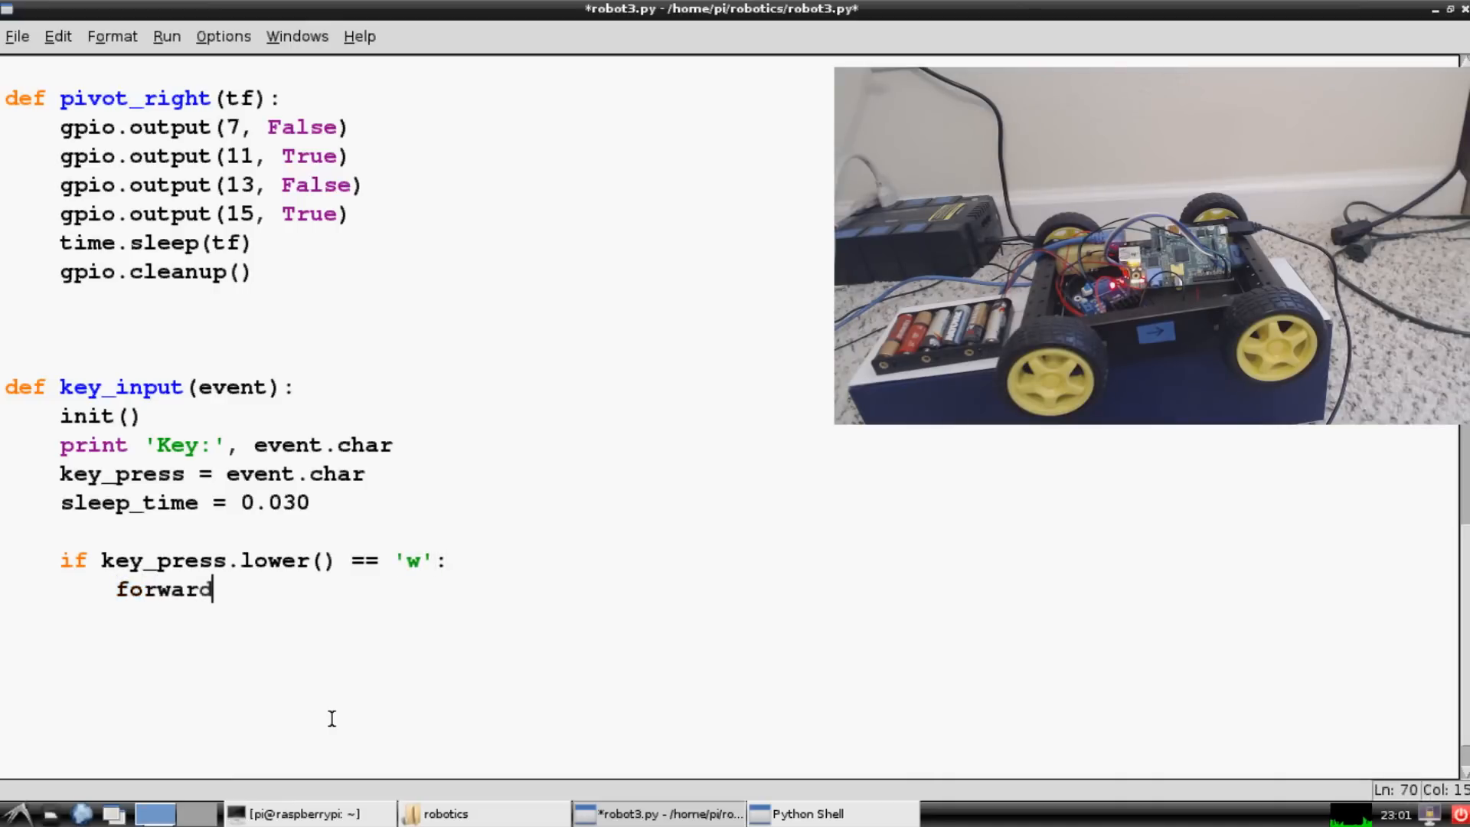
pyautogui.write('(sleep)')
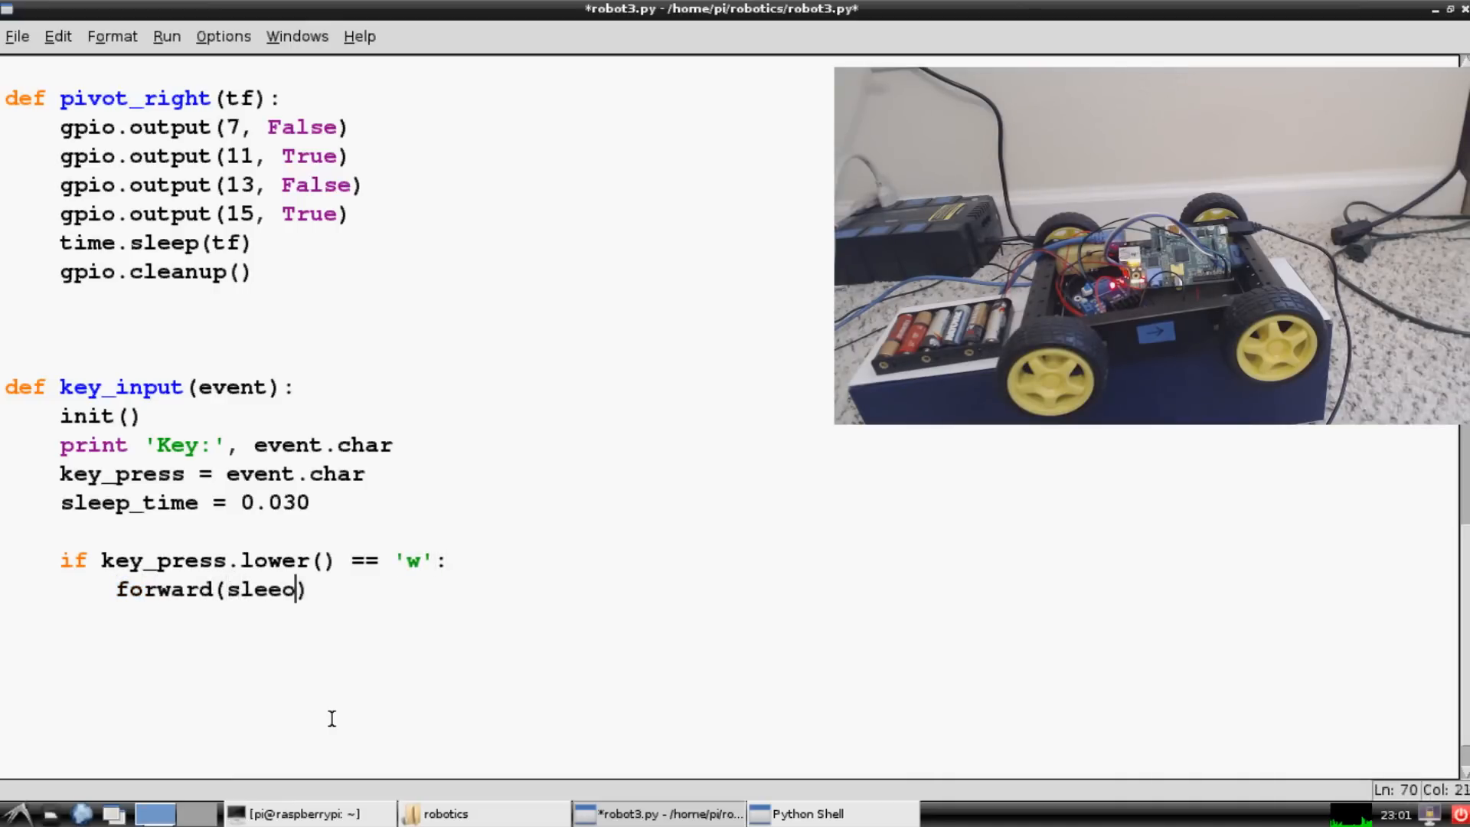
pyautogui.write('p_time')
pyautogui.write('elif k')
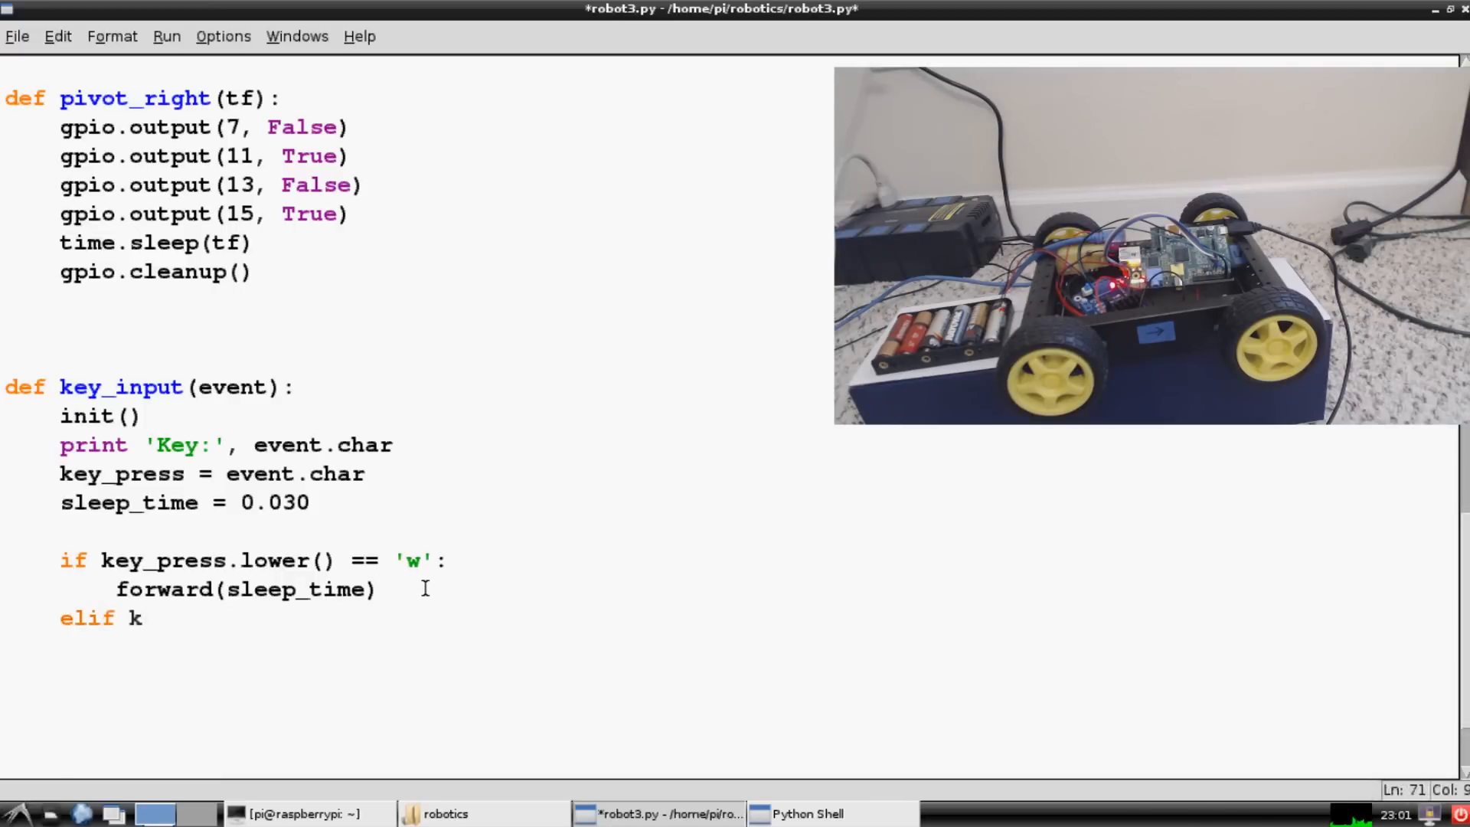
pyautogui.write('ey_press.lower(')
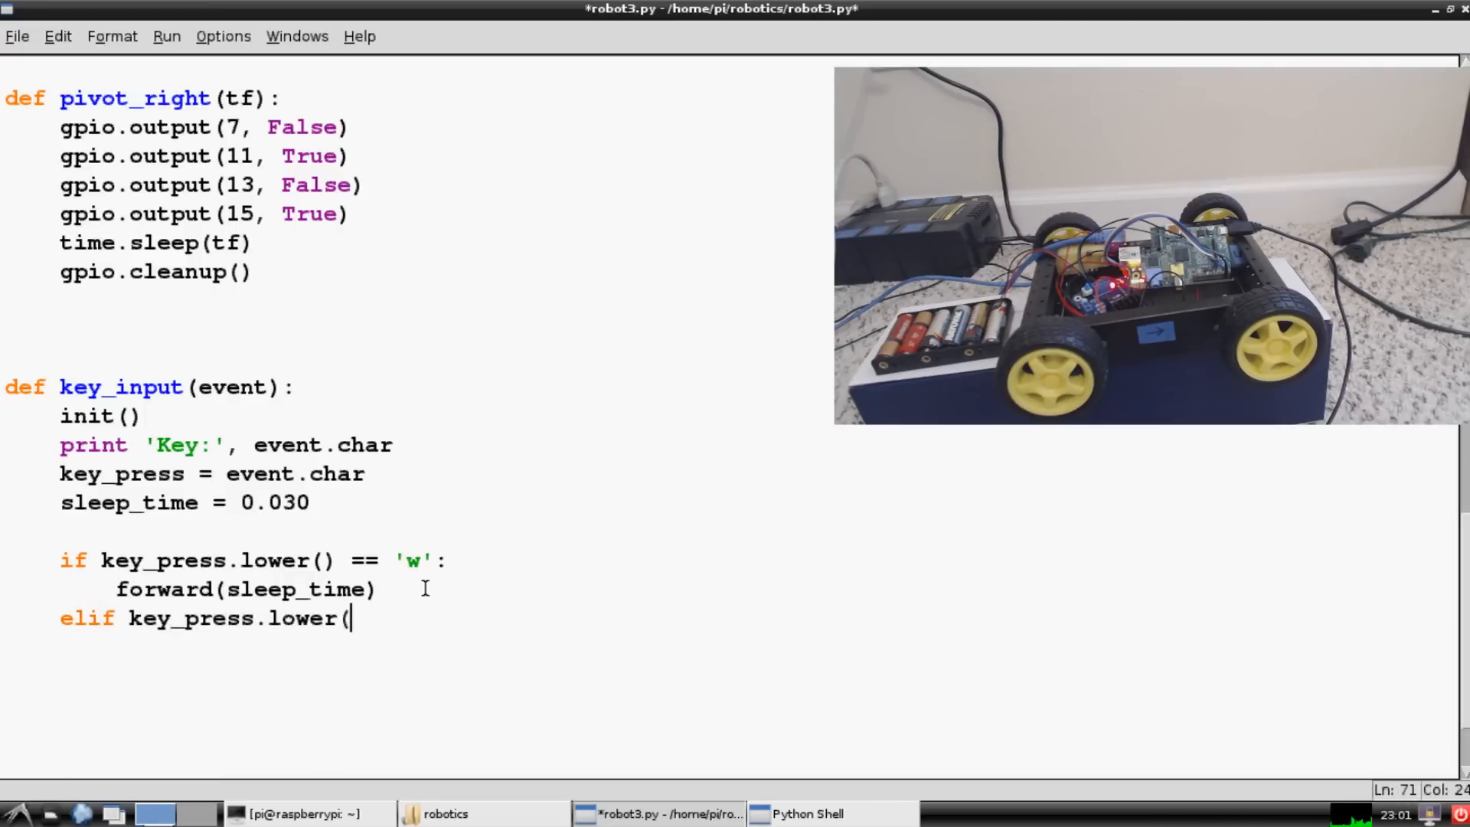
pyautogui.write(") == ''")
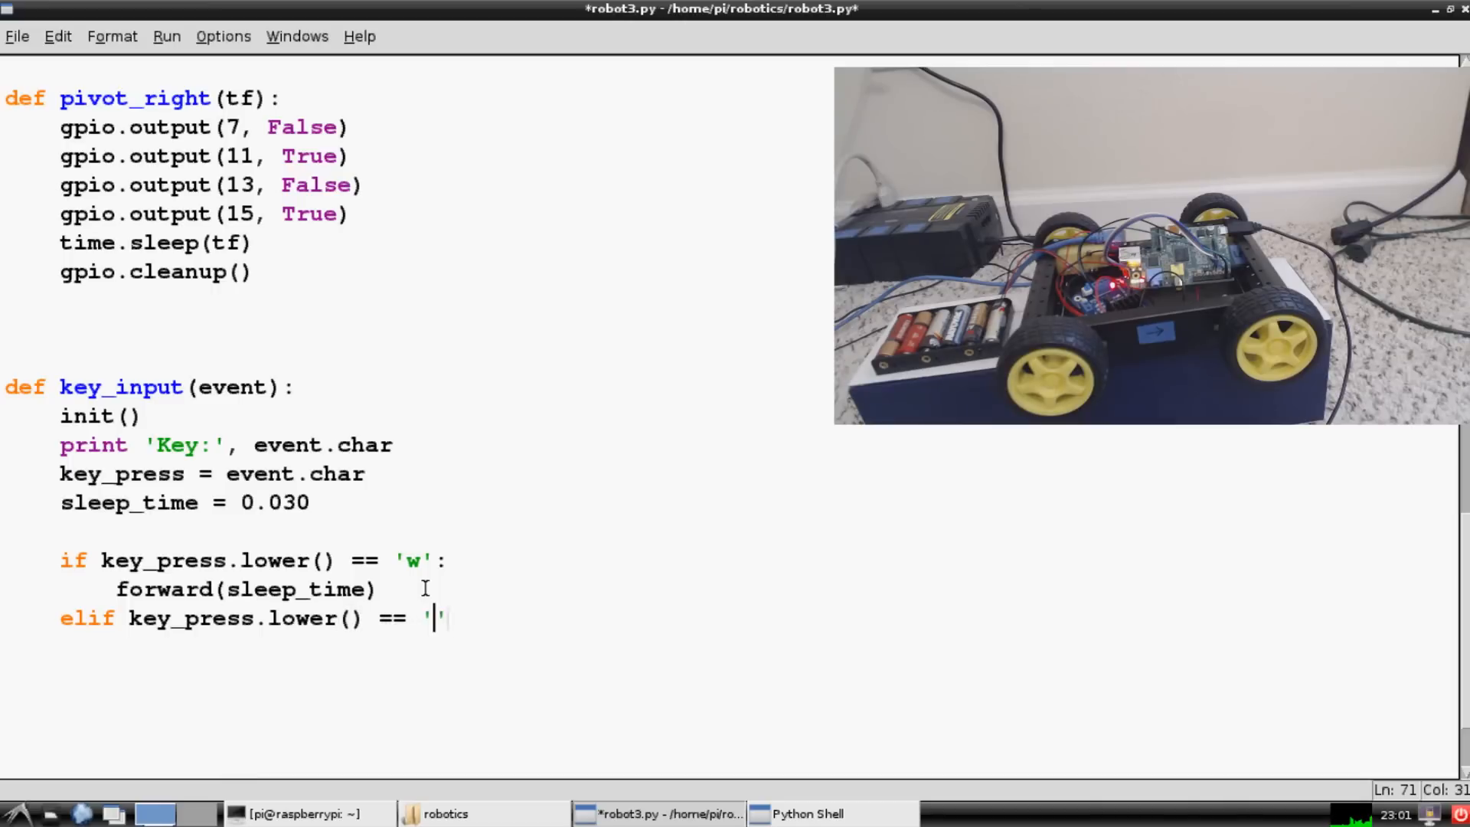
pyautogui.write('s')
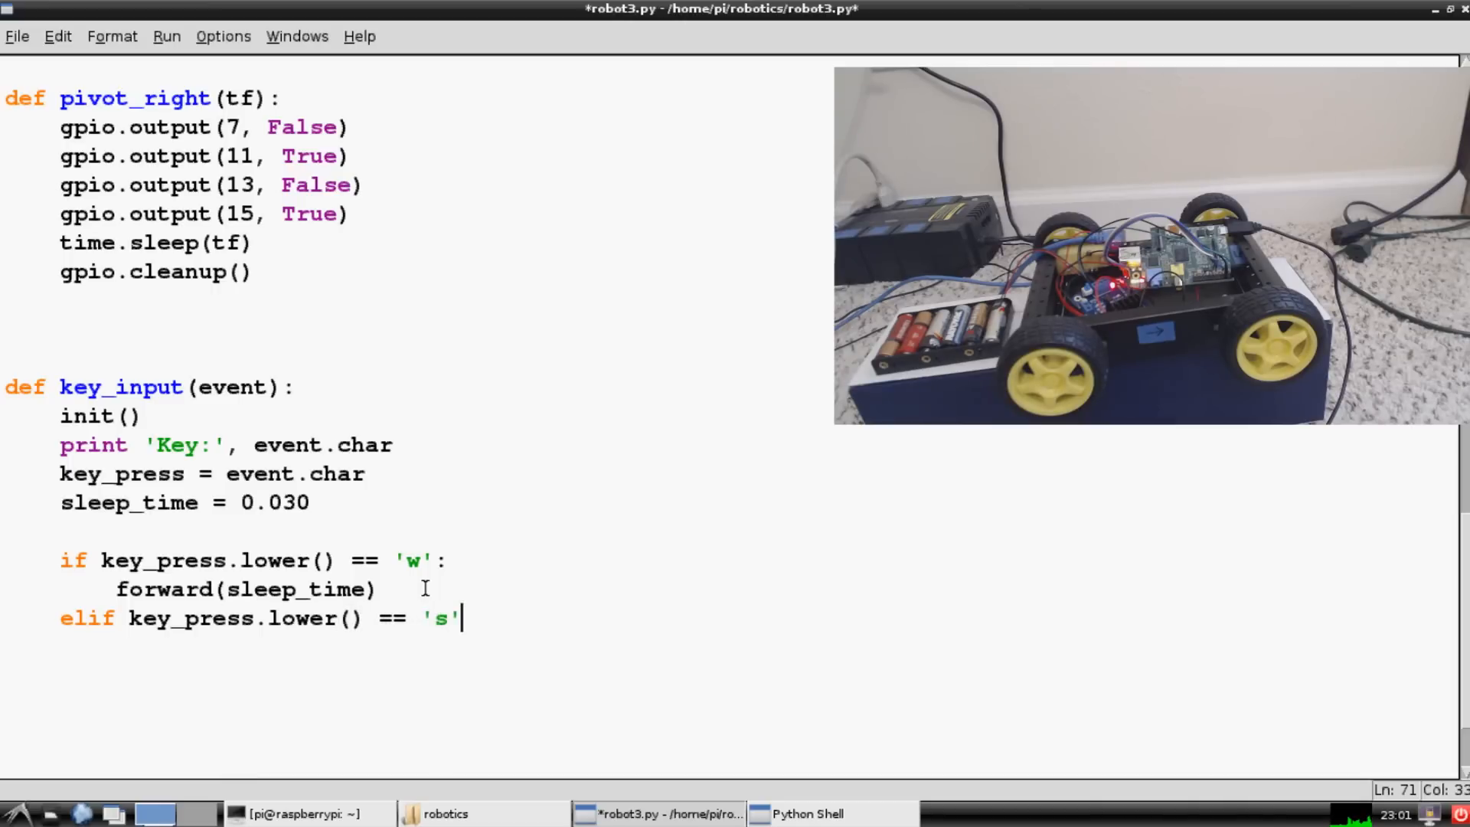
pyautogui.press('Return')
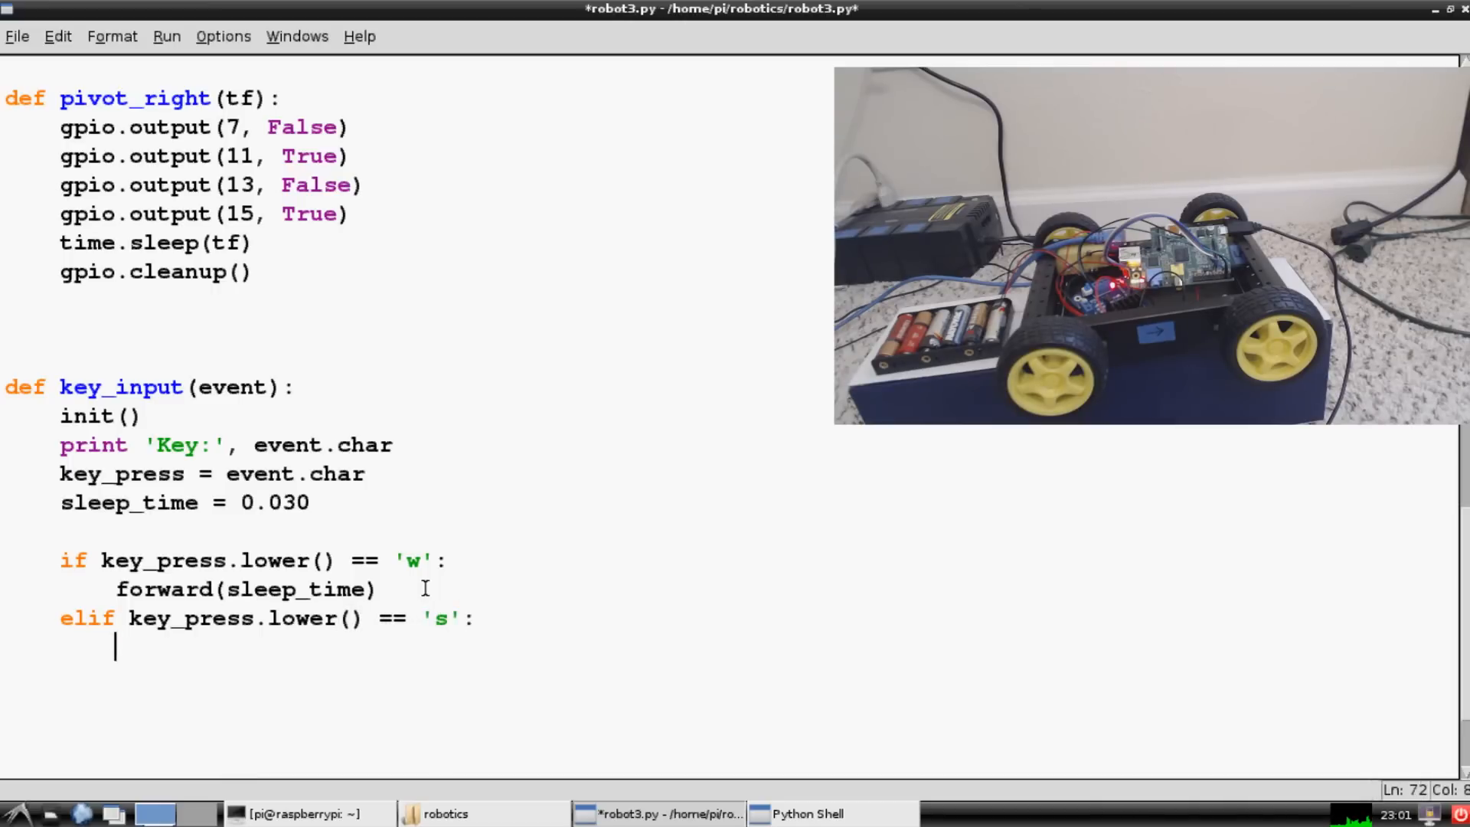
pyautogui.write('reverse()')
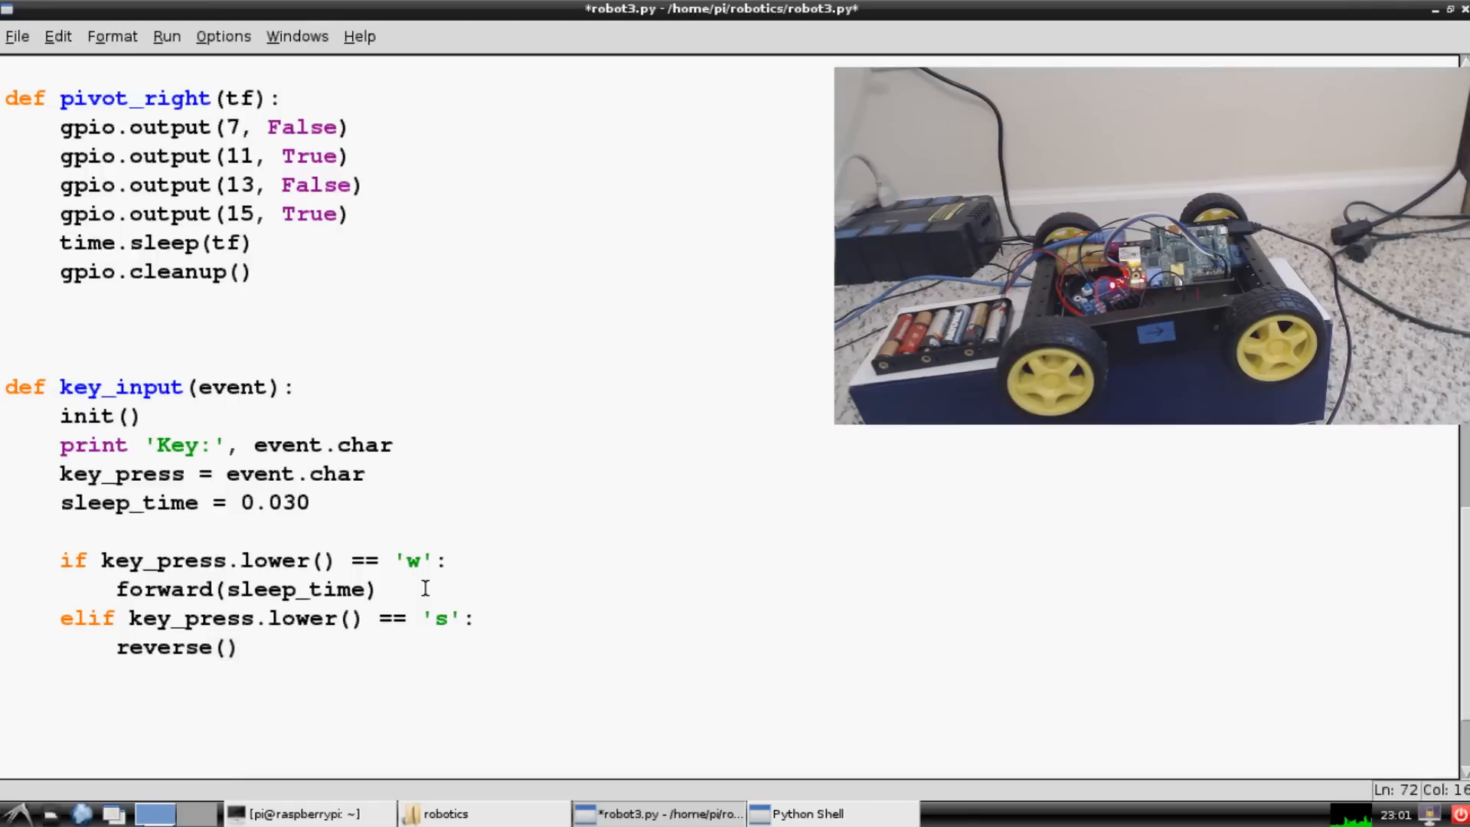
pyautogui.write('sleep_time')
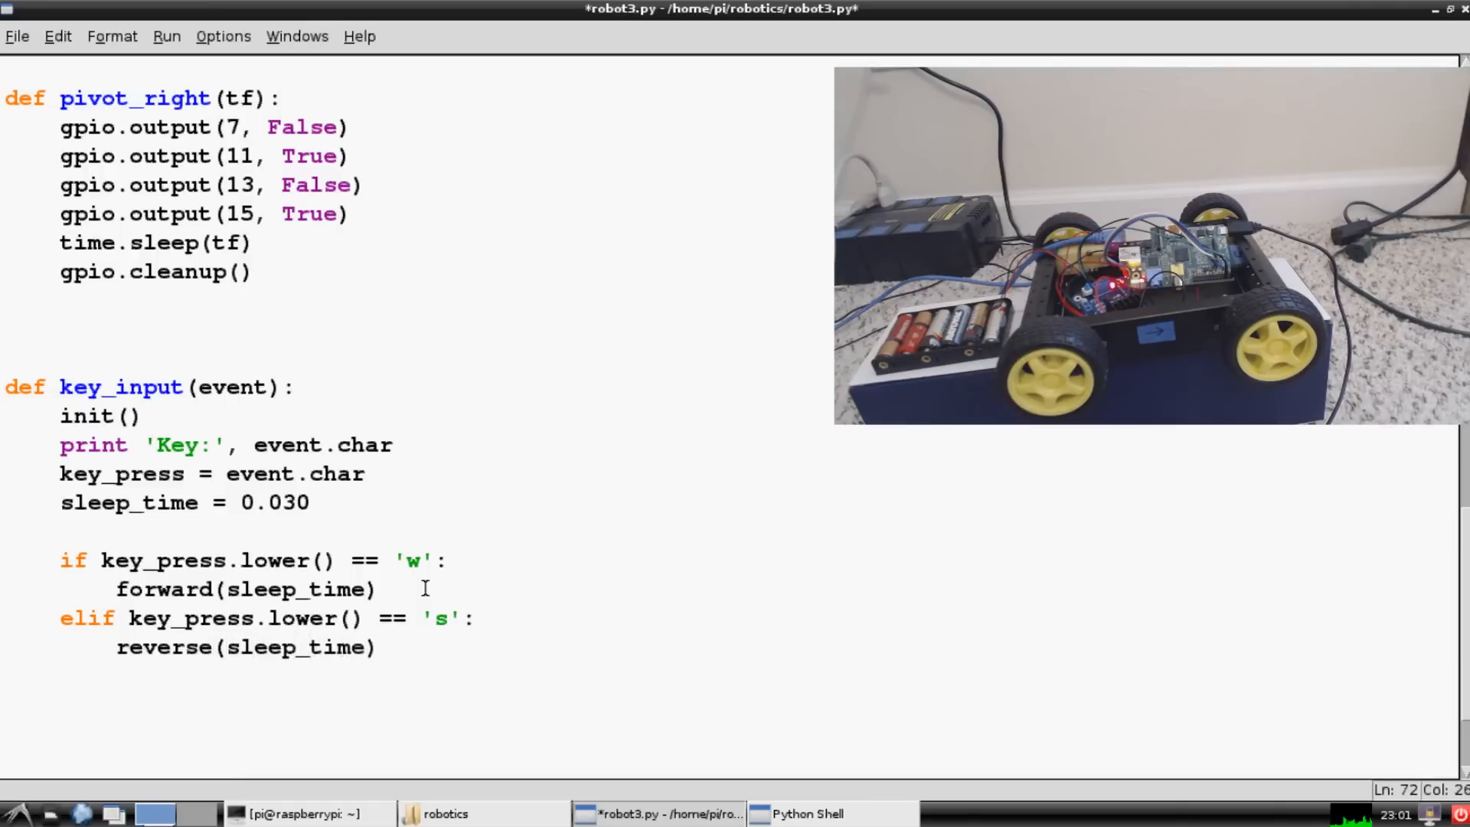
pyautogui.press('Return')
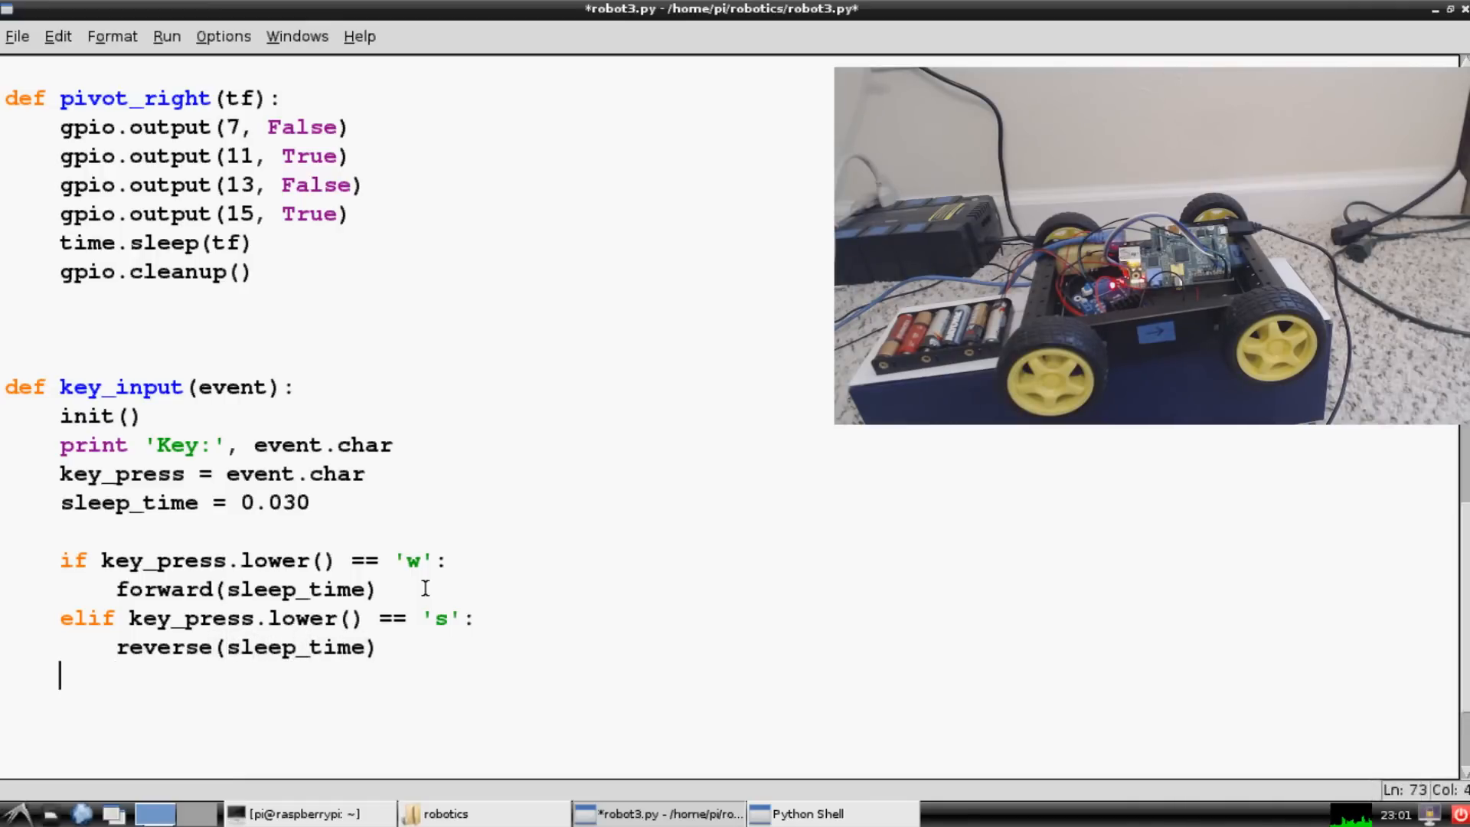
# Add elif branches: 'a' calls turn_left(sleep_time), 'd' calls turn_right(sleep_time).
pyautogui.write('elif key_')
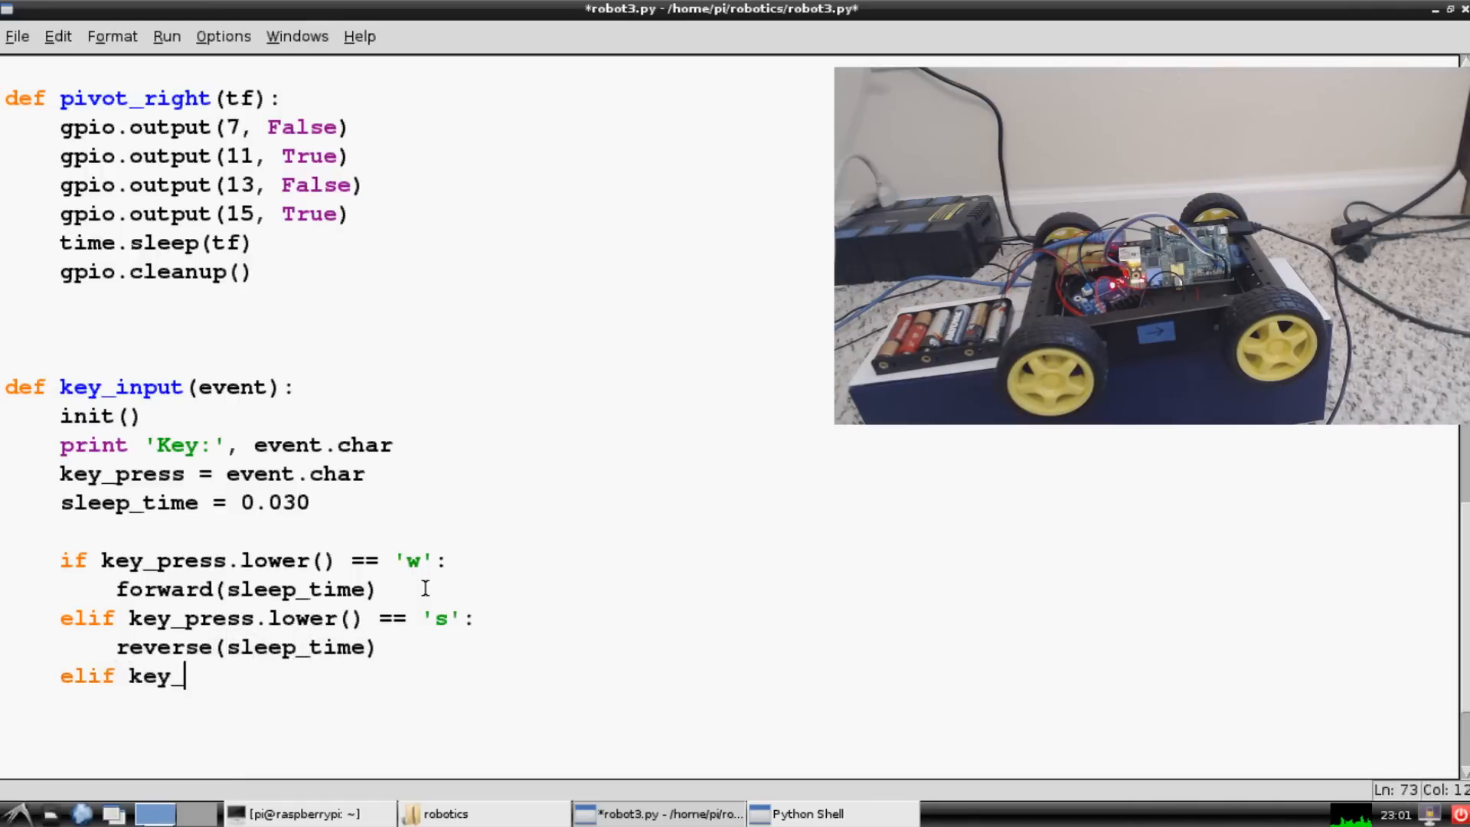
pyautogui.write('press.lower()')
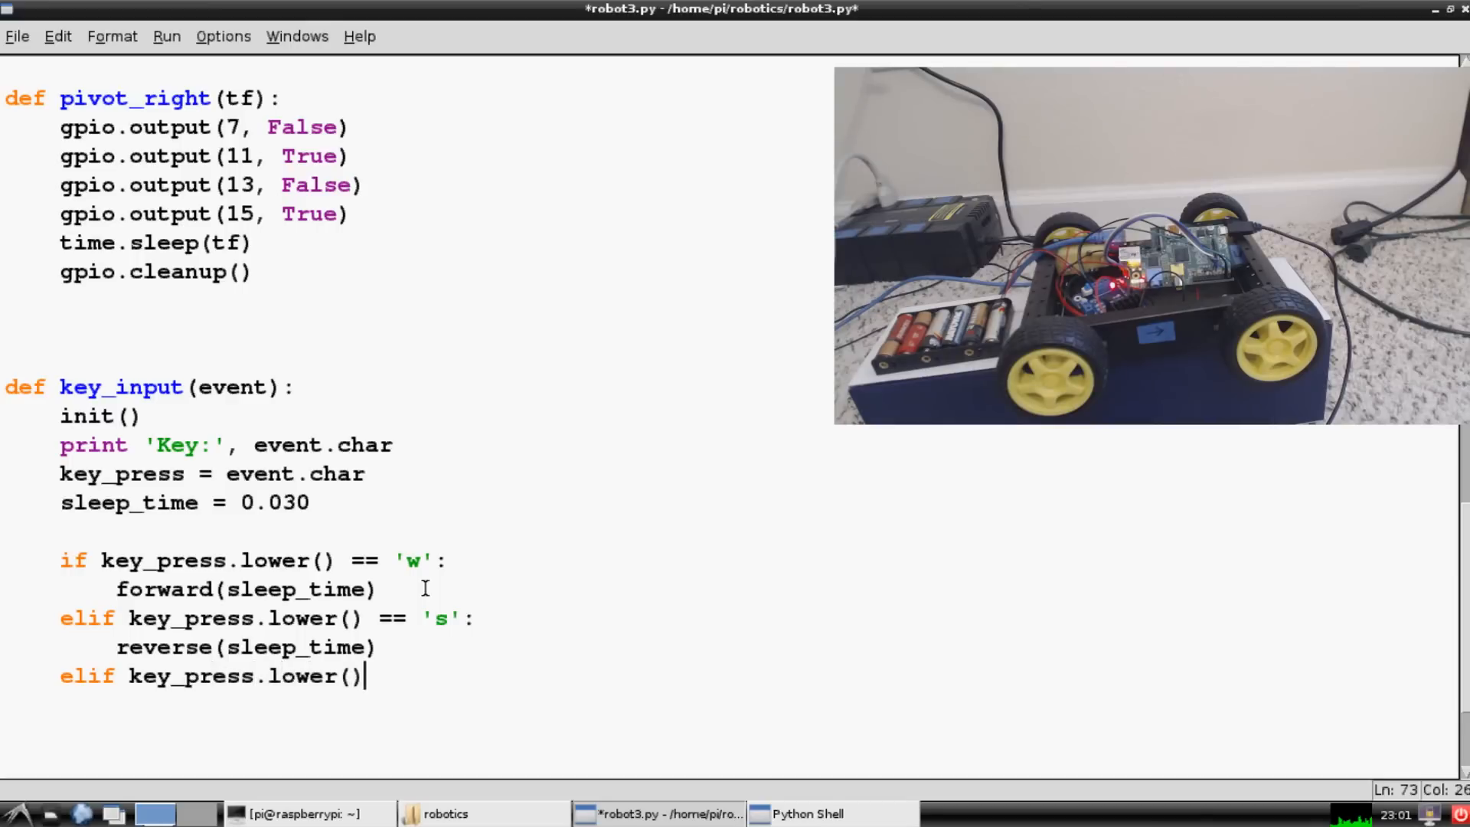
pyautogui.write("== ''")
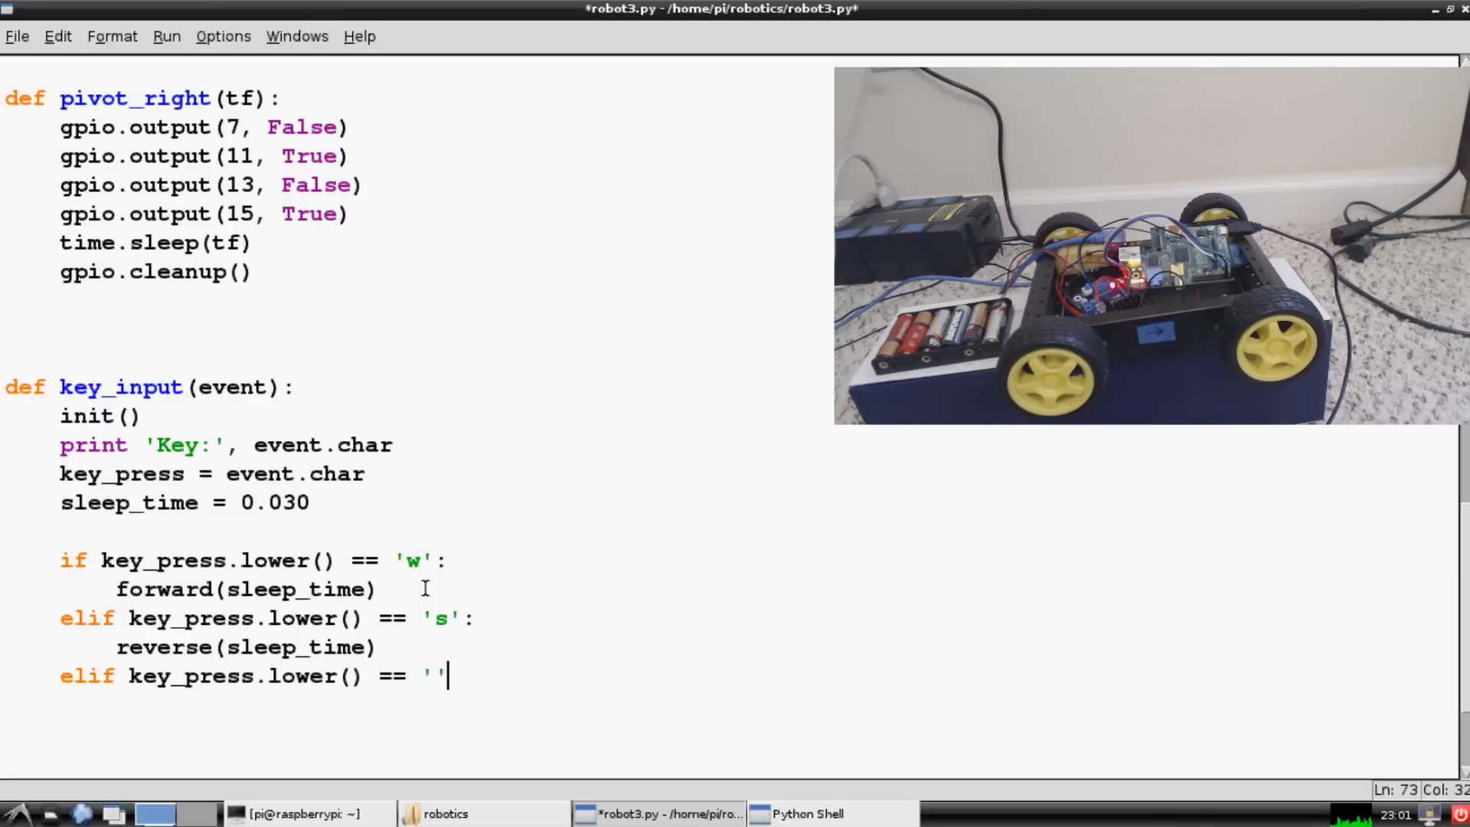
pyautogui.write('a')
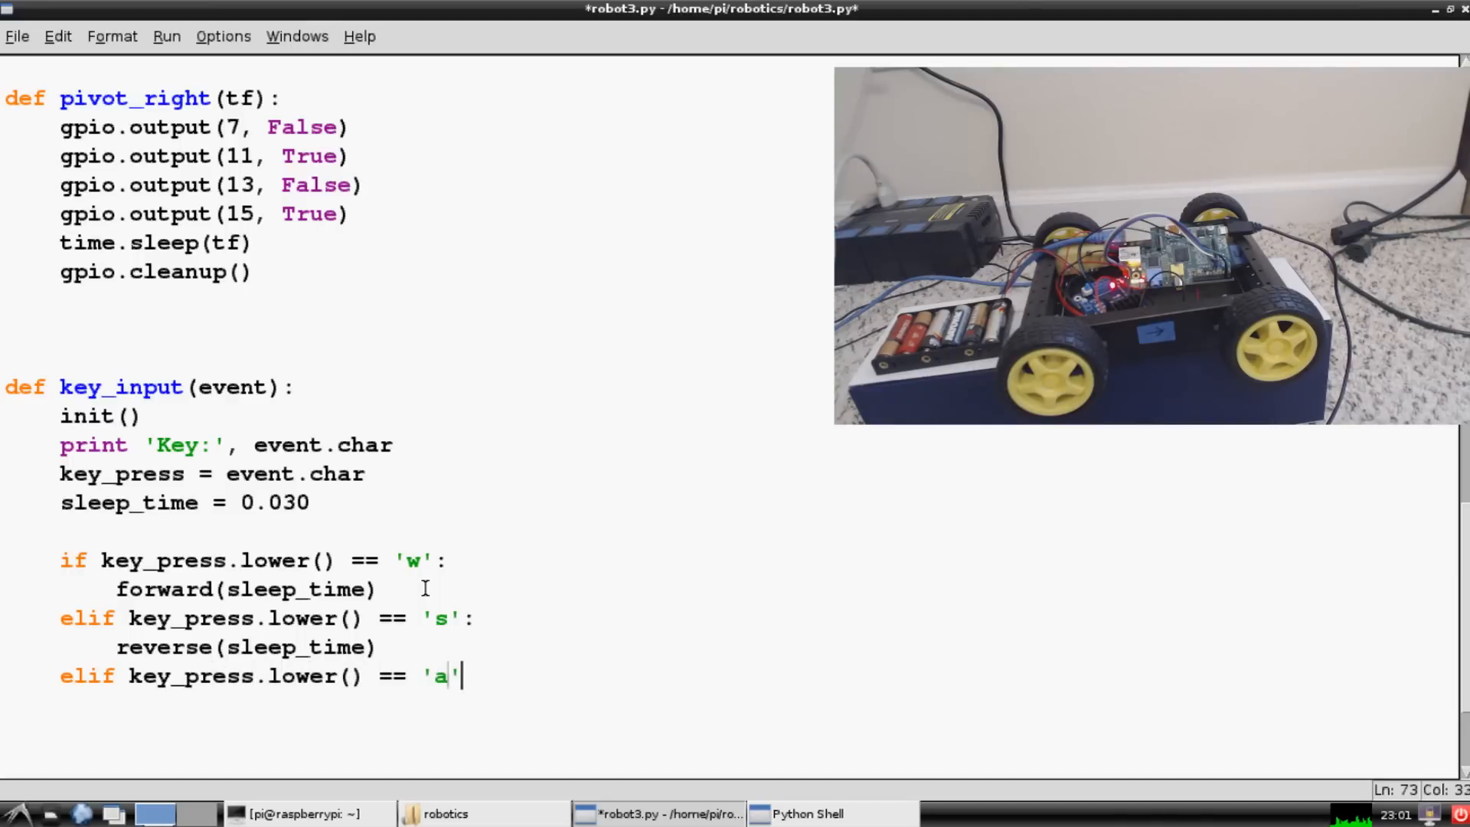
pyautogui.write(':')
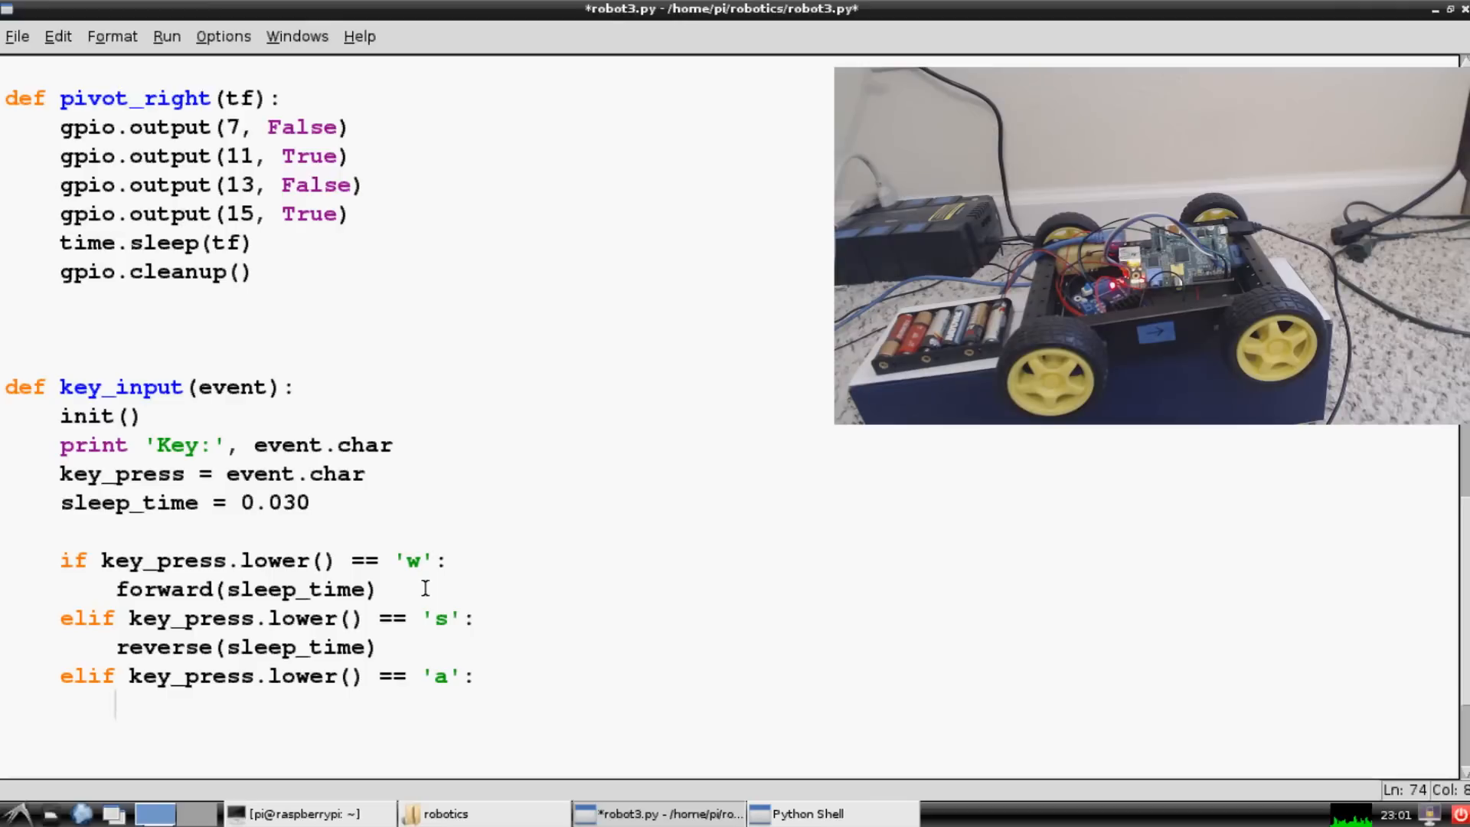
pyautogui.write('turn')
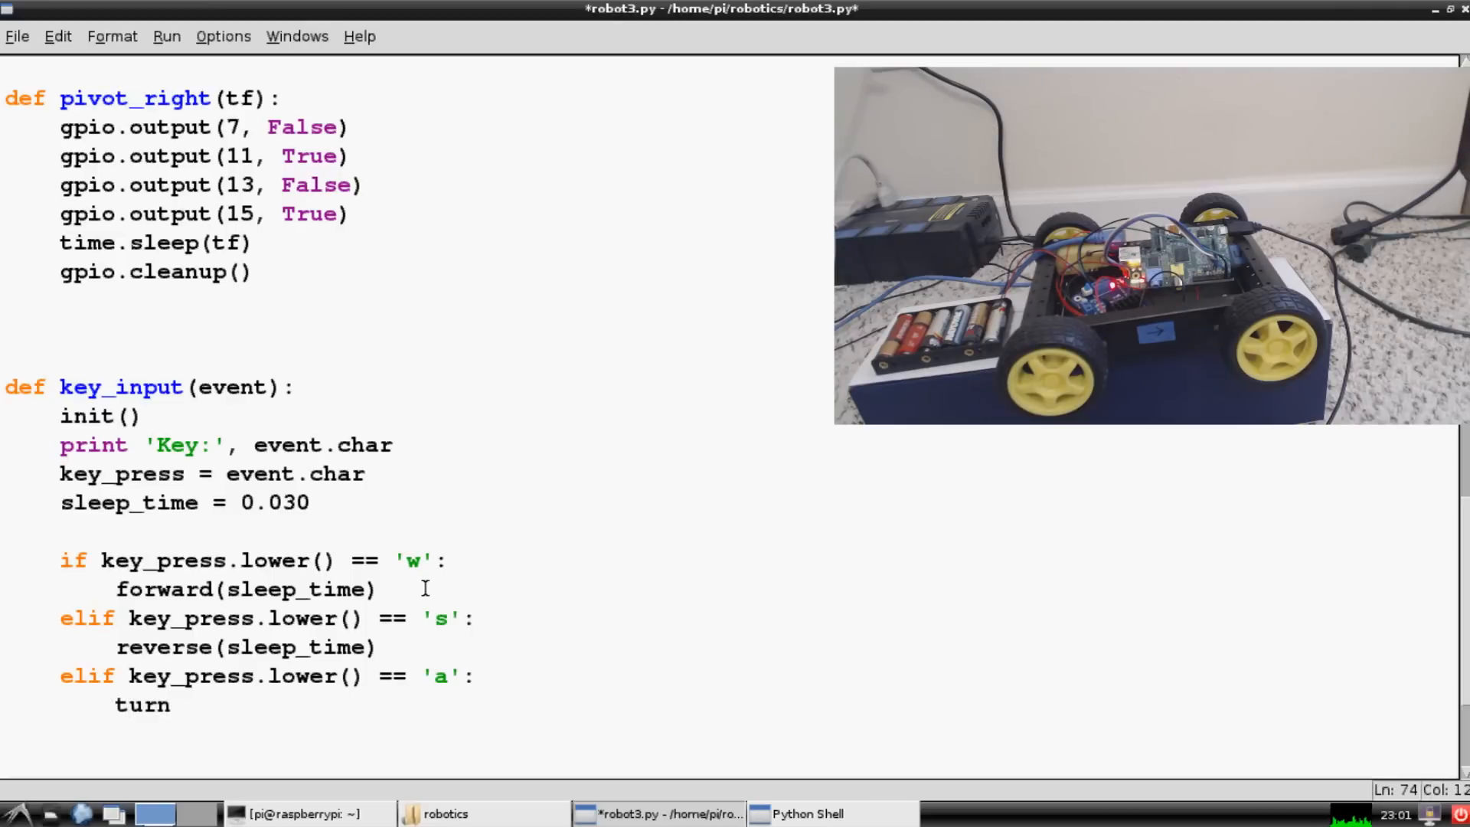
pyautogui.write('_left(sle')
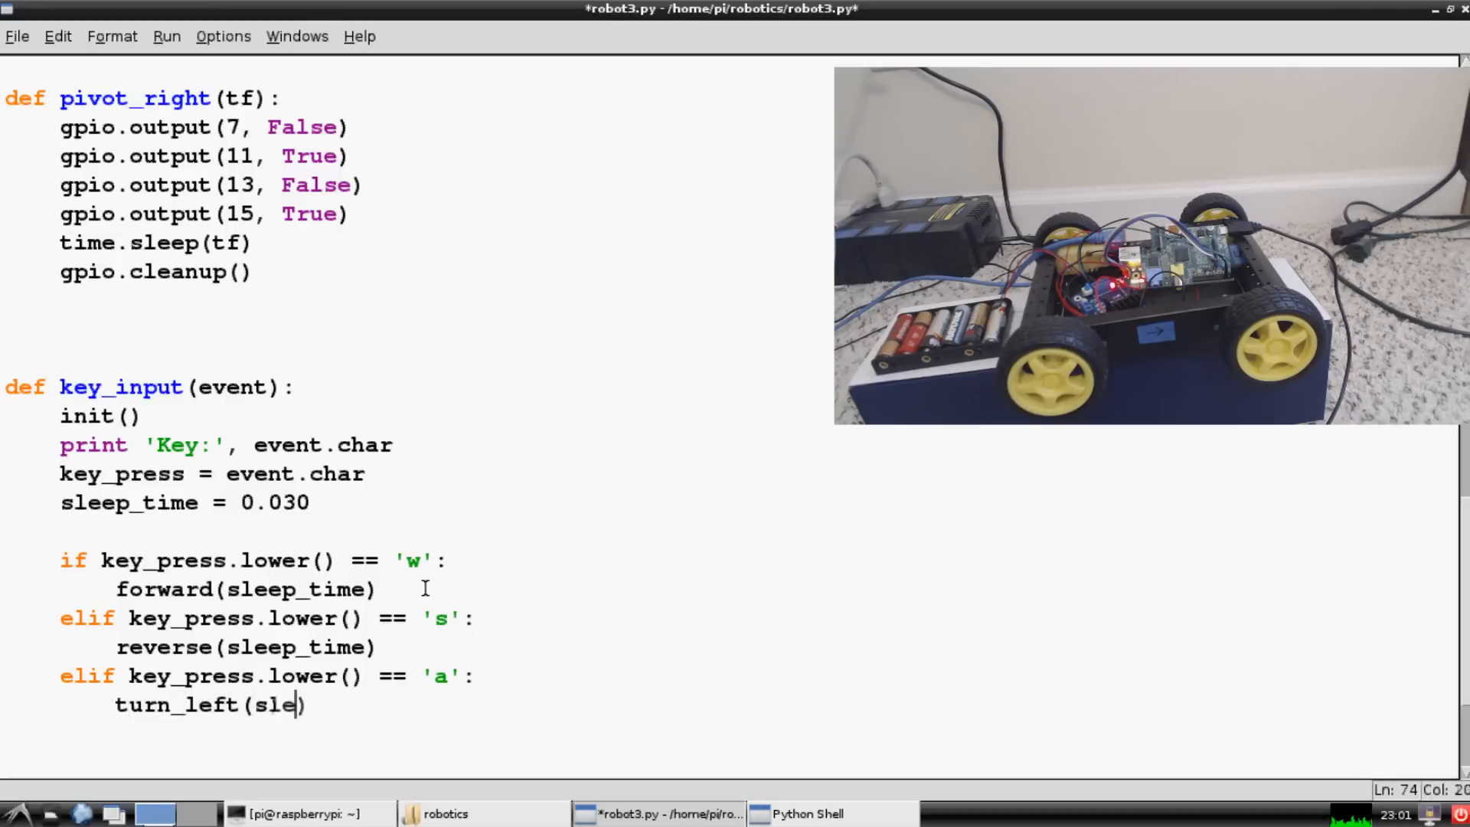
pyautogui.write('ep_time)')
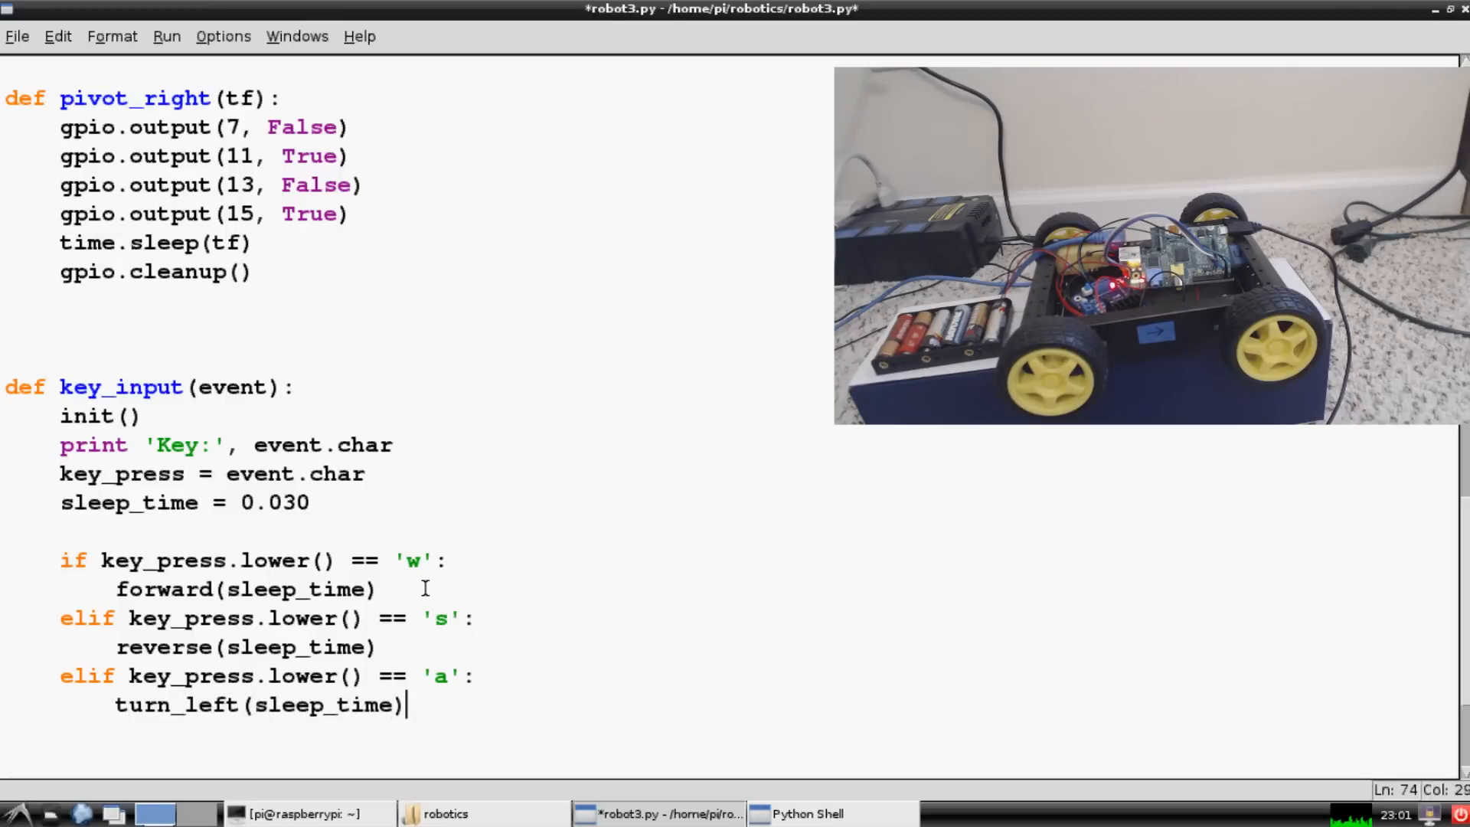
pyautogui.write('elif')
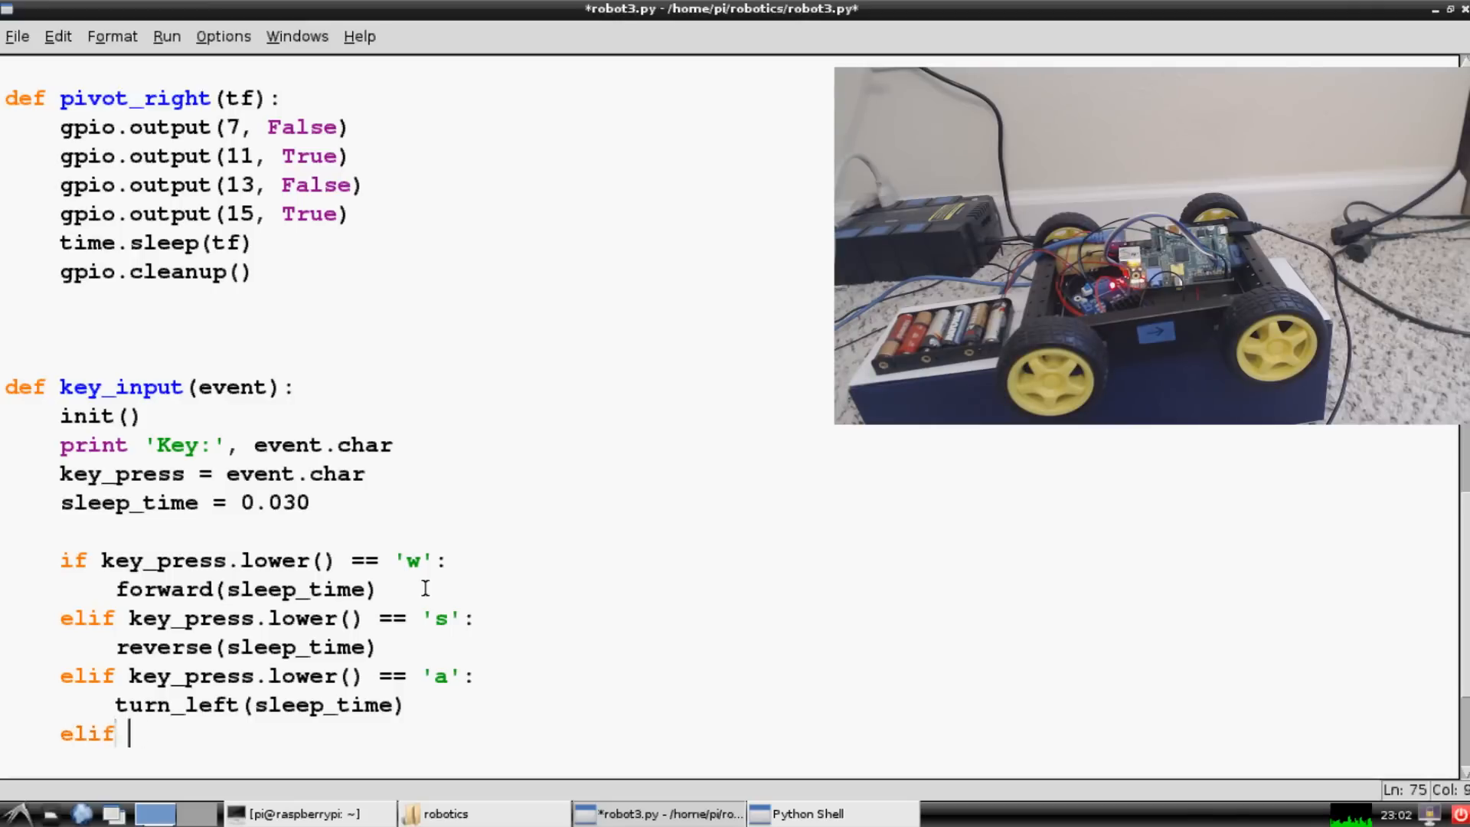
pyautogui.write('key_press.lower')
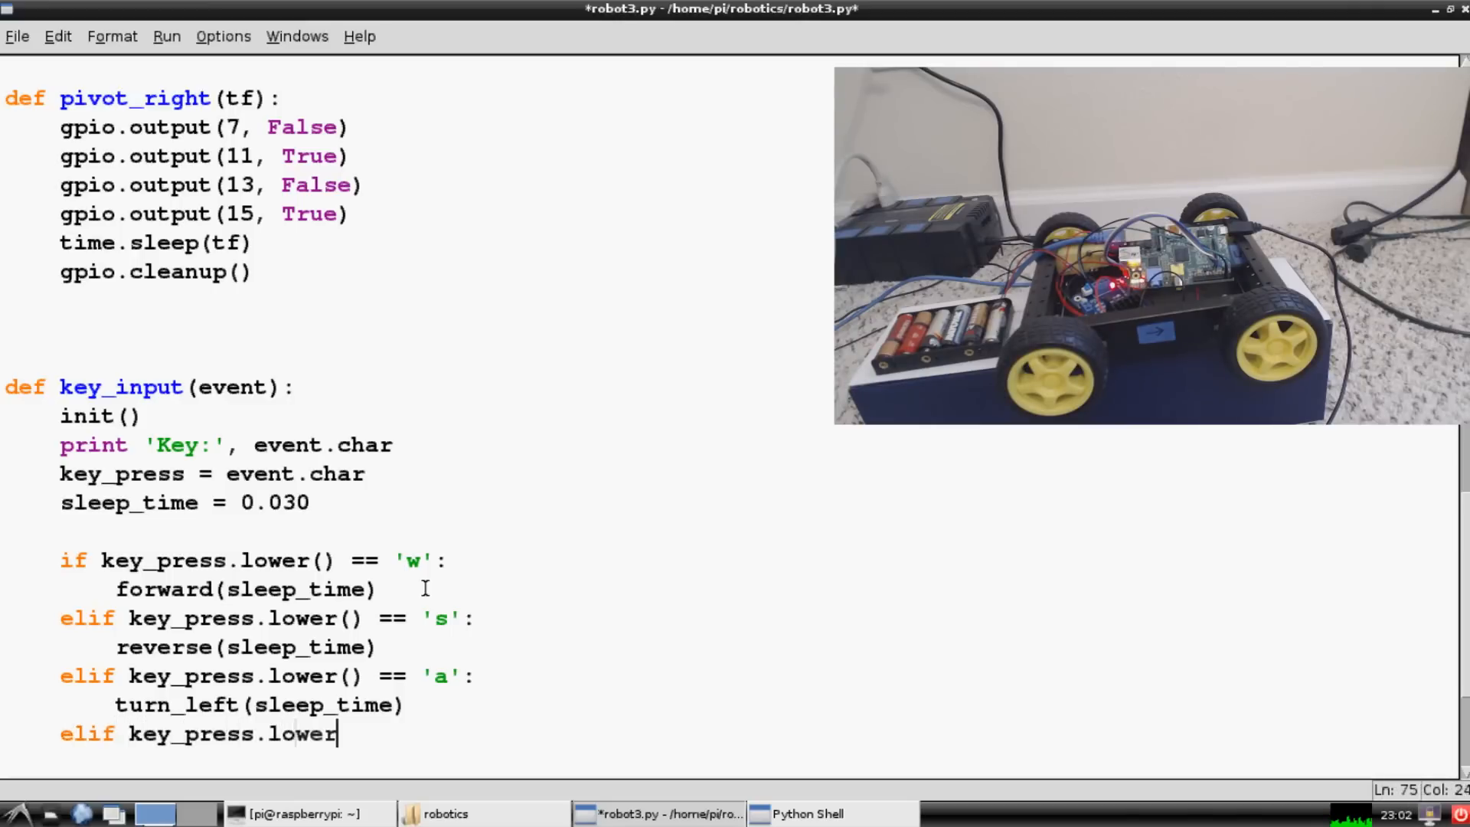
pyautogui.write("() == ''")
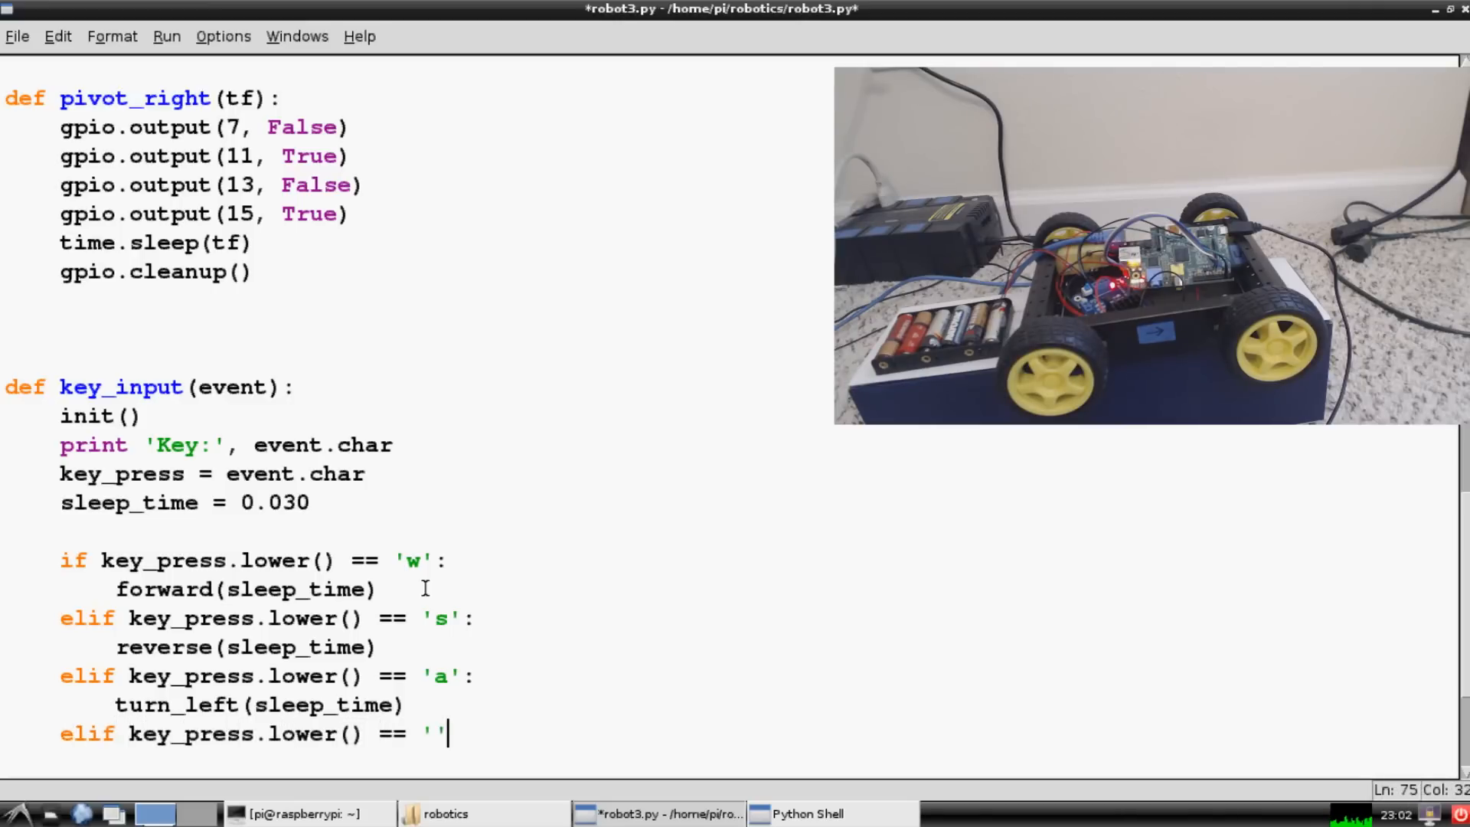
pyautogui.write('d')
pyautogui.write('tur')
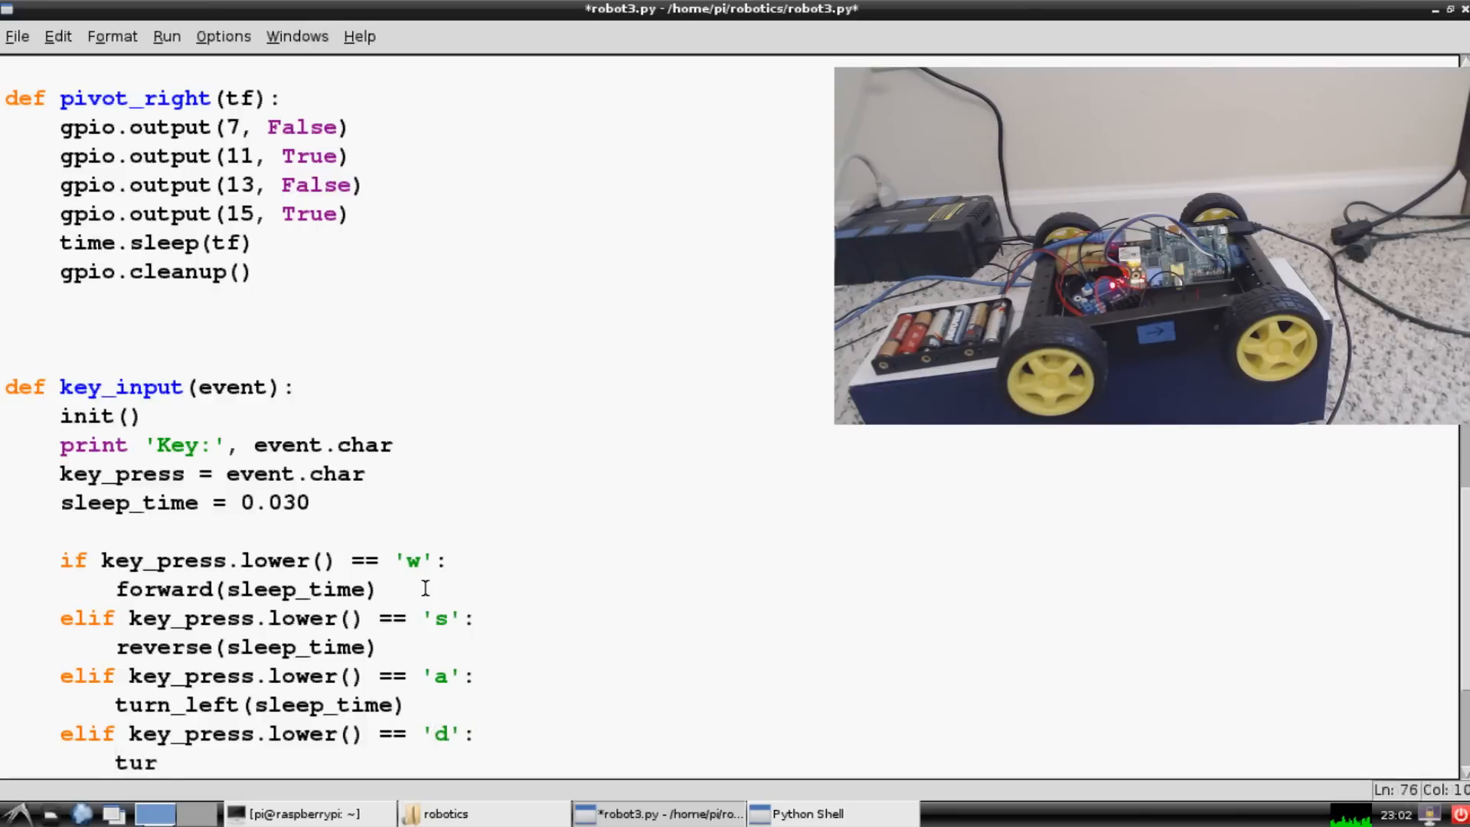
pyautogui.write('n_right')
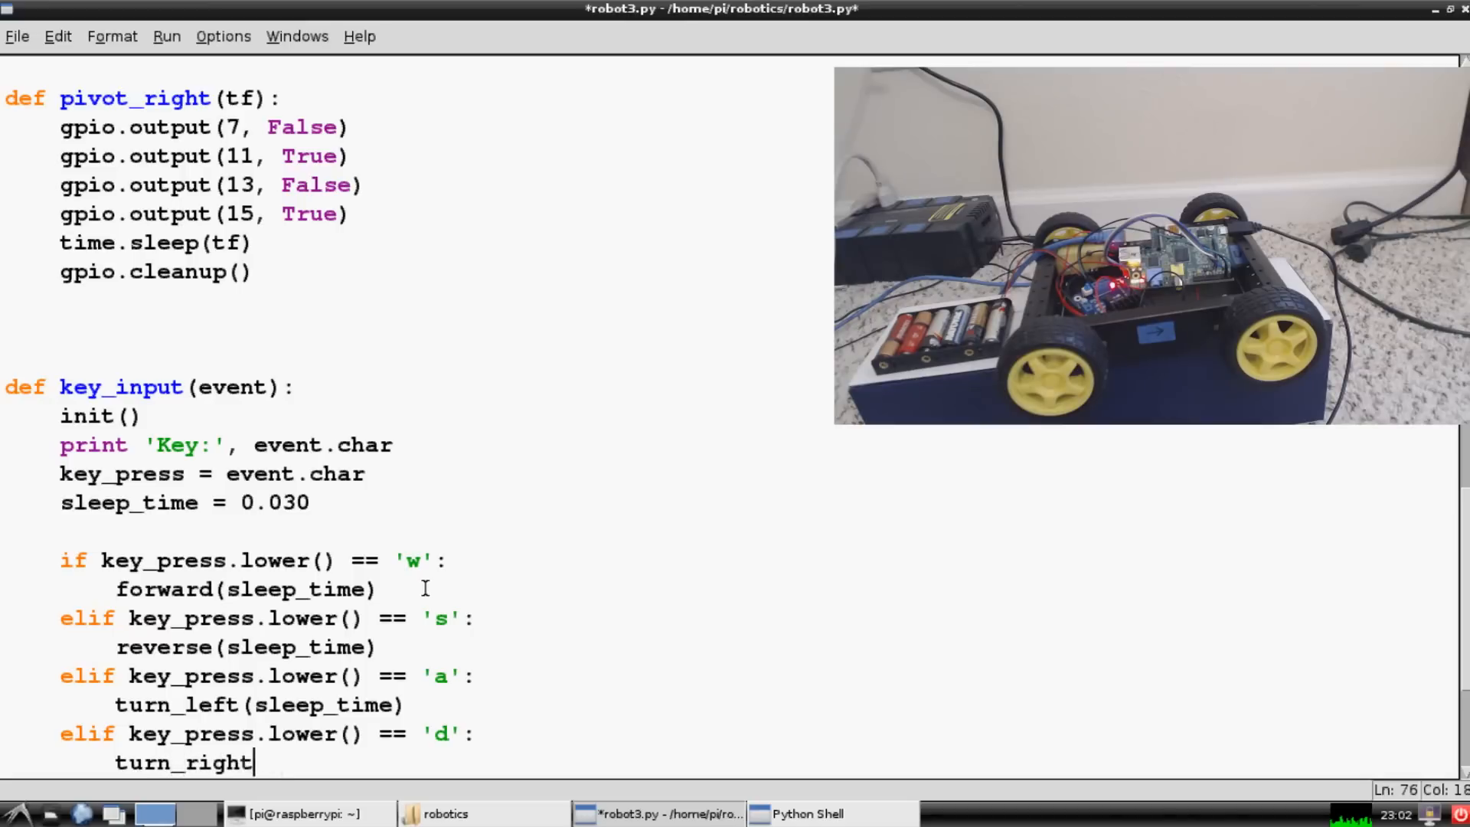
pyautogui.write('(sleep_time')
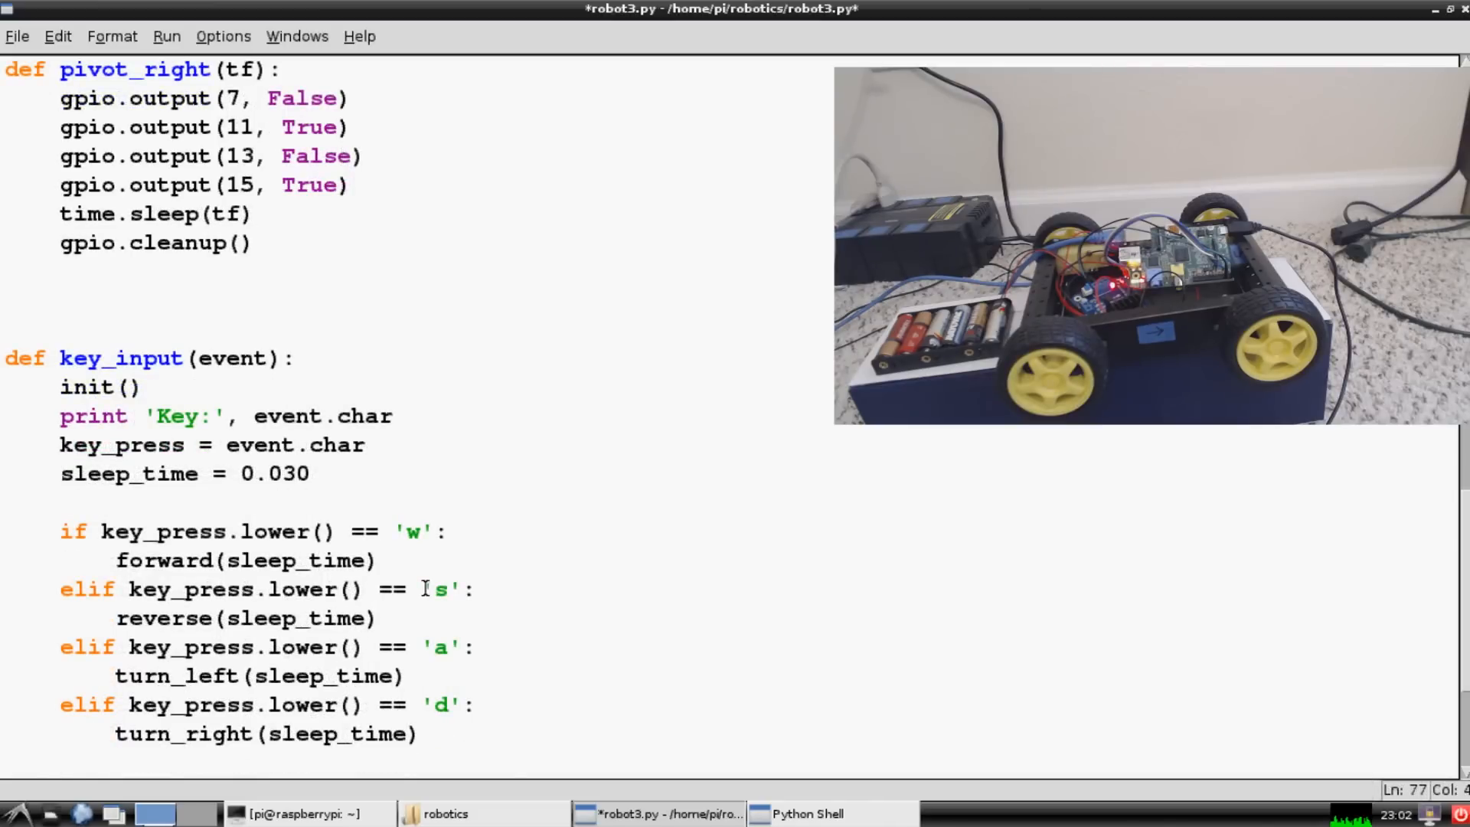
# Add elif branches: 'q' calls pivot_left(sleep_time), 'e' calls pivot_right(sleep_time).
pyautogui.write('elif')
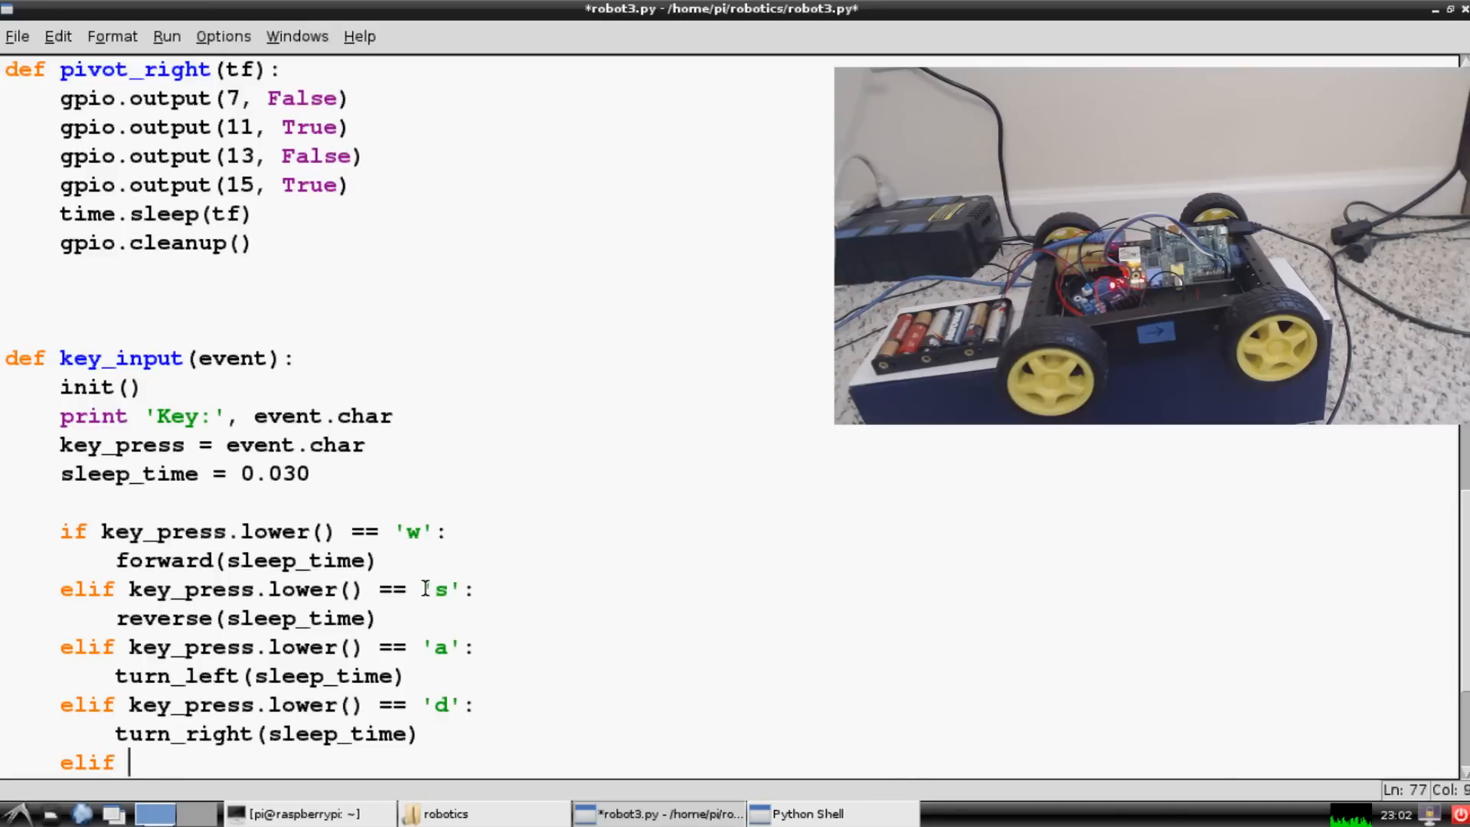
pyautogui.write('key_press.lw')
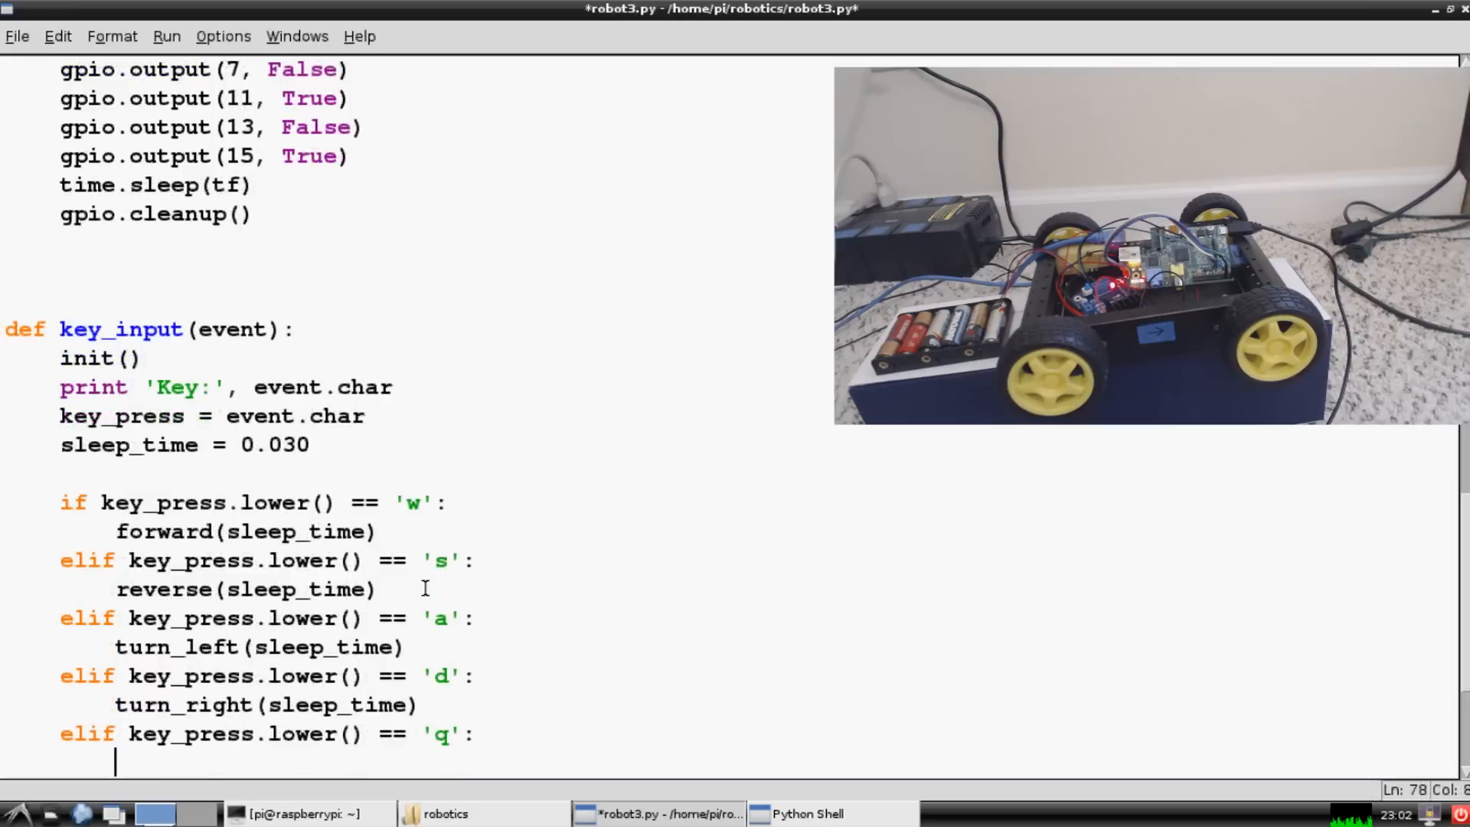
pyautogui.write('pivot')
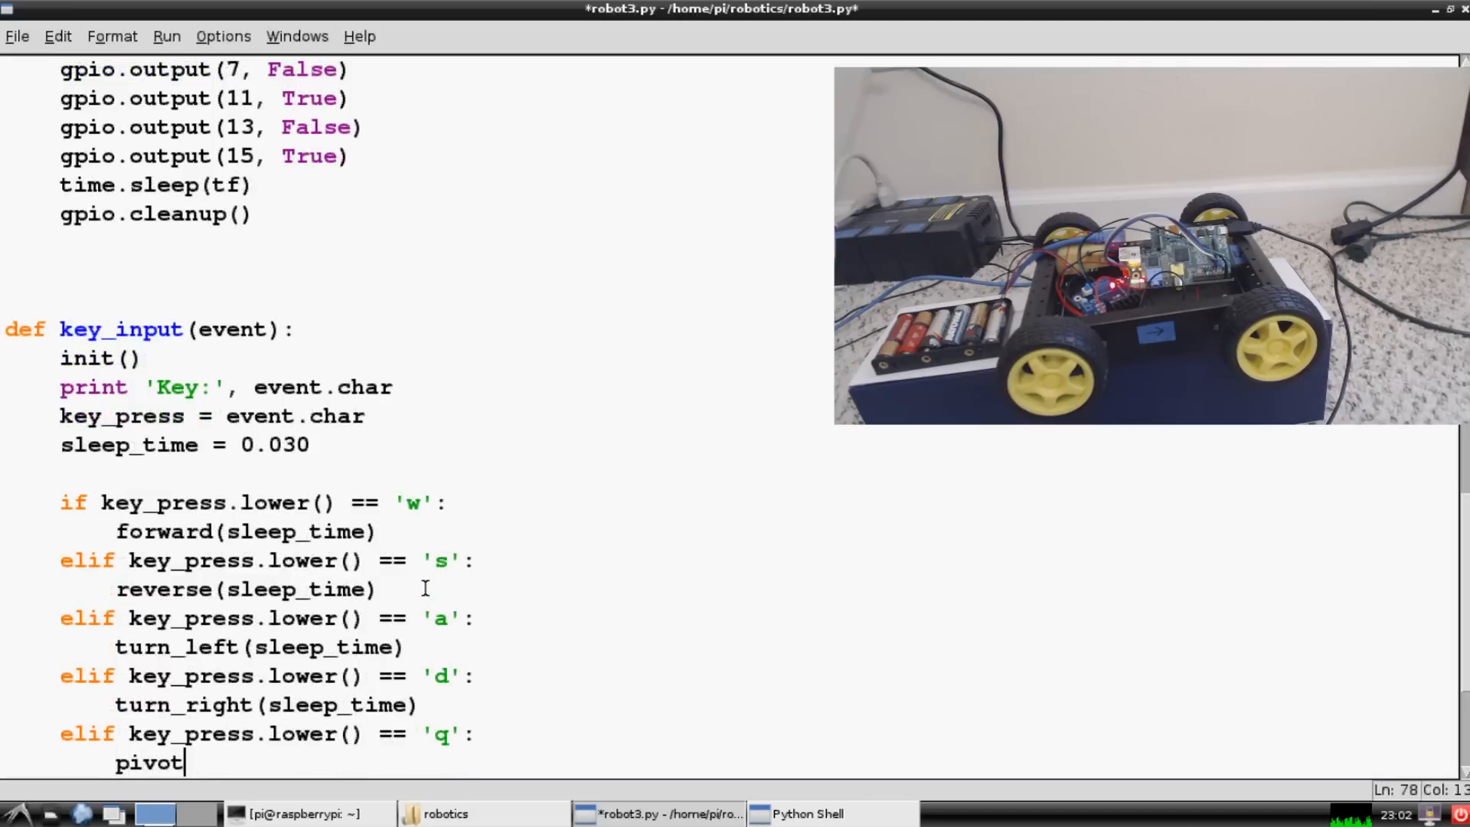
pyautogui.write('_left(sl)')
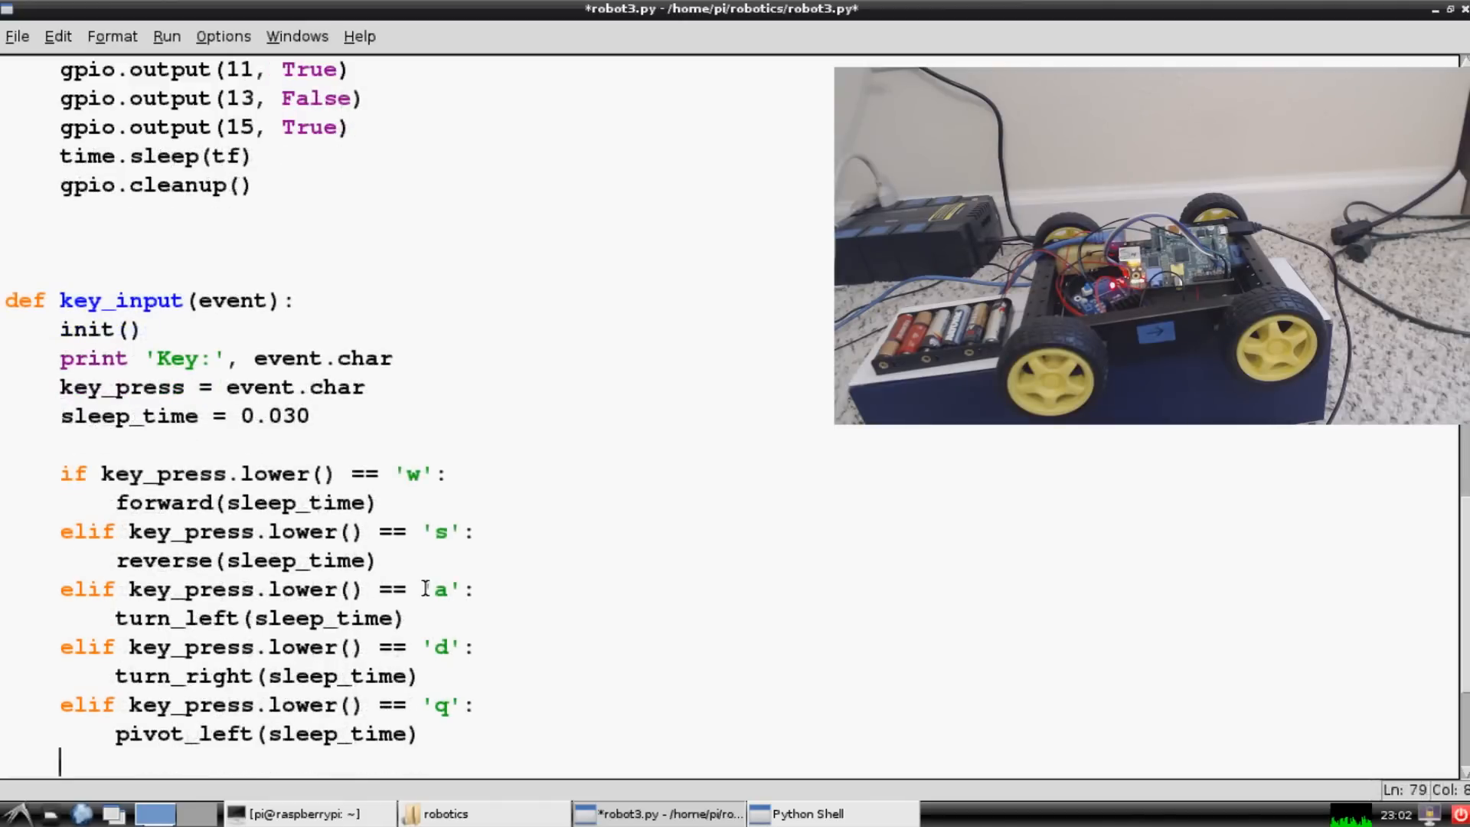
pyautogui.write('elif key_pre')
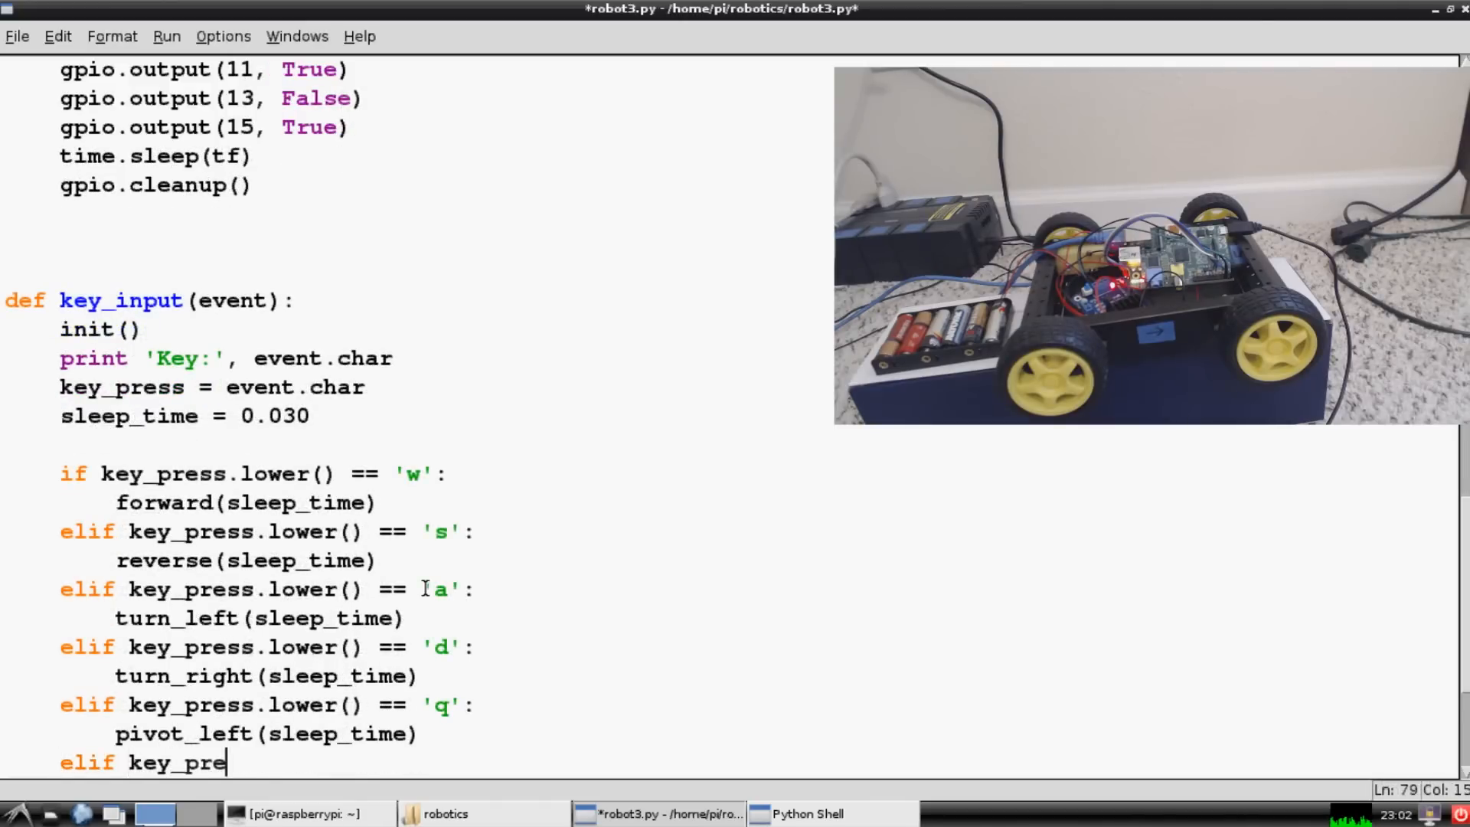
pyautogui.write('ss.lower()')
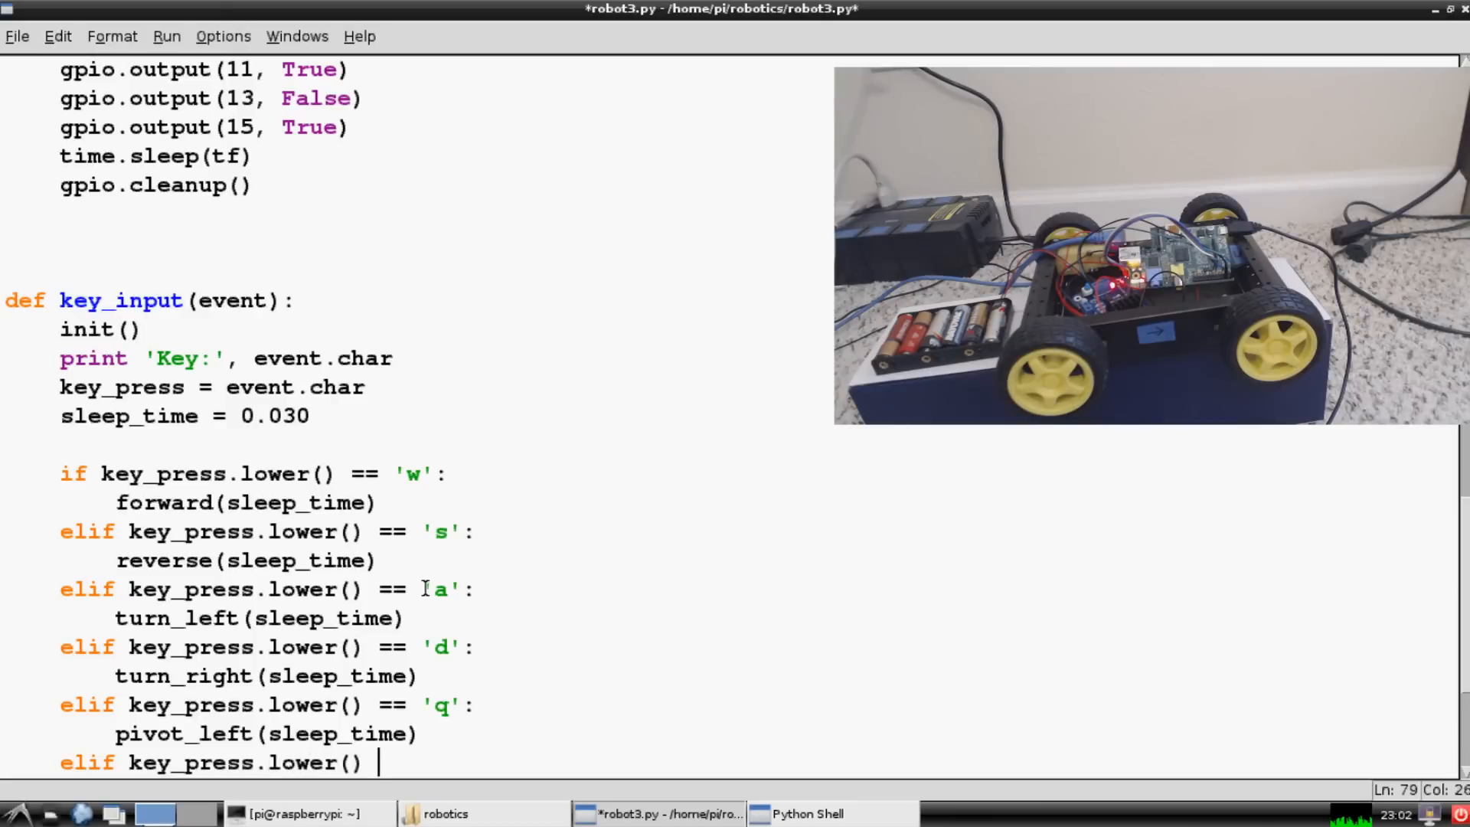
pyautogui.write("== '")
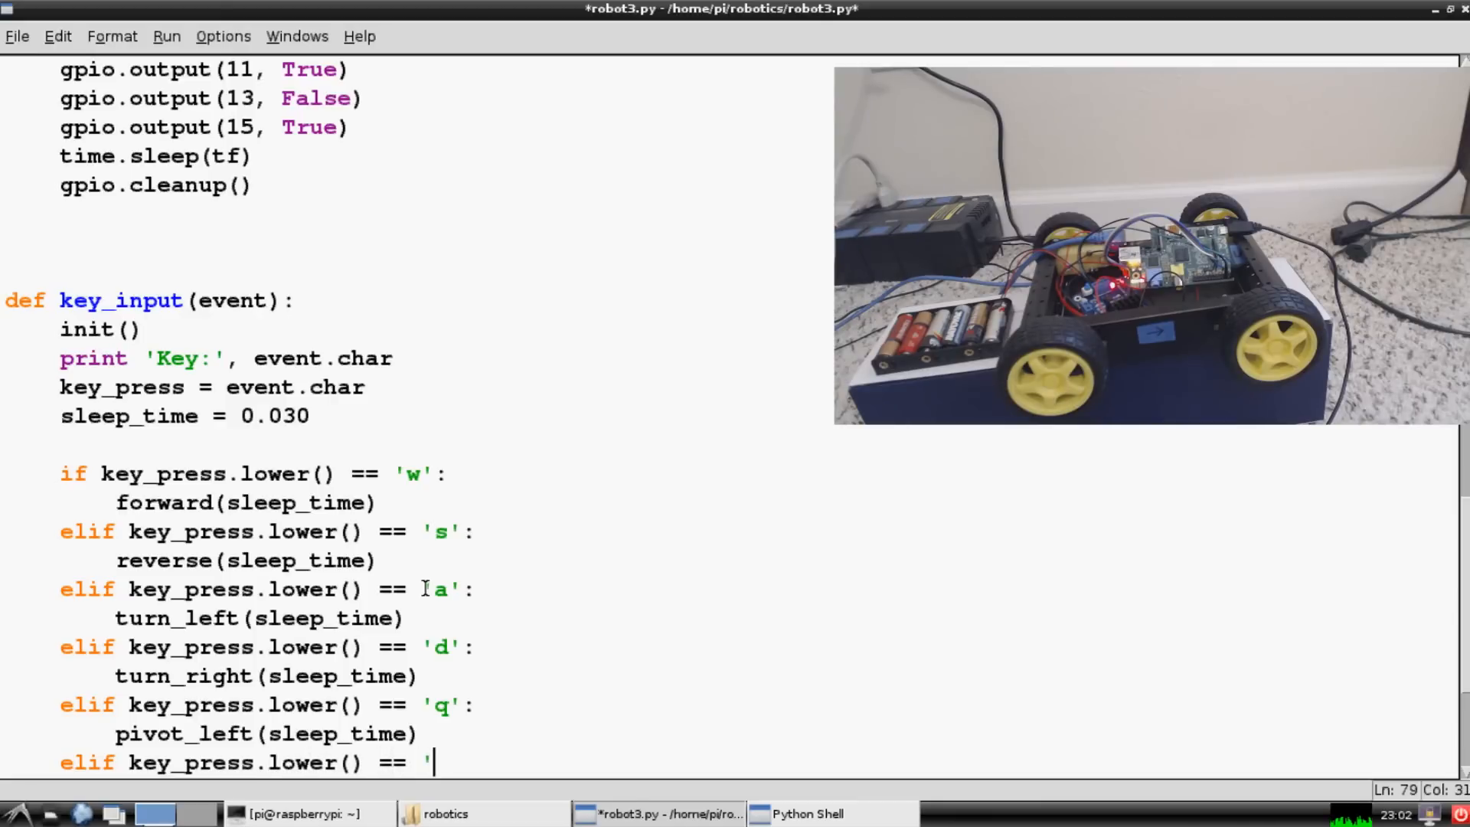
pyautogui.write("e':")
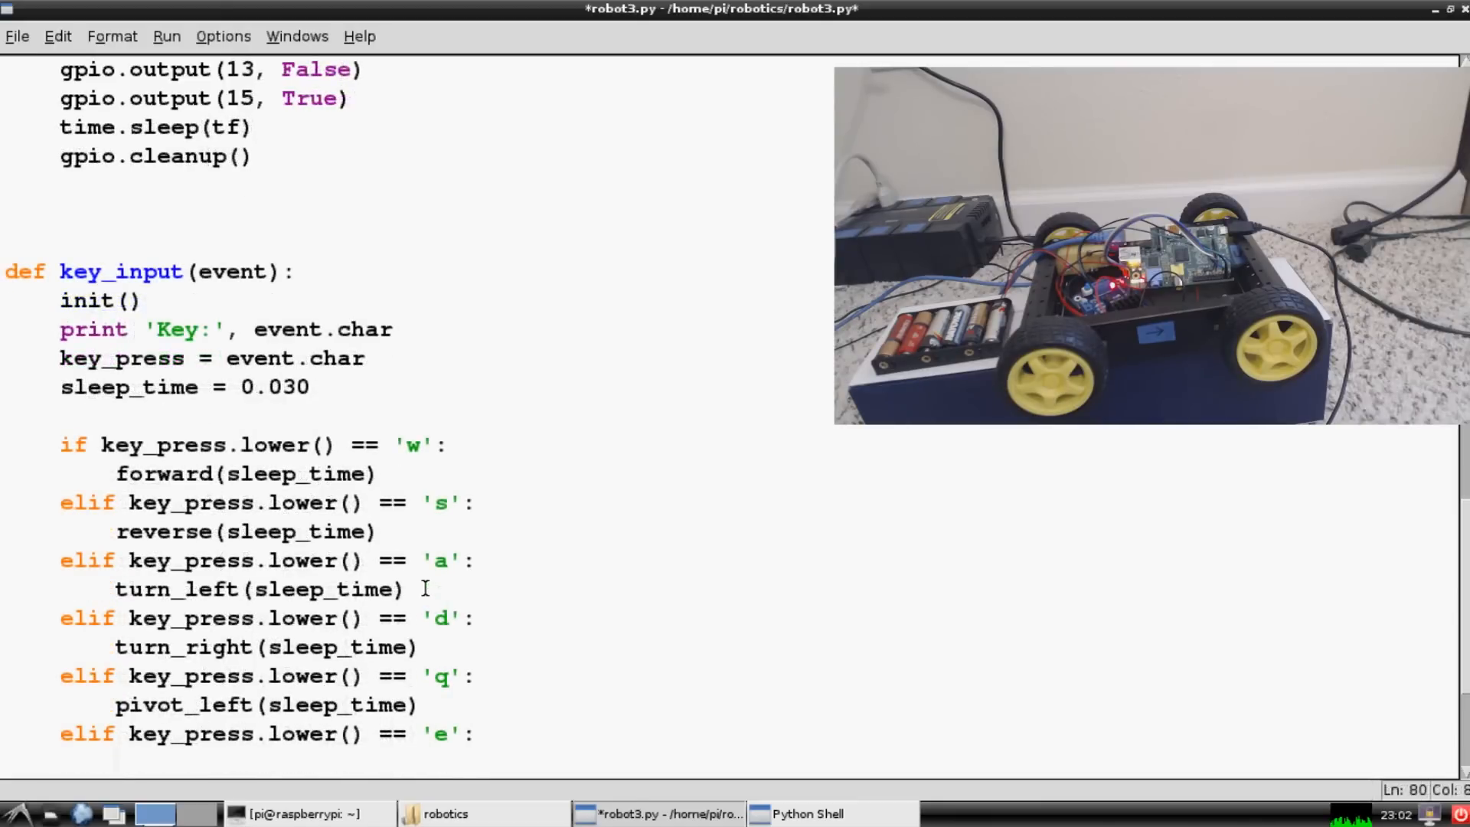
pyautogui.write('pivot_right')
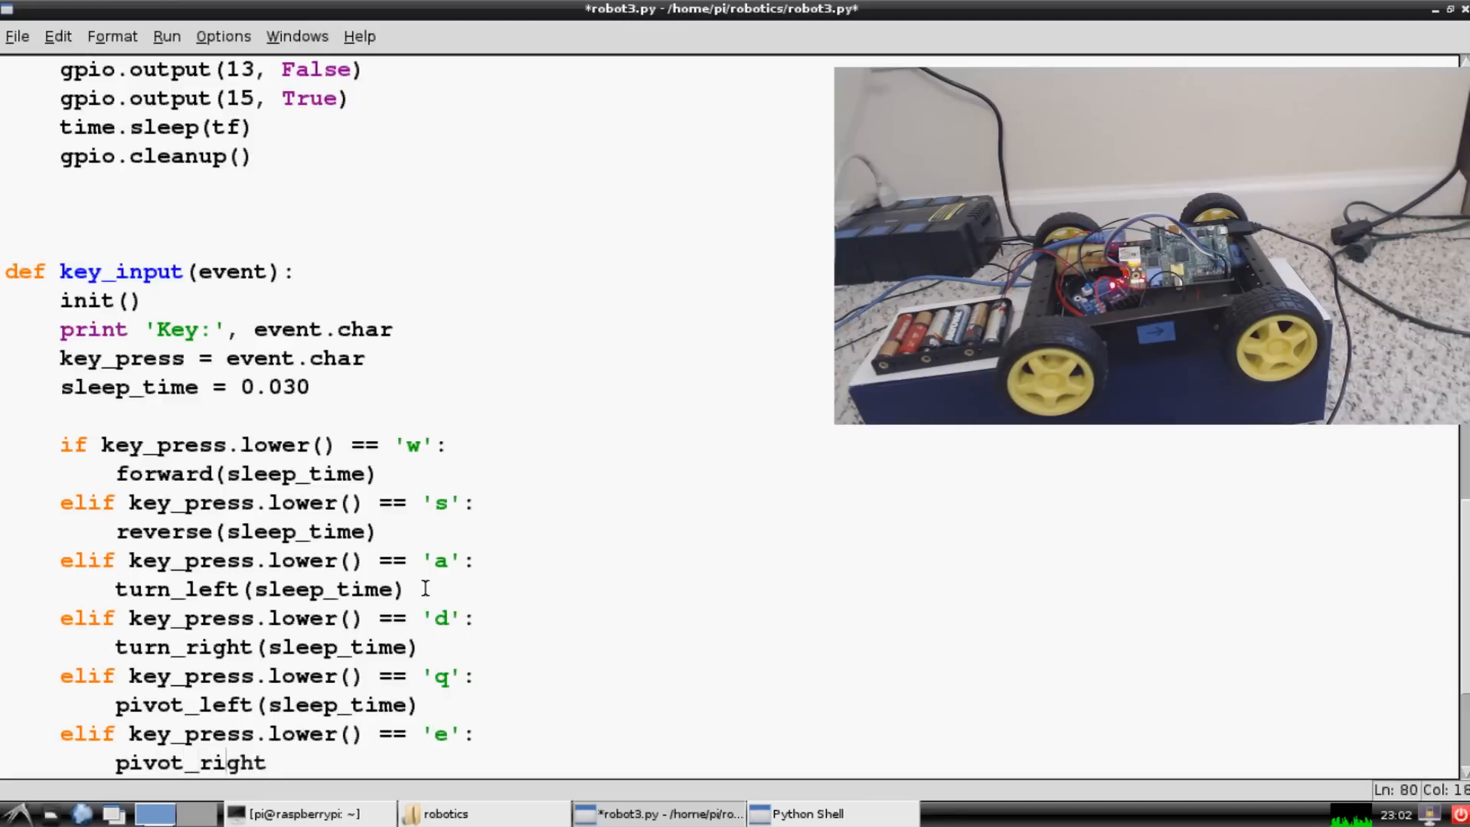
pyautogui.write('(sleep)')
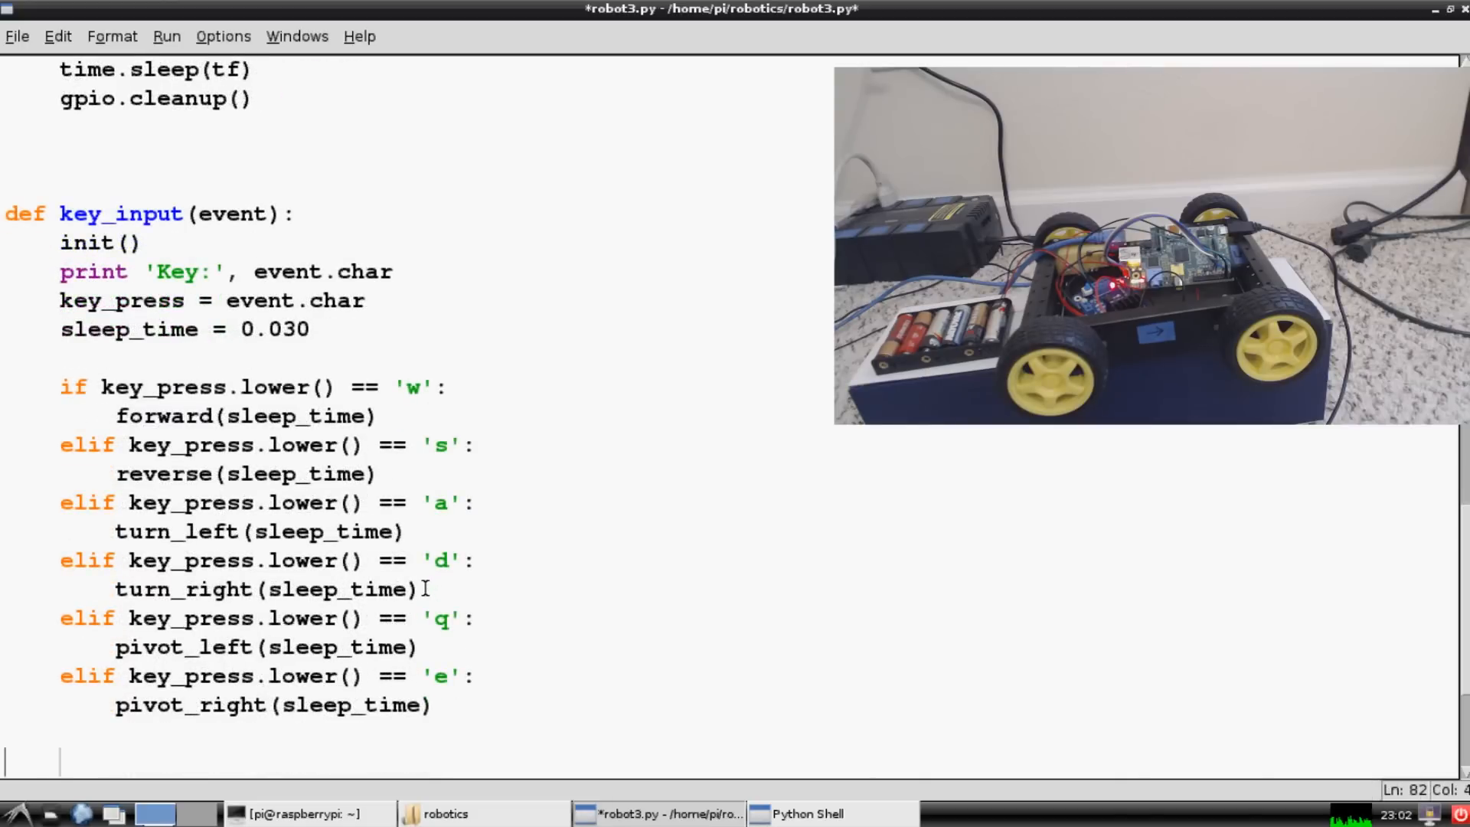
pyautogui.moveTo(447, 257)
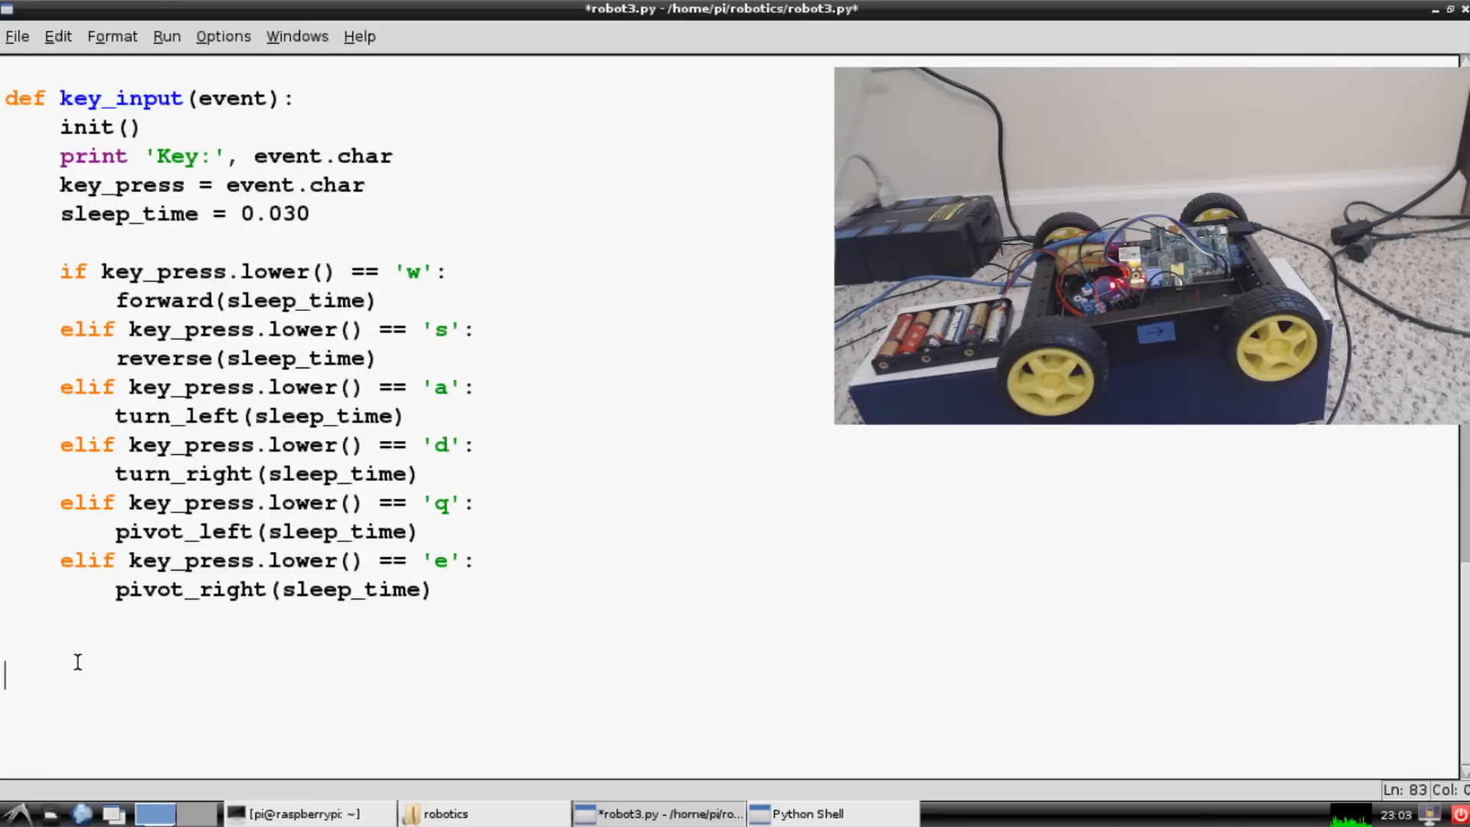
# Create command = tk.Tk() and bind '<KeyPress>' on it to key_input.
pyautogui.write('robo')
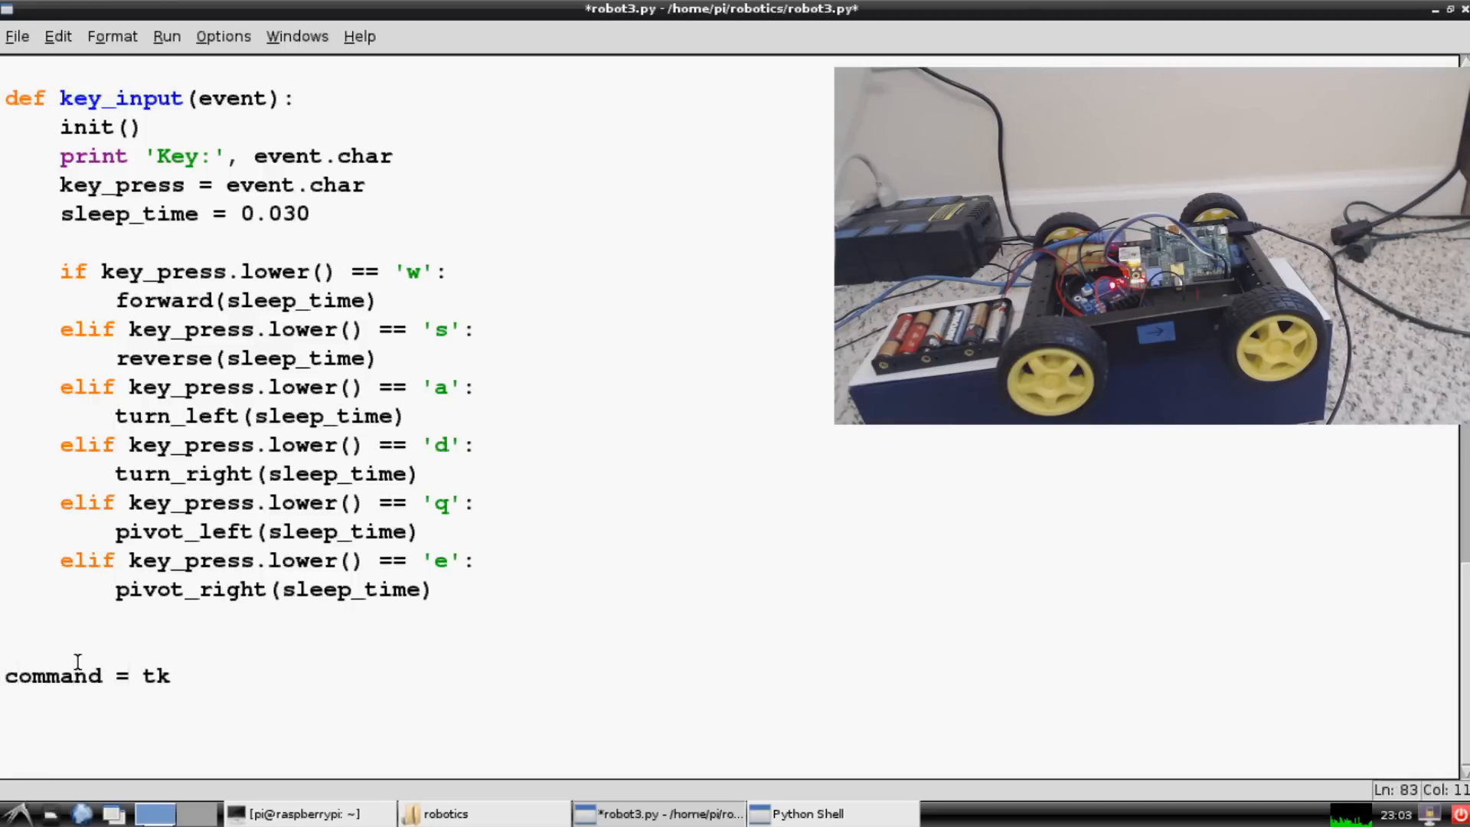
pyautogui.write('.Tk')
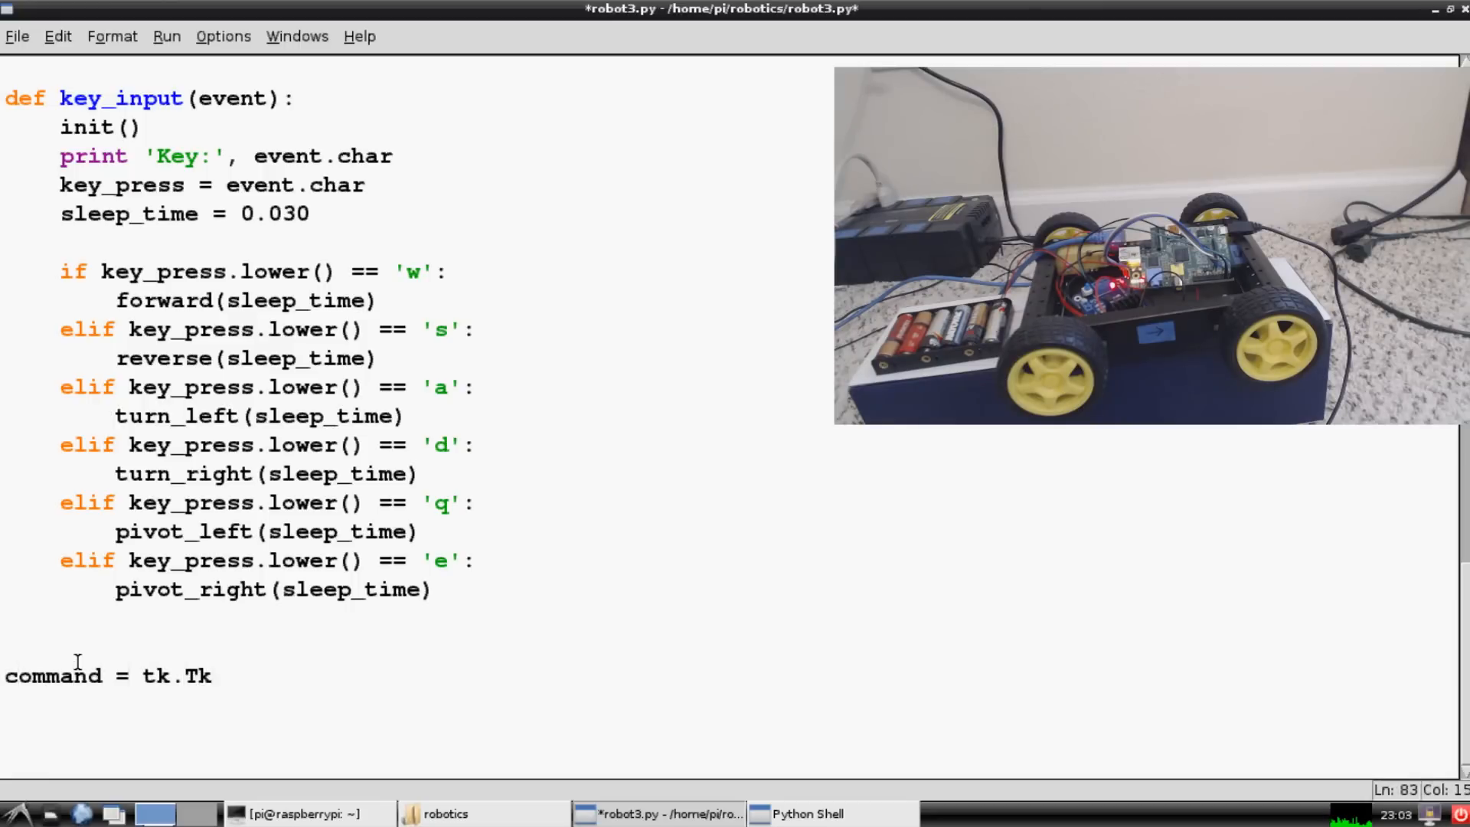
pyautogui.write('()')
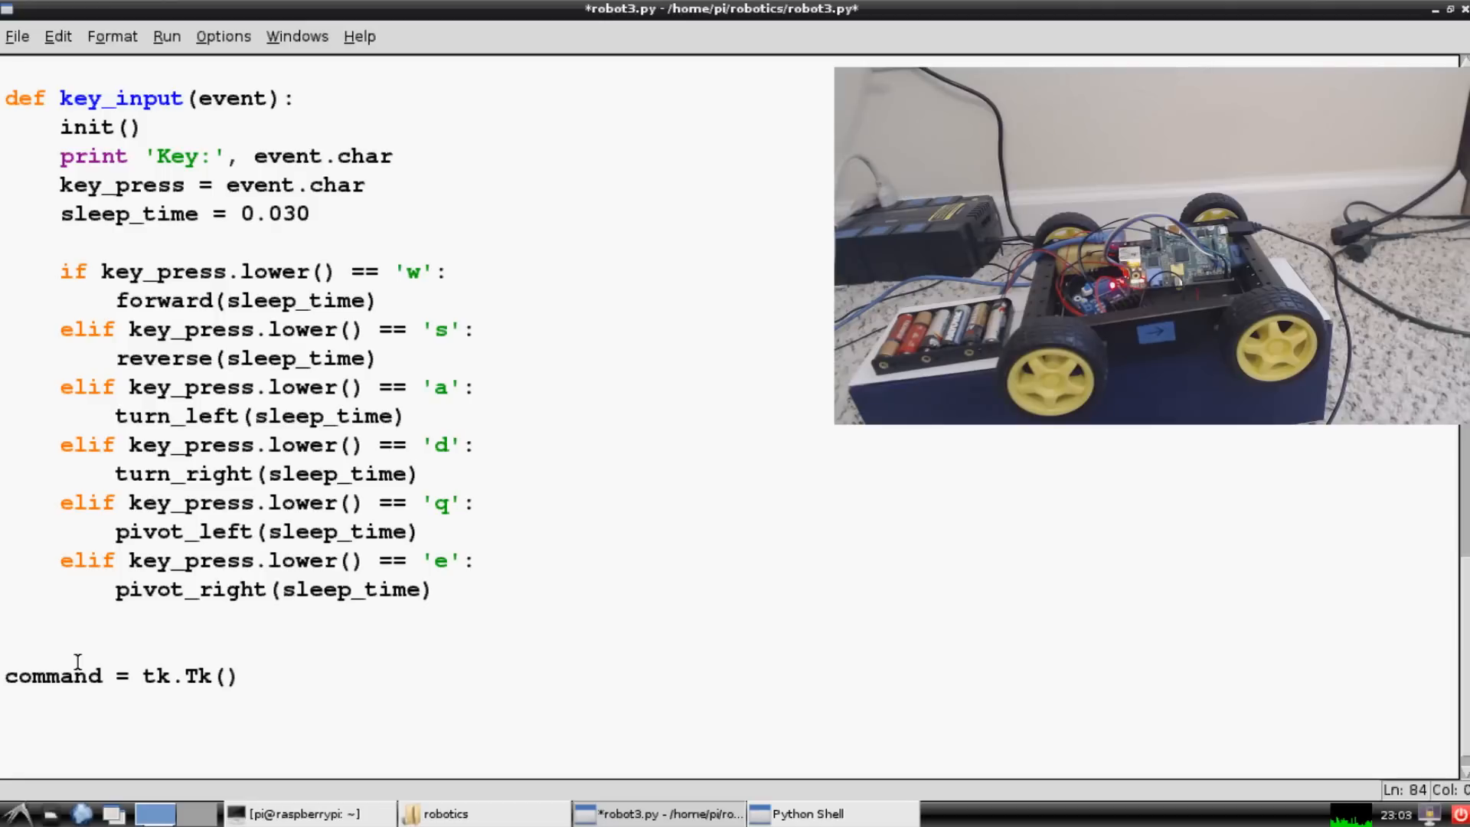
pyautogui.write('bomma')
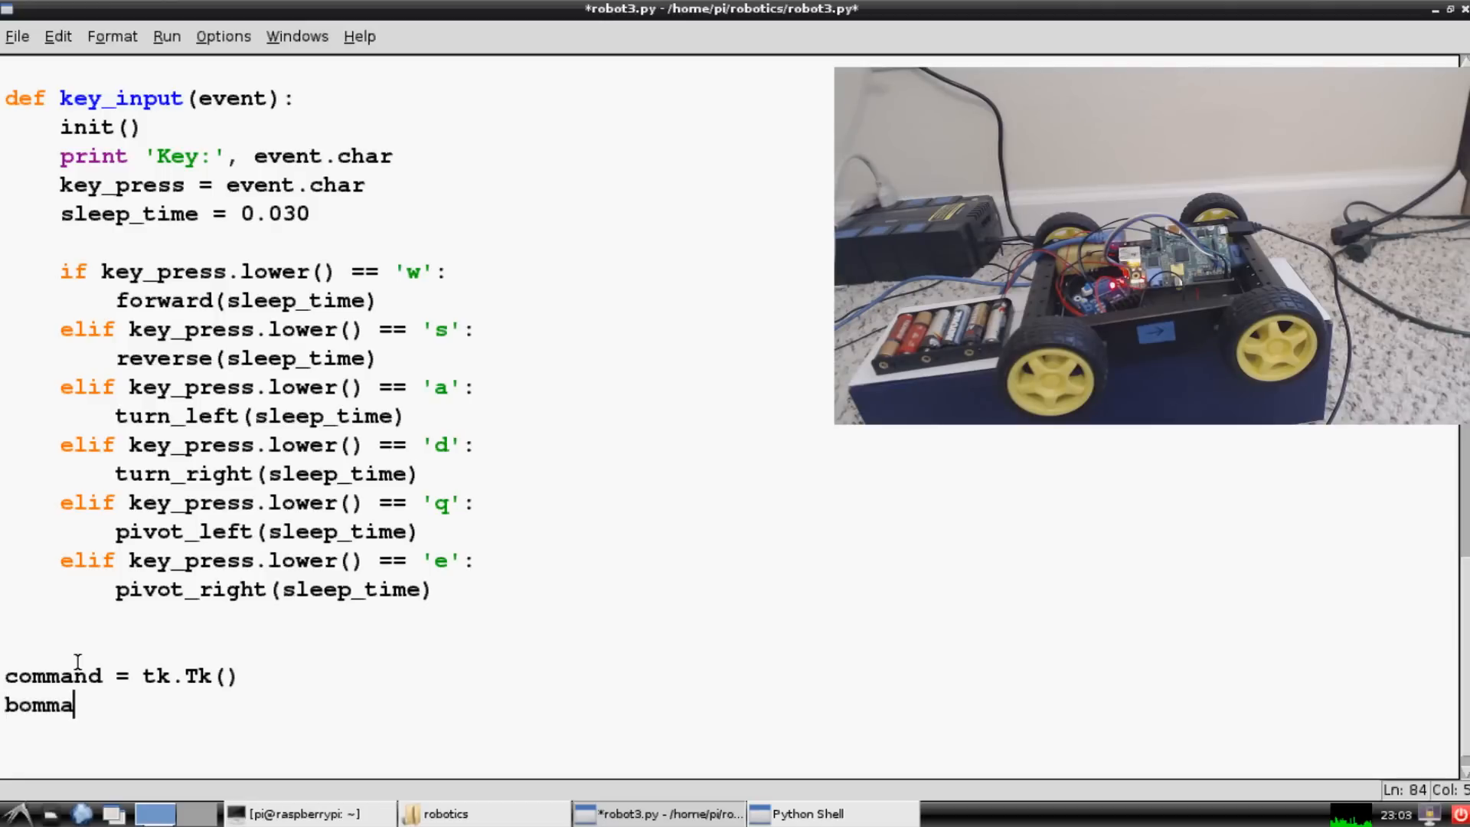
pyautogui.write('comm')
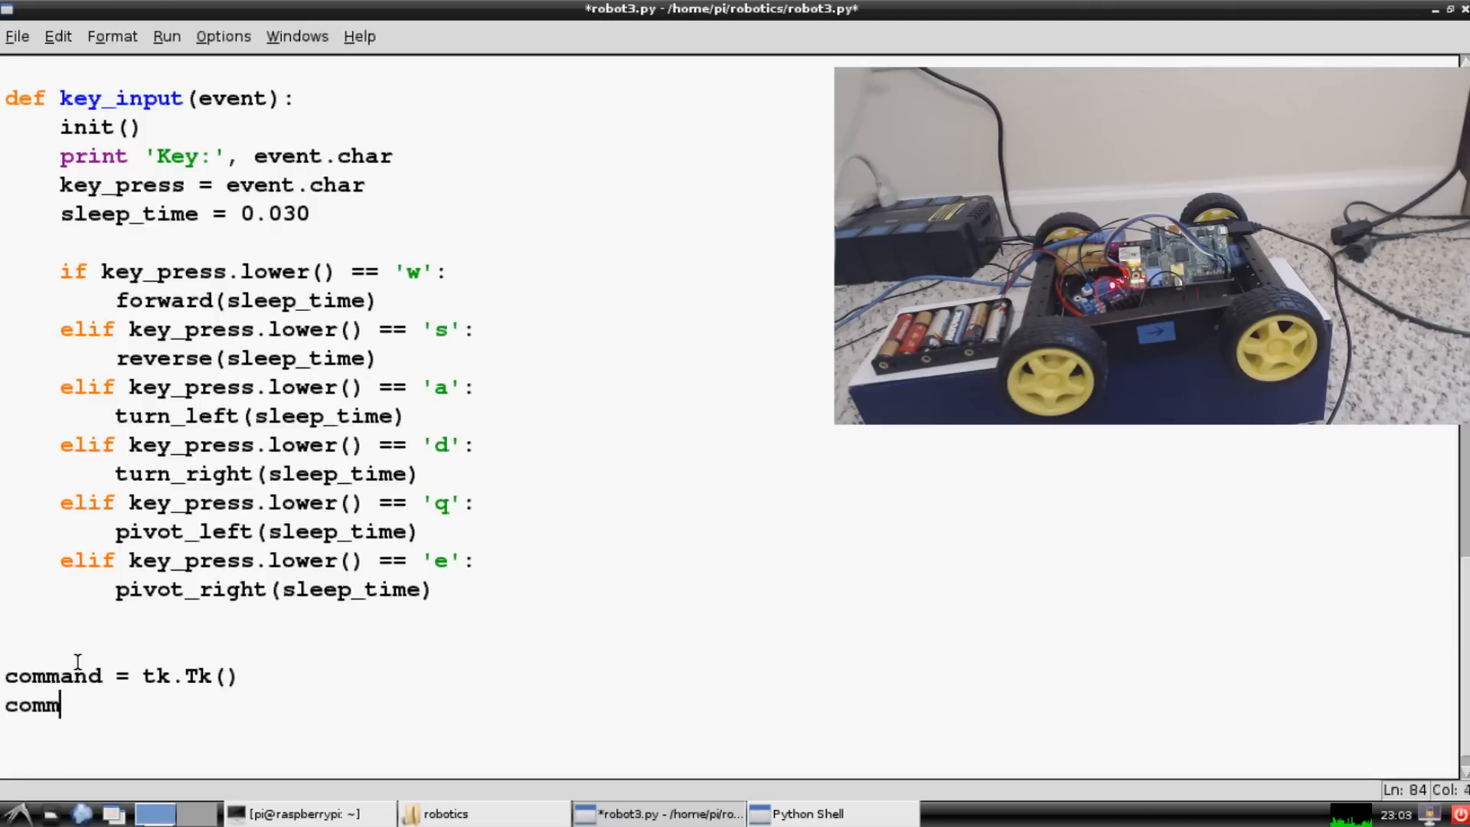
pyautogui.write("and.blind('")
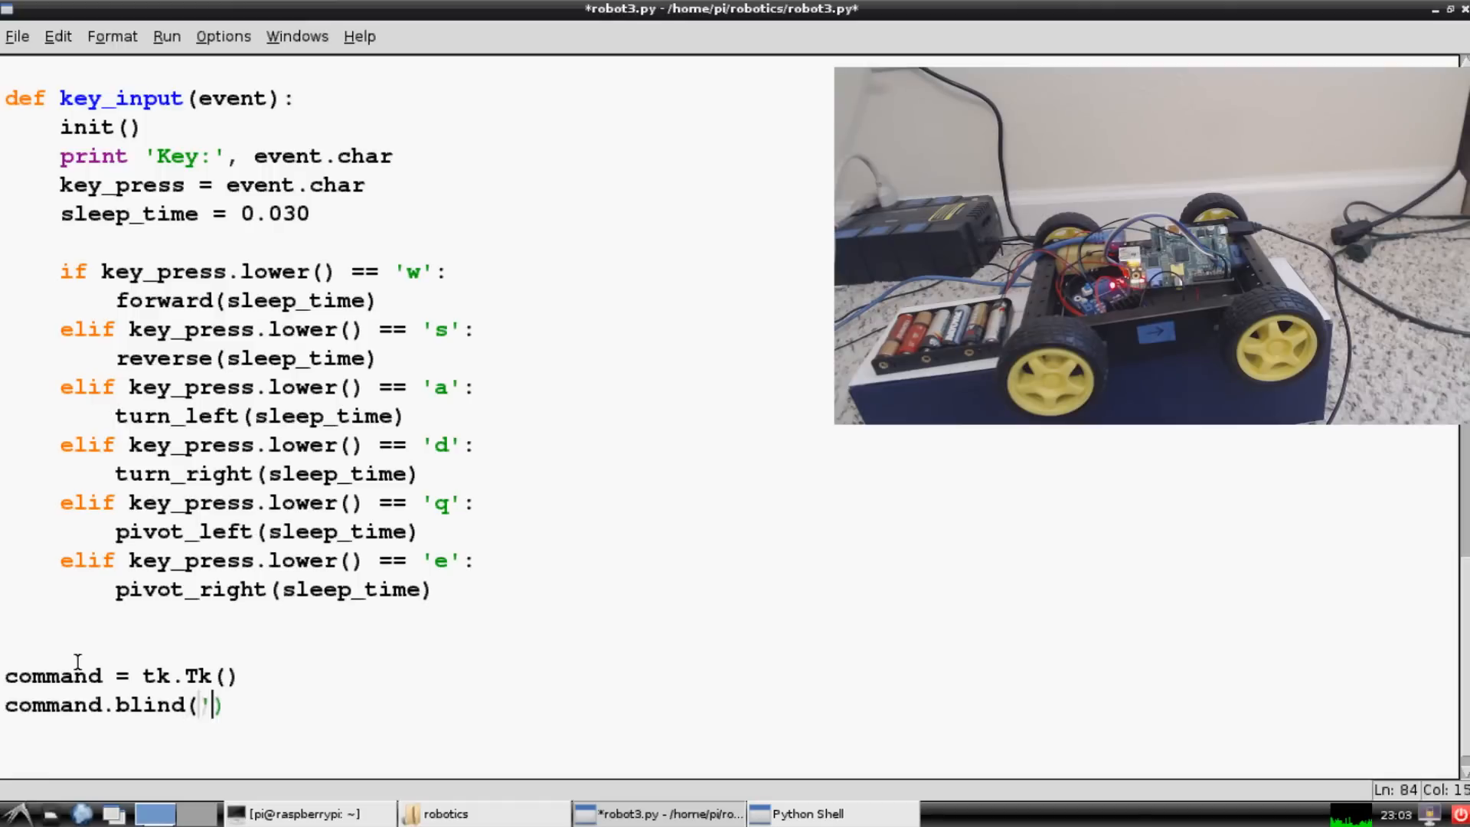
pyautogui.write("<>'")
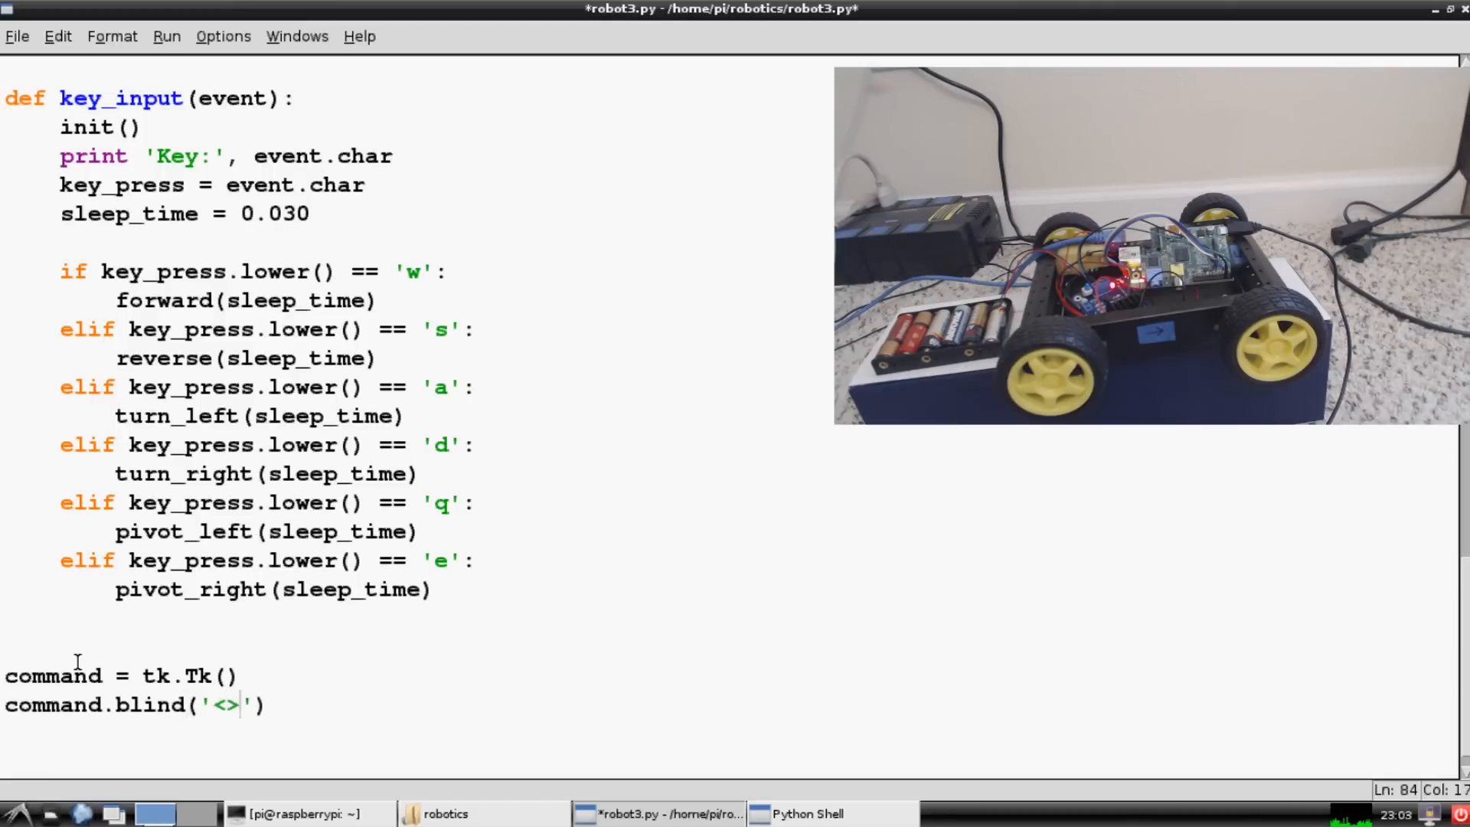
pyautogui.write('KeyP')
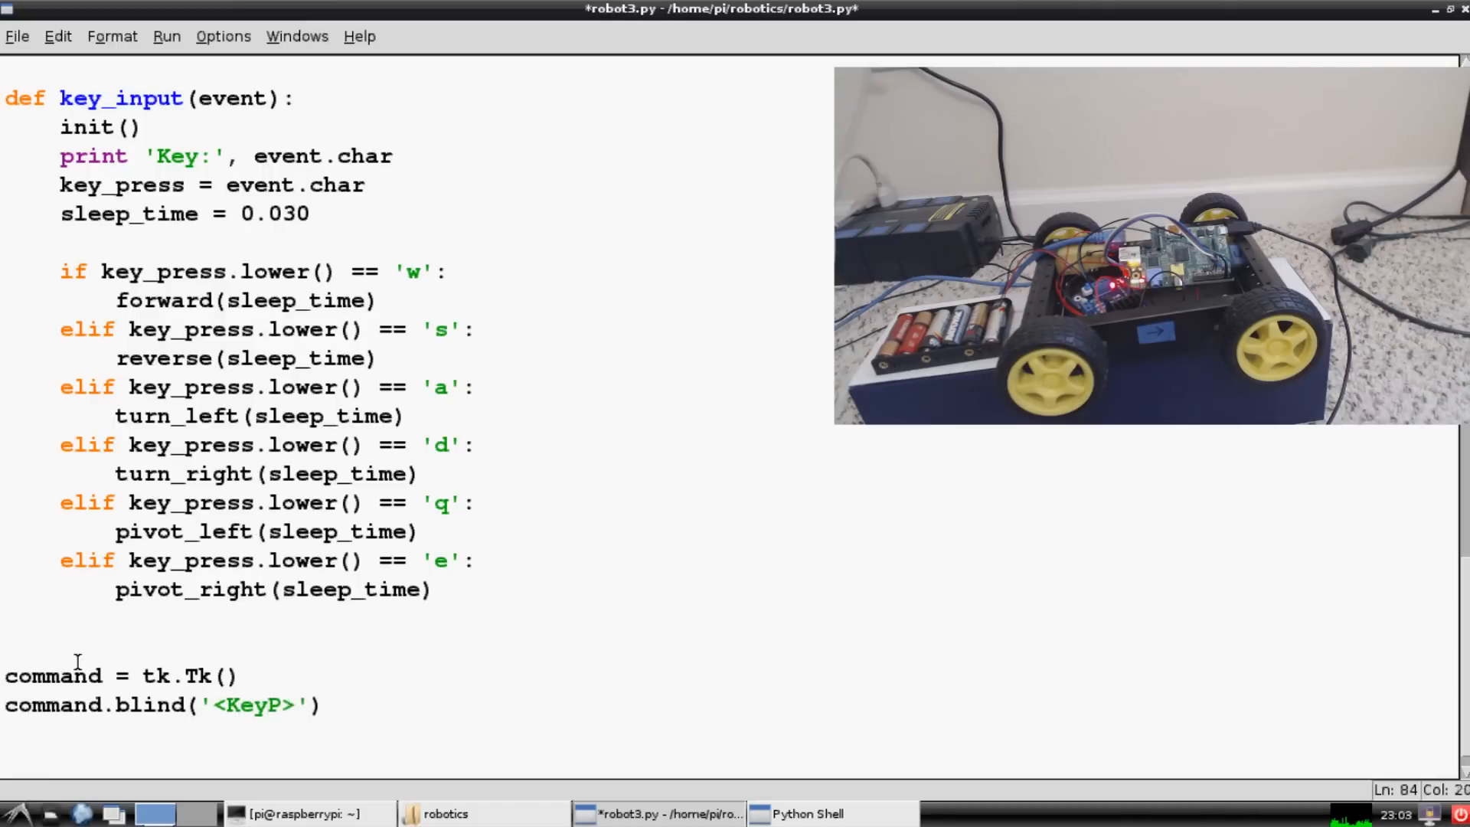
pyautogui.write('ress')
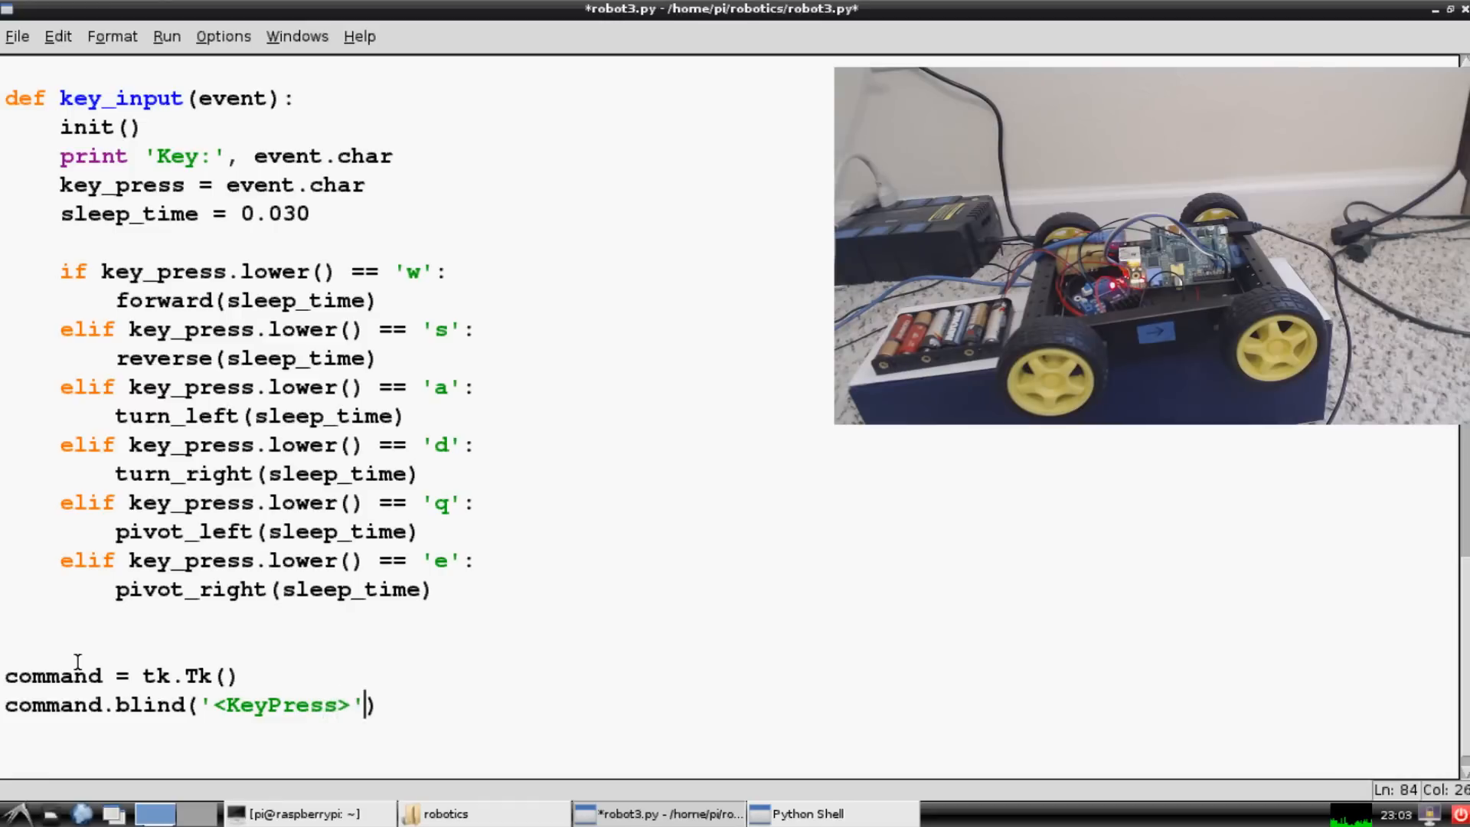
pyautogui.write(', key')
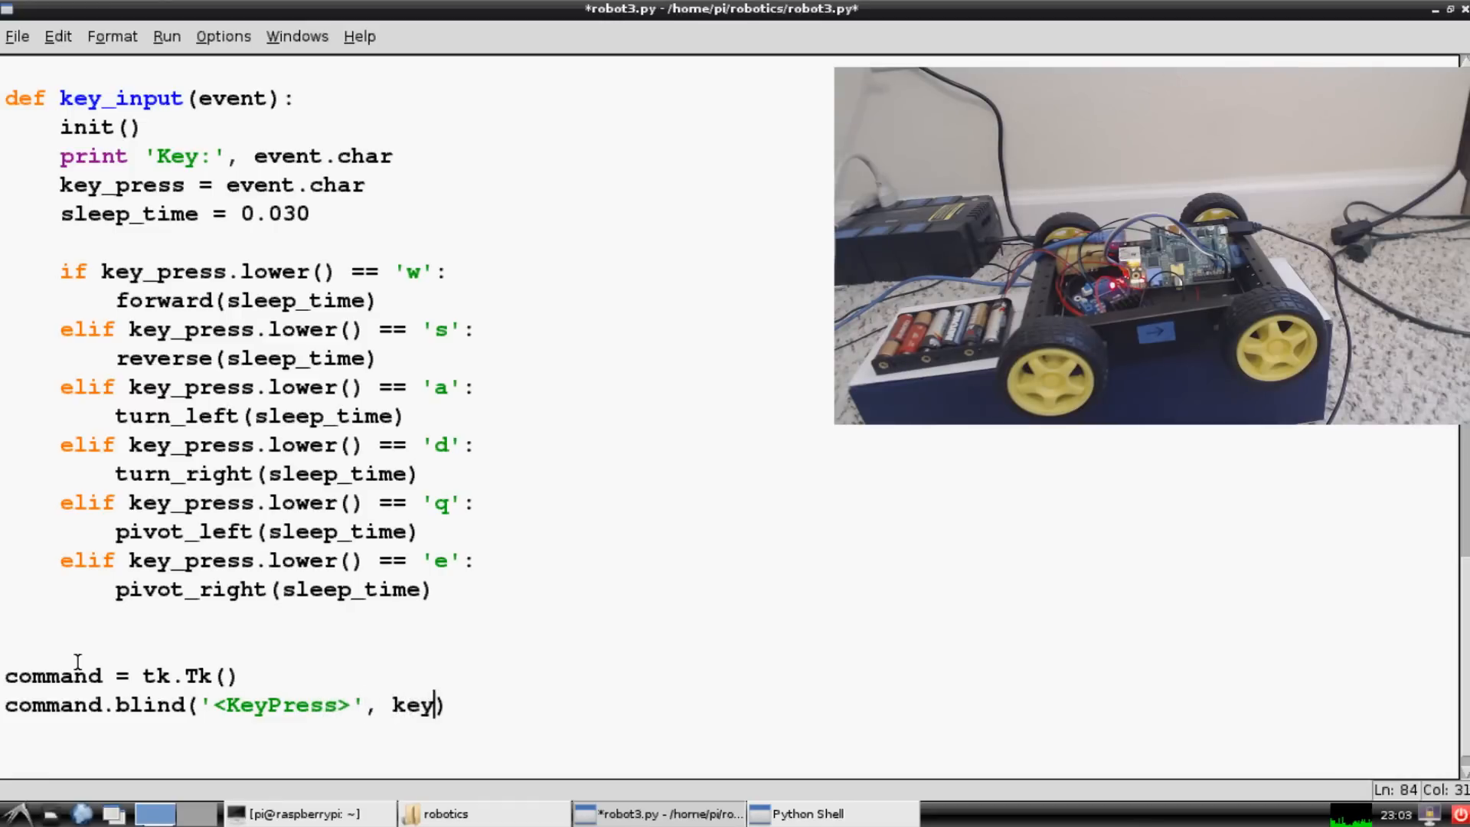
pyautogui.write('_')
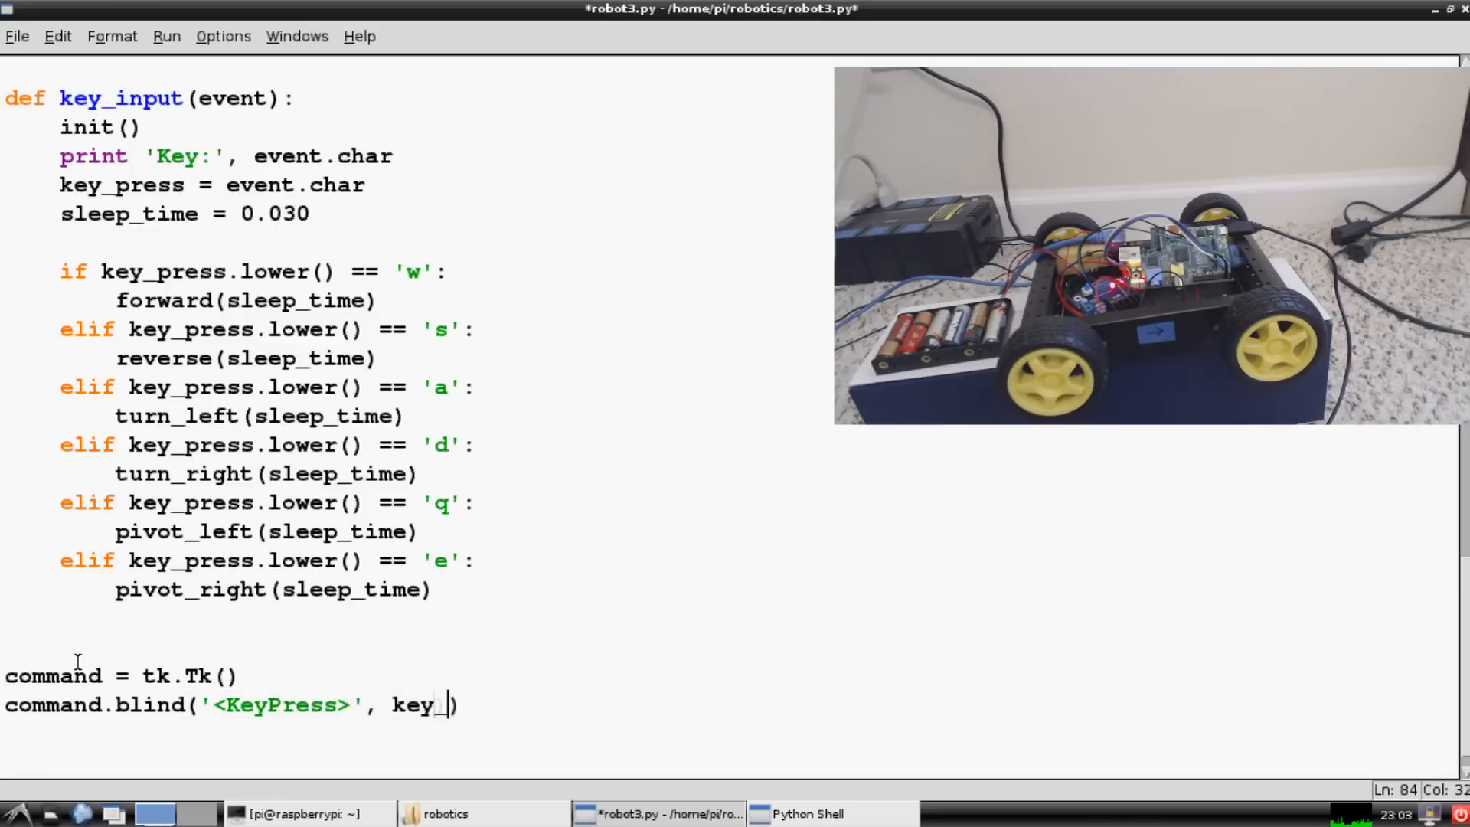
pyautogui.write('input')
pyautogui.write('r')
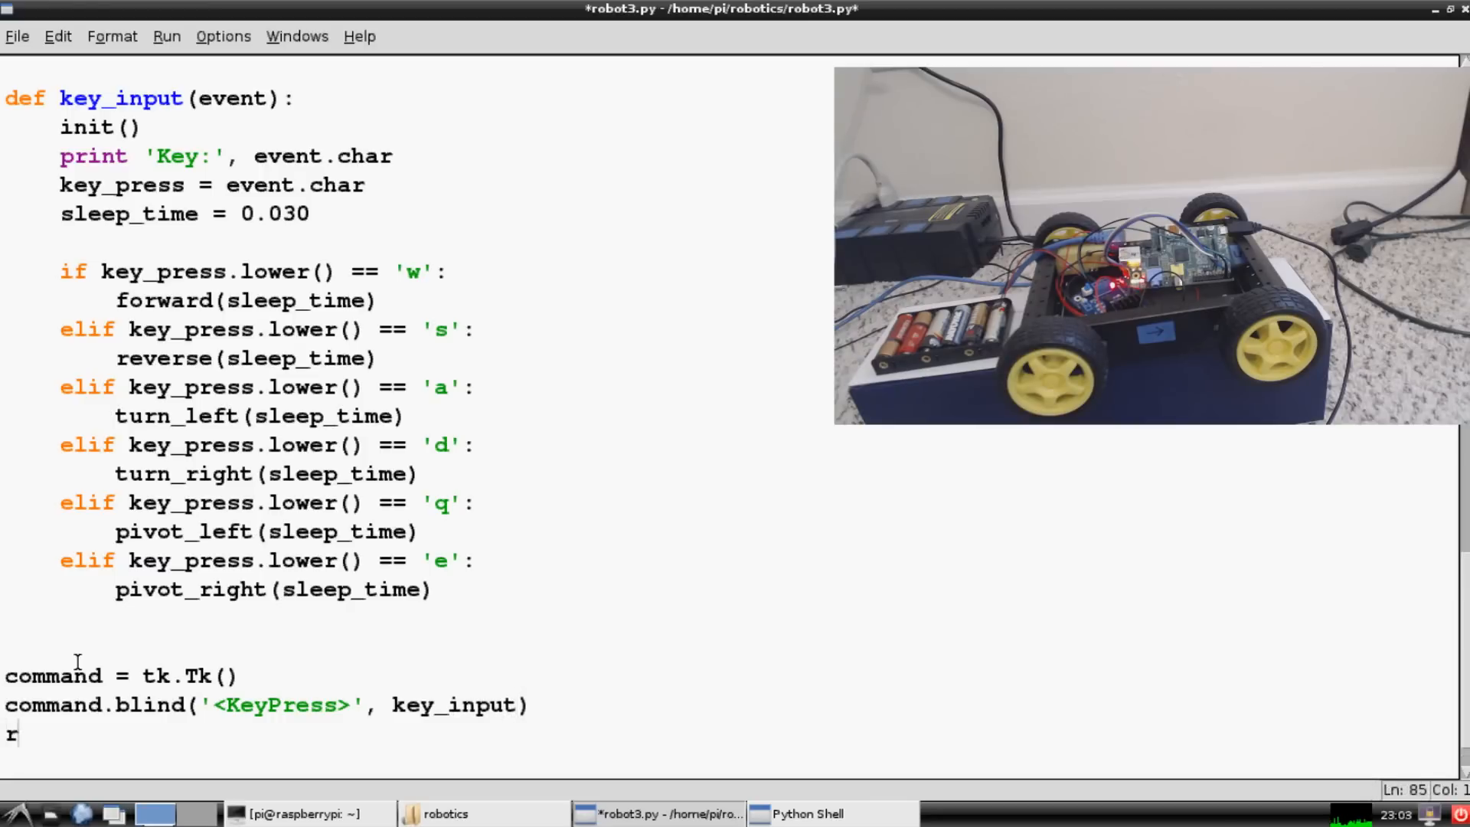
# End the script with command.mainloop(), review it, and save robot3.py.
pyautogui.write('ommand.')
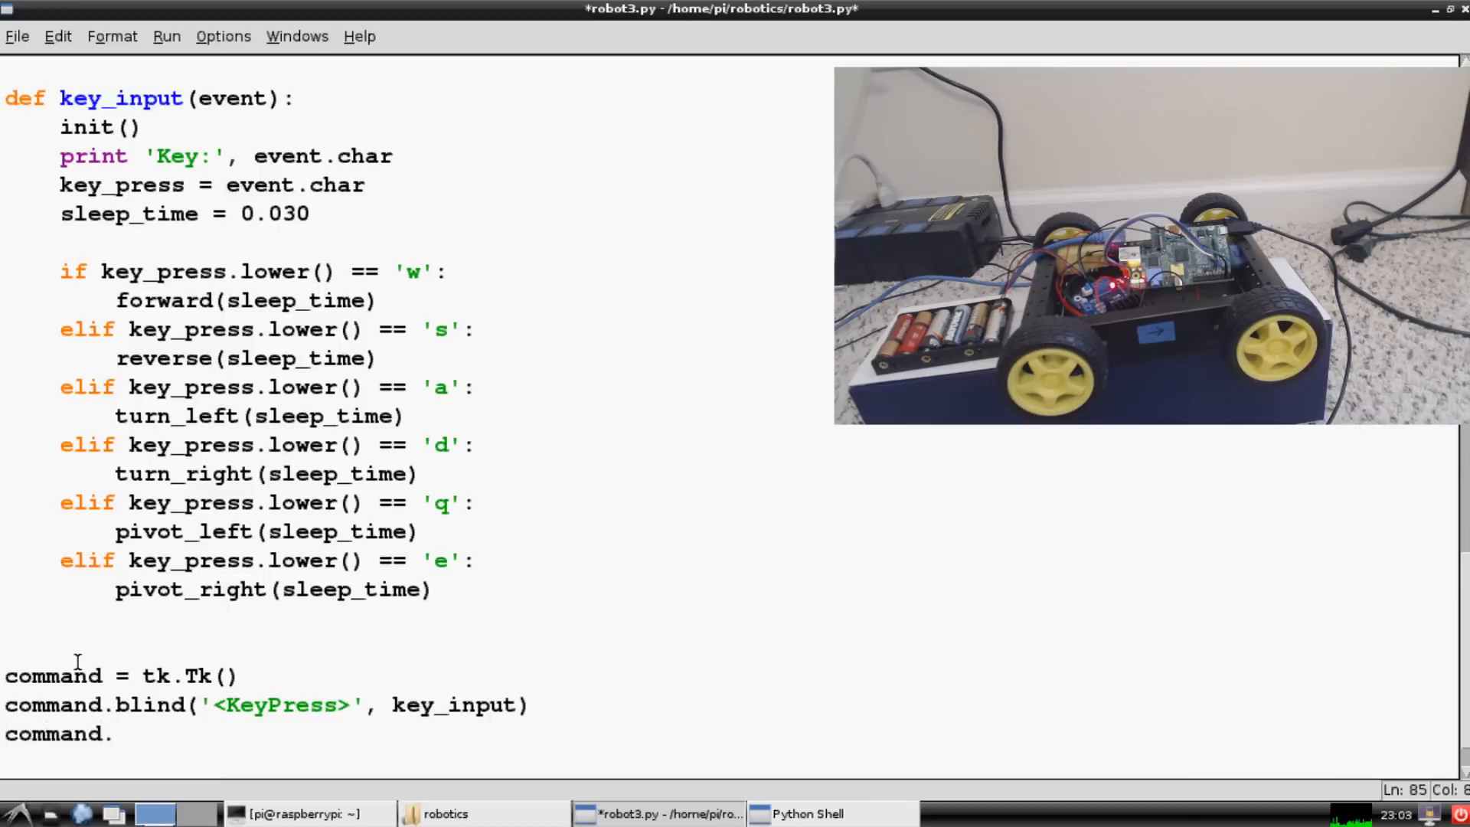
pyautogui.write('mainloop()')
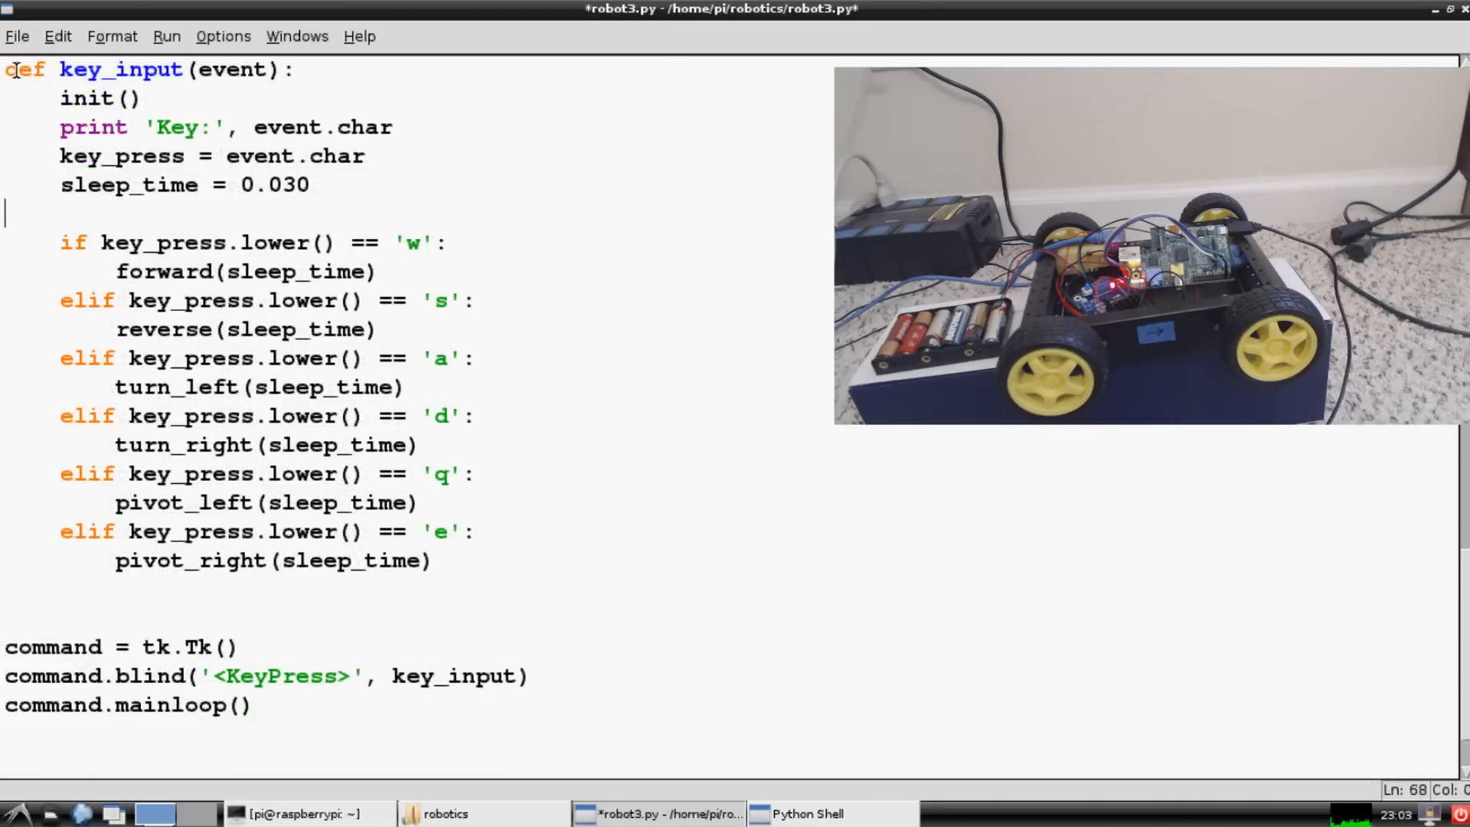
pyautogui.moveTo(9, 69); pyautogui.dragTo(364, 157)
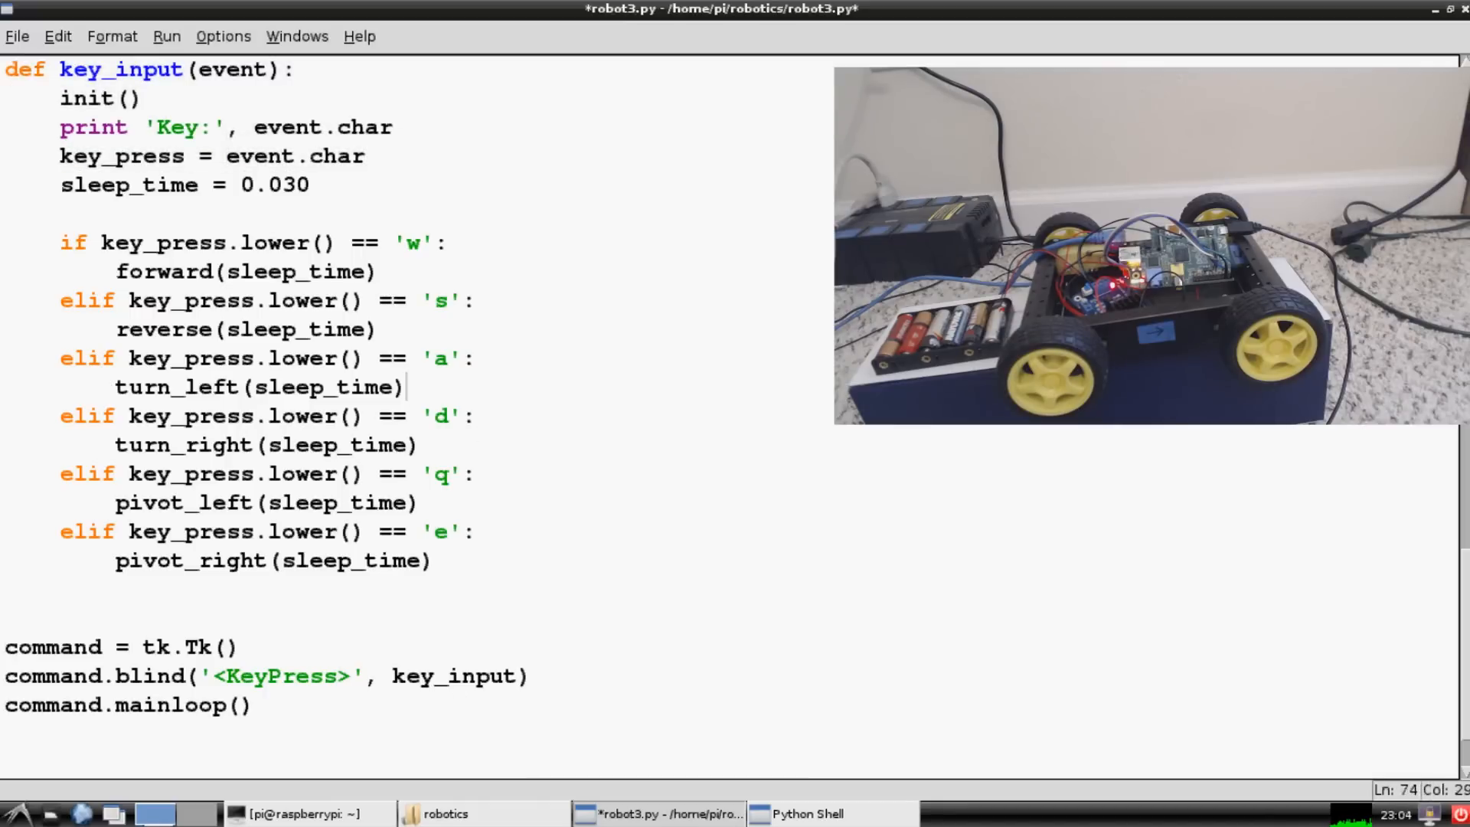
pyautogui.moveTo(772, 355)
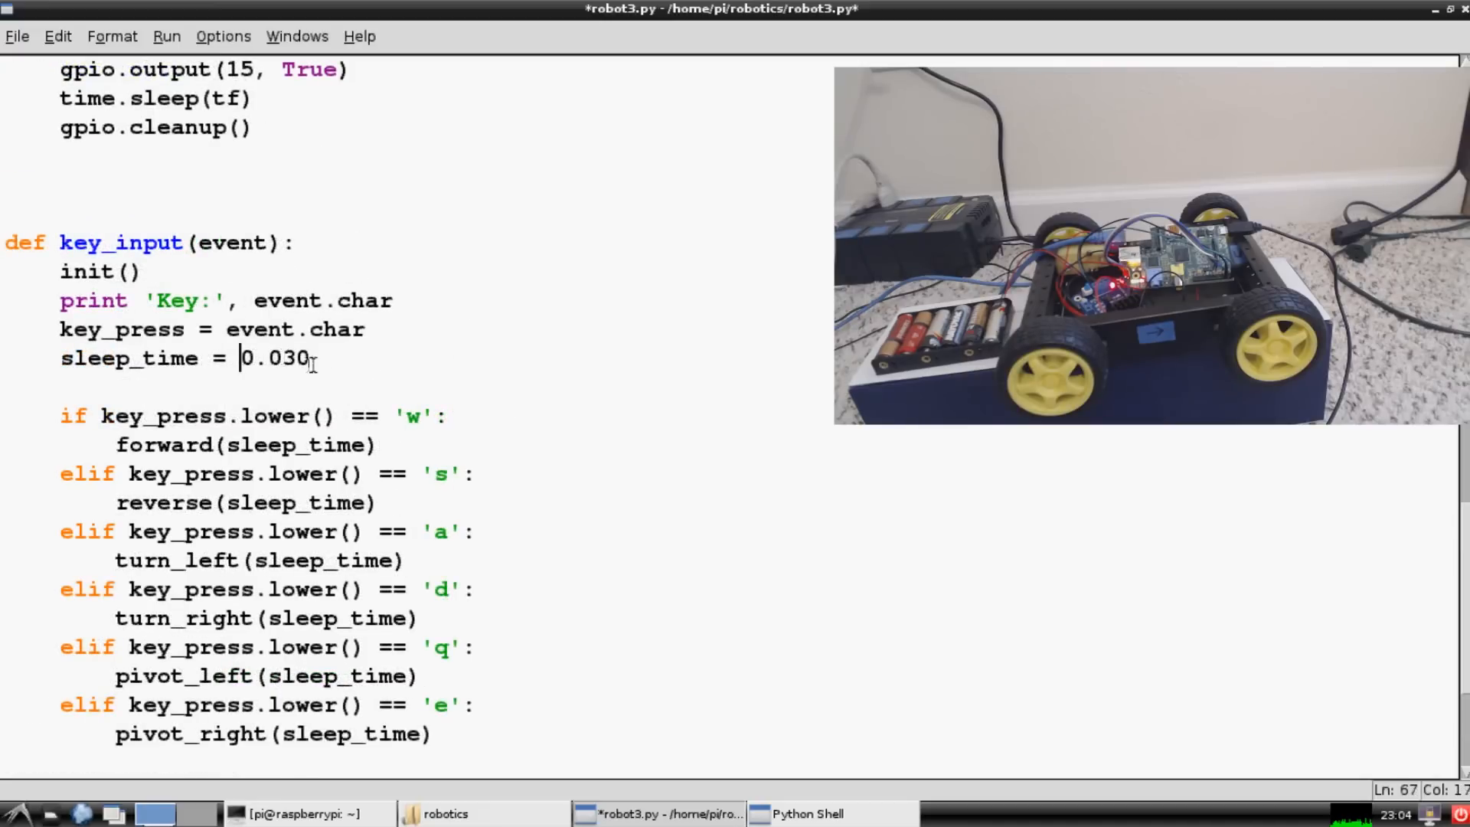
pyautogui.click(448, 415)
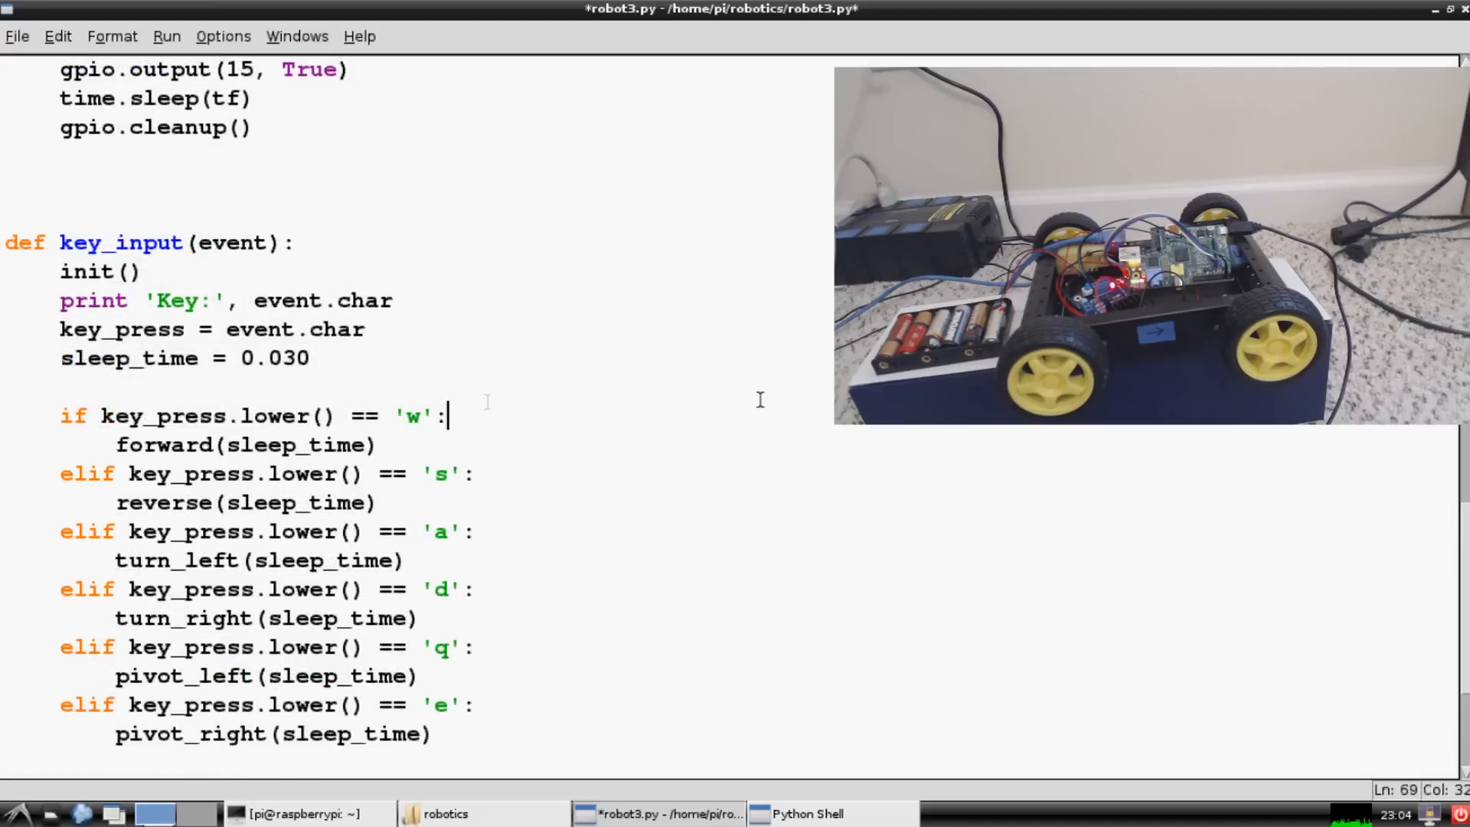
pyautogui.scroll(-3)
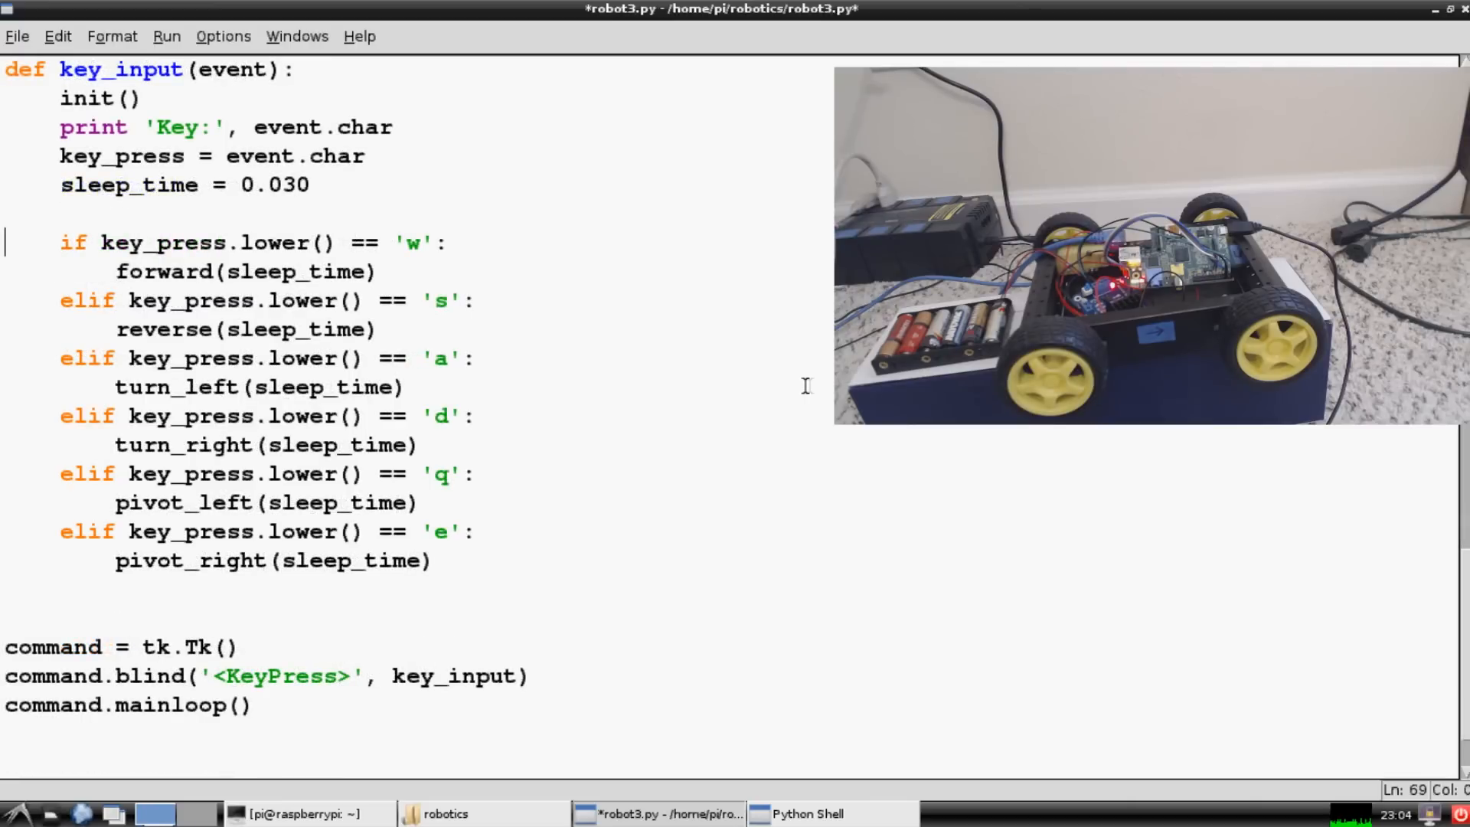
pyautogui.moveTo(589, 377)
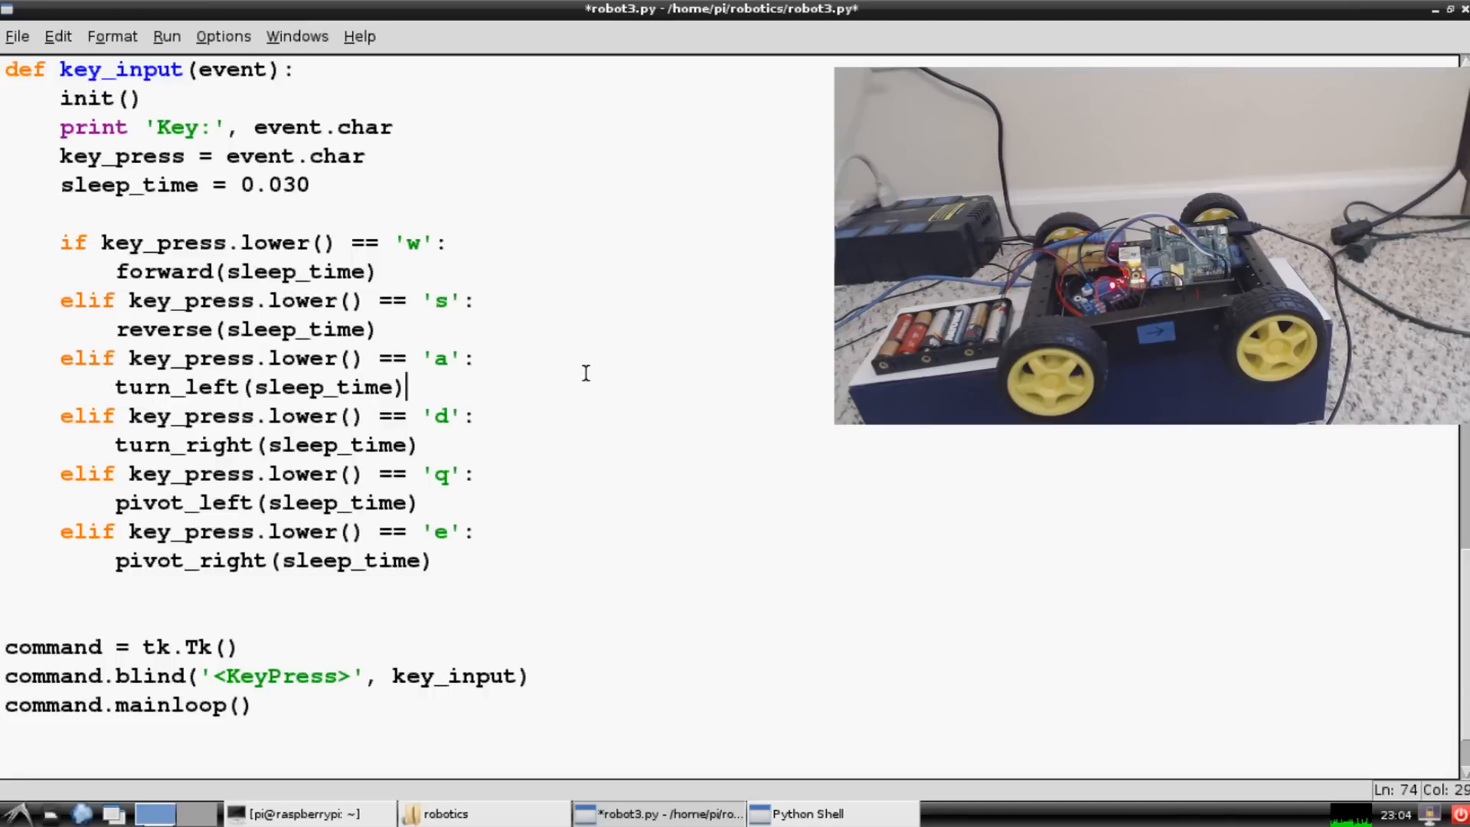
pyautogui.moveTo(464, 444)
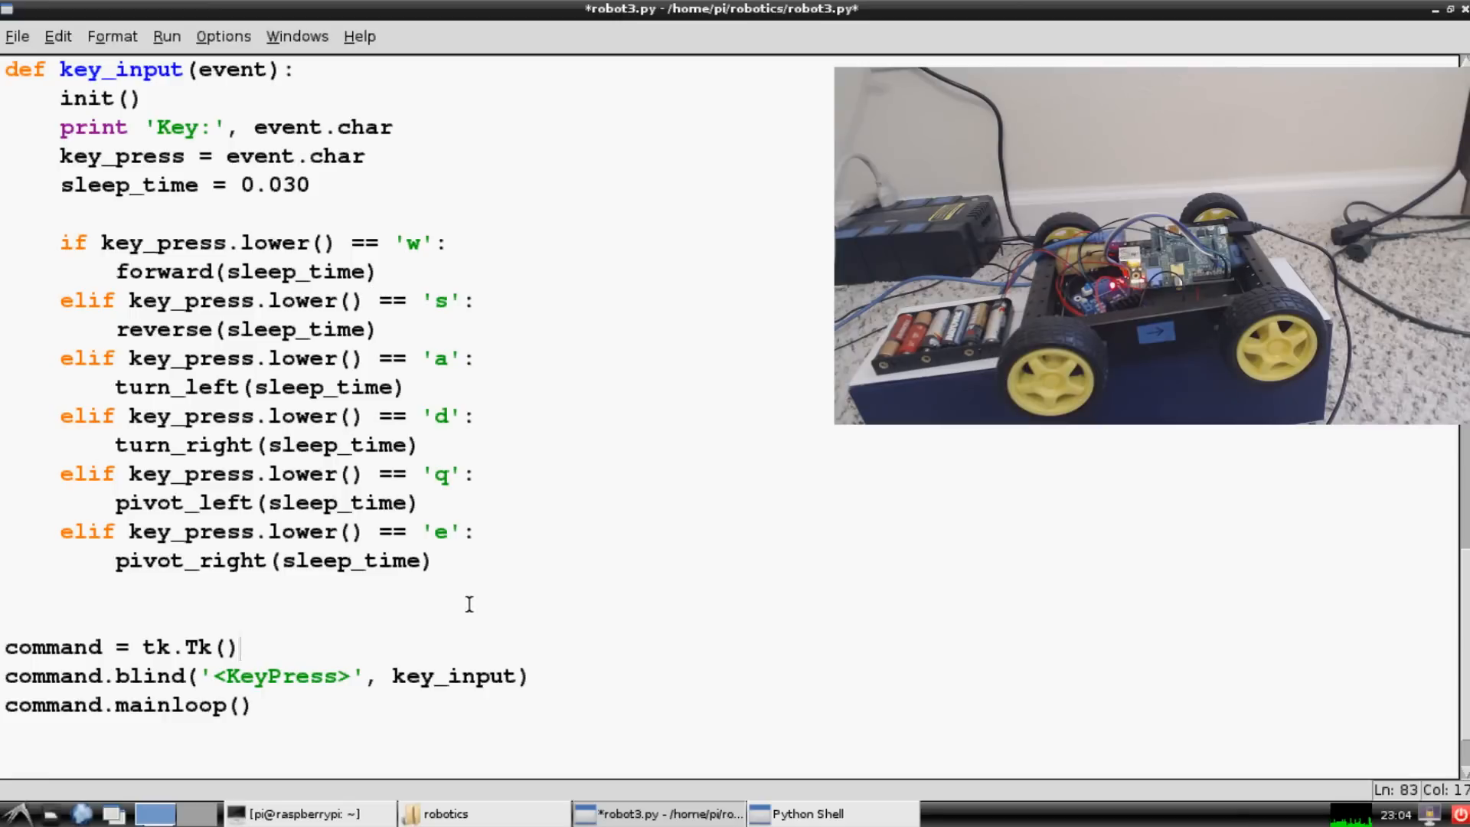
pyautogui.press('ctrl+s')
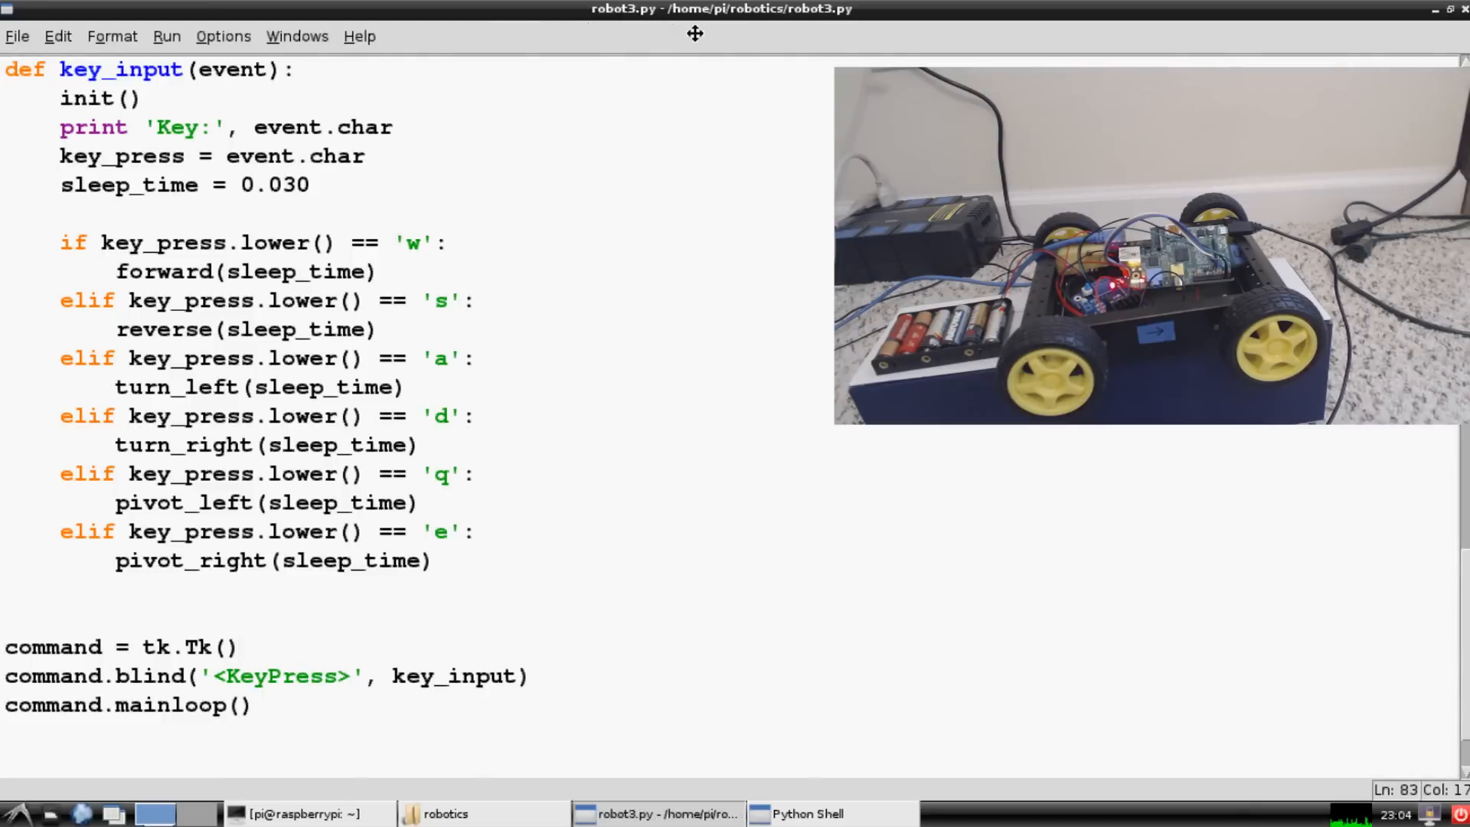
pyautogui.moveTo(625, 155)
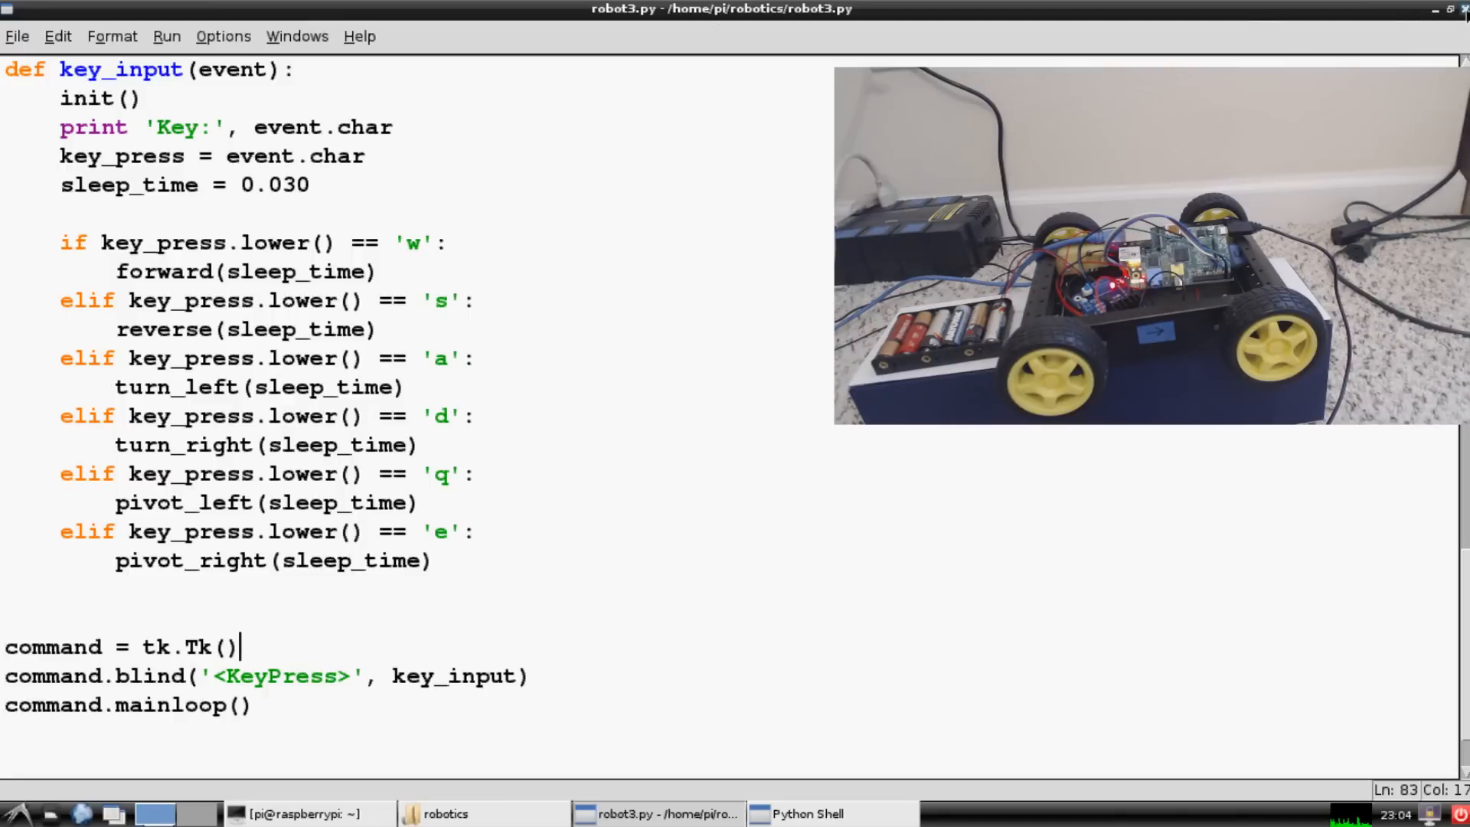
# Switch to LXTerminal, cd into robotics and run sudo python robot3.py.
pyautogui.click(809, 811)
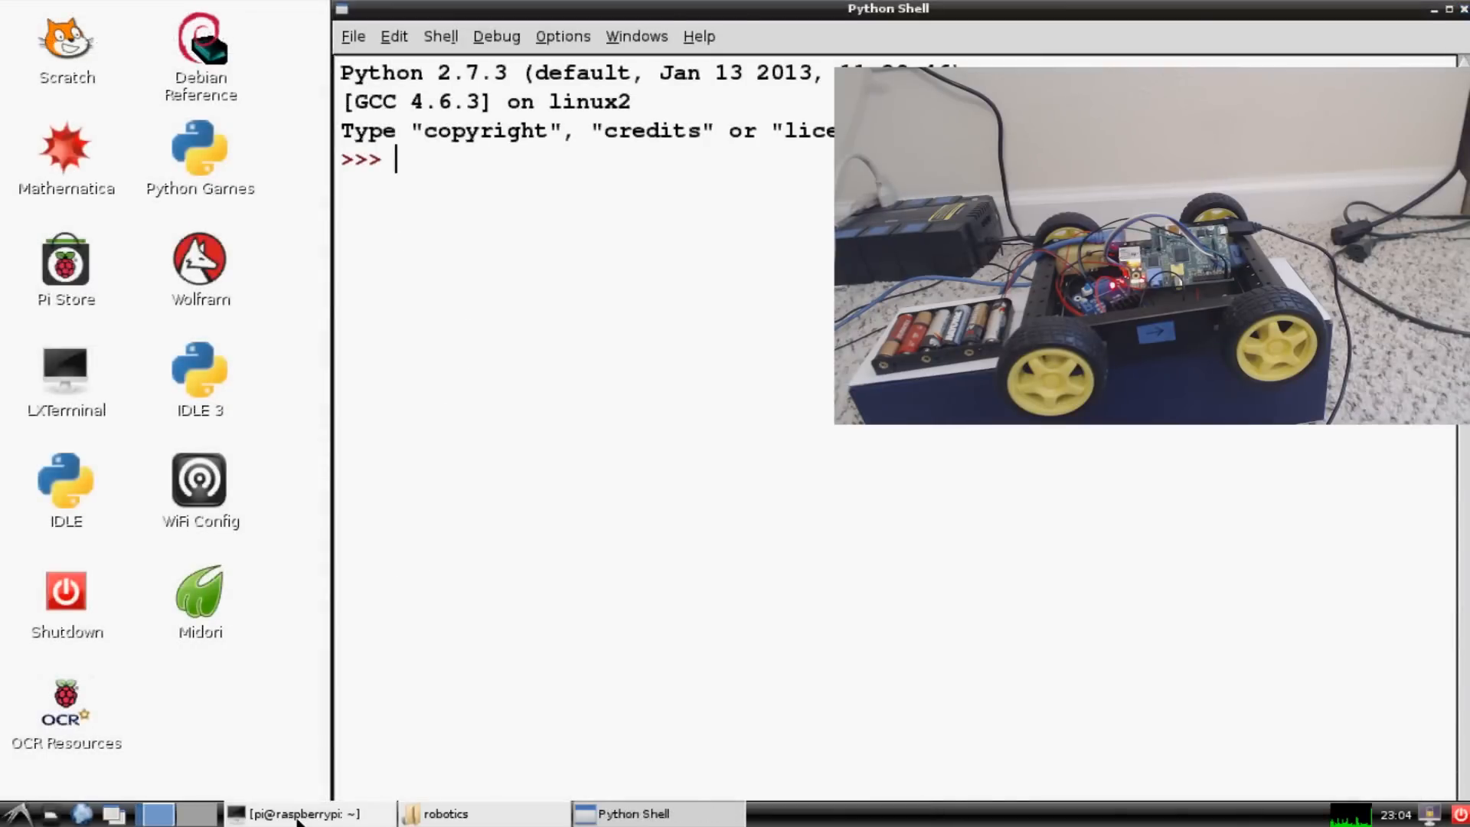
pyautogui.click(300, 813)
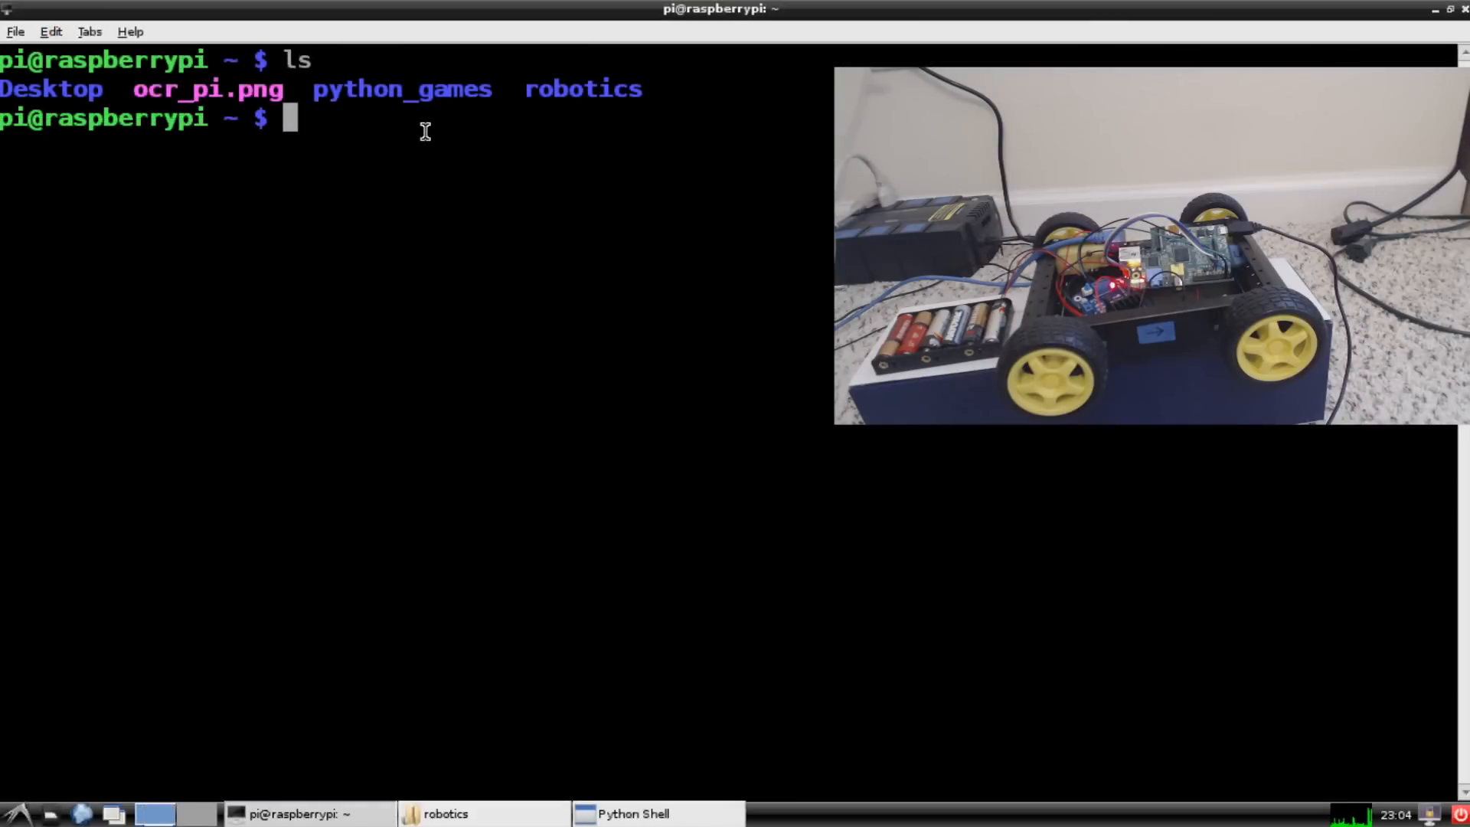
pyautogui.write('cd robotic')
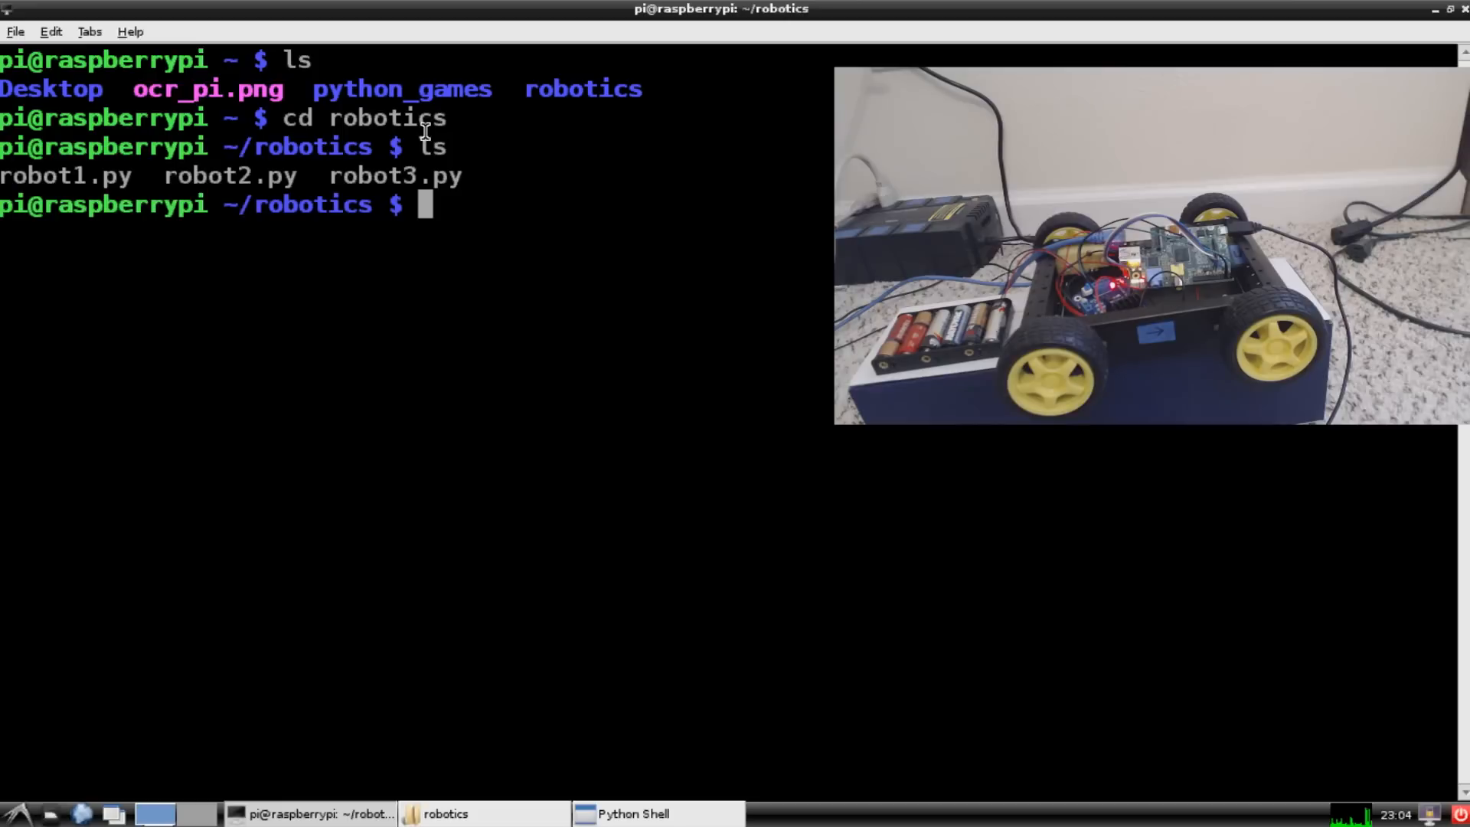
pyautogui.write('sudo')
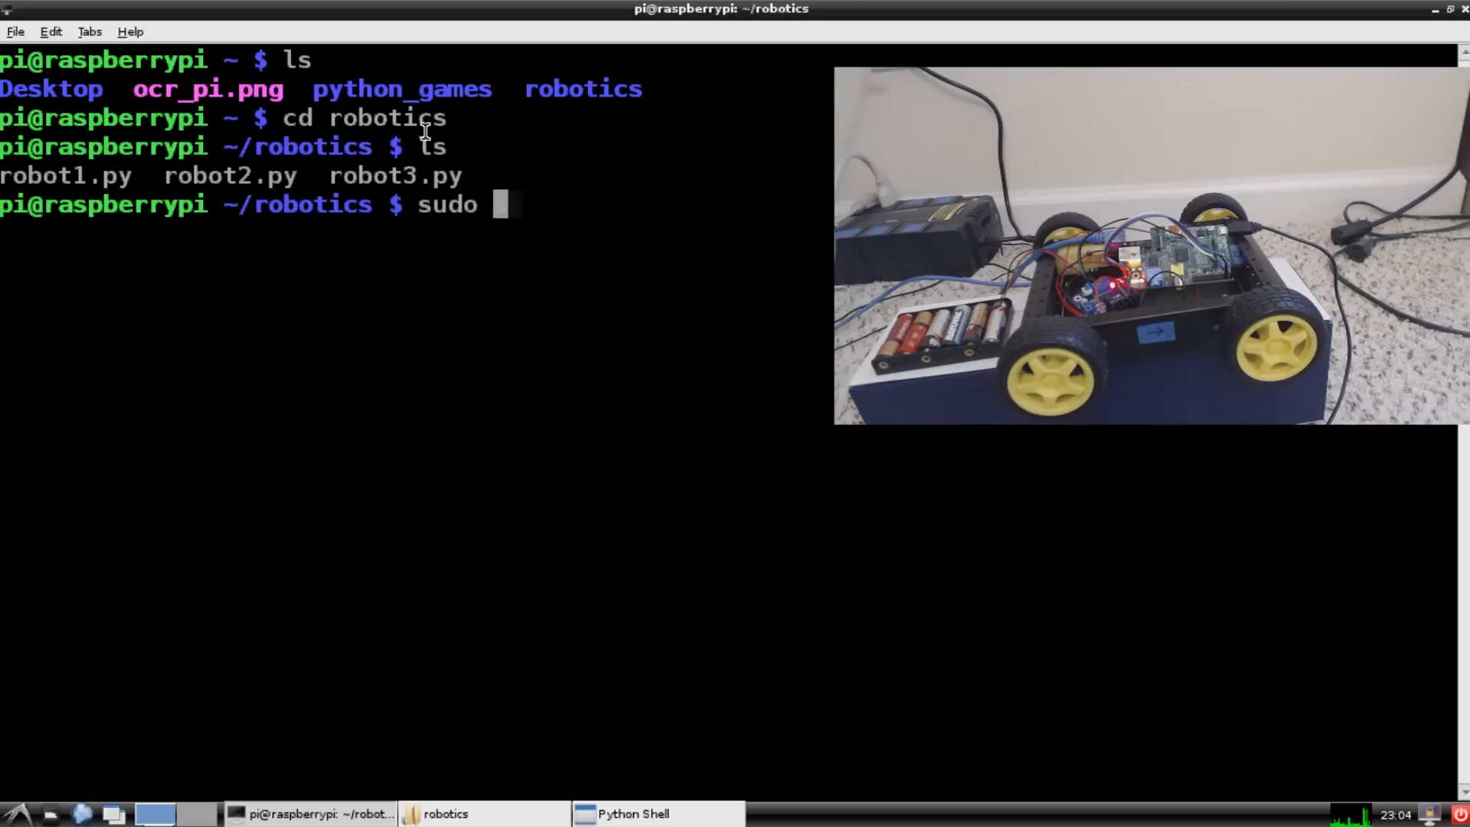
pyautogui.write('python robot3.py')
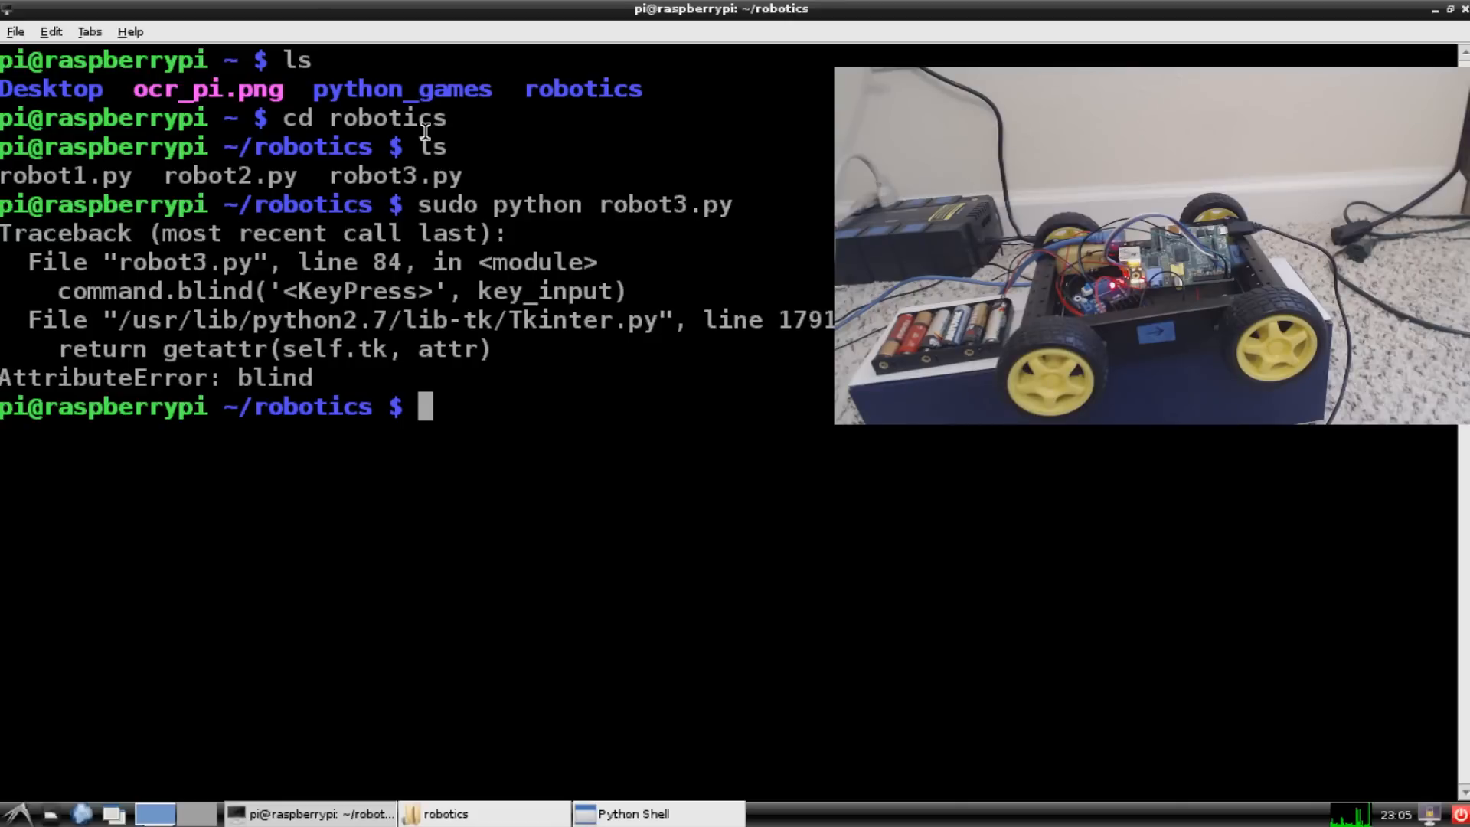
pyautogui.moveTo(424, 141)
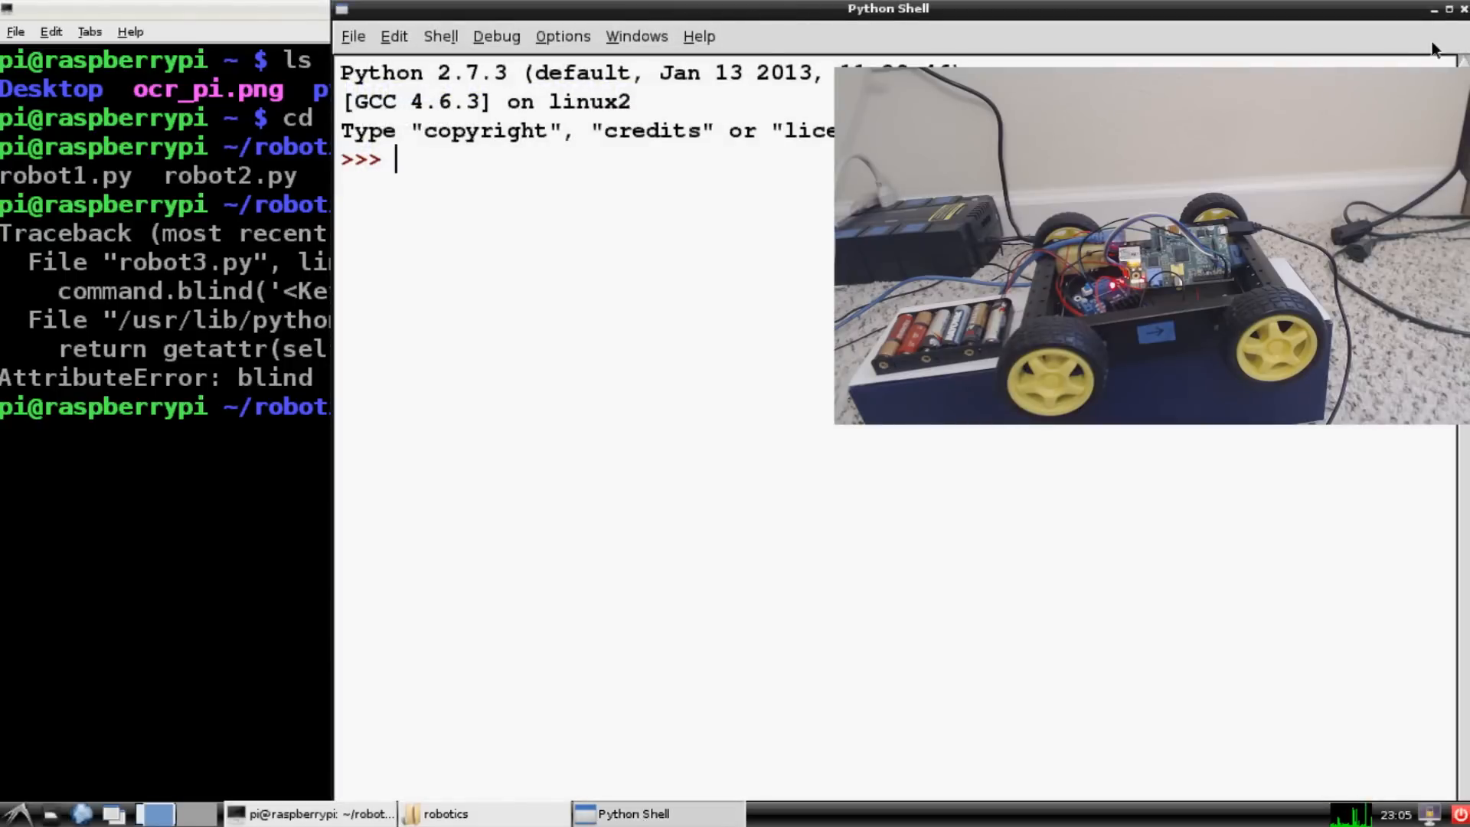
# From the robotics folder, reopen robot3.py in the IDLE editor via its right-click menu.
pyautogui.click(309, 813)
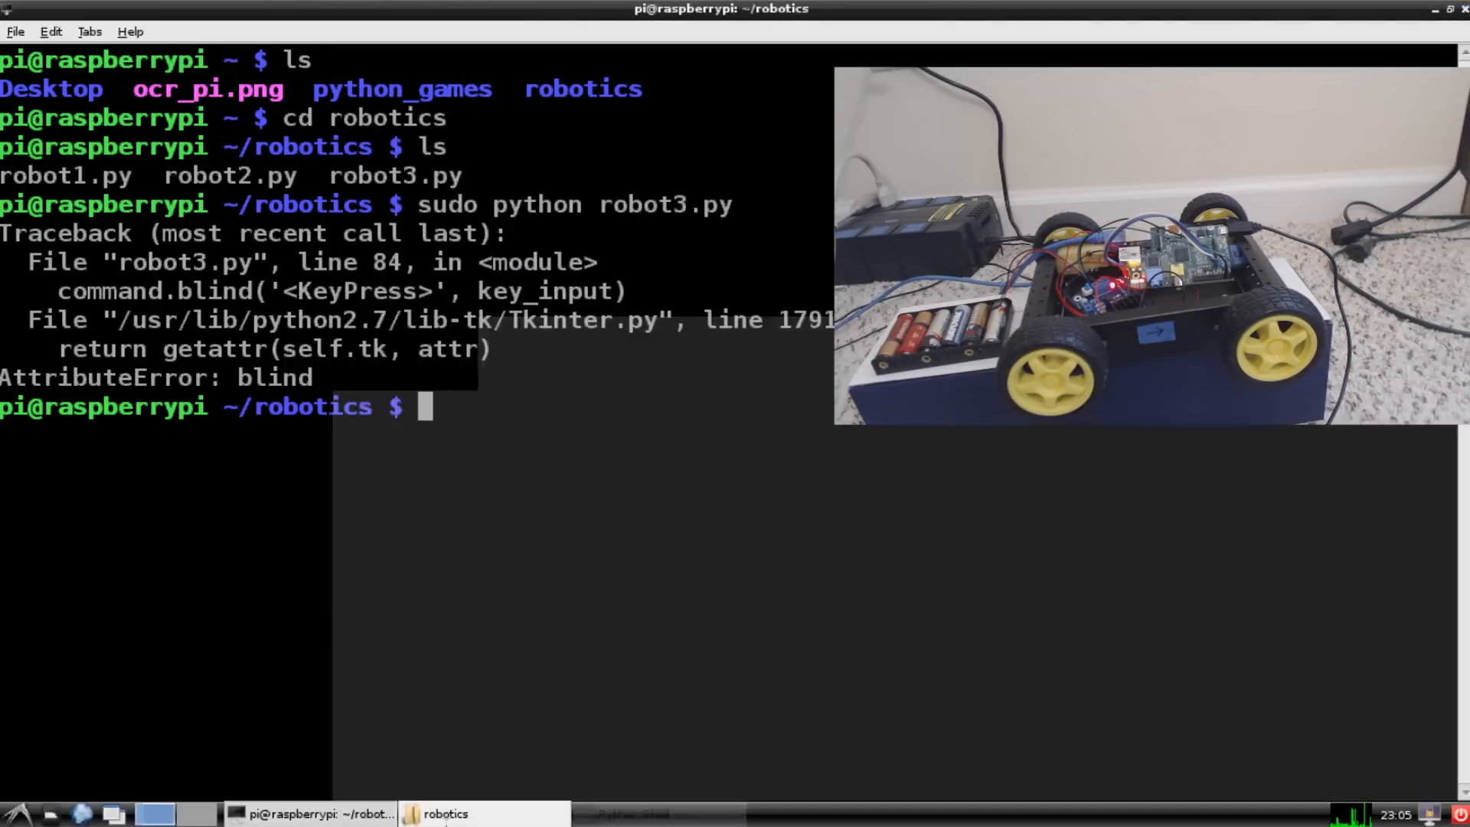
pyautogui.click(447, 813)
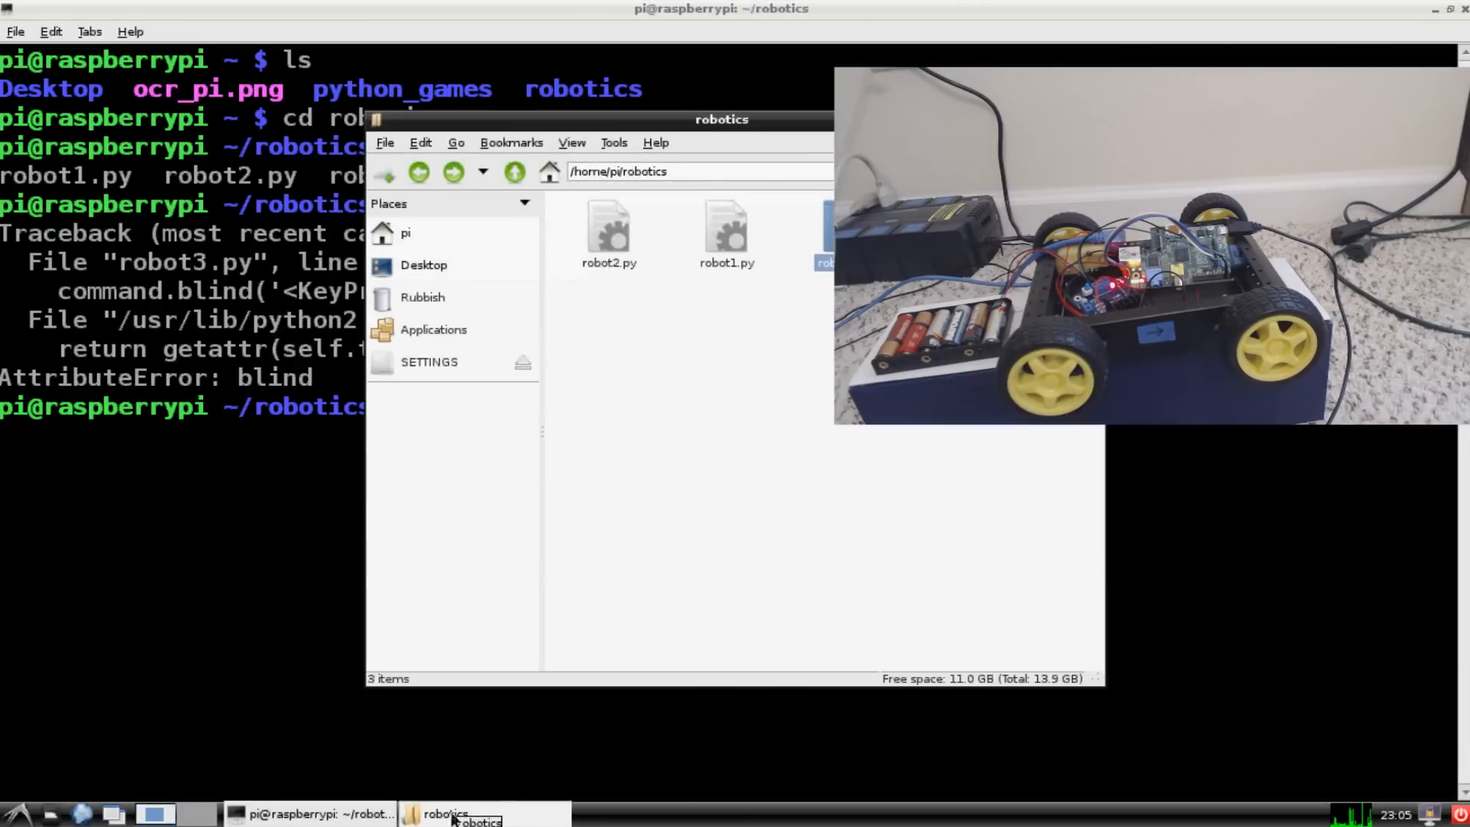
pyautogui.rightClick(830, 230)
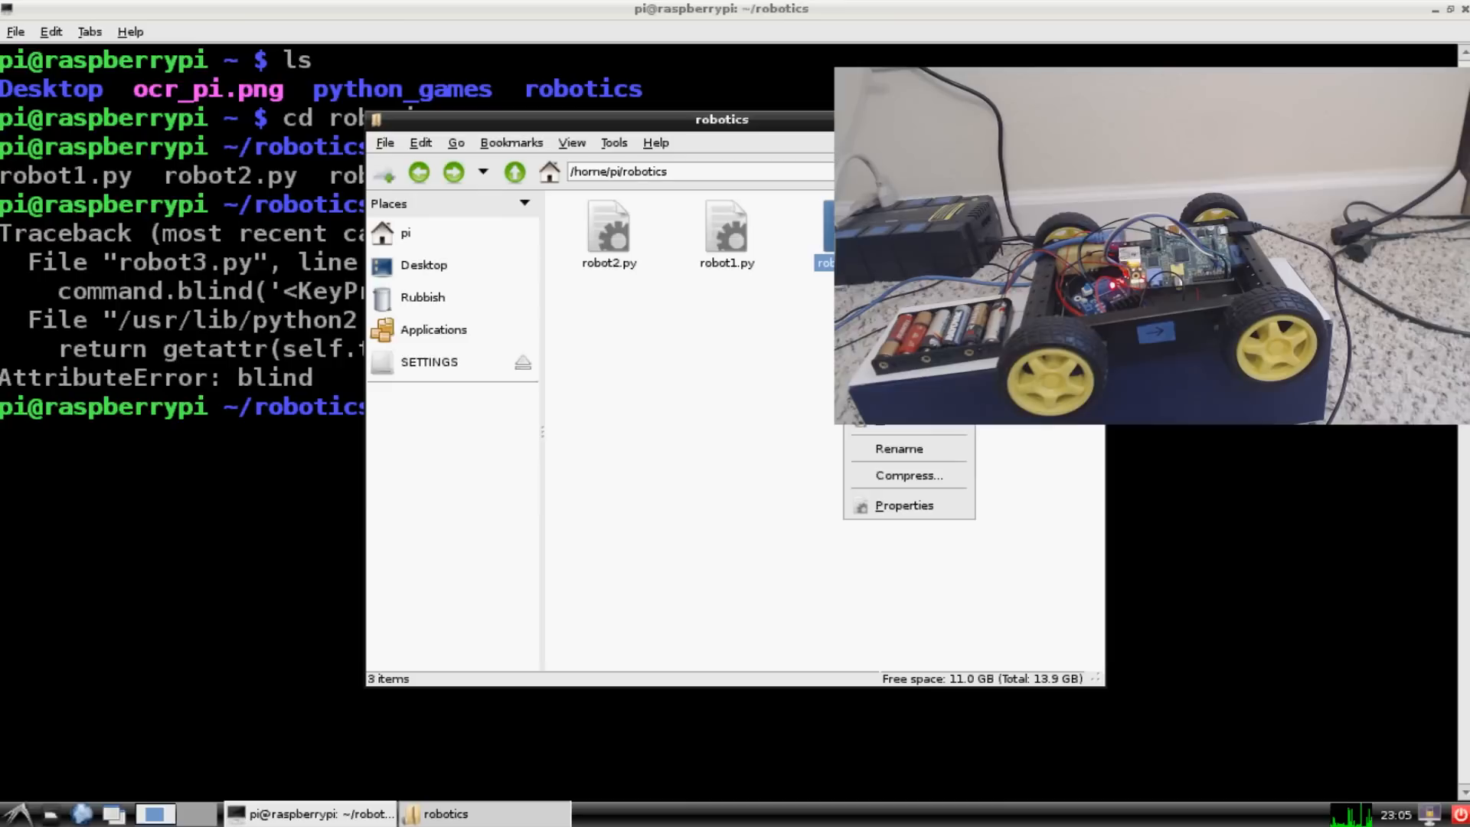
pyautogui.click(686, 554)
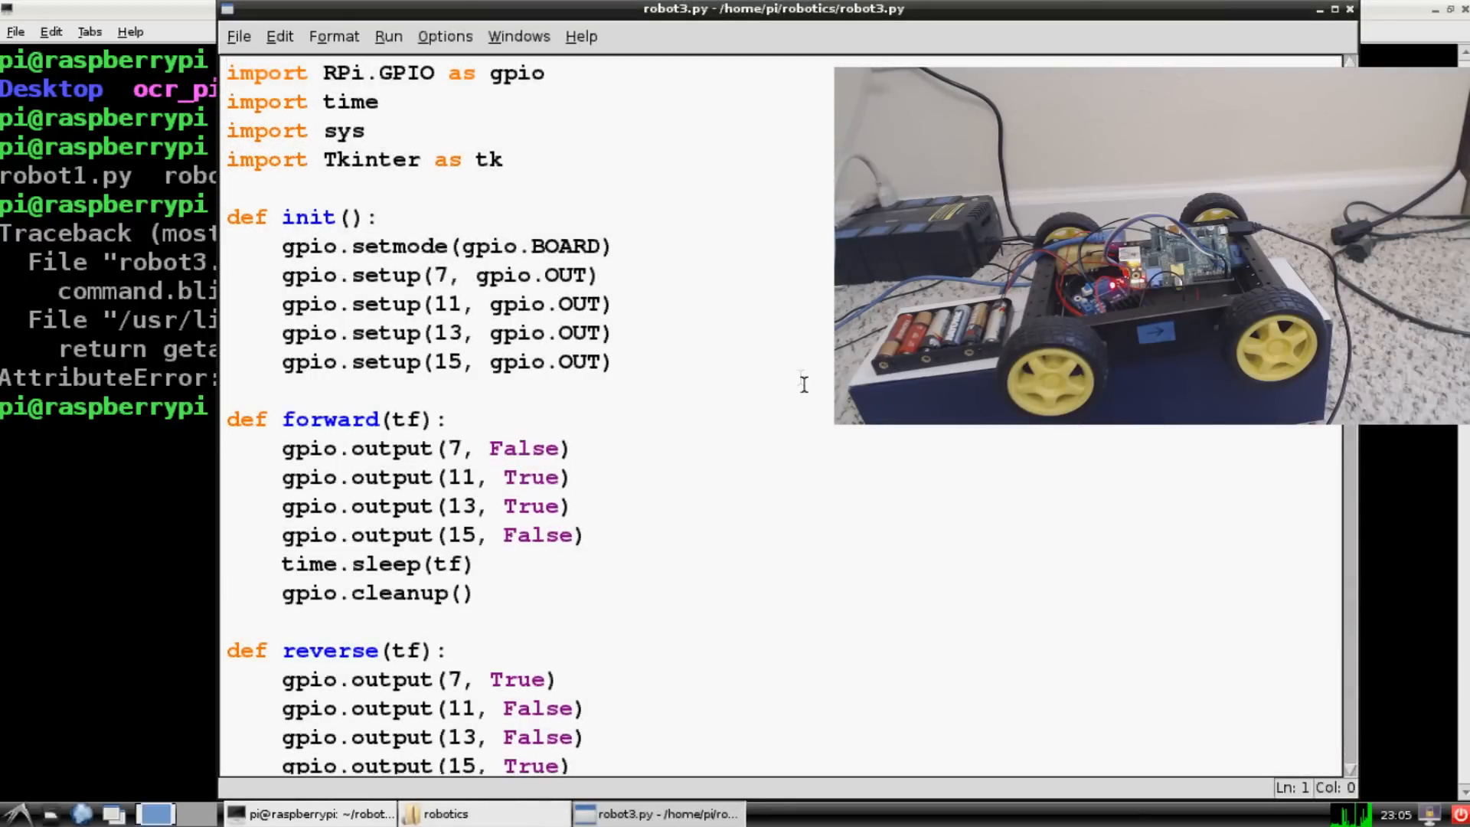
pyautogui.moveTo(514, 425)
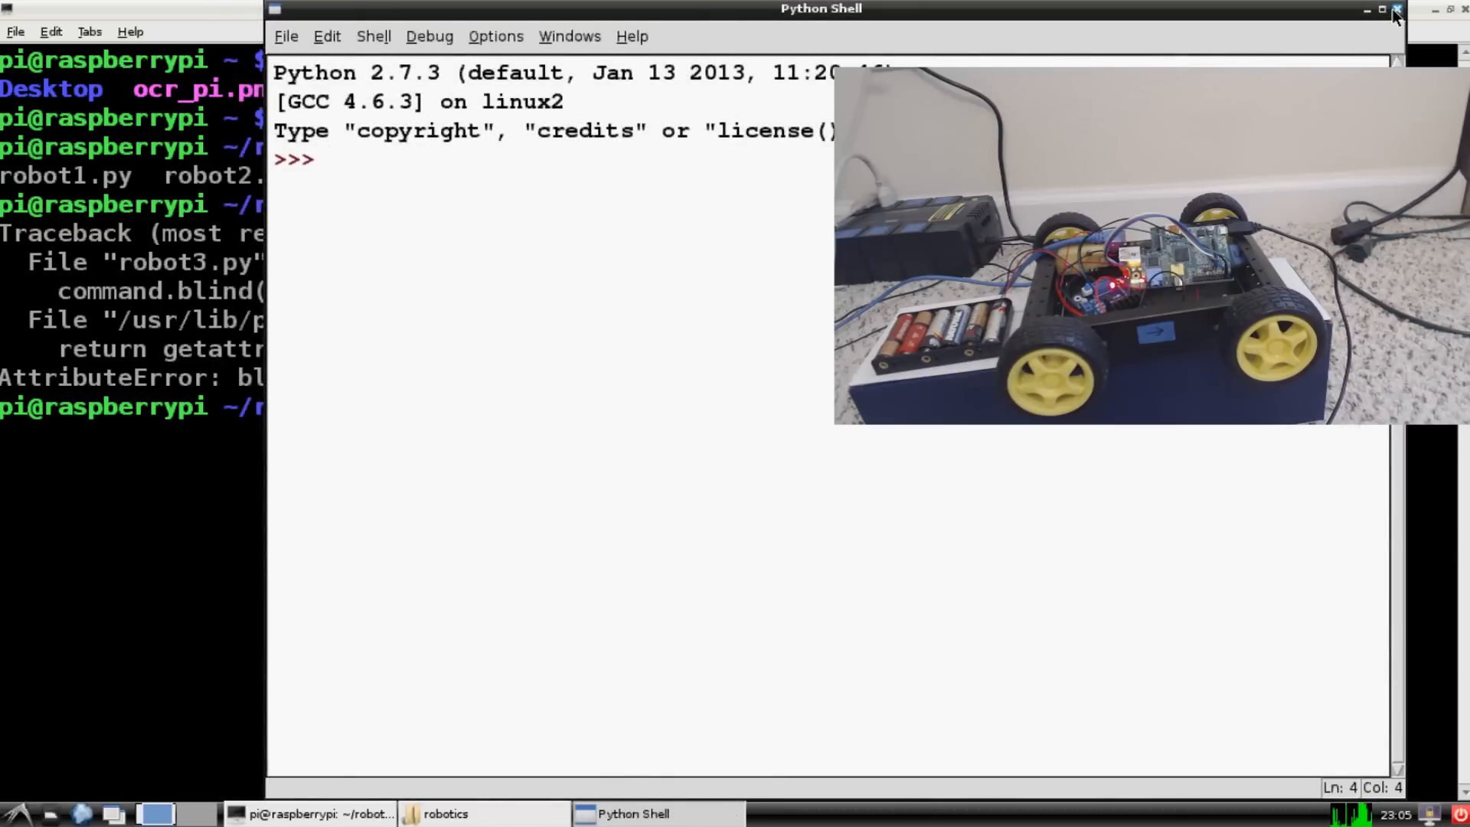
# With robot3.py running under sudo, send test 'p' keypresses to its Tk window so 'Key: p' is printed.
pyautogui.click(1393, 7)
pyautogui.write('sudo python robot3.py')
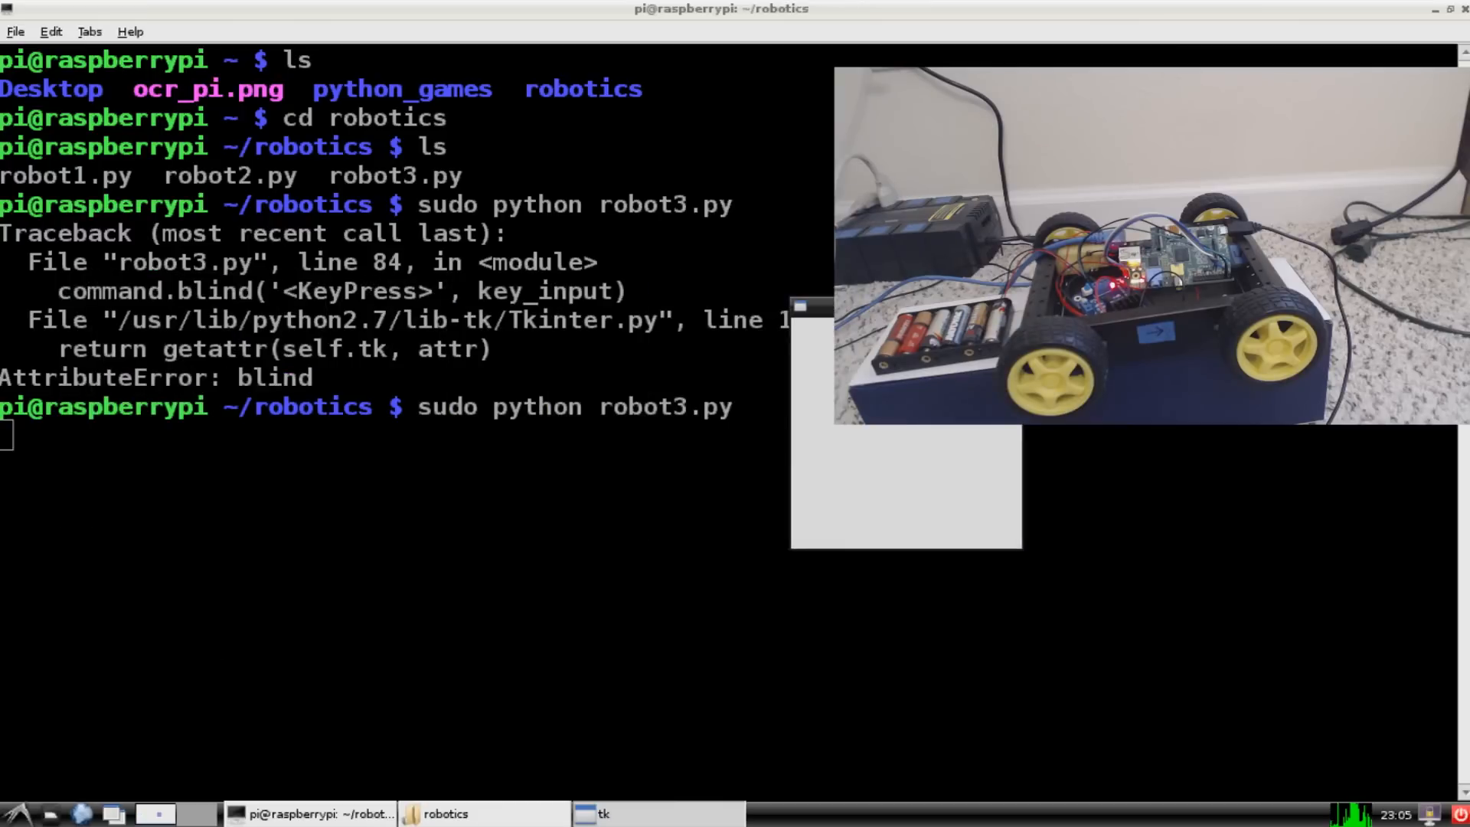
pyautogui.press('p')
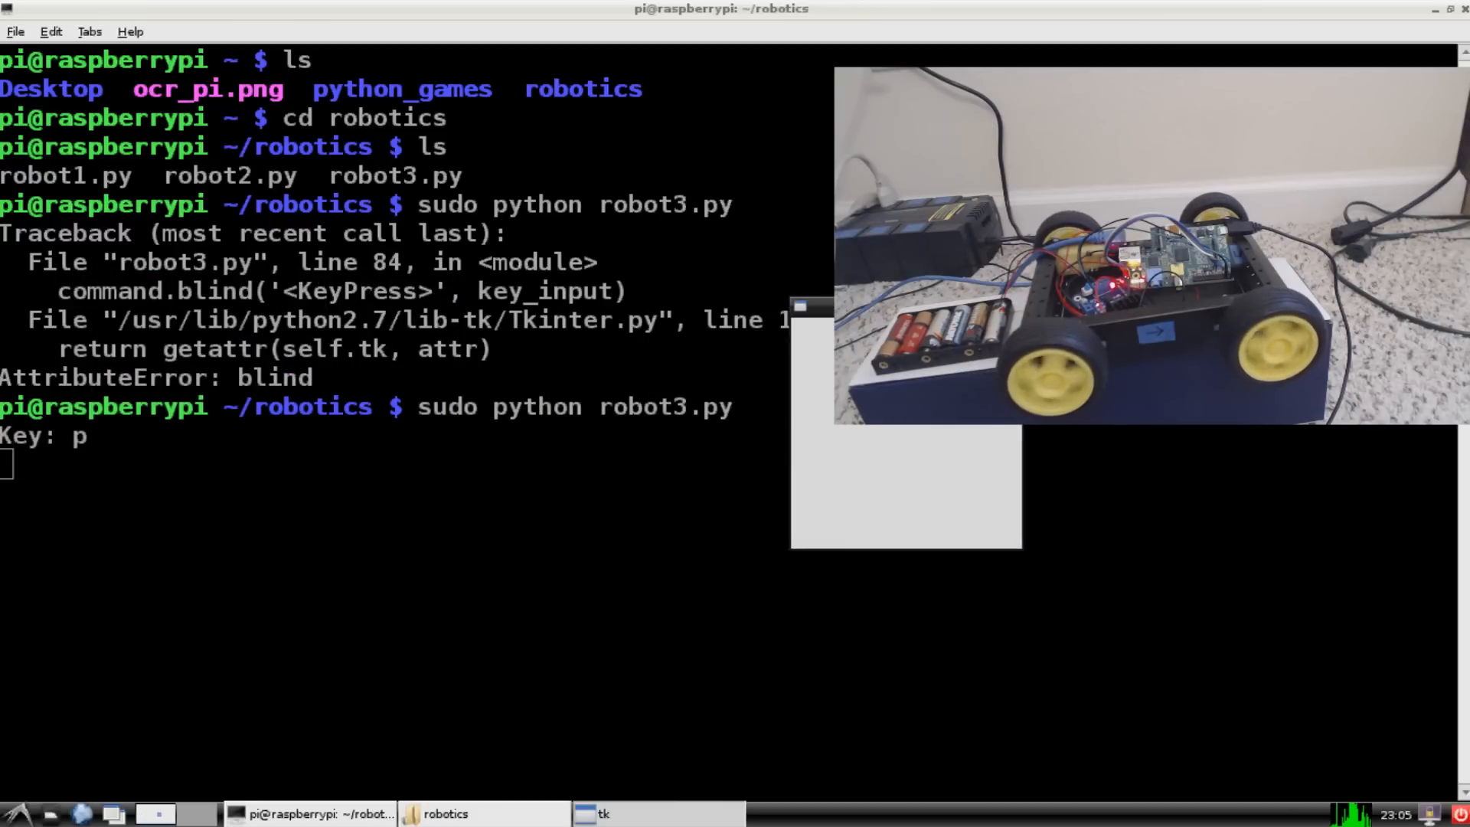
pyautogui.press('p')
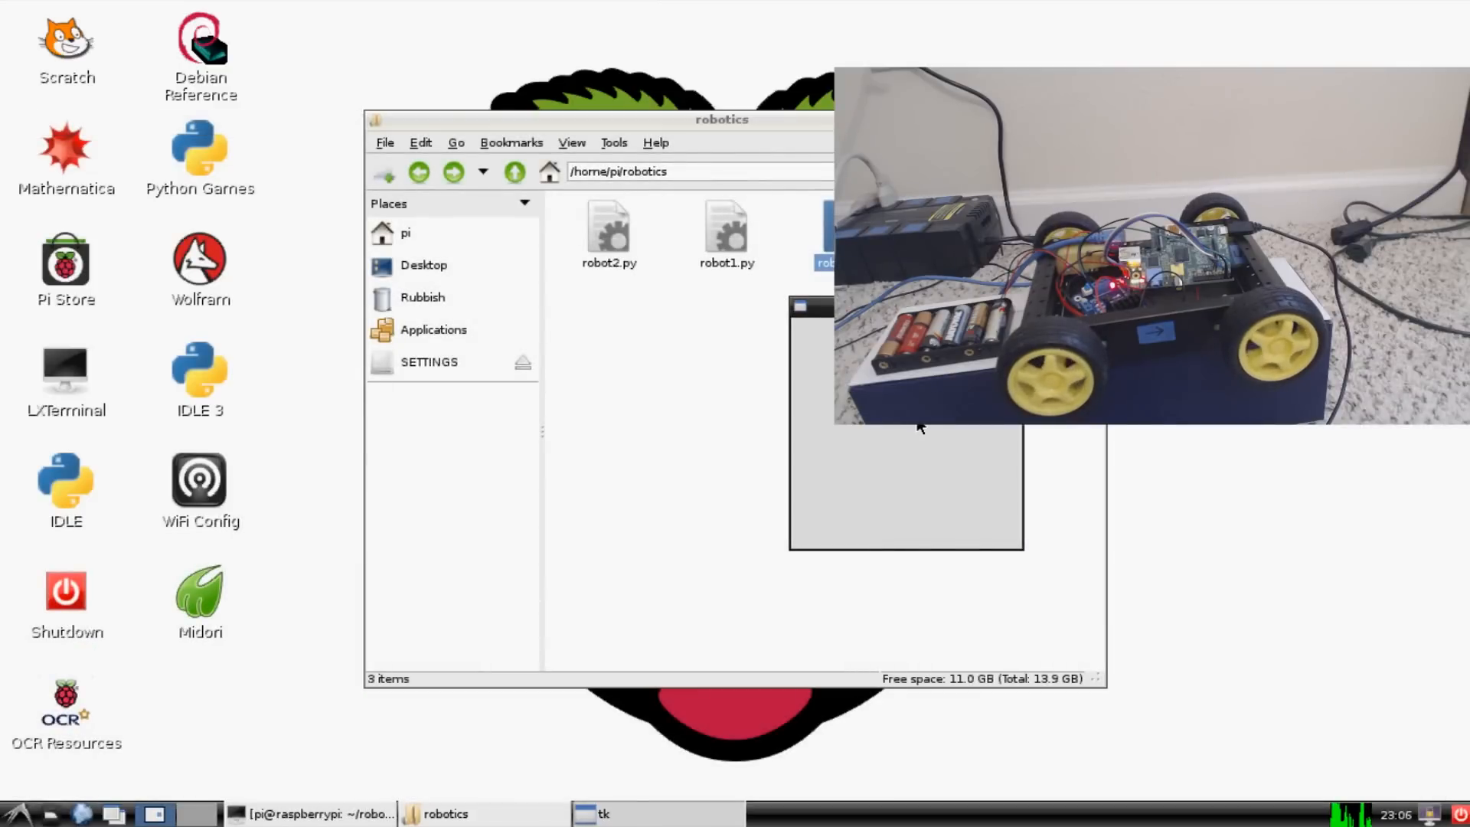
pyautogui.moveTo(734, 768)
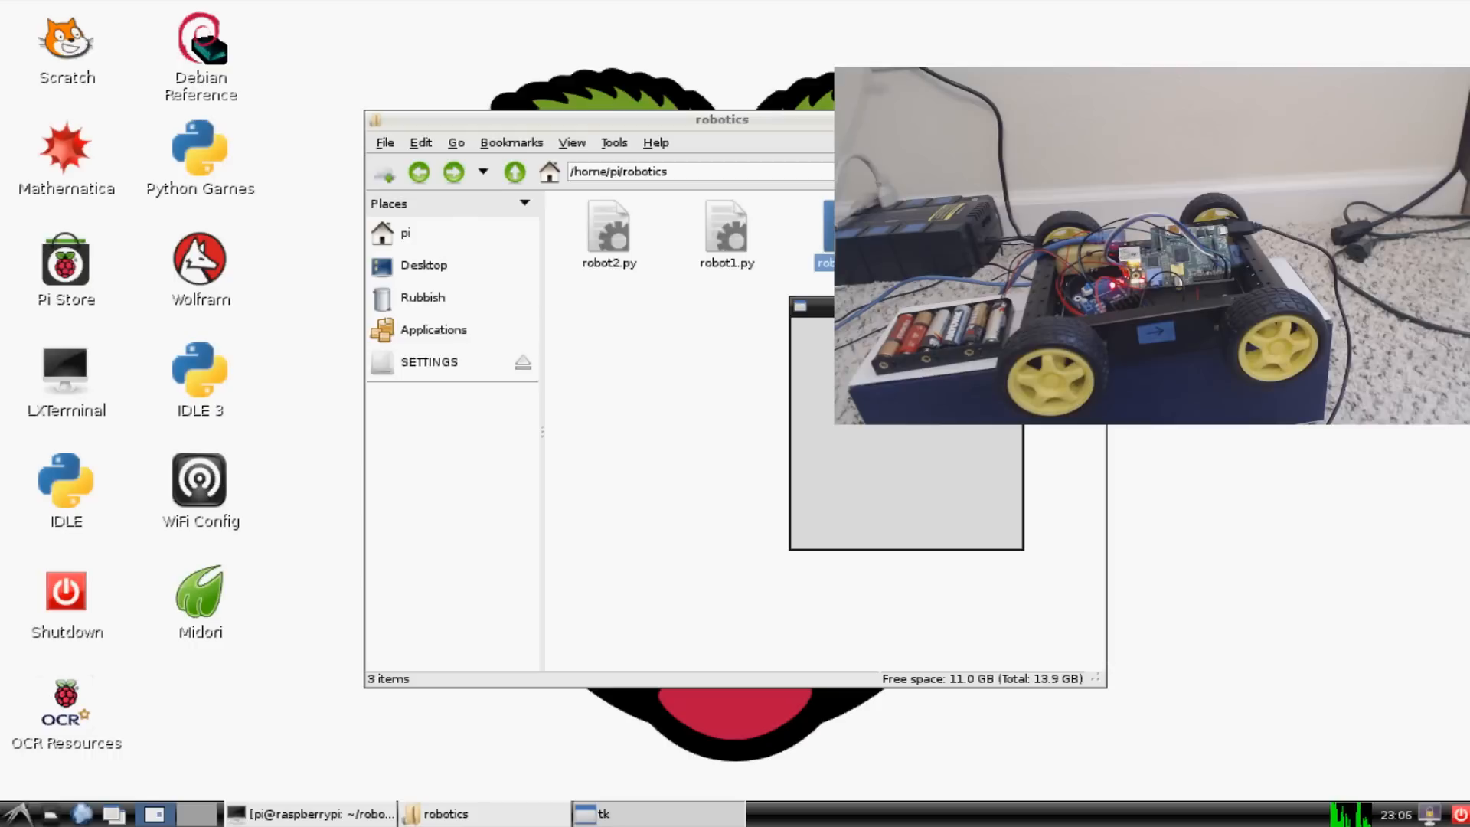
pyautogui.moveTo(911, 598)
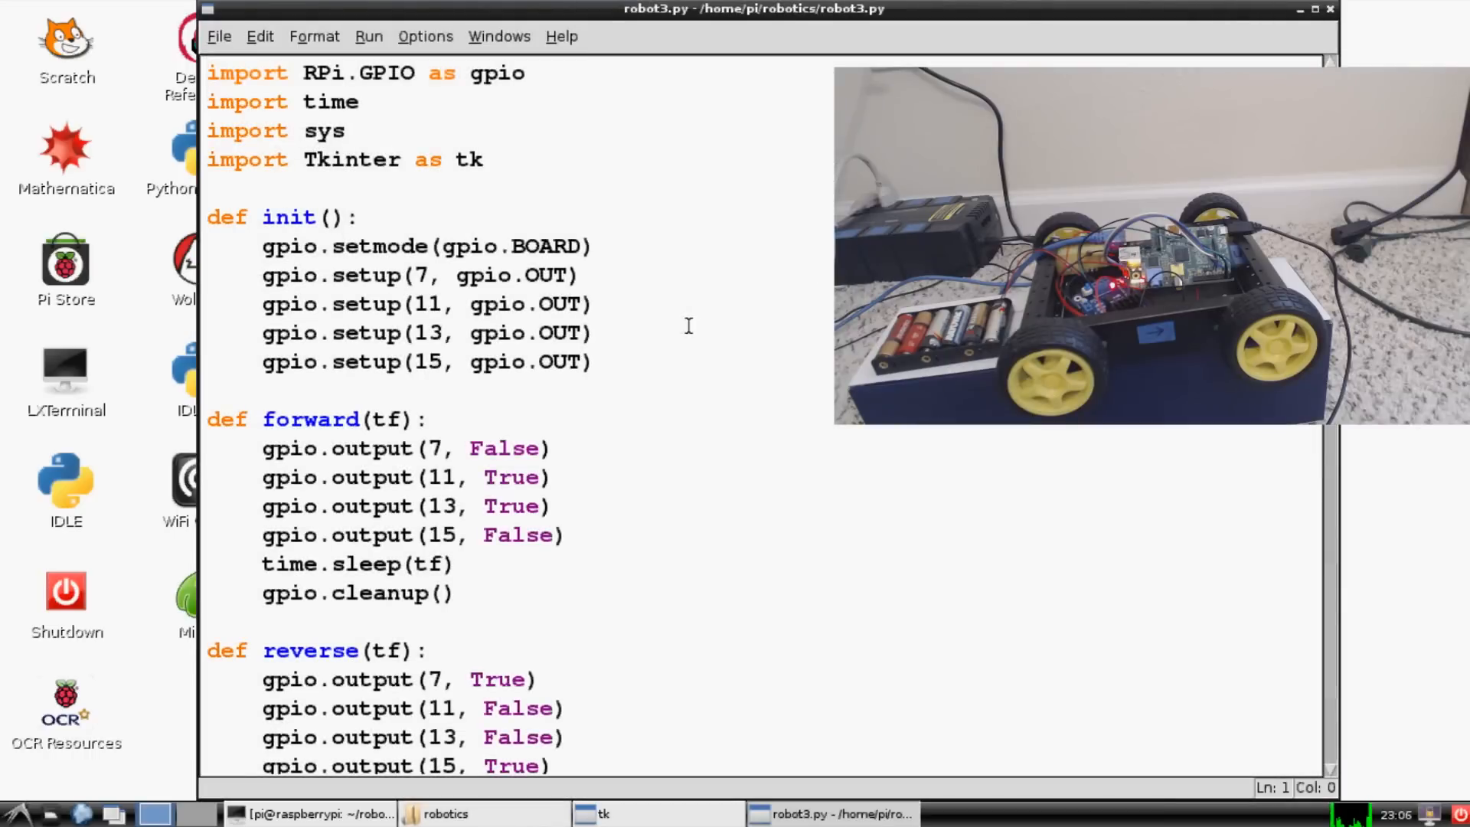
pyautogui.moveTo(608, 398)
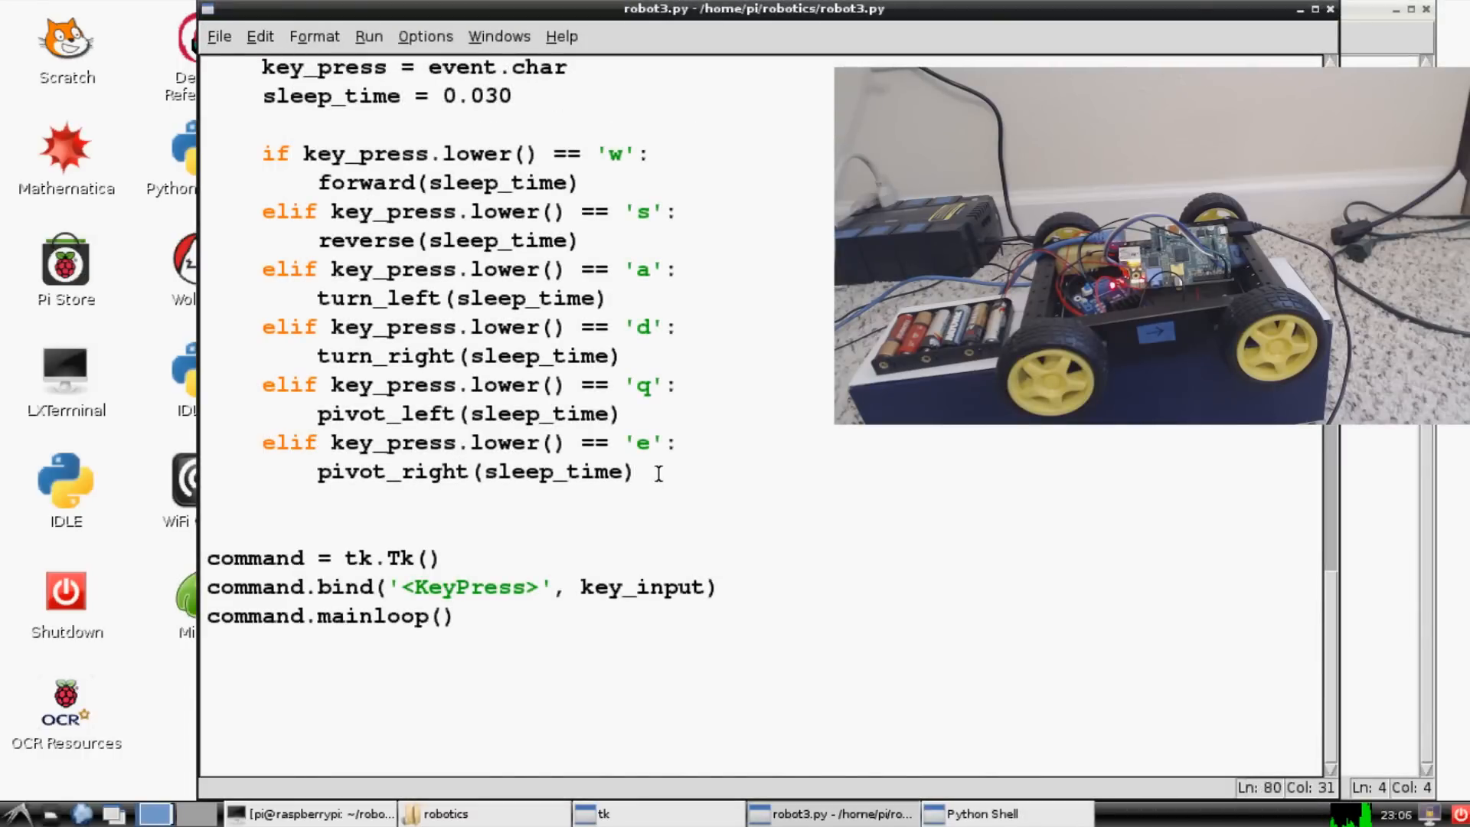
# After the pivot_right line, add an 'else:' branch containing 'pass' to the key handler.
pyautogui.write('else:')
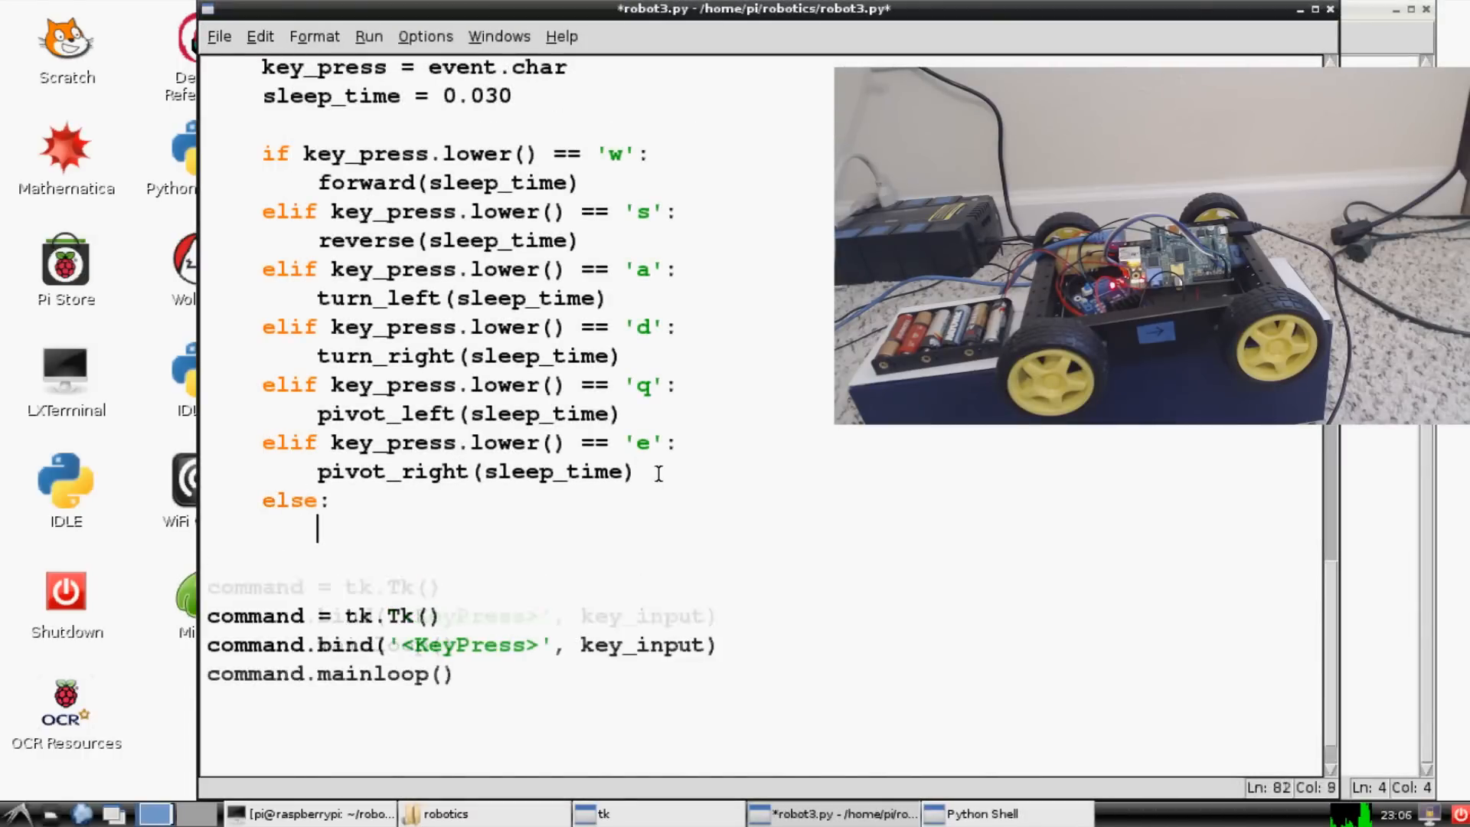
pyautogui.write('pass')
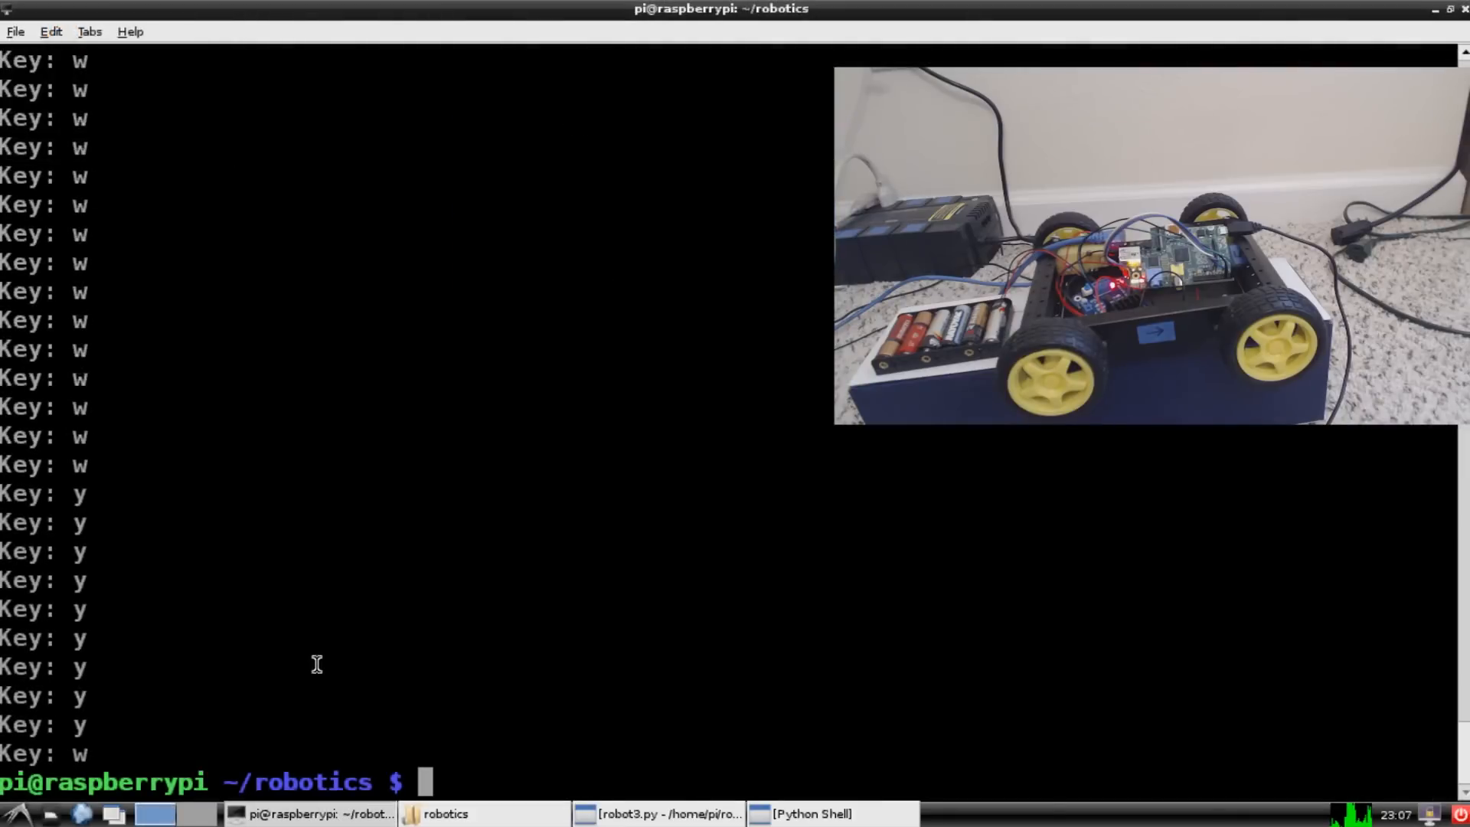
# Run 'sudo python robot3.py', drive the car with s/d/a/s keypresses logging each, then tuck the terminal away.
pyautogui.write('sudo python robot3.py')
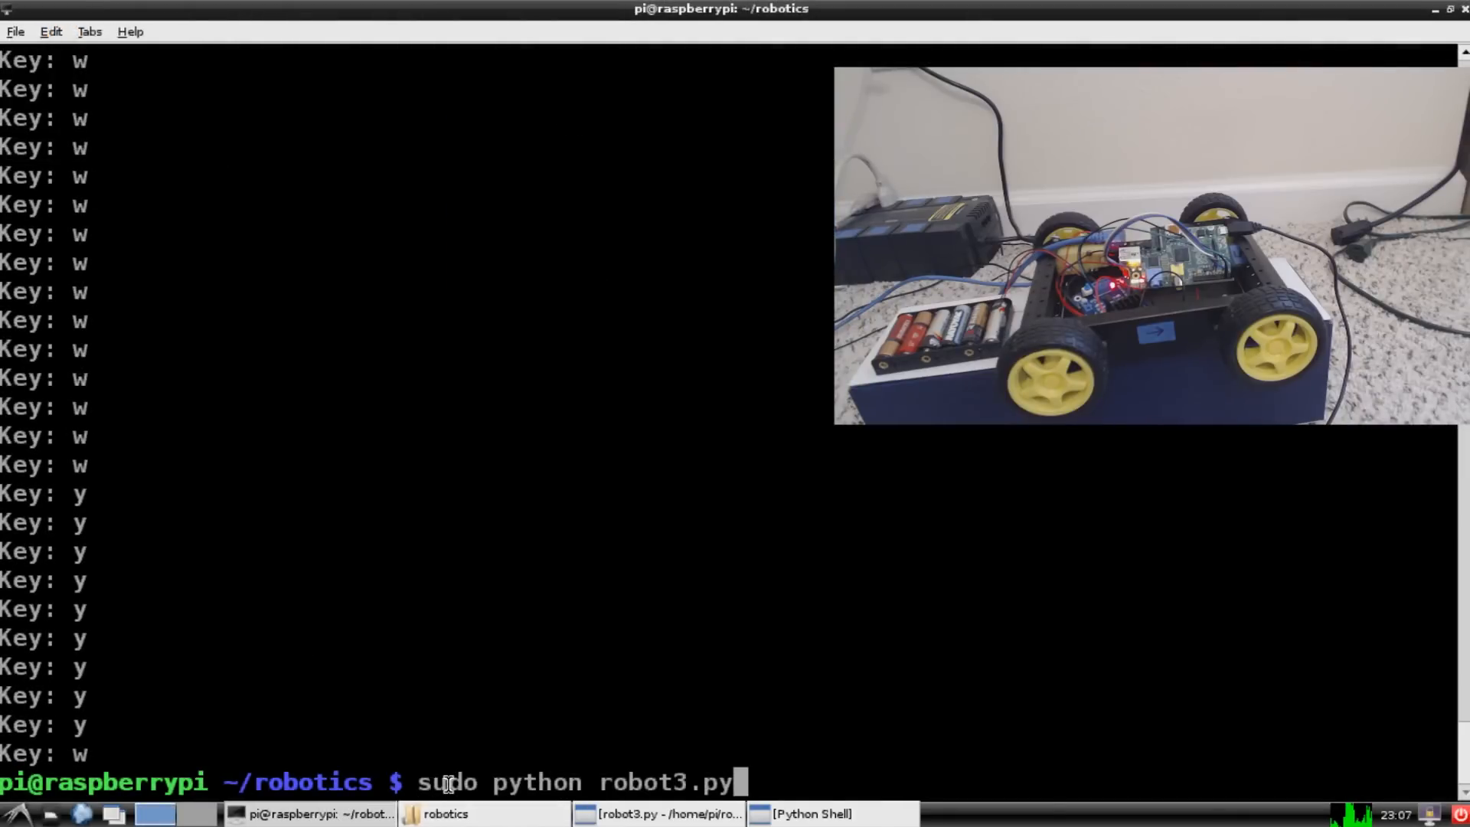
pyautogui.moveTo(221, 15)
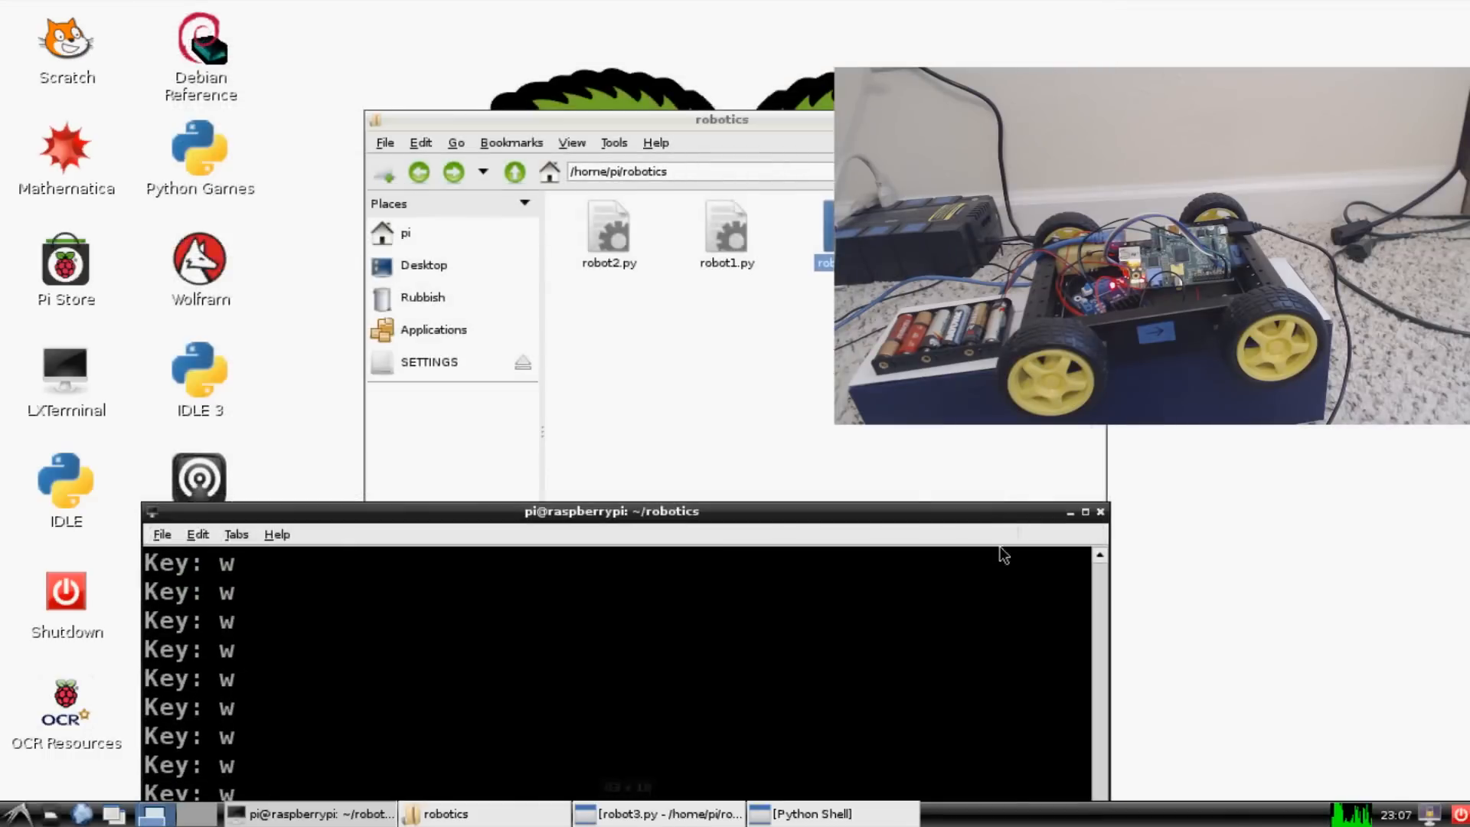
pyautogui.press('y')
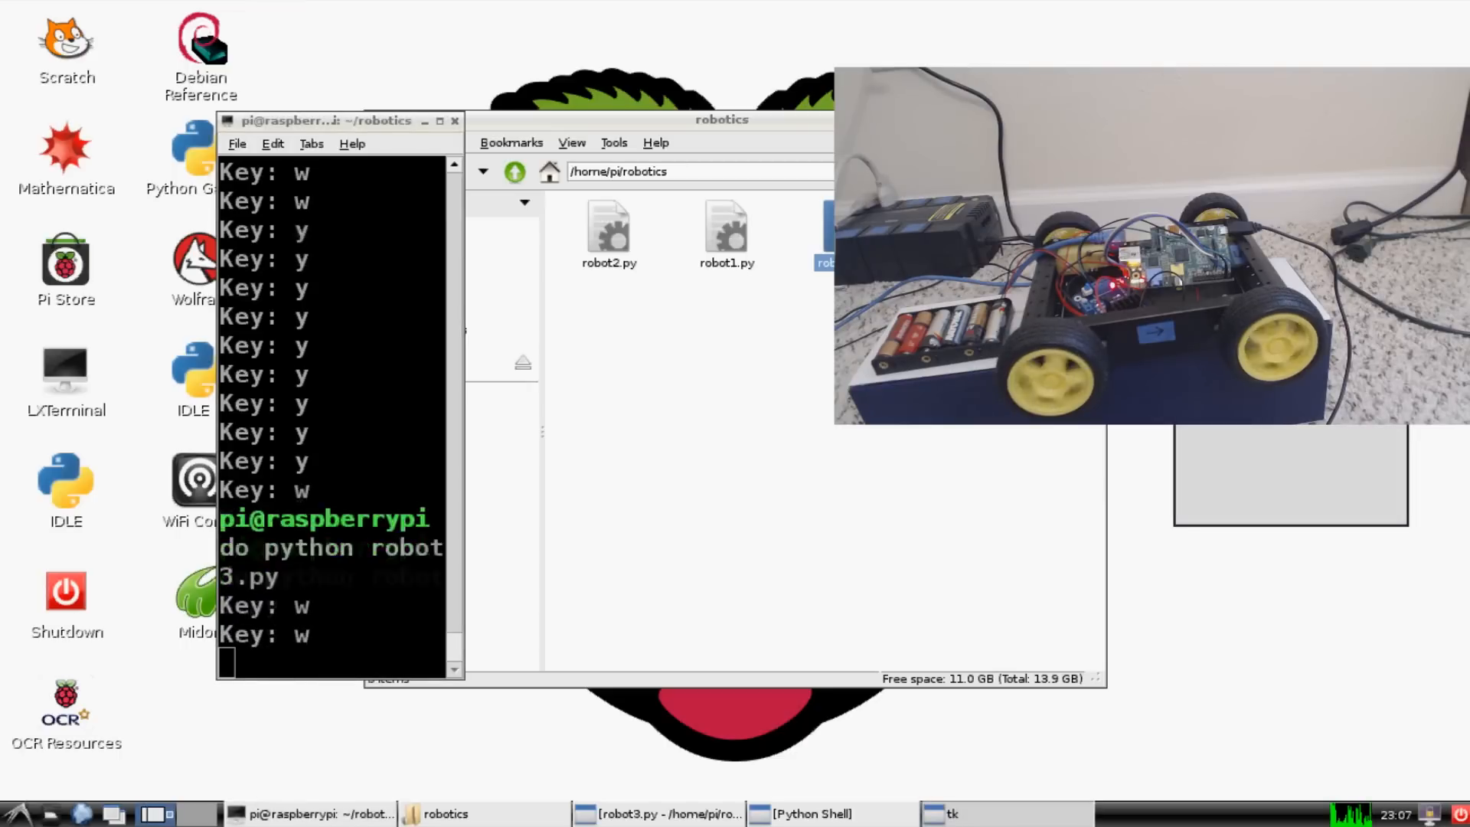
pyautogui.press('s')
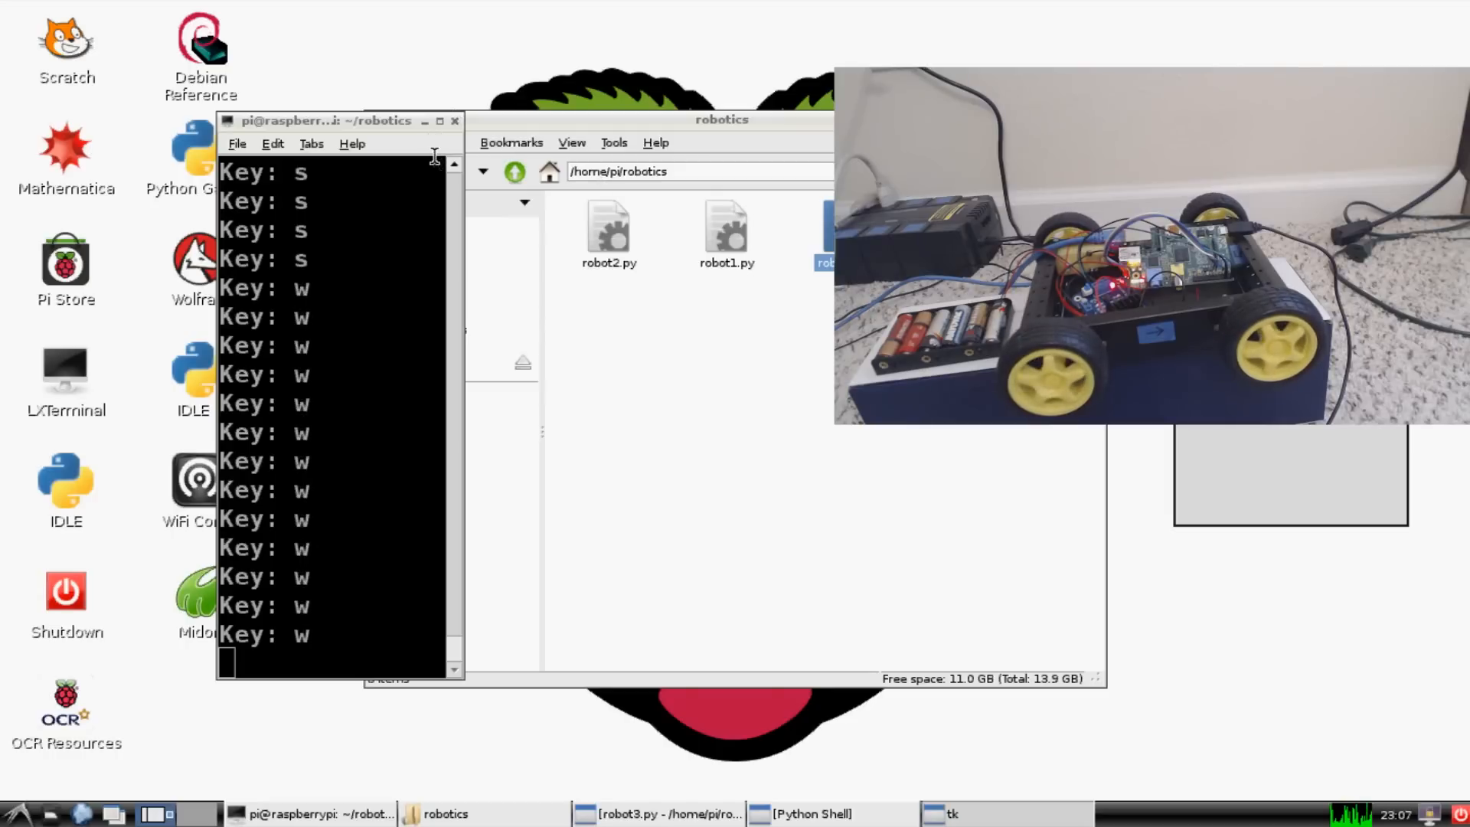
pyautogui.press('d')
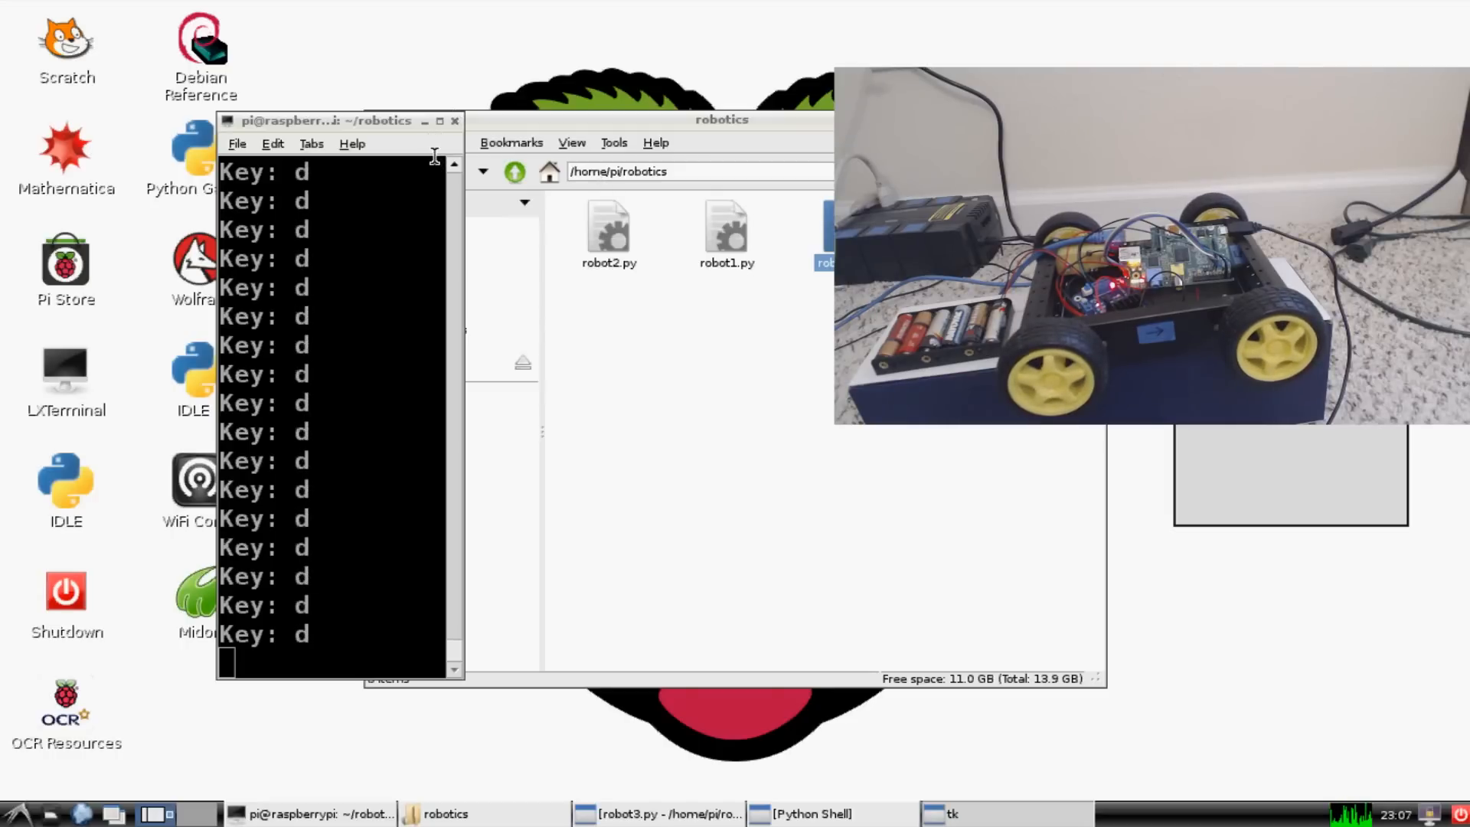
pyautogui.press('a')
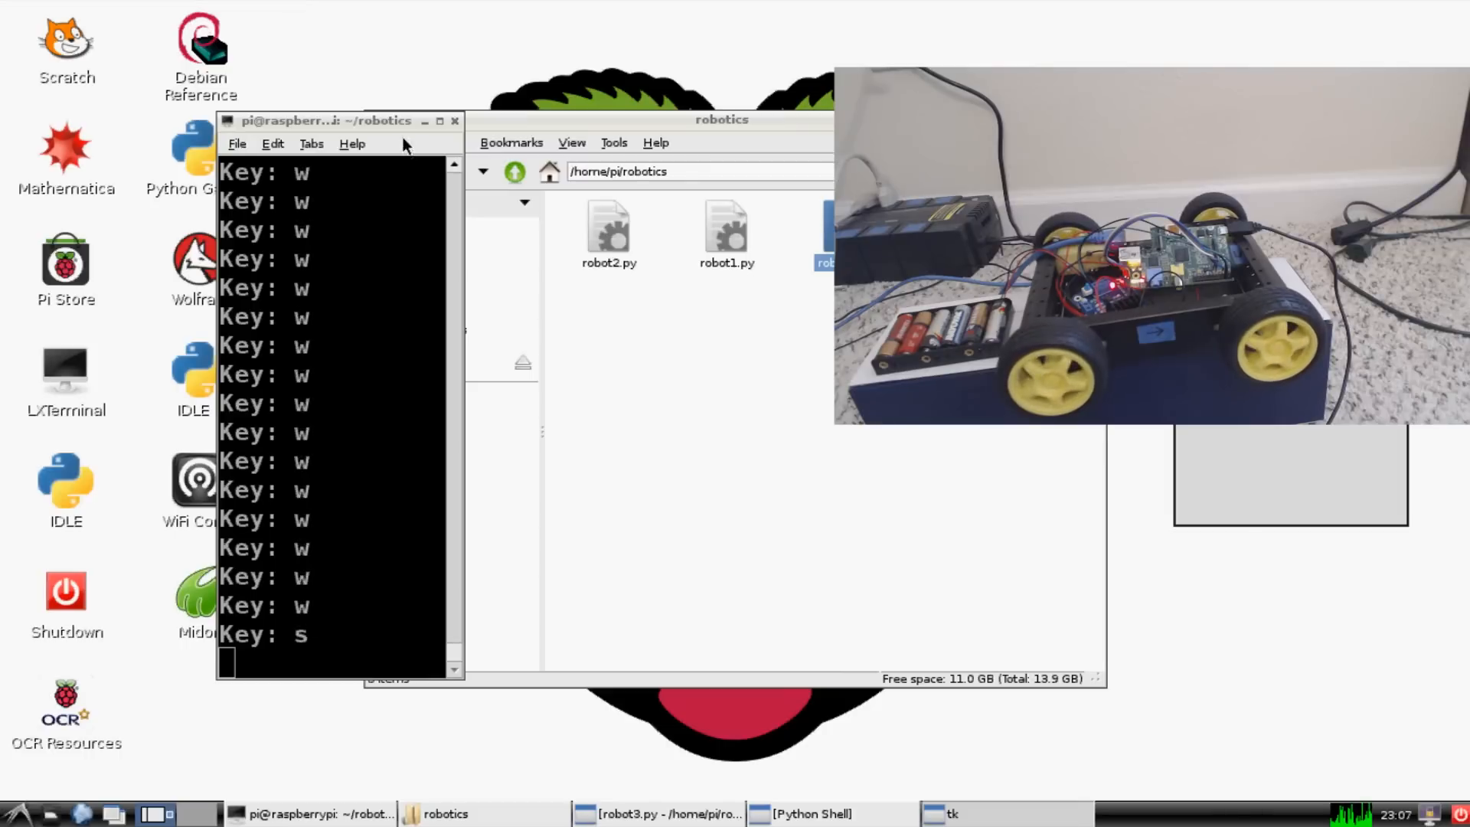
pyautogui.press('s')
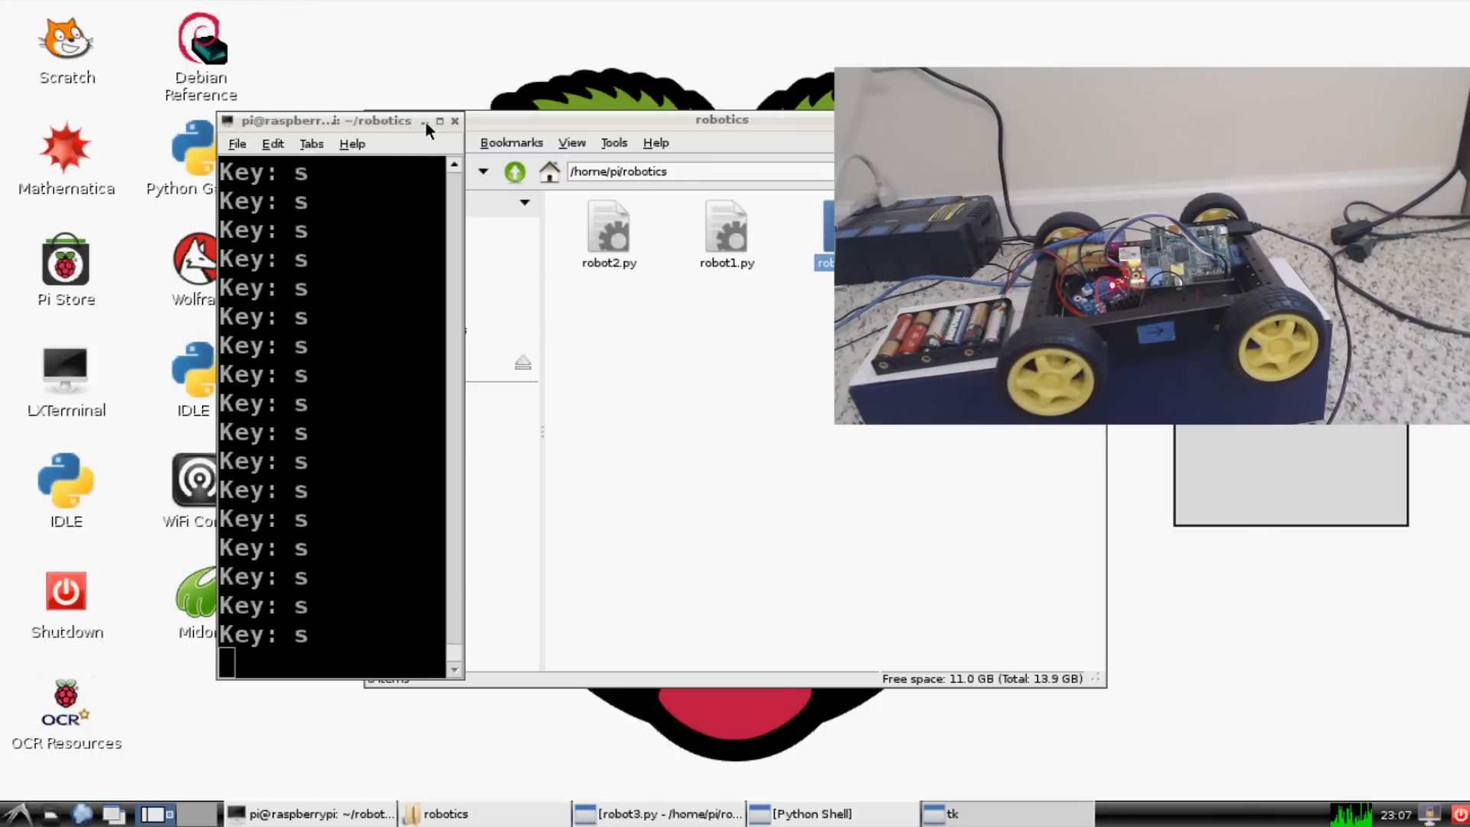
pyautogui.click(456, 121)
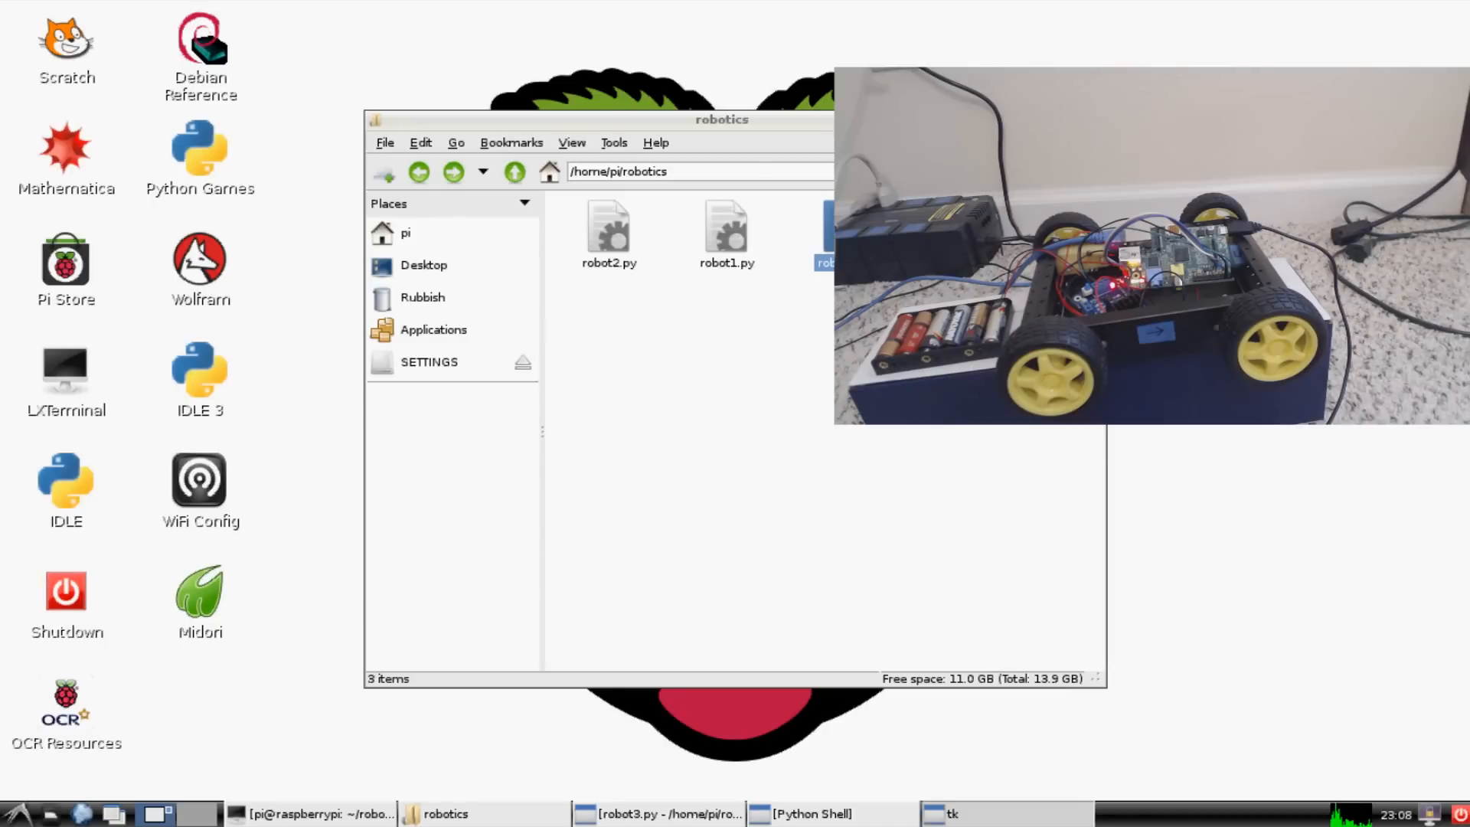
pyautogui.click(829, 227)
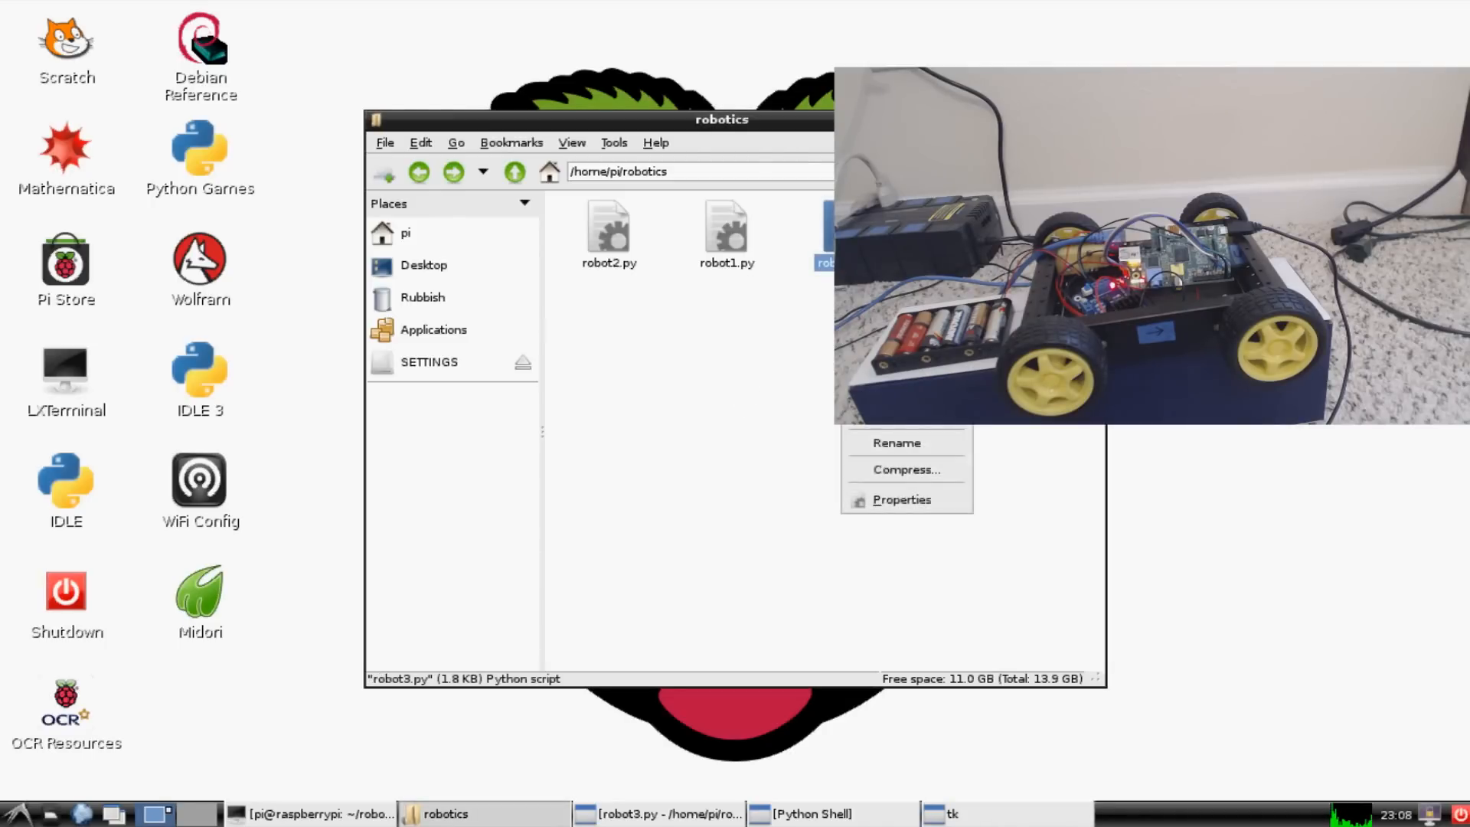
pyautogui.click(768, 469)
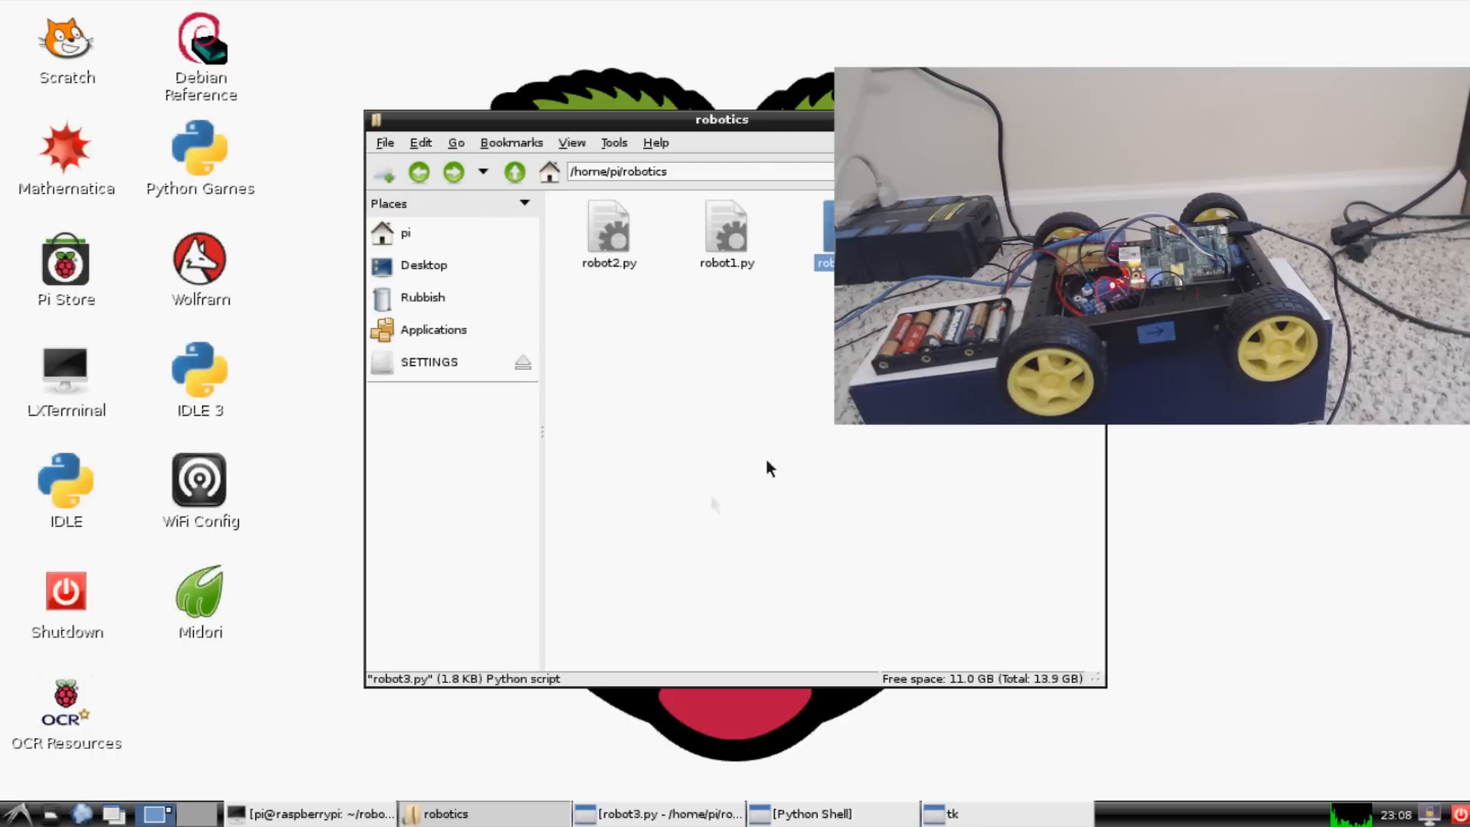